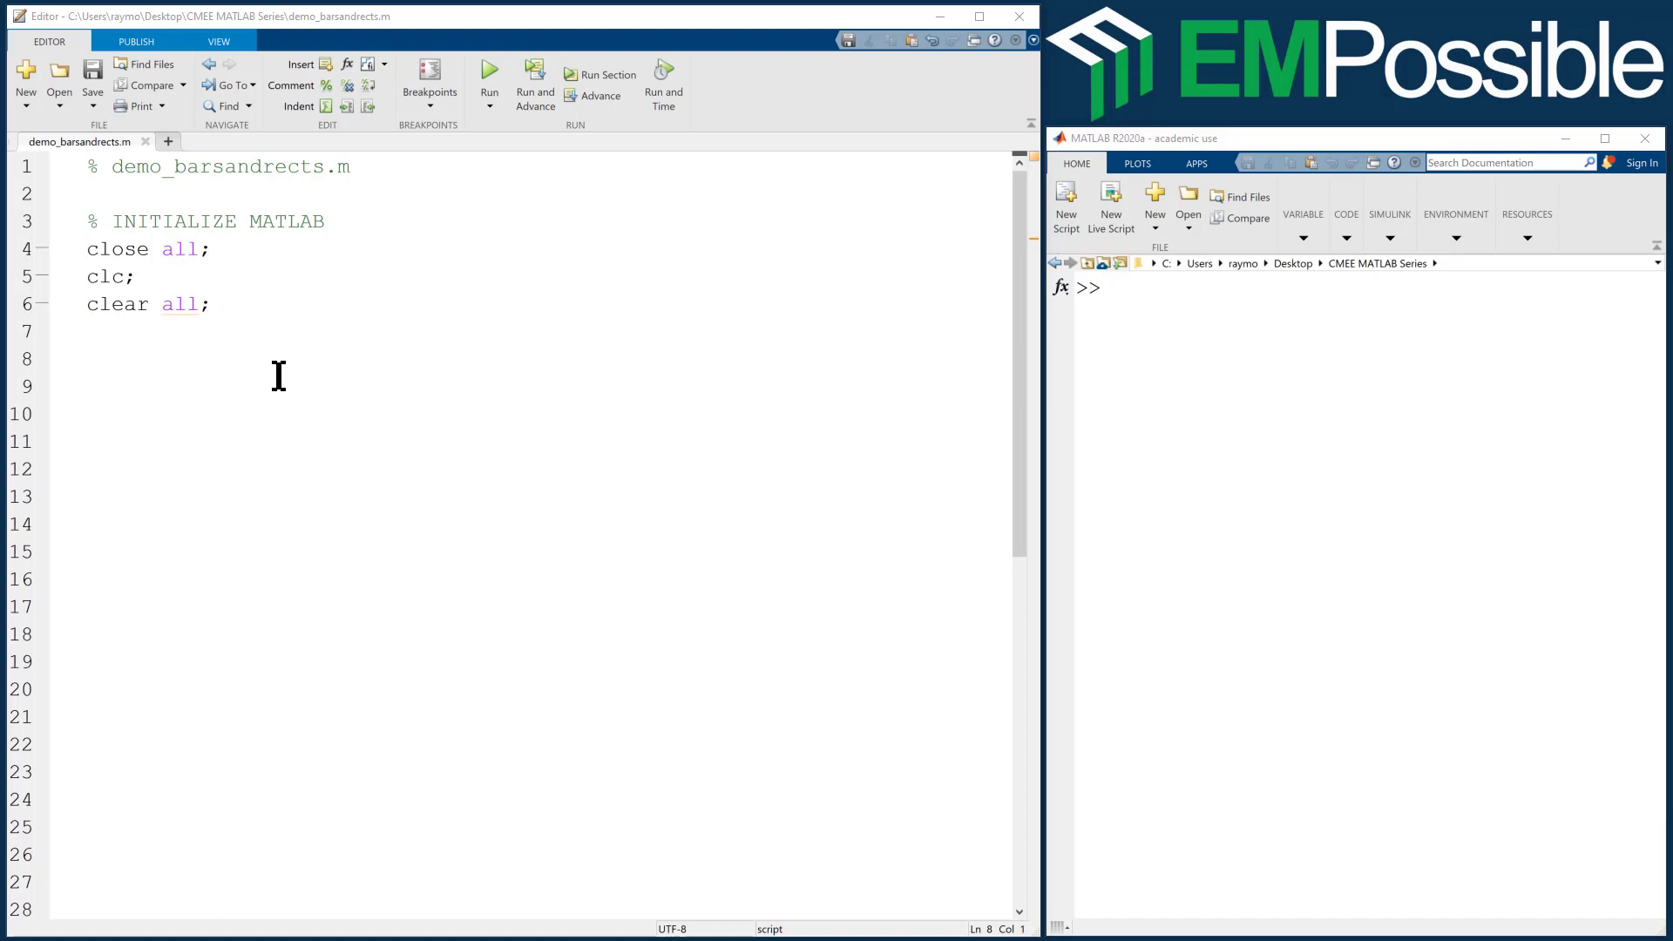
pyautogui.moveTo(388, 447)
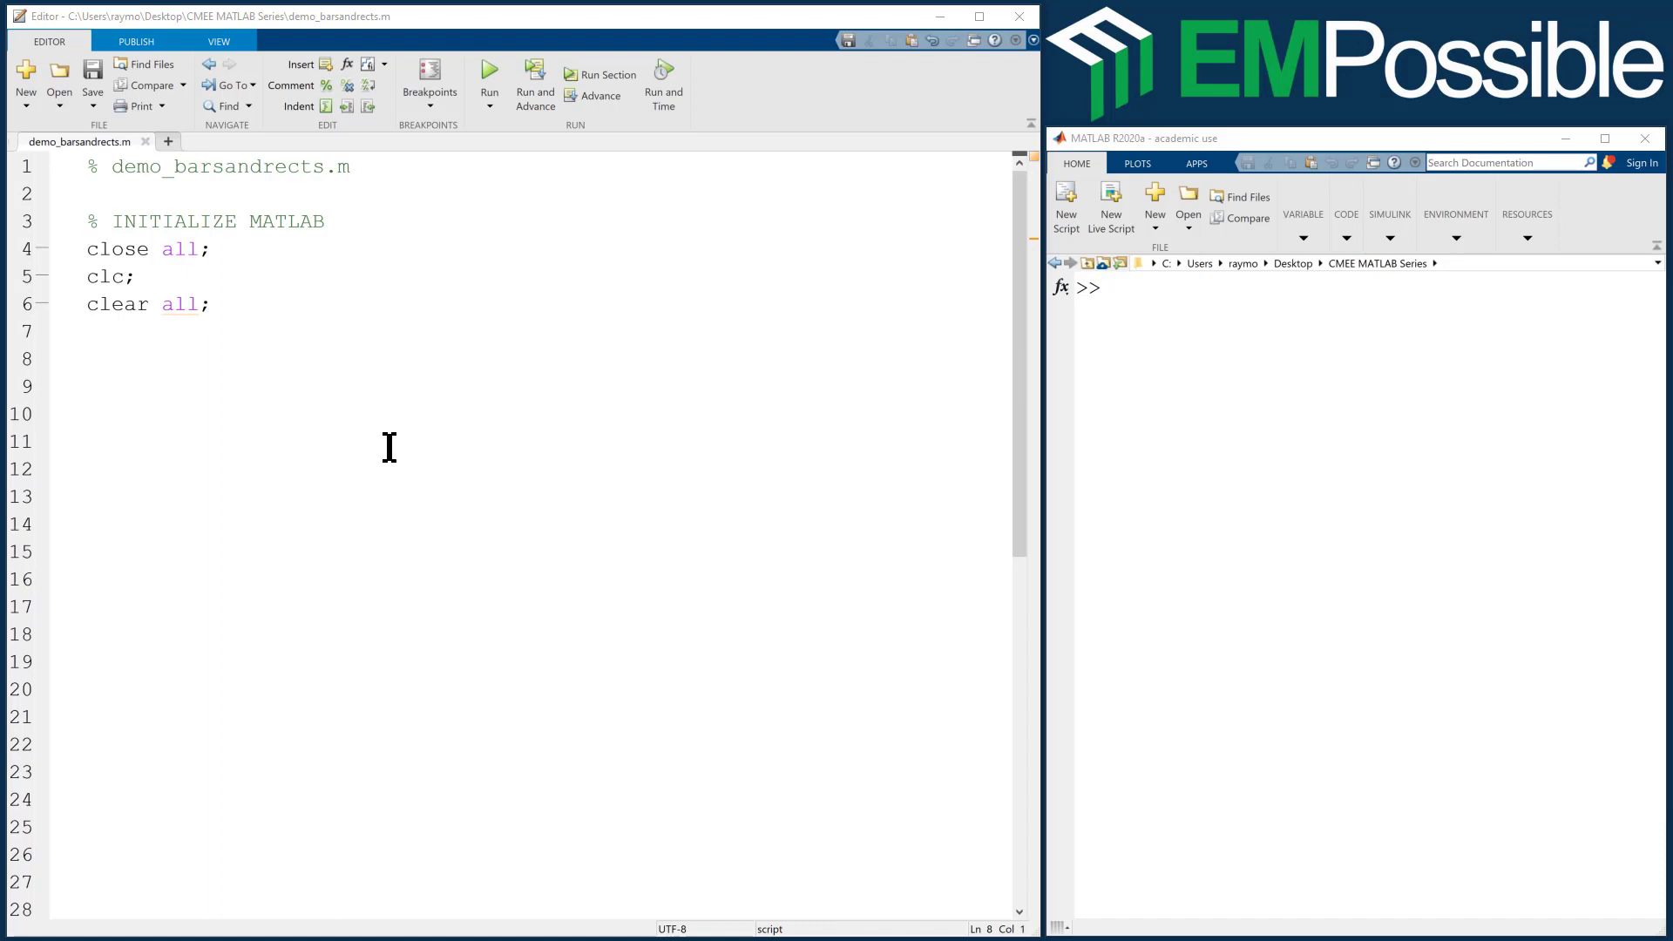
pyautogui.moveTo(476, 350)
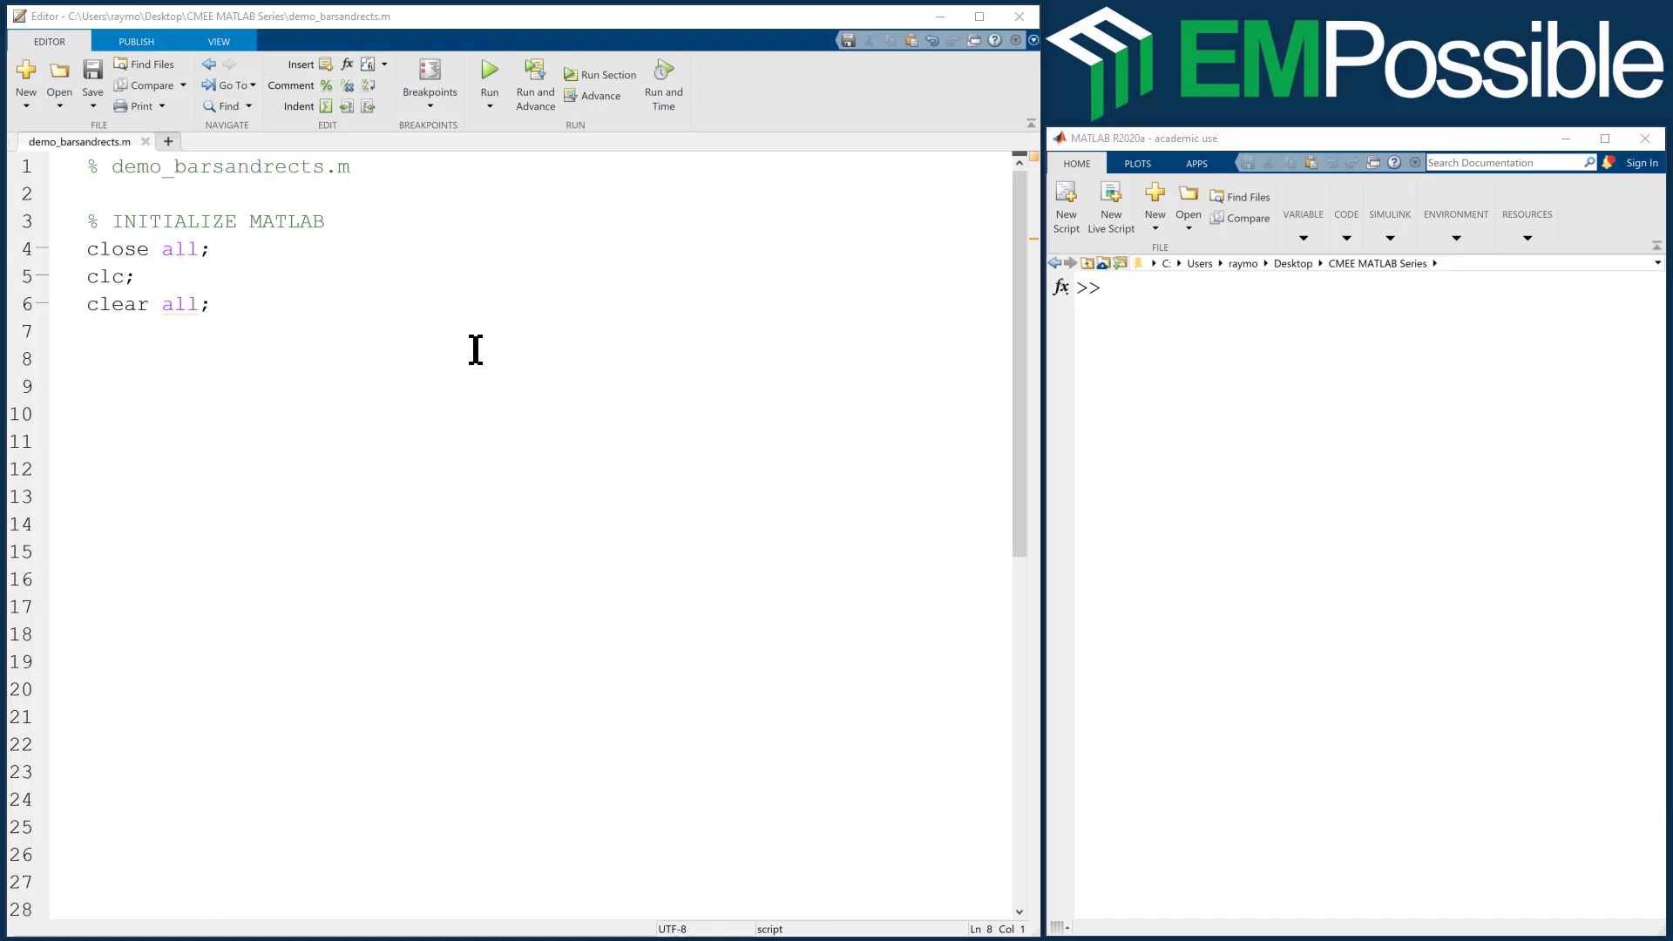
pyautogui.moveTo(209, 331)
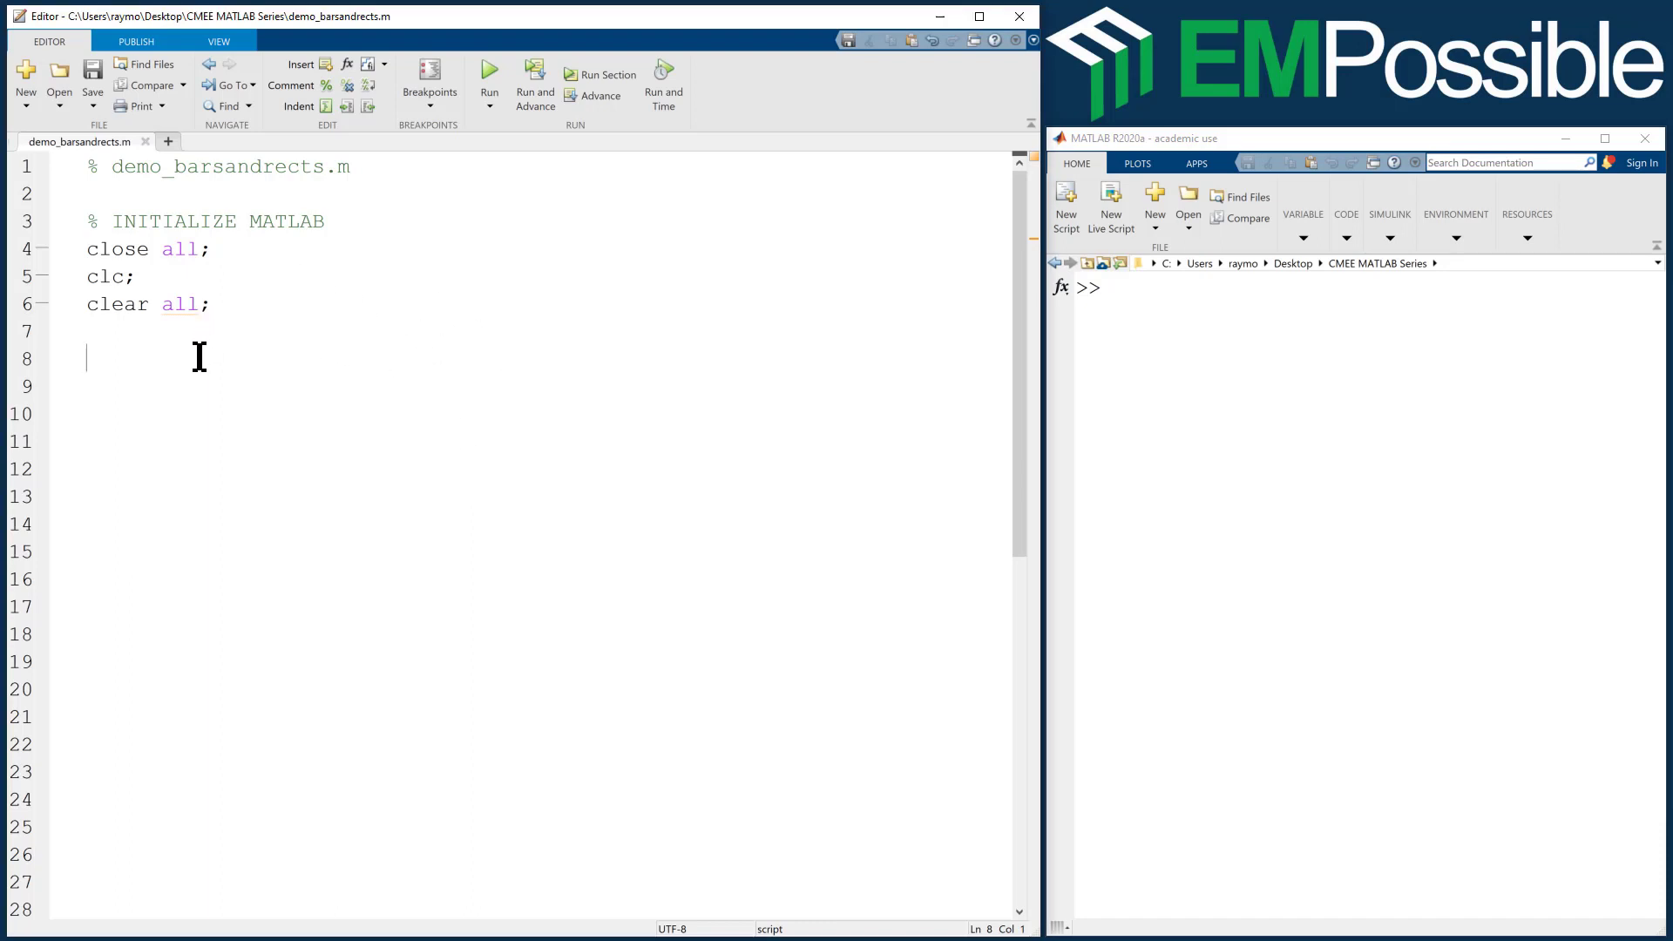
# - Add a % DEFINE GRID comment and set the grid size Sx and Sy to 10
pyautogui.write('%')
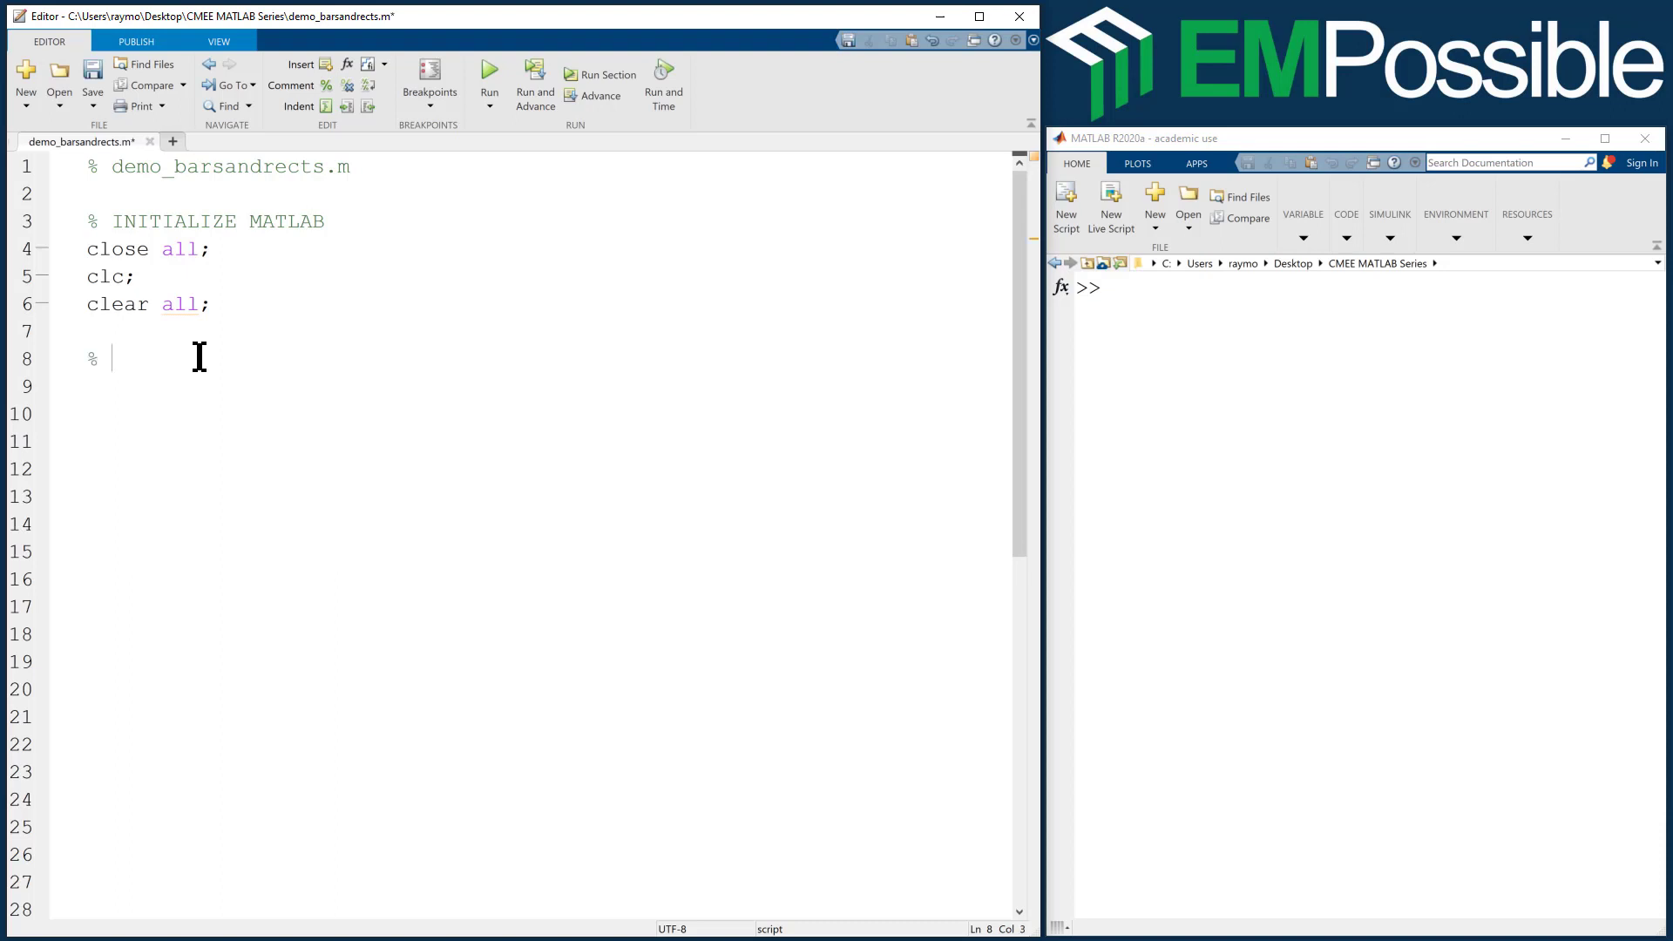
pyautogui.write('DE')
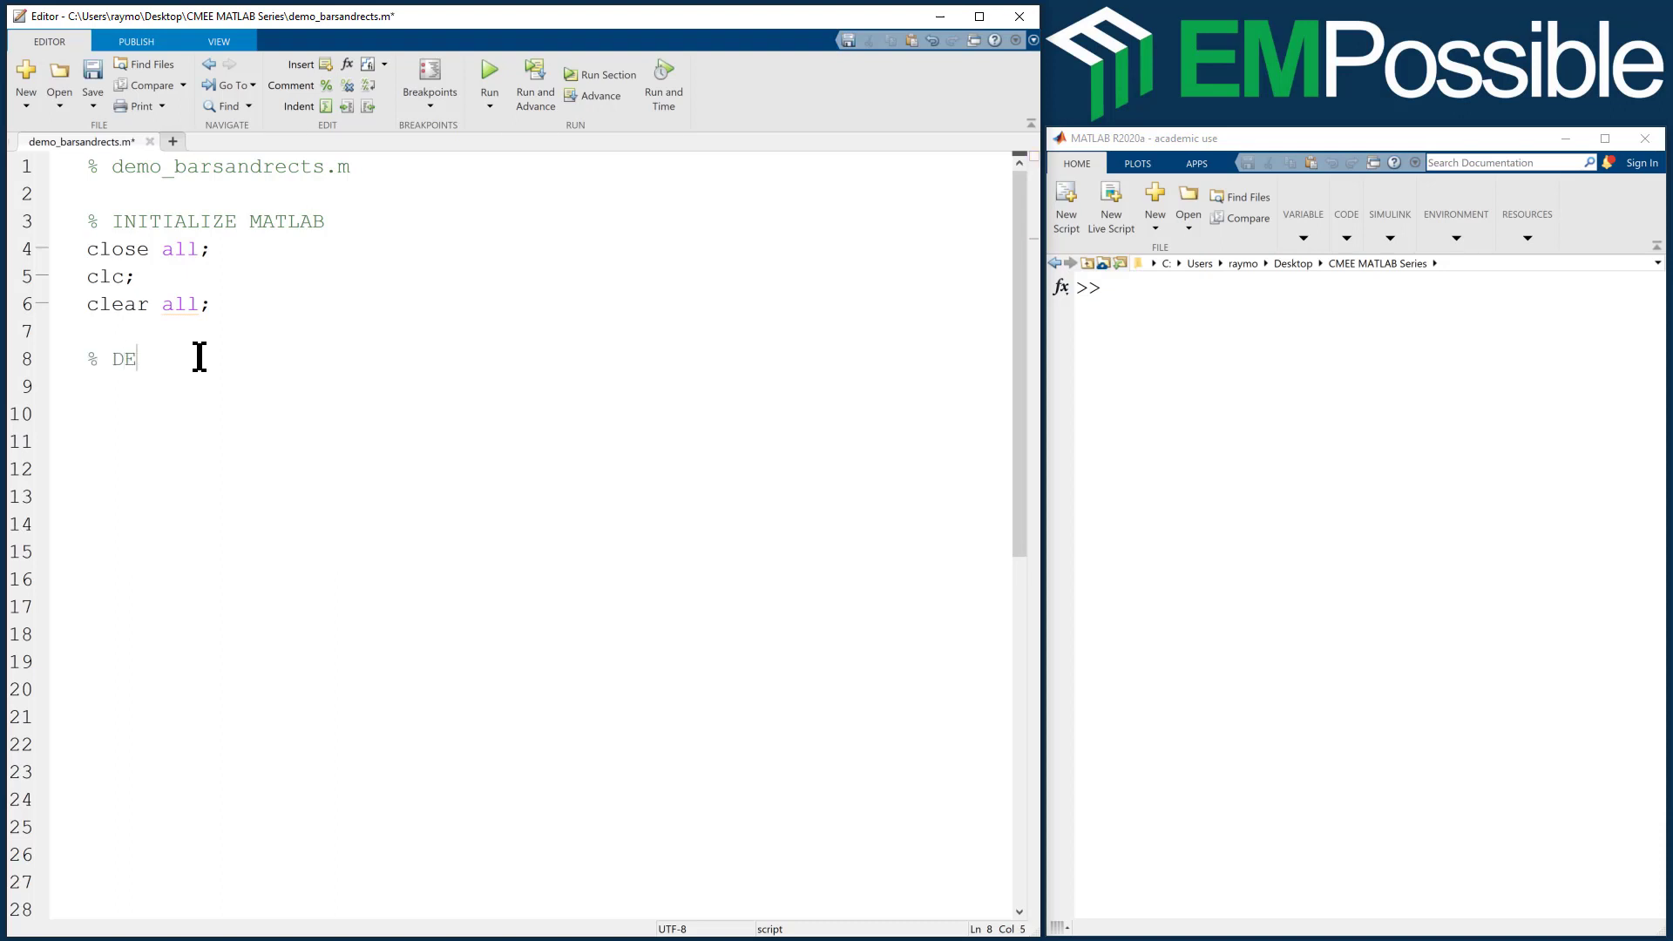
pyautogui.write('FINE GRID')
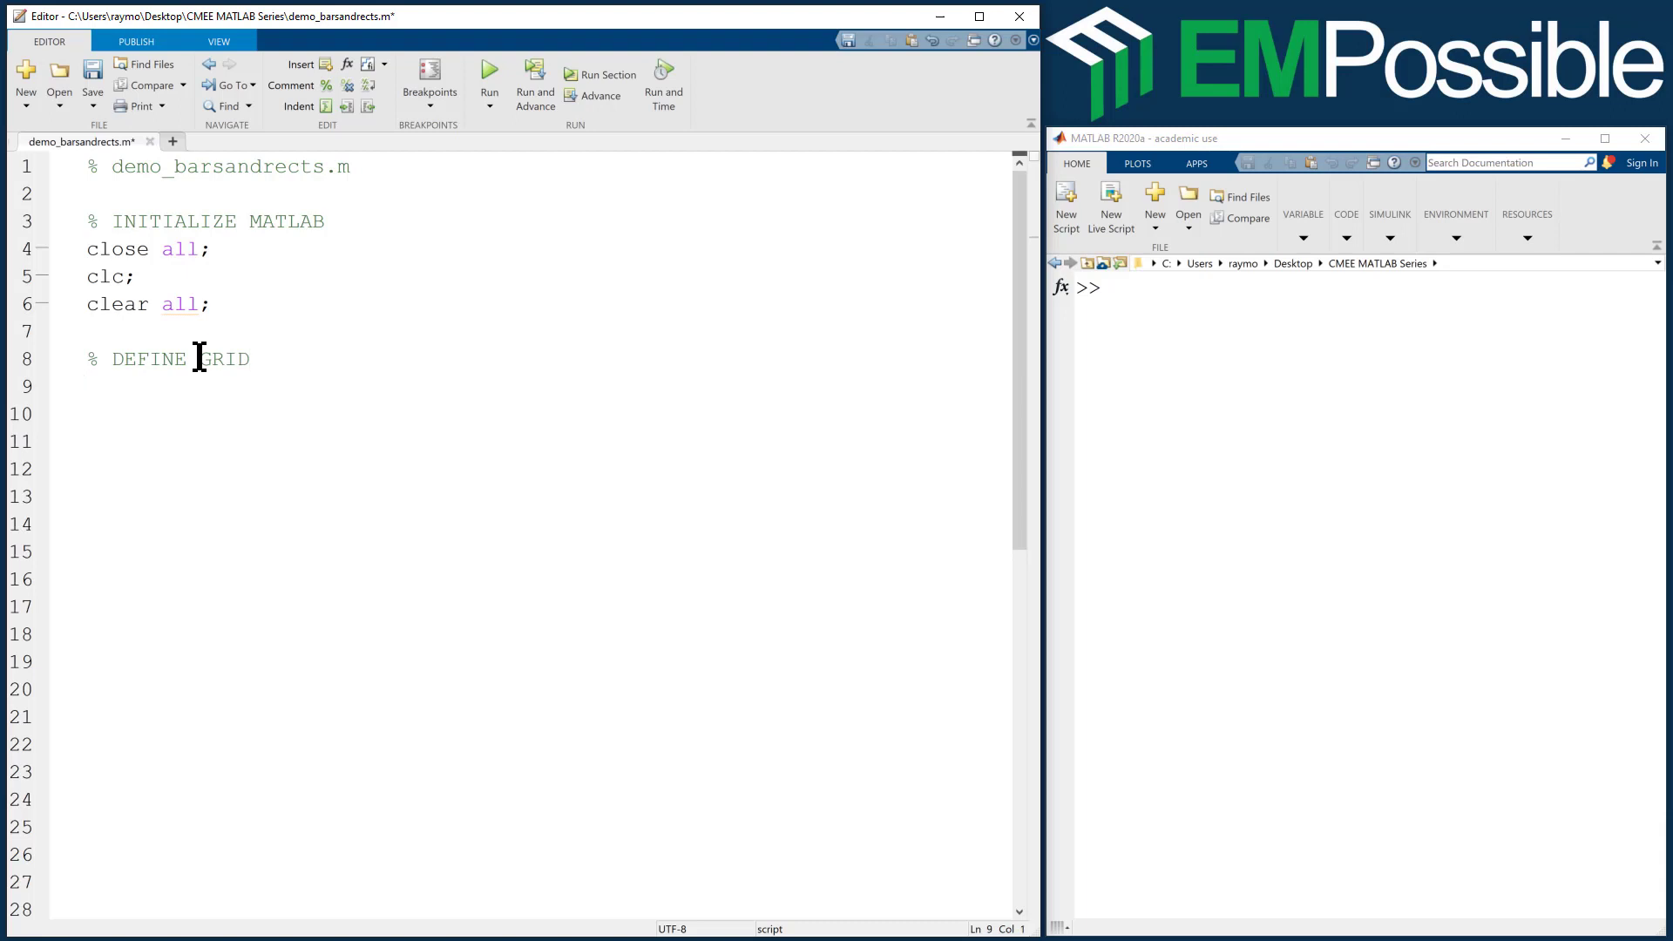
pyautogui.write('Sx =')
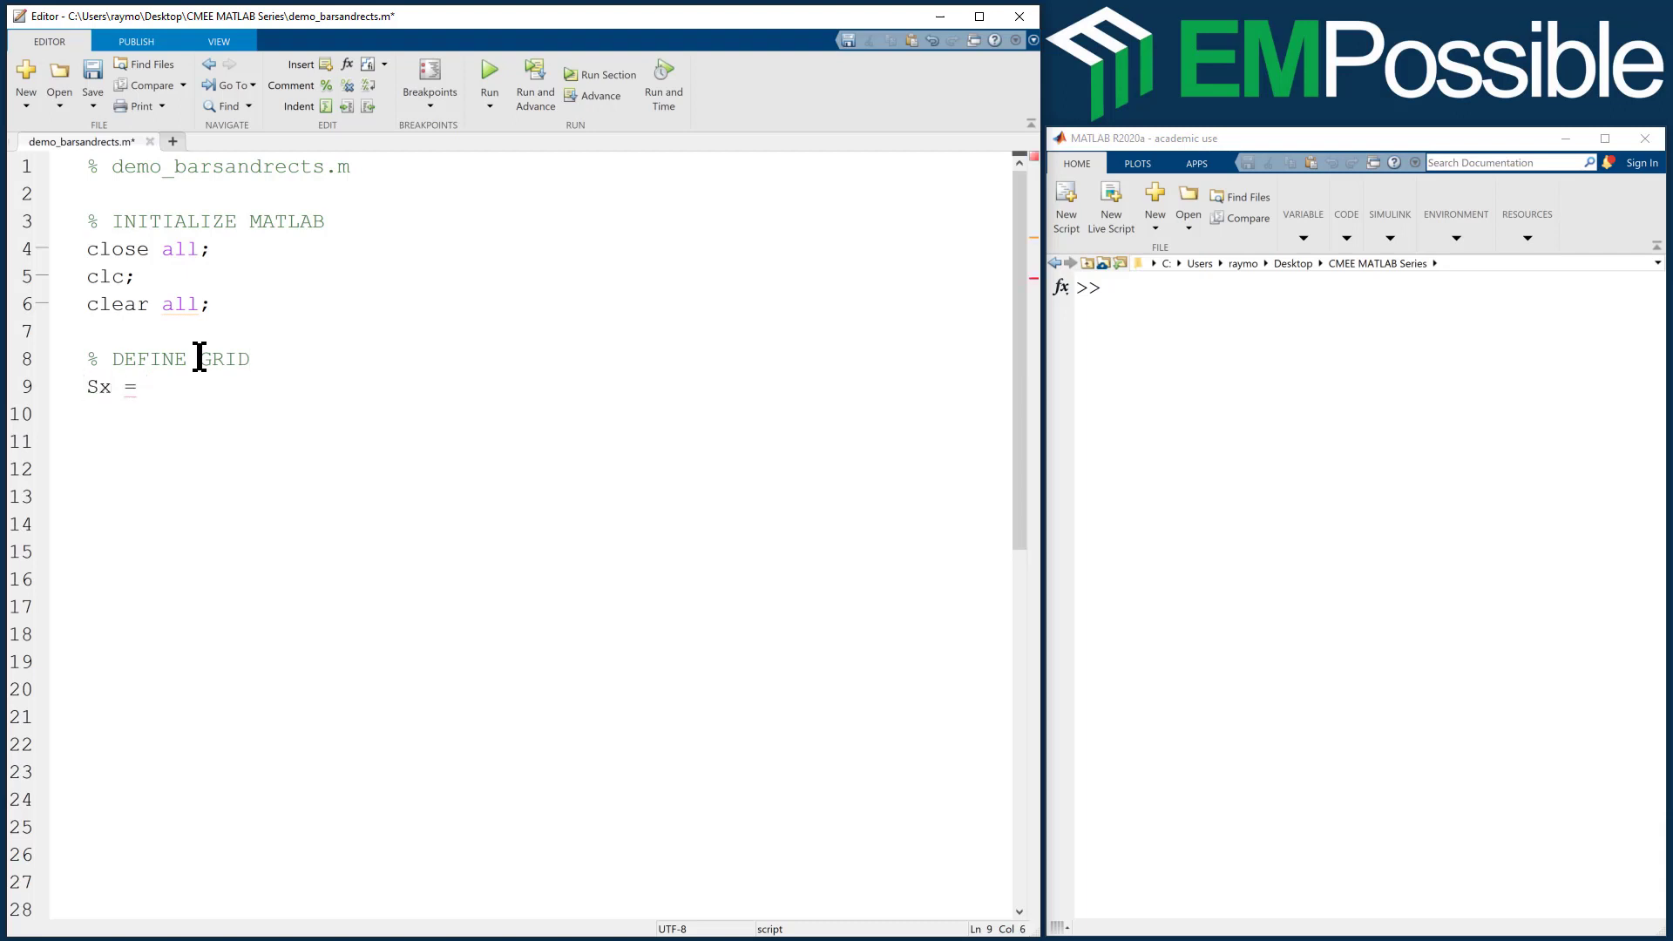
pyautogui.write('10')
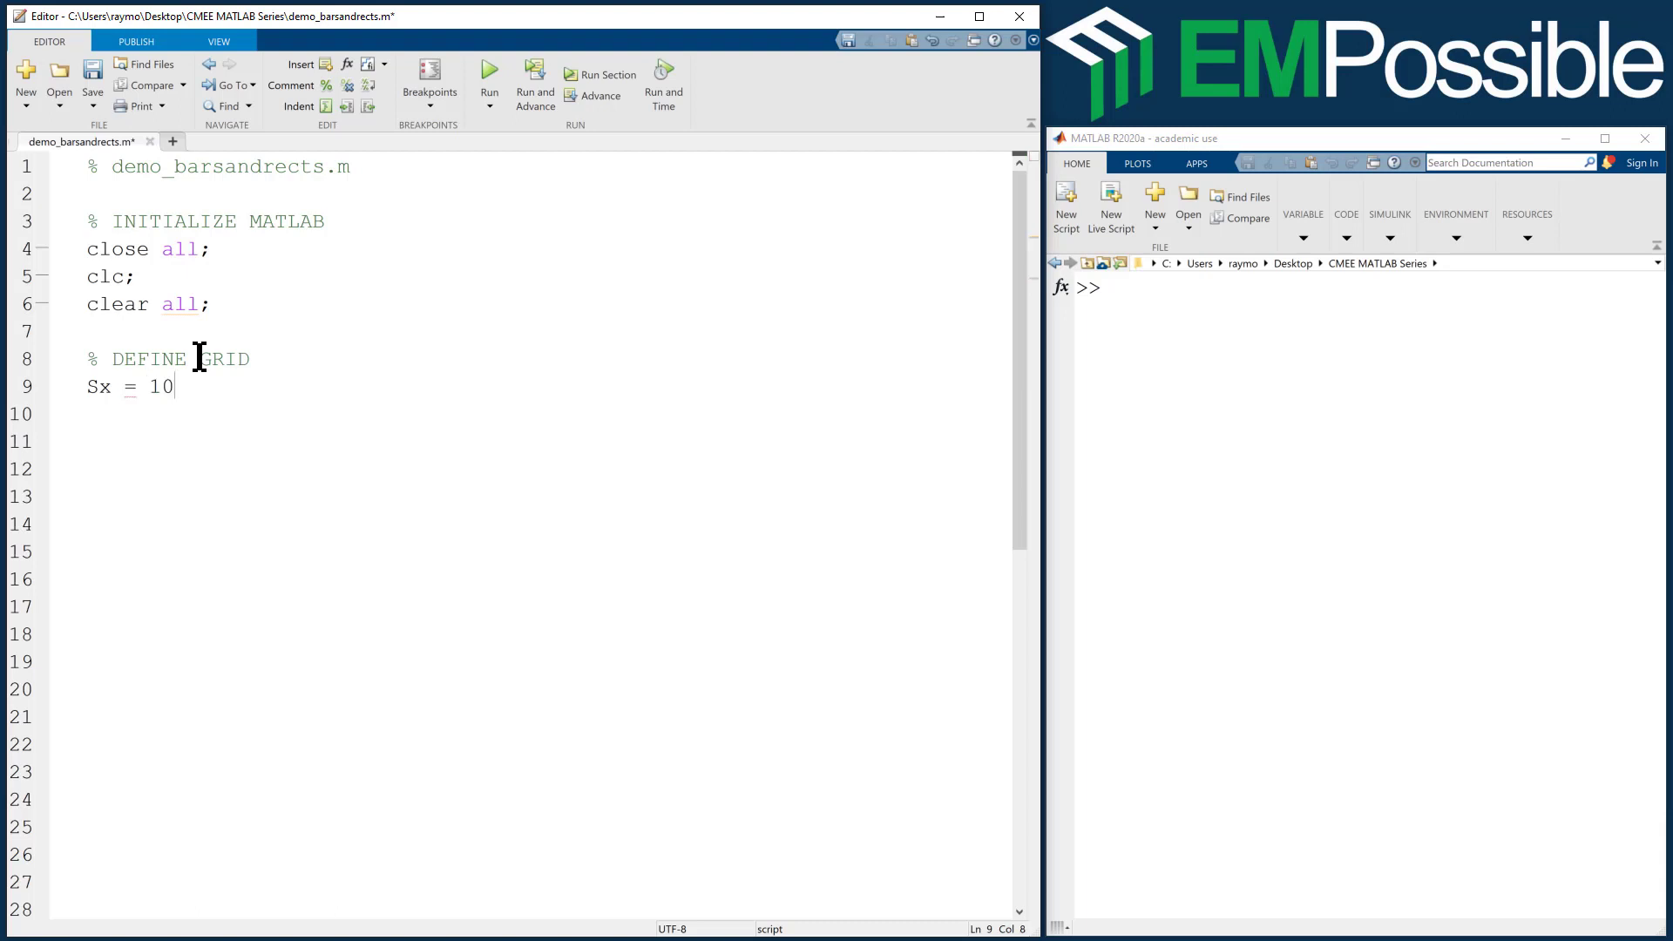
pyautogui.write(';')
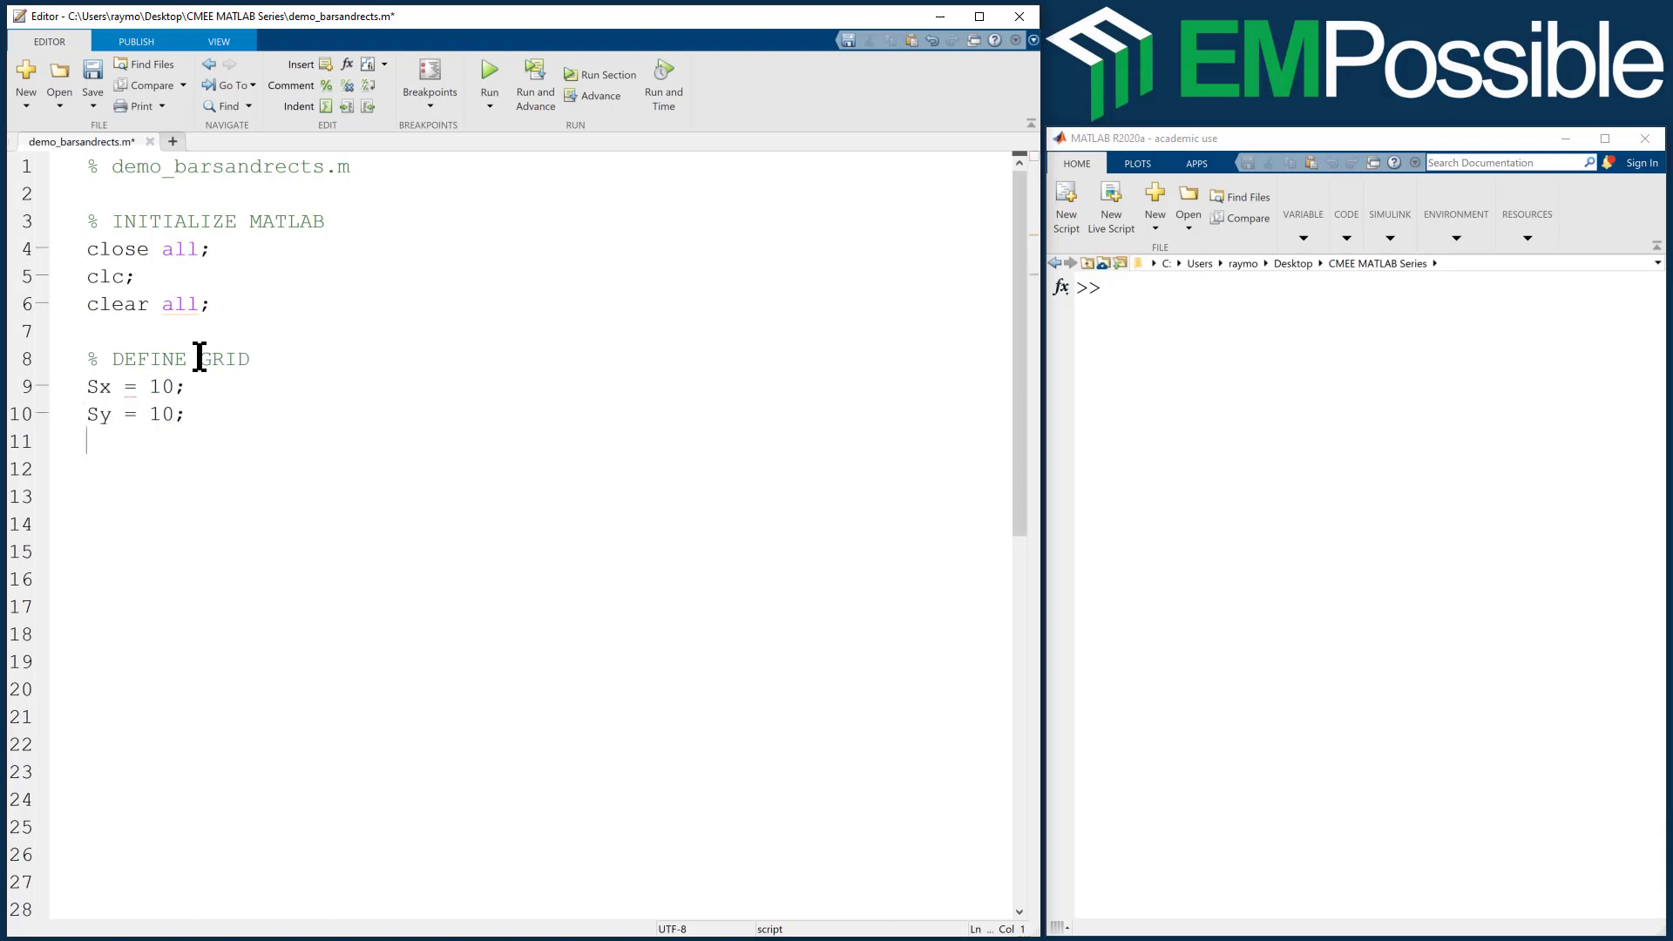
# - Set Nx = 100 and Ny = round(Nx*Sy/Sx), then start a new line
pyautogui.write('Nx =')
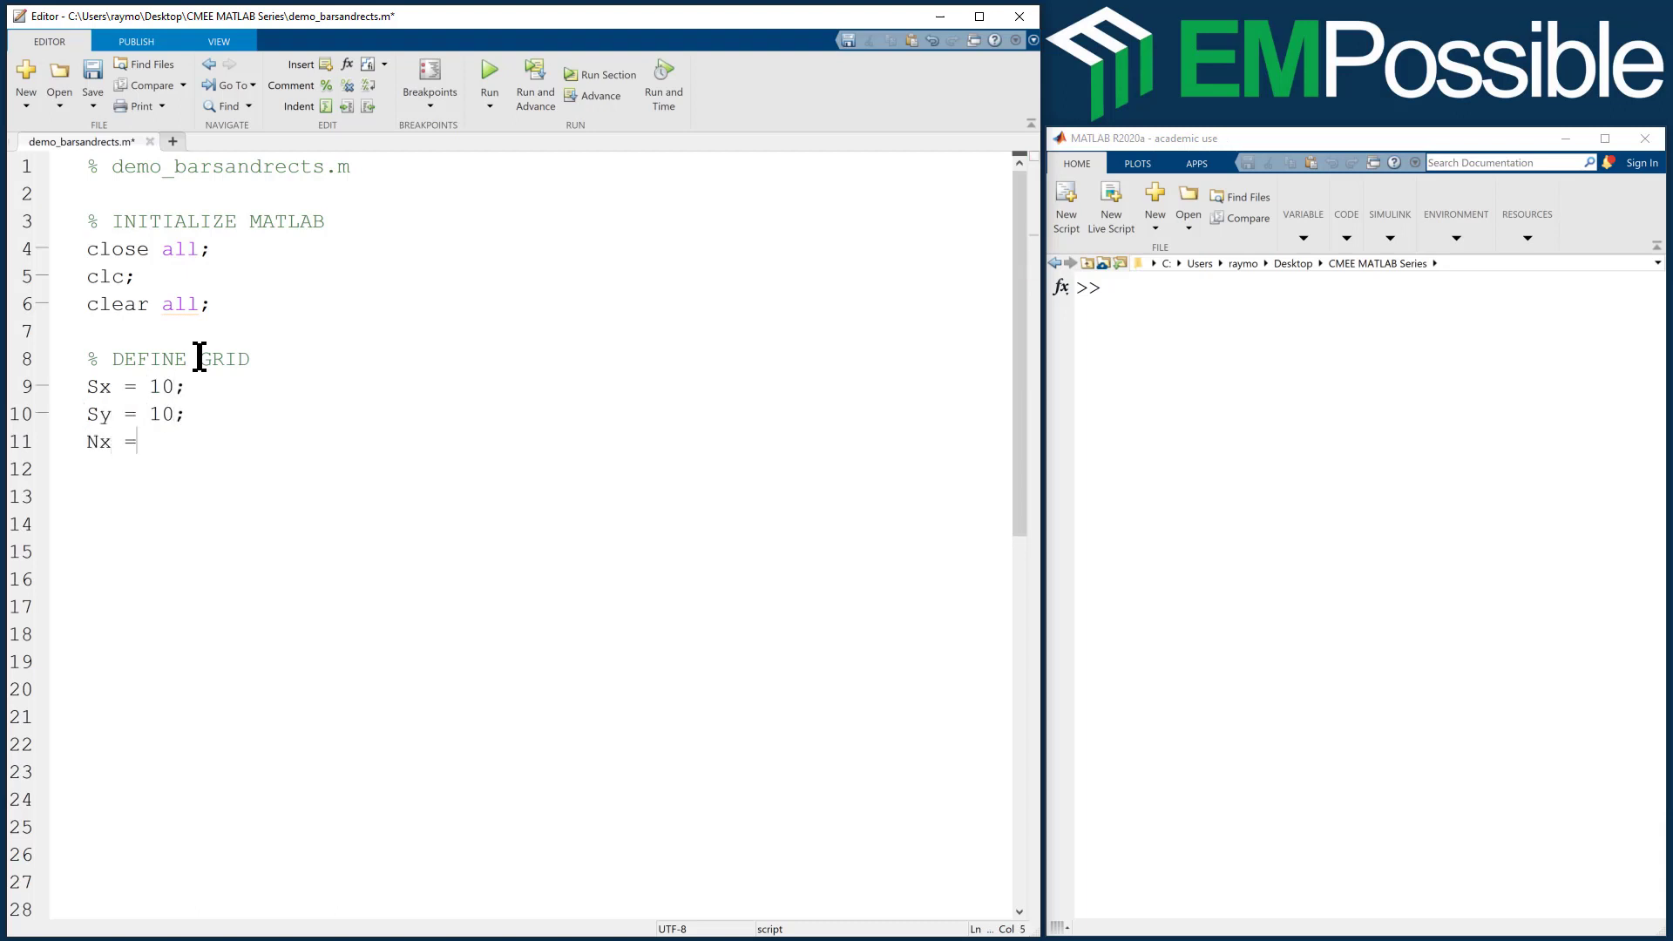
pyautogui.write('100;')
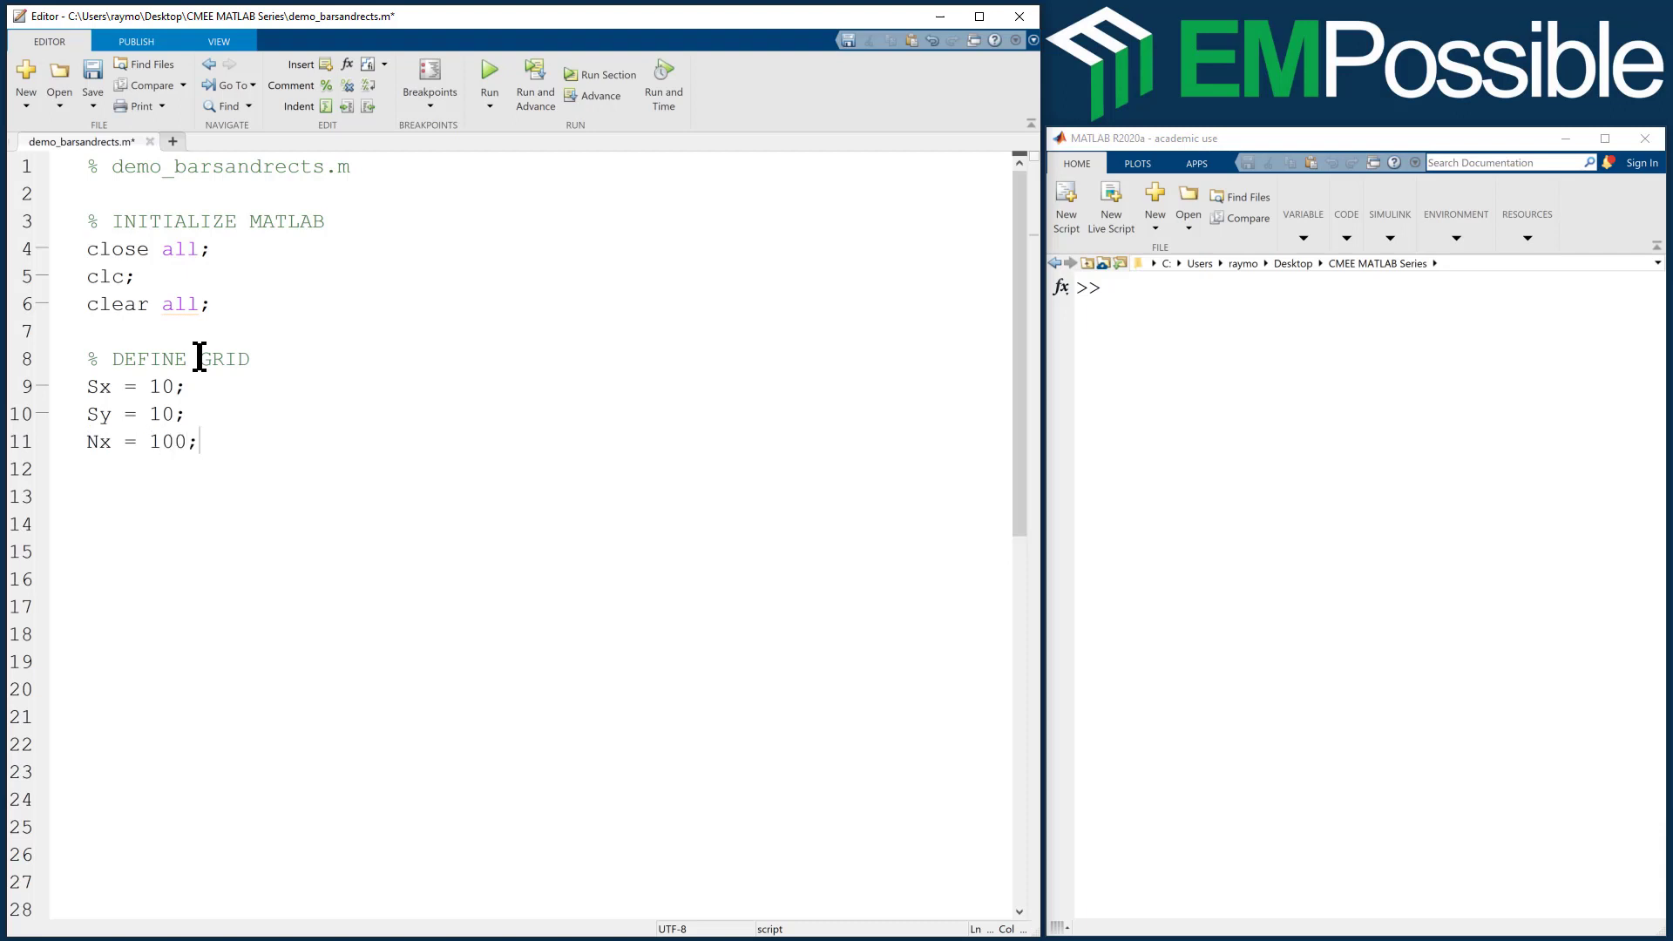
pyautogui.write('Ny =')
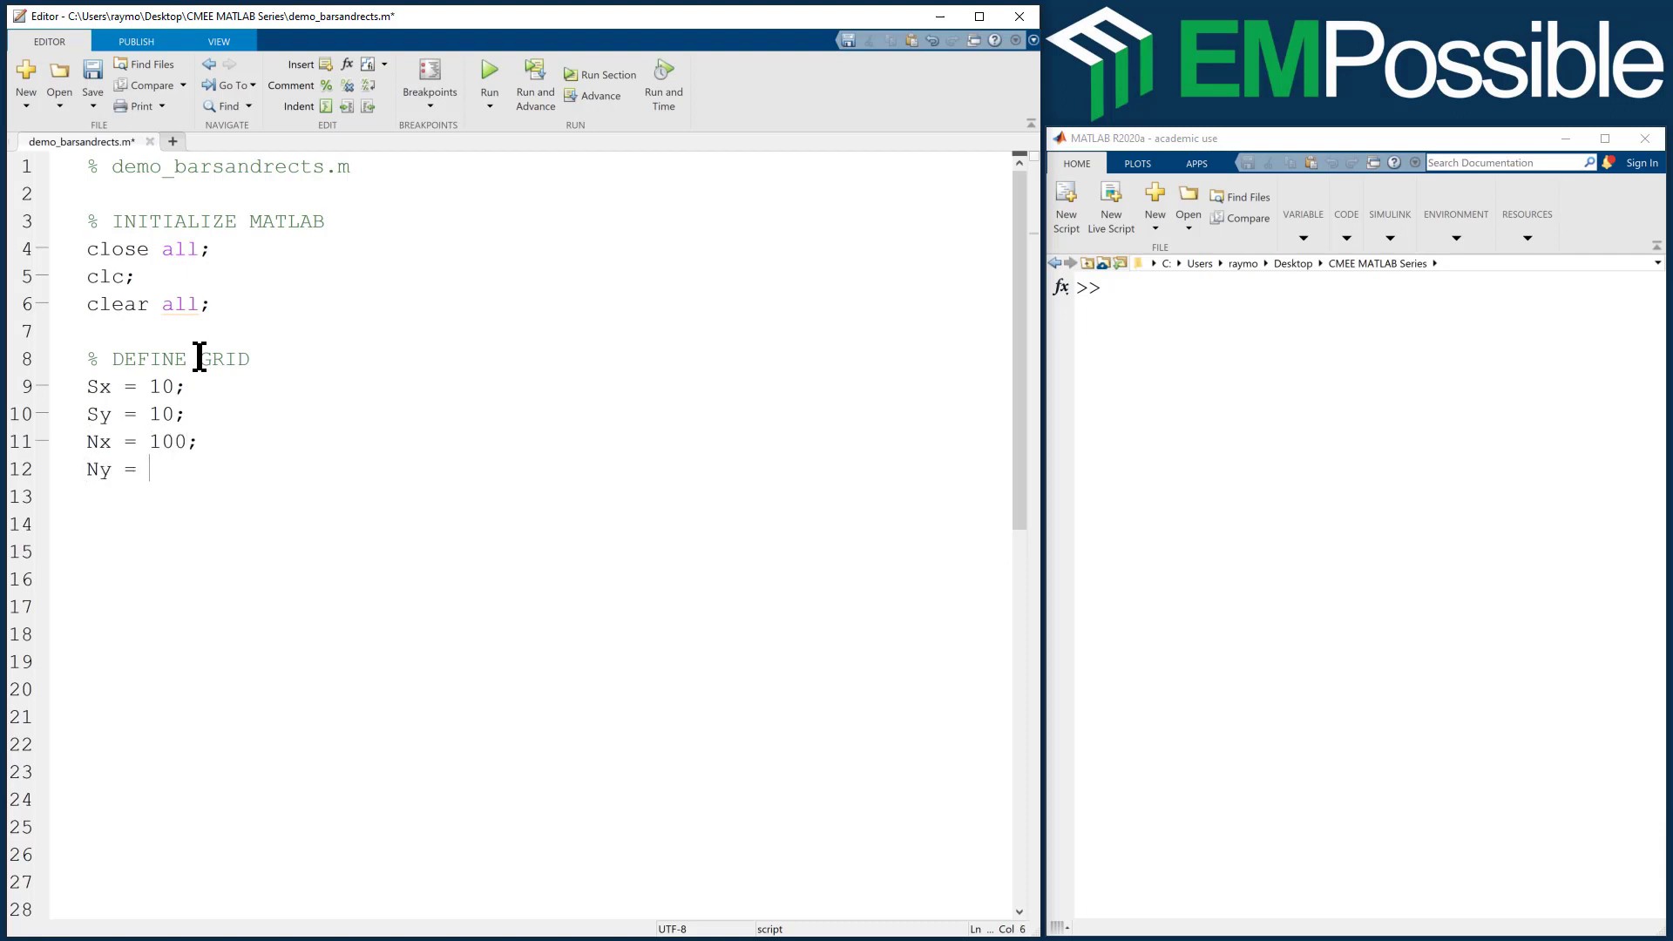
pyautogui.write('round(')
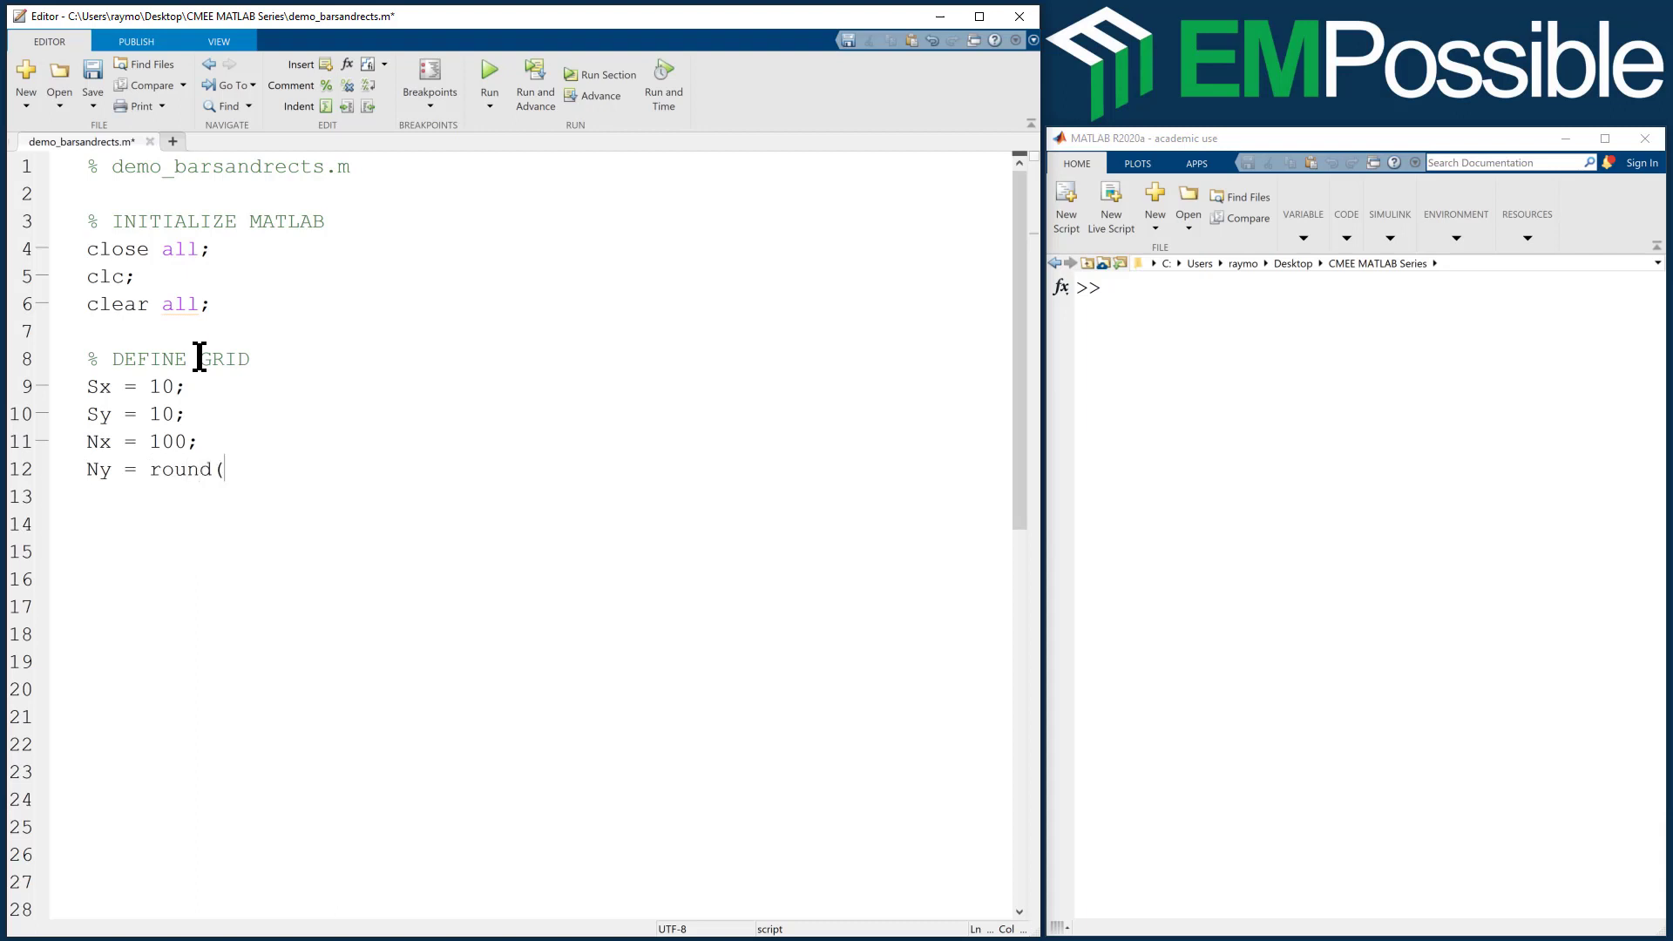
pyautogui.write(');')
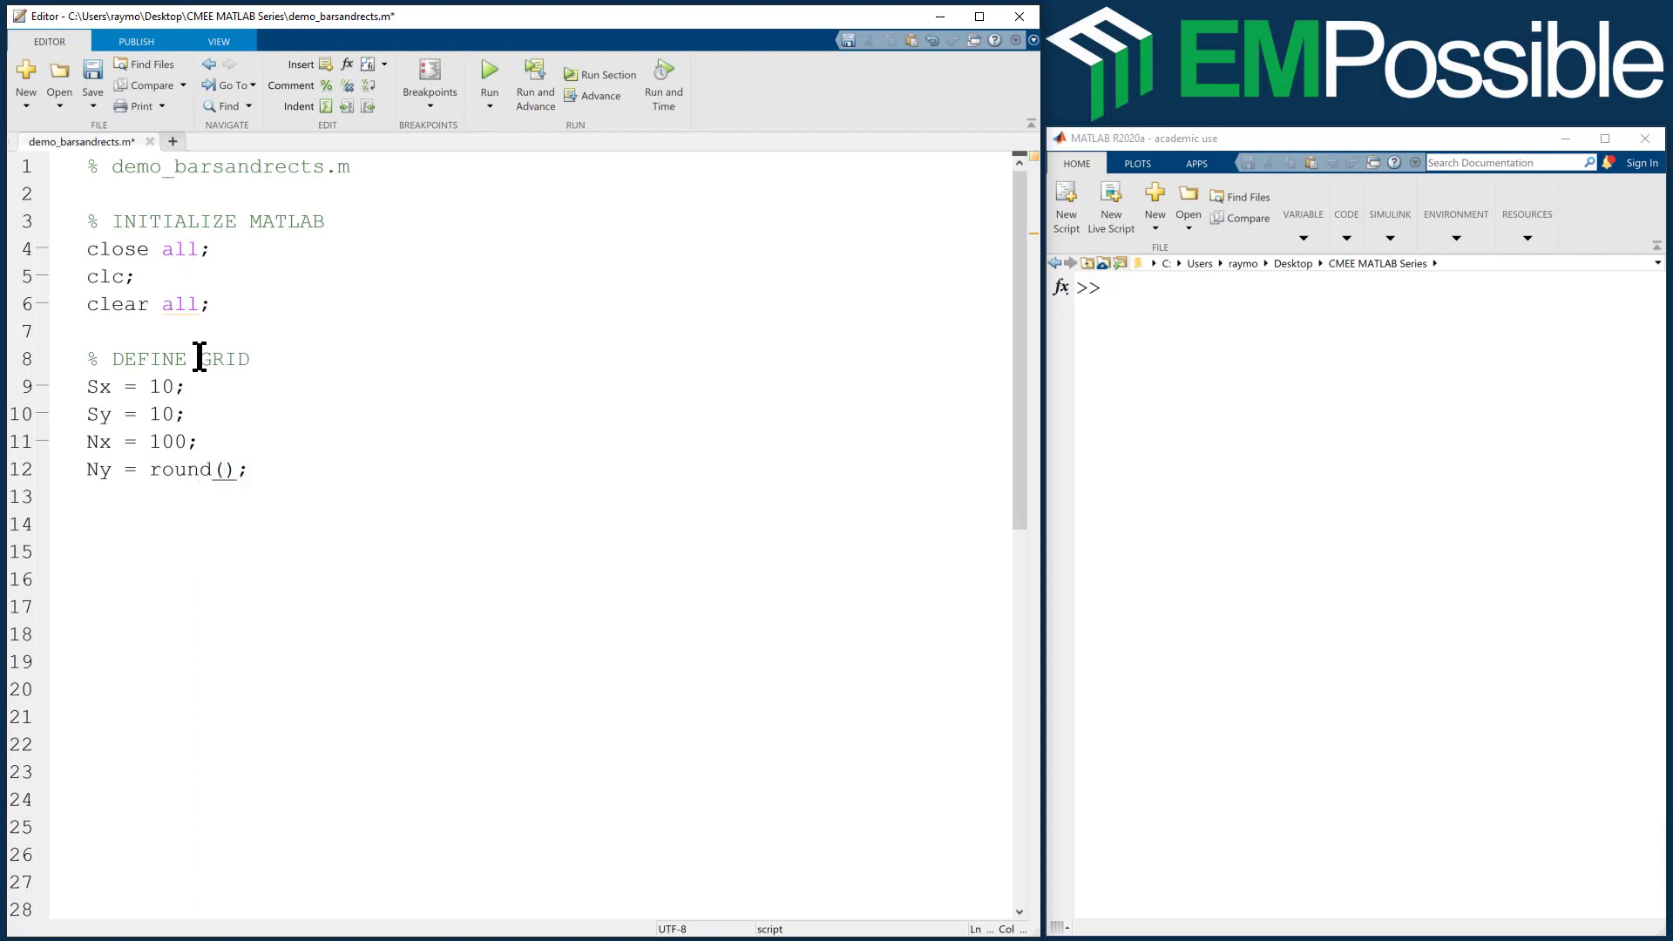
pyautogui.write('Nx&*')
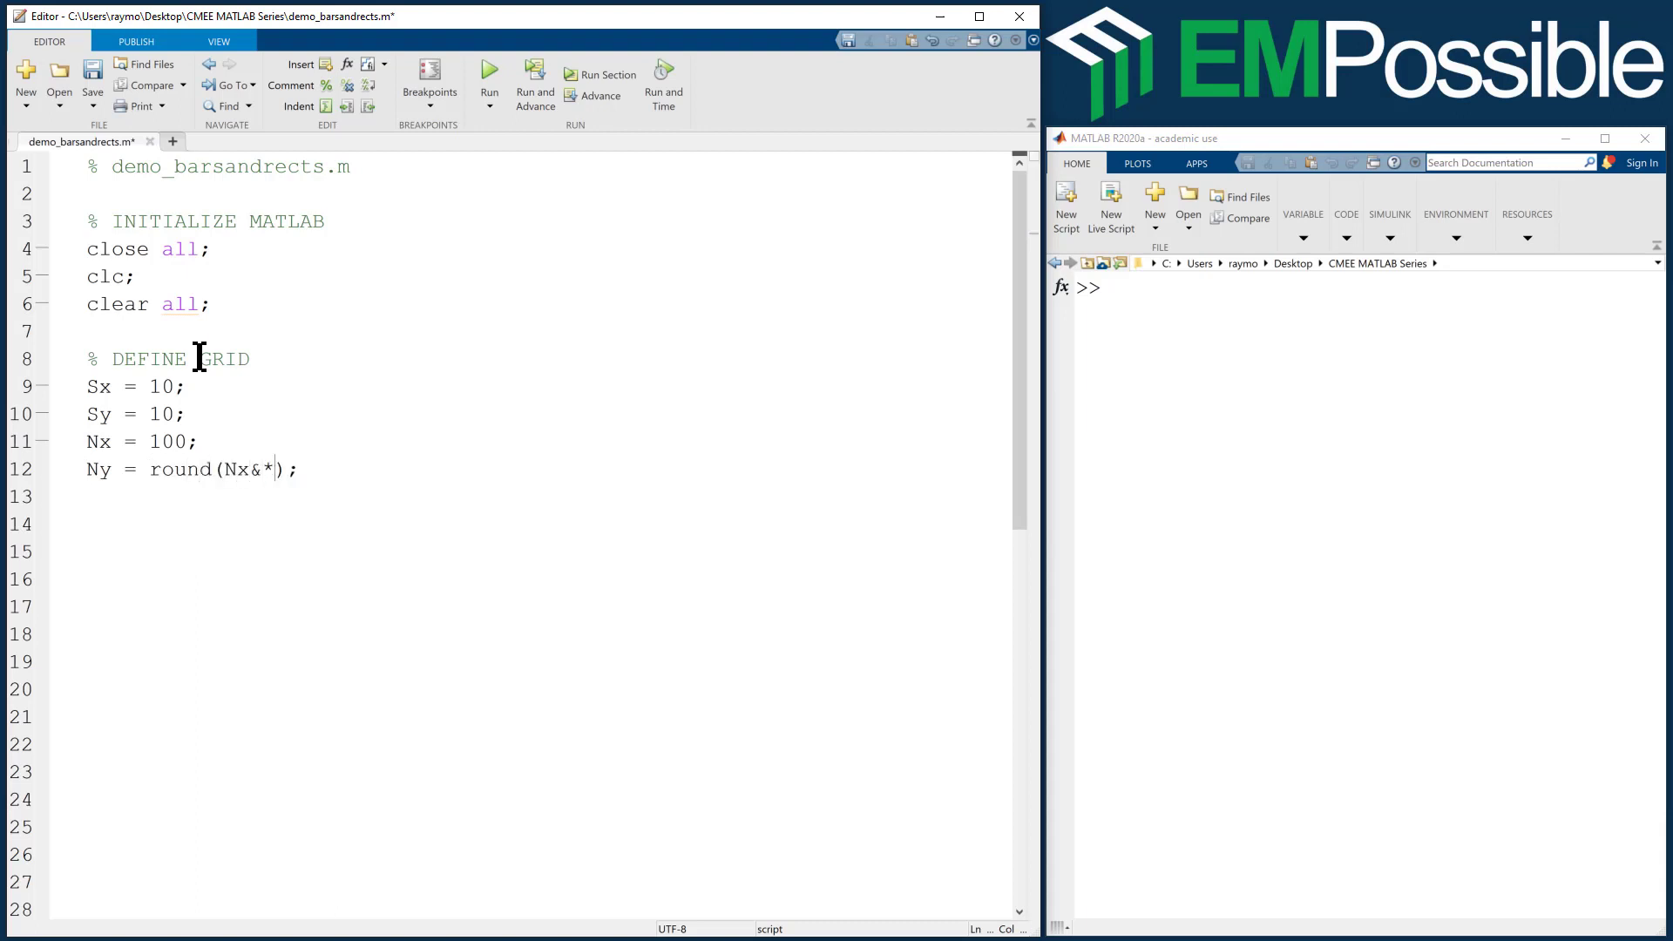
pyautogui.press('Backspace')
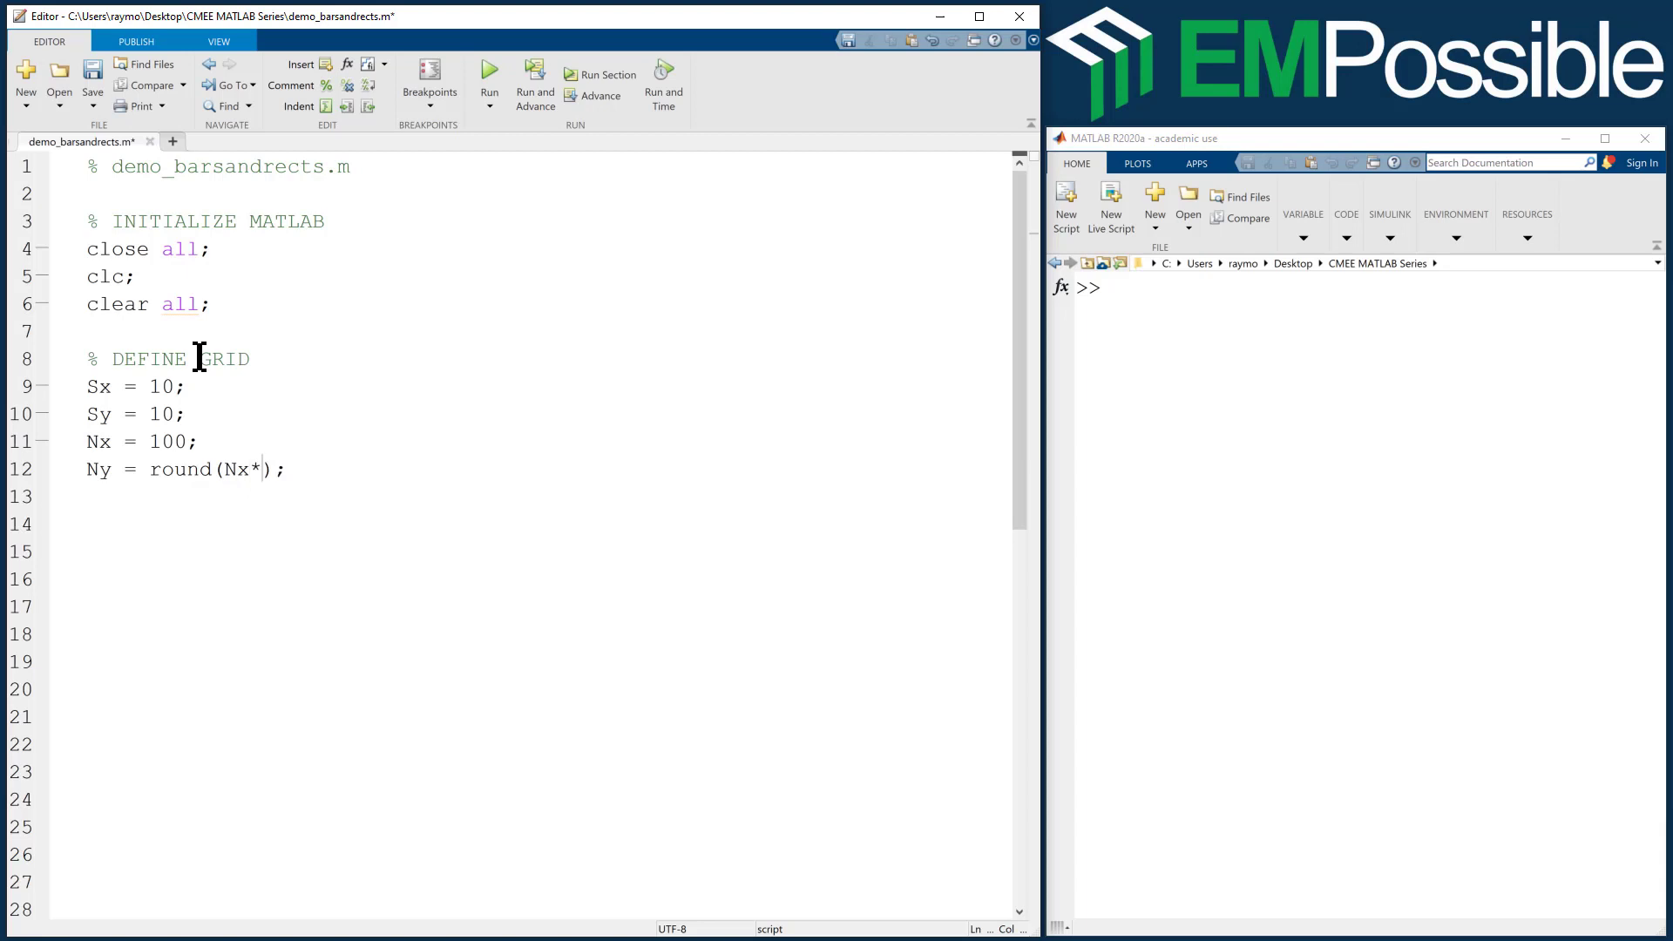
pyautogui.write('Sy/Sx')
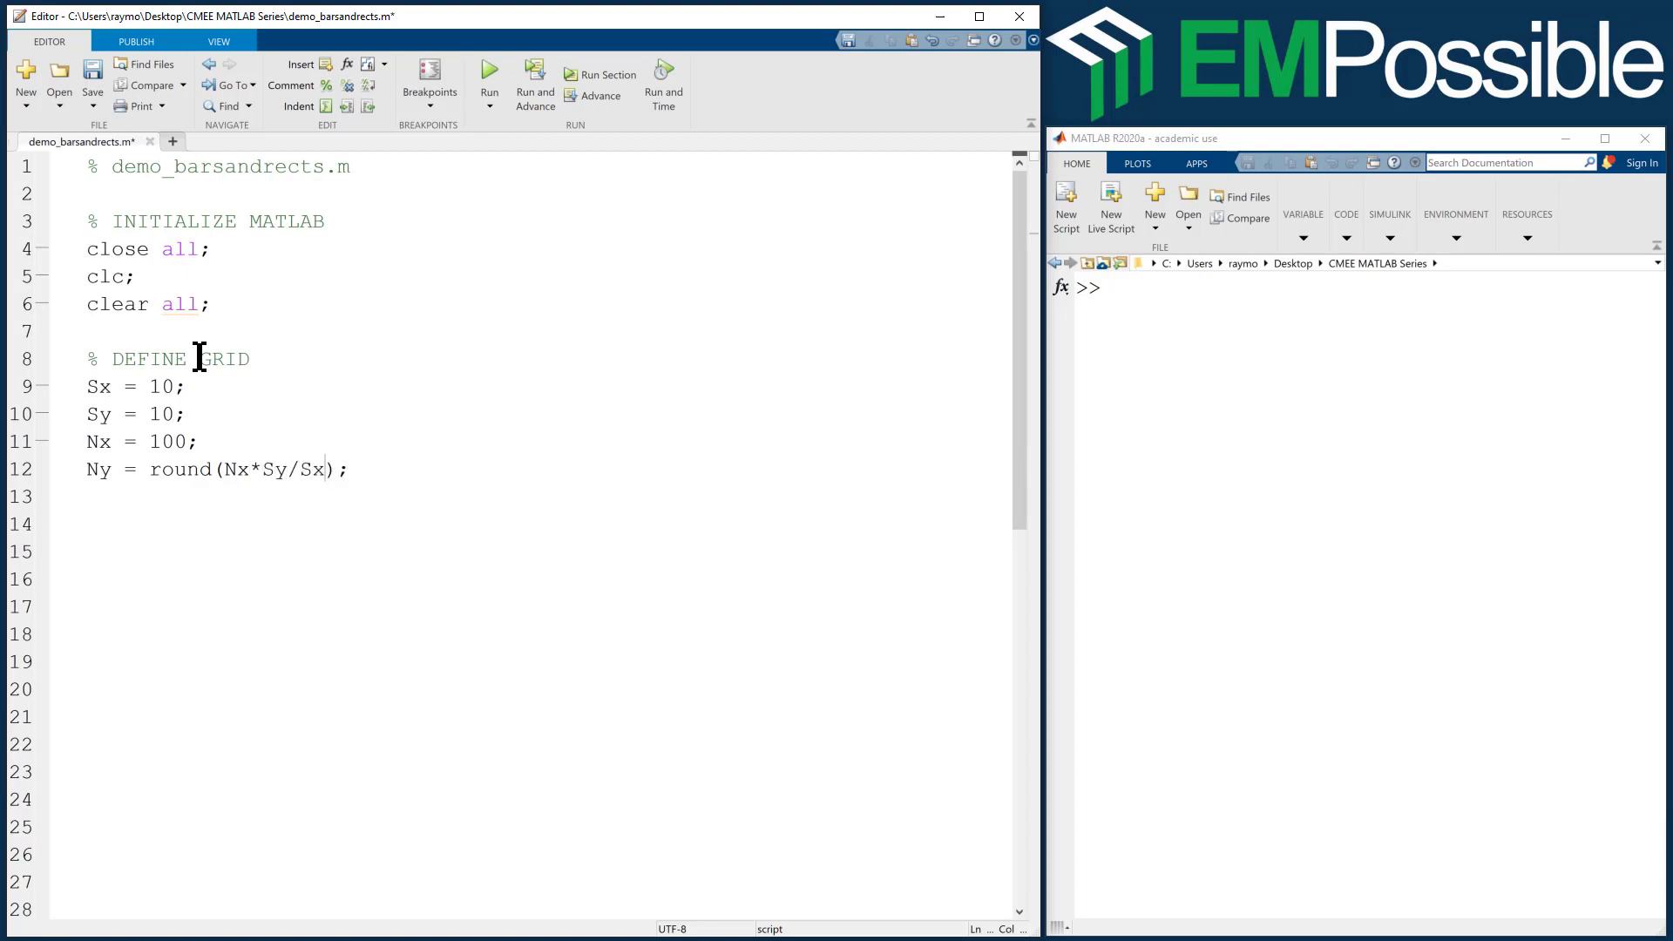
pyautogui.doubleClick(160, 386)
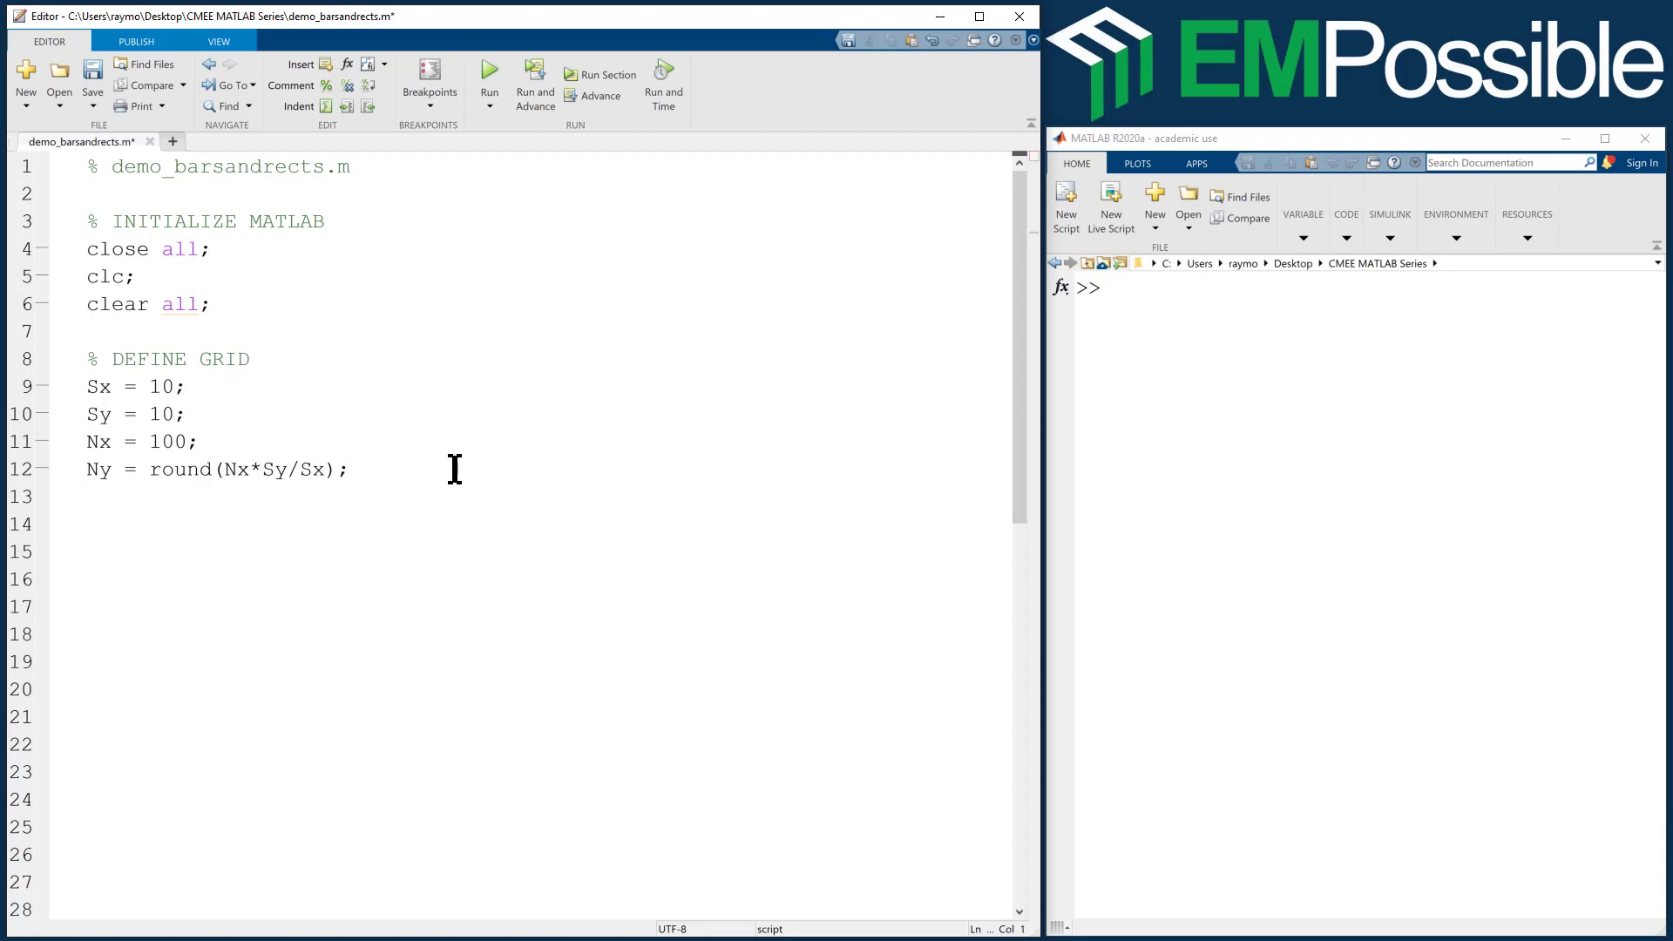
pyautogui.press('enter')
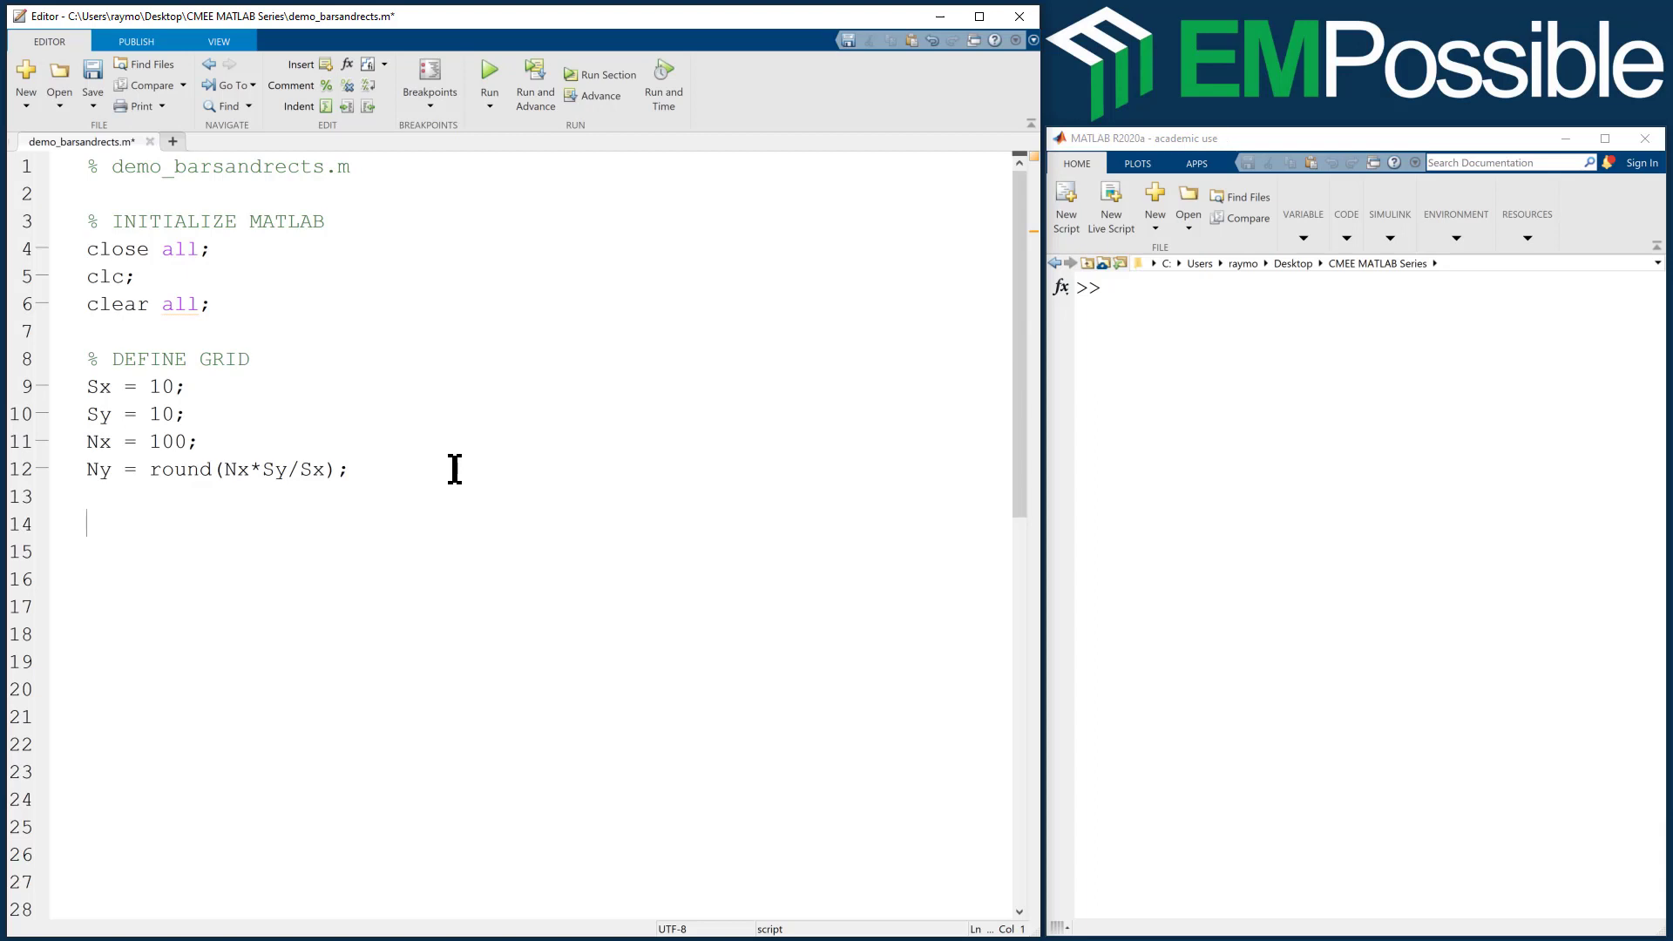
# - Add a % MESHGRID comment with dx = Sx/Nx and dy = Sy/Ny
pyautogui.write('%')
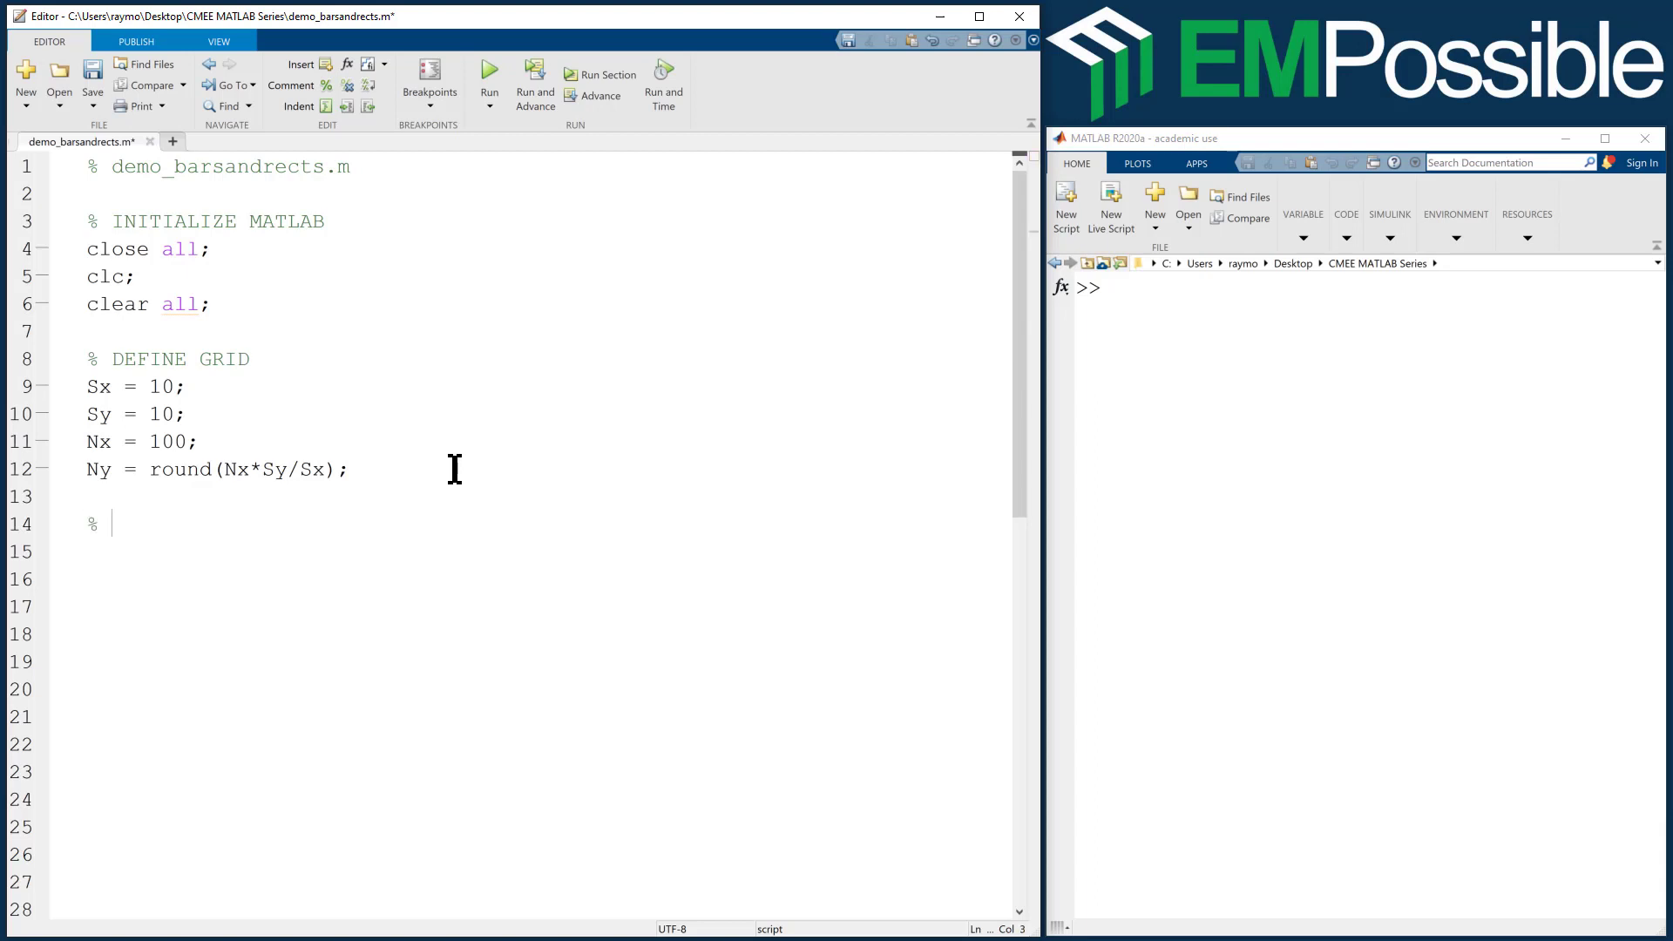
pyautogui.write('MESHGRID')
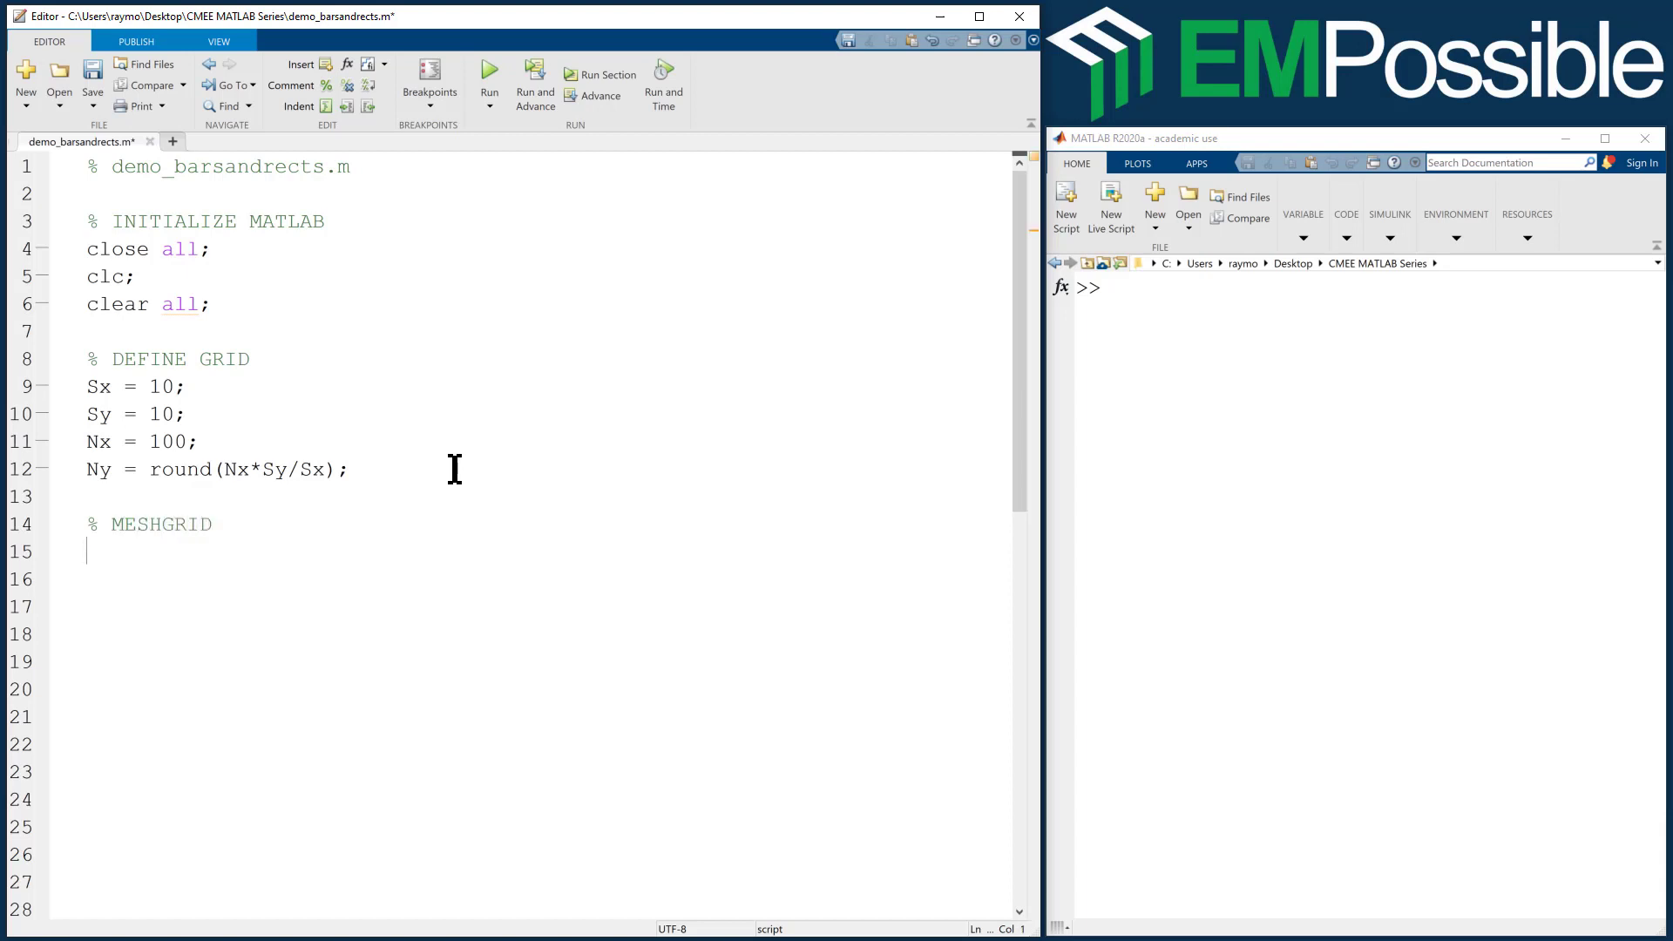
pyautogui.write('dx =')
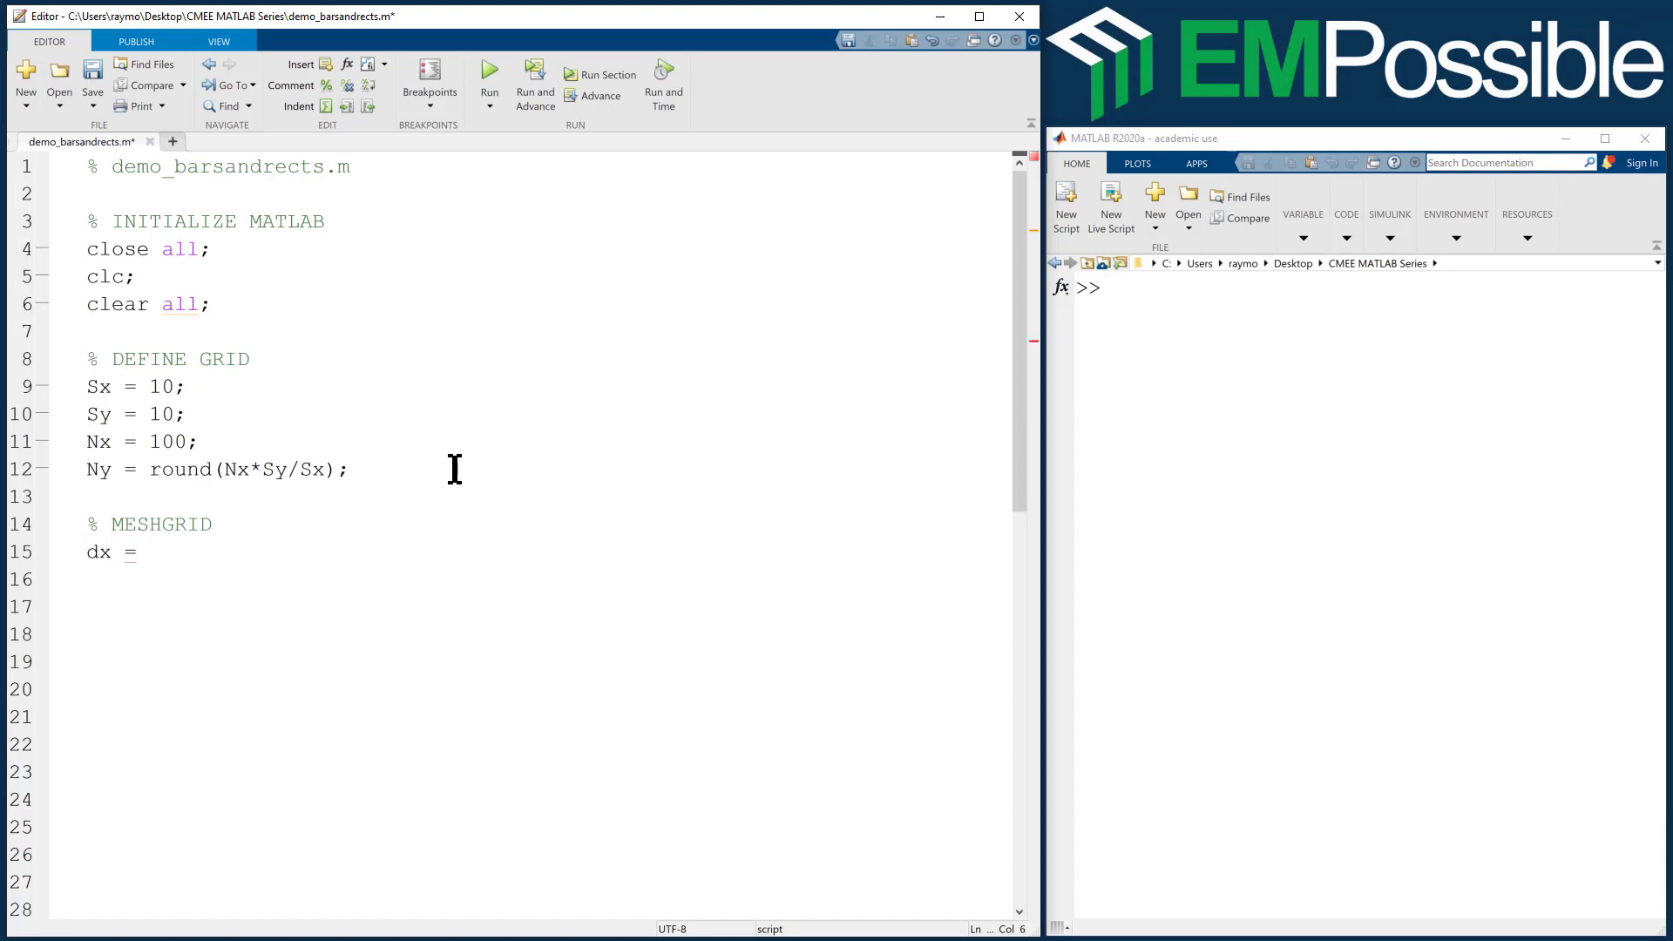
pyautogui.write('Sx')
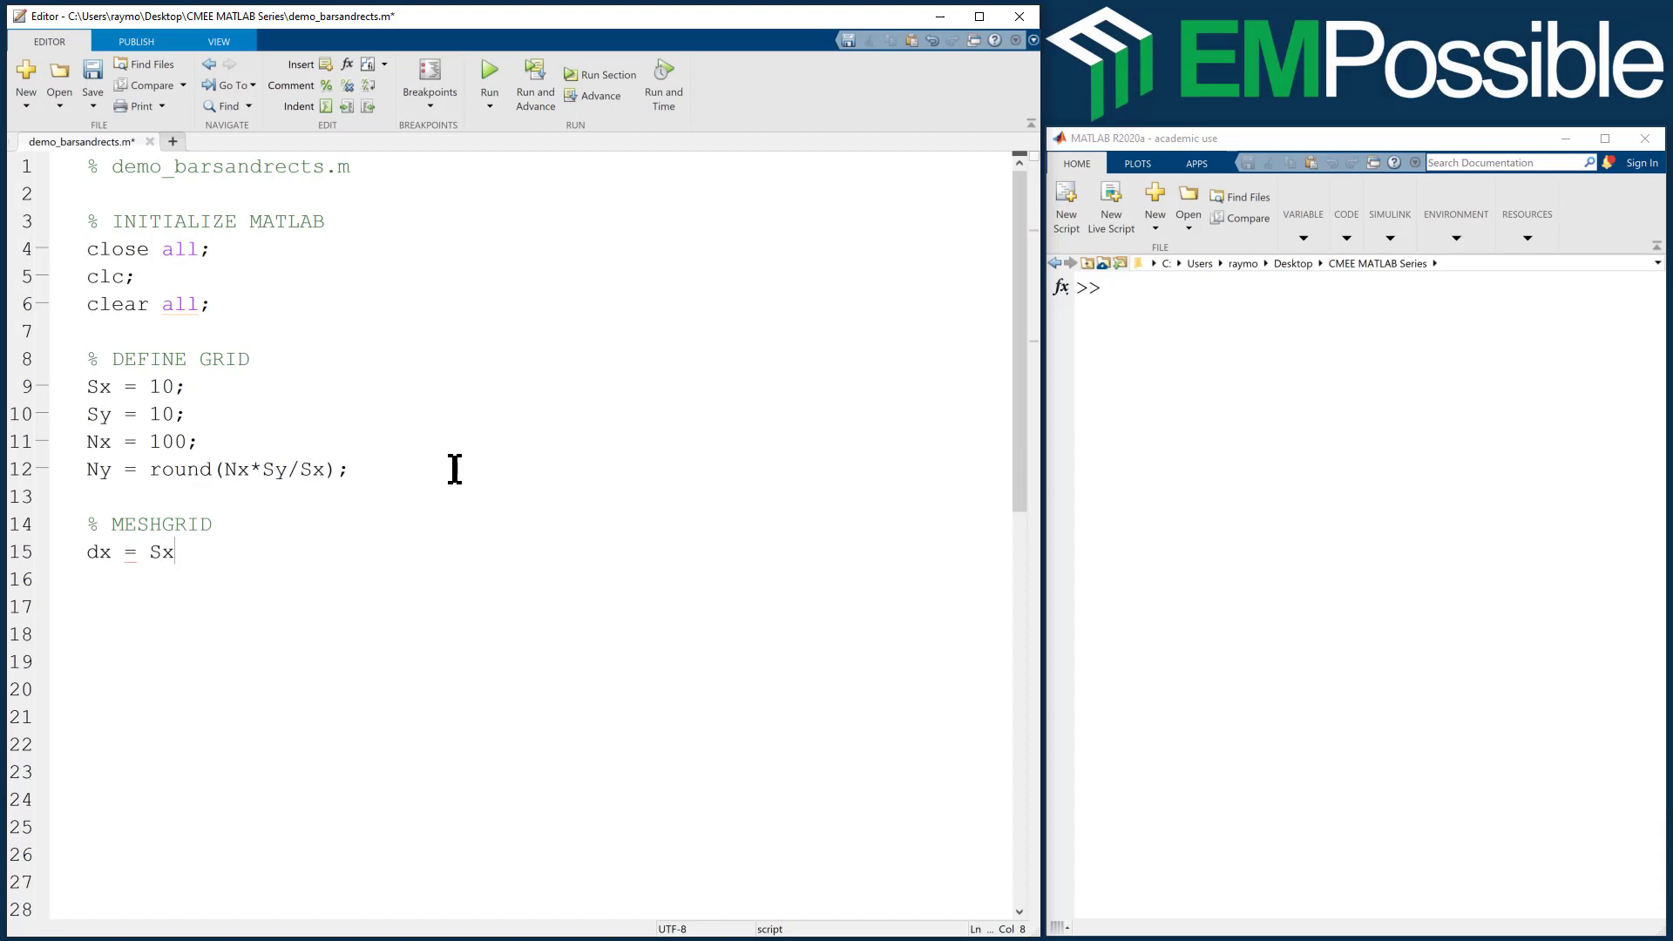
pyautogui.write('/Nx;')
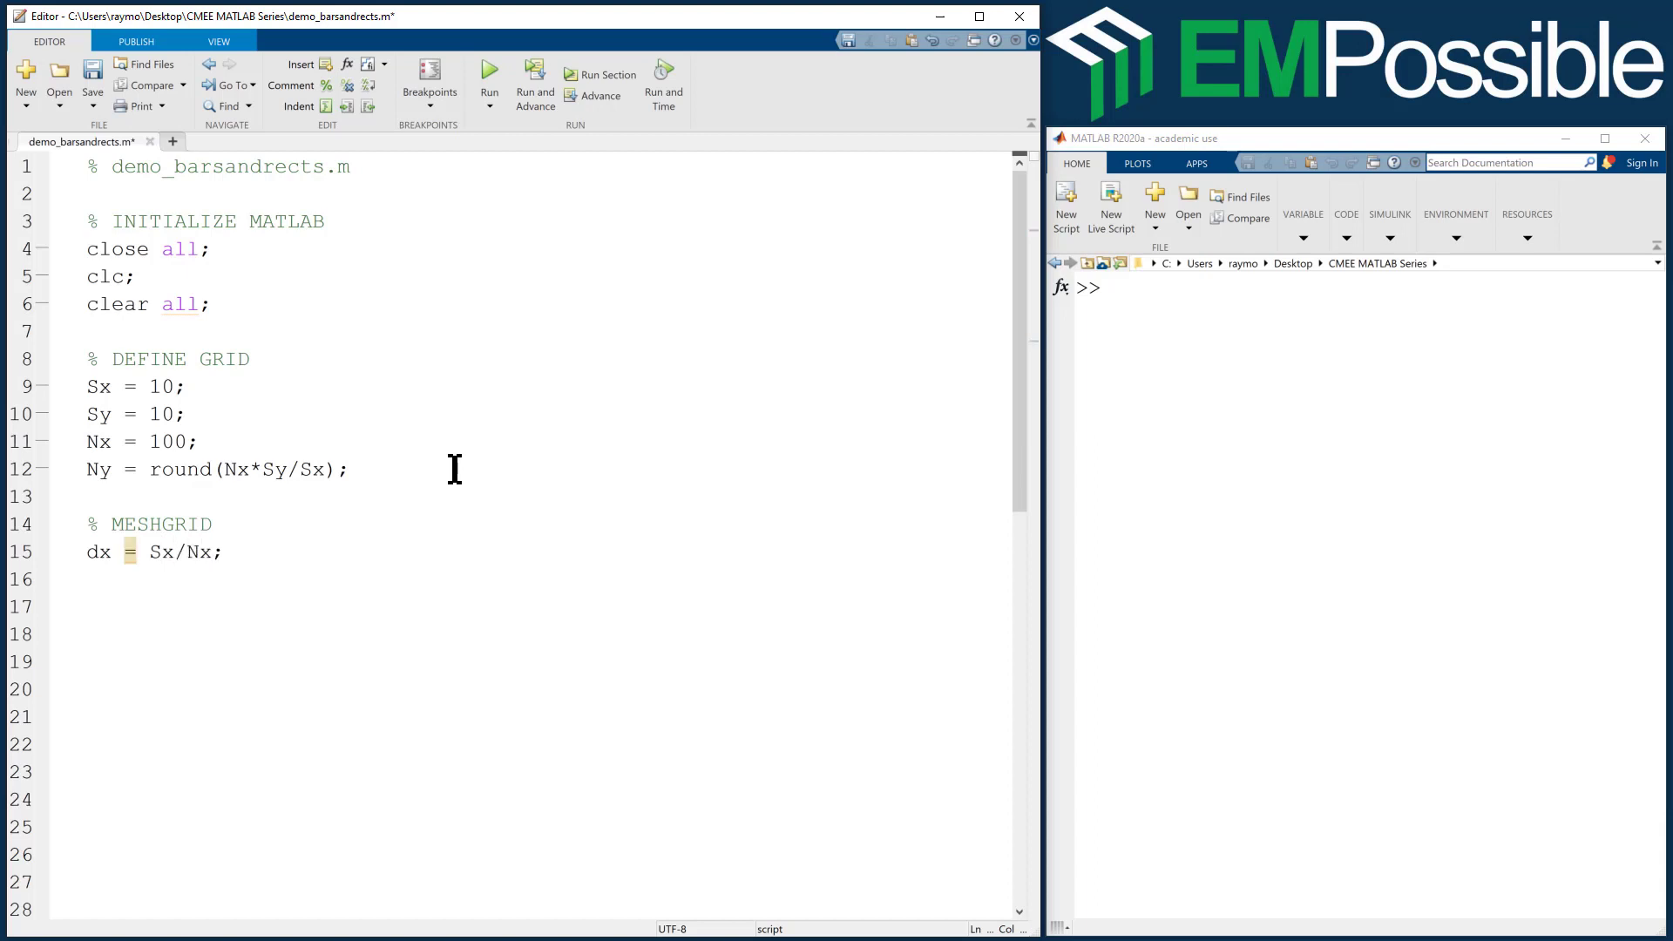
pyautogui.write('dy =')
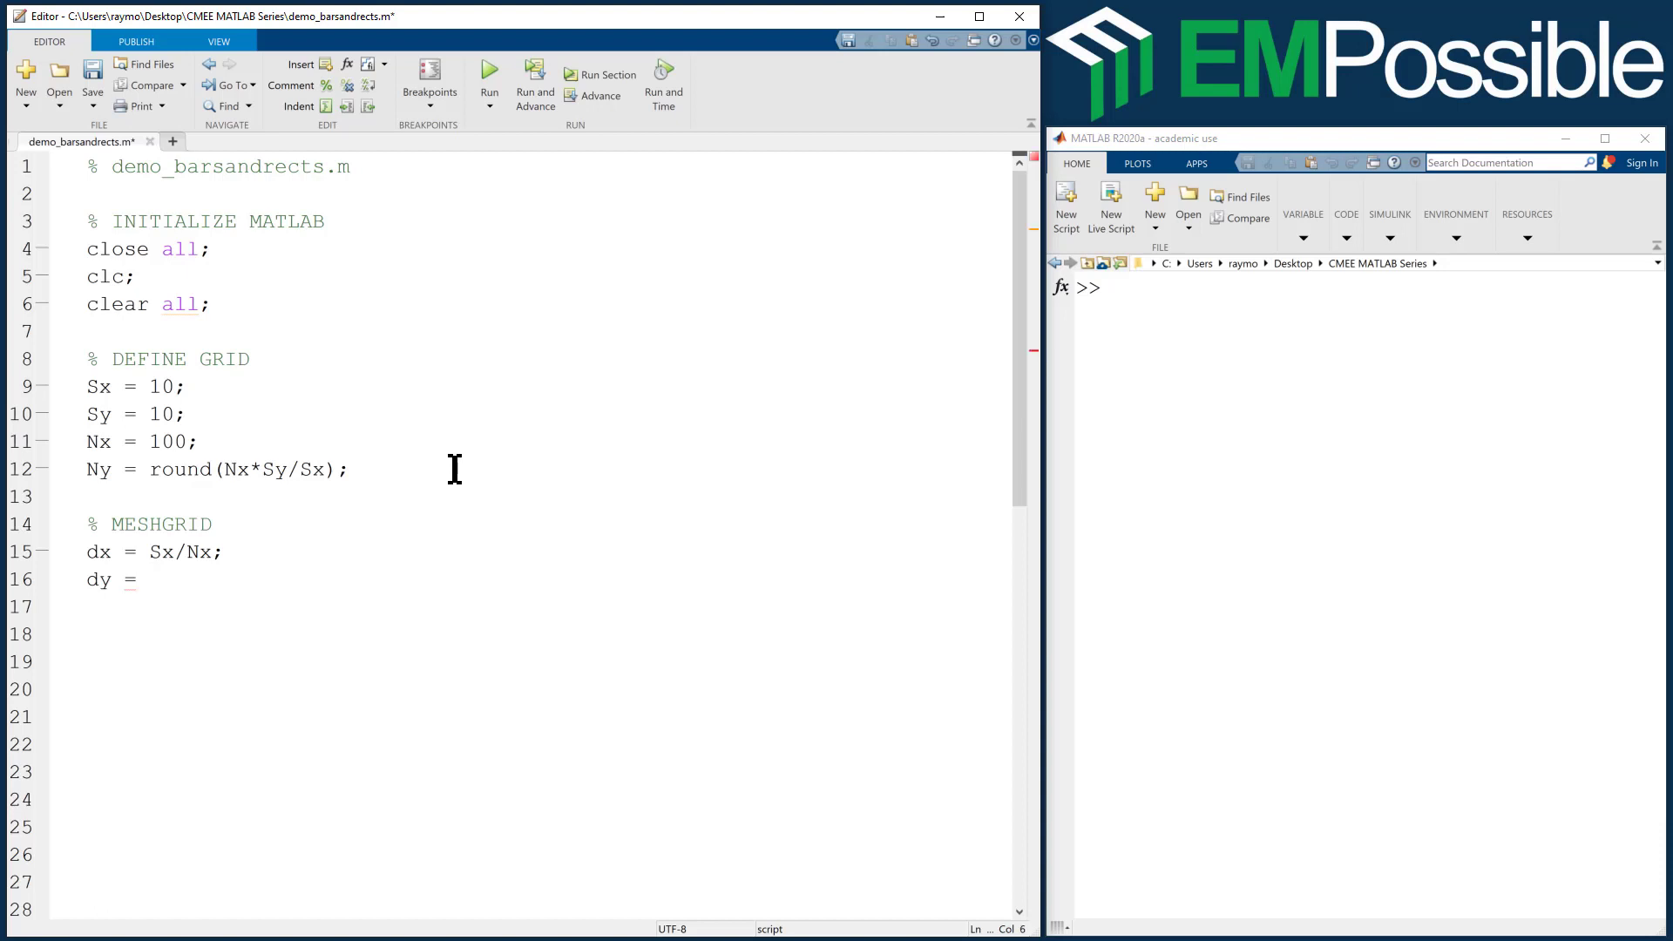
pyautogui.write('Sy')
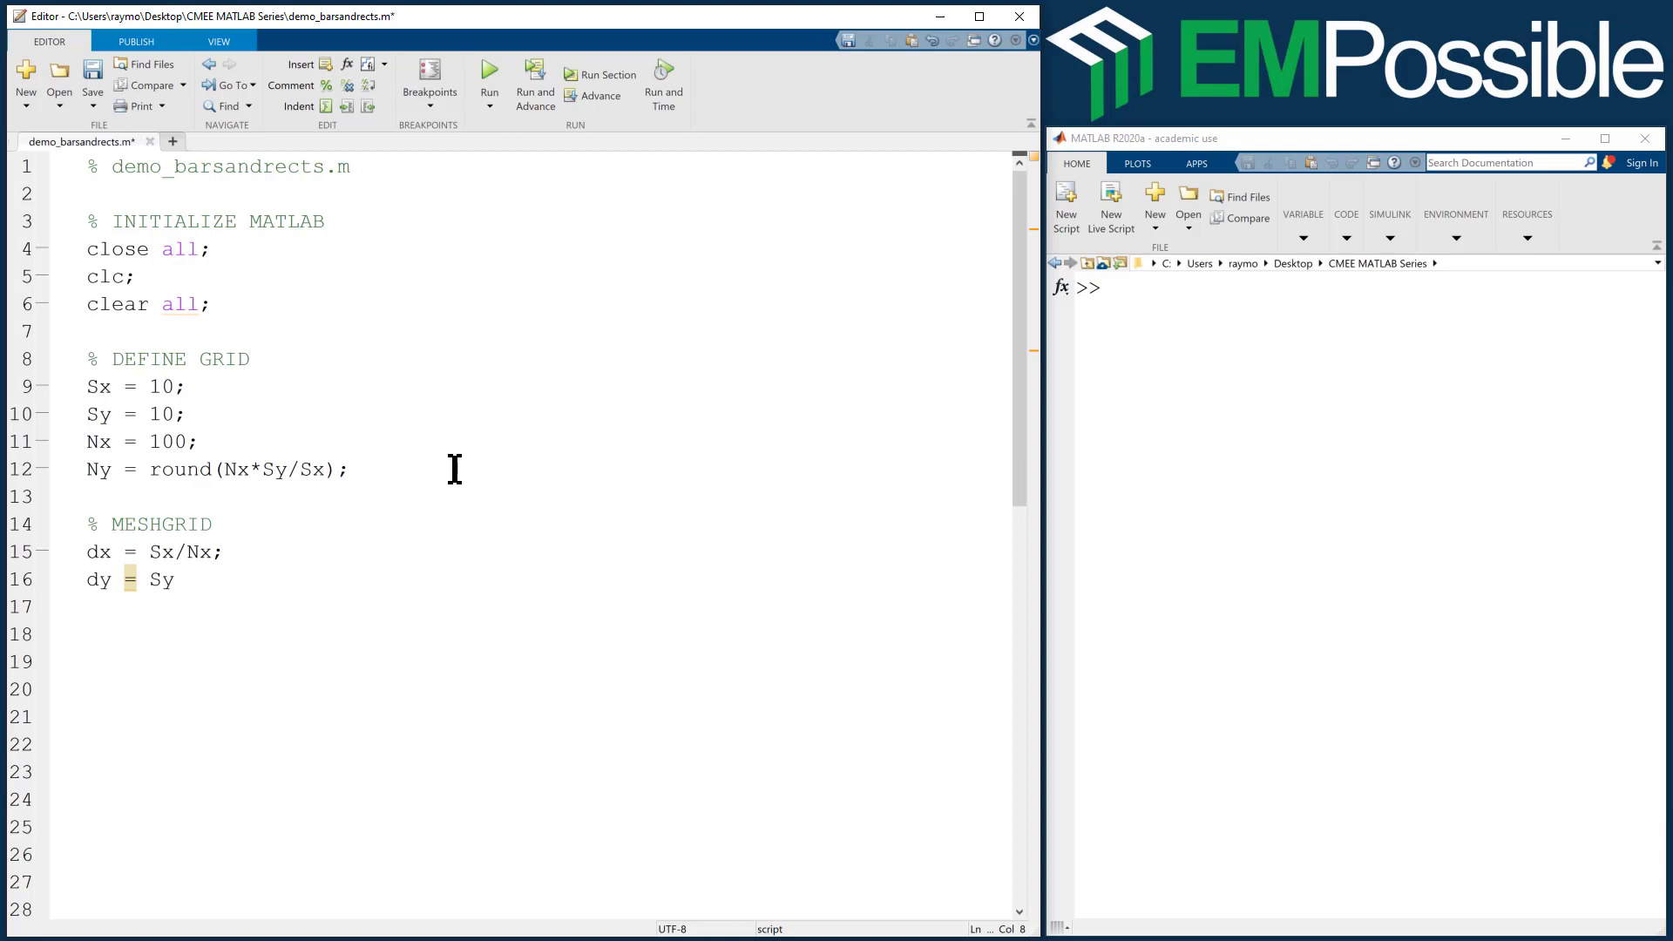
pyautogui.write('/Ny;')
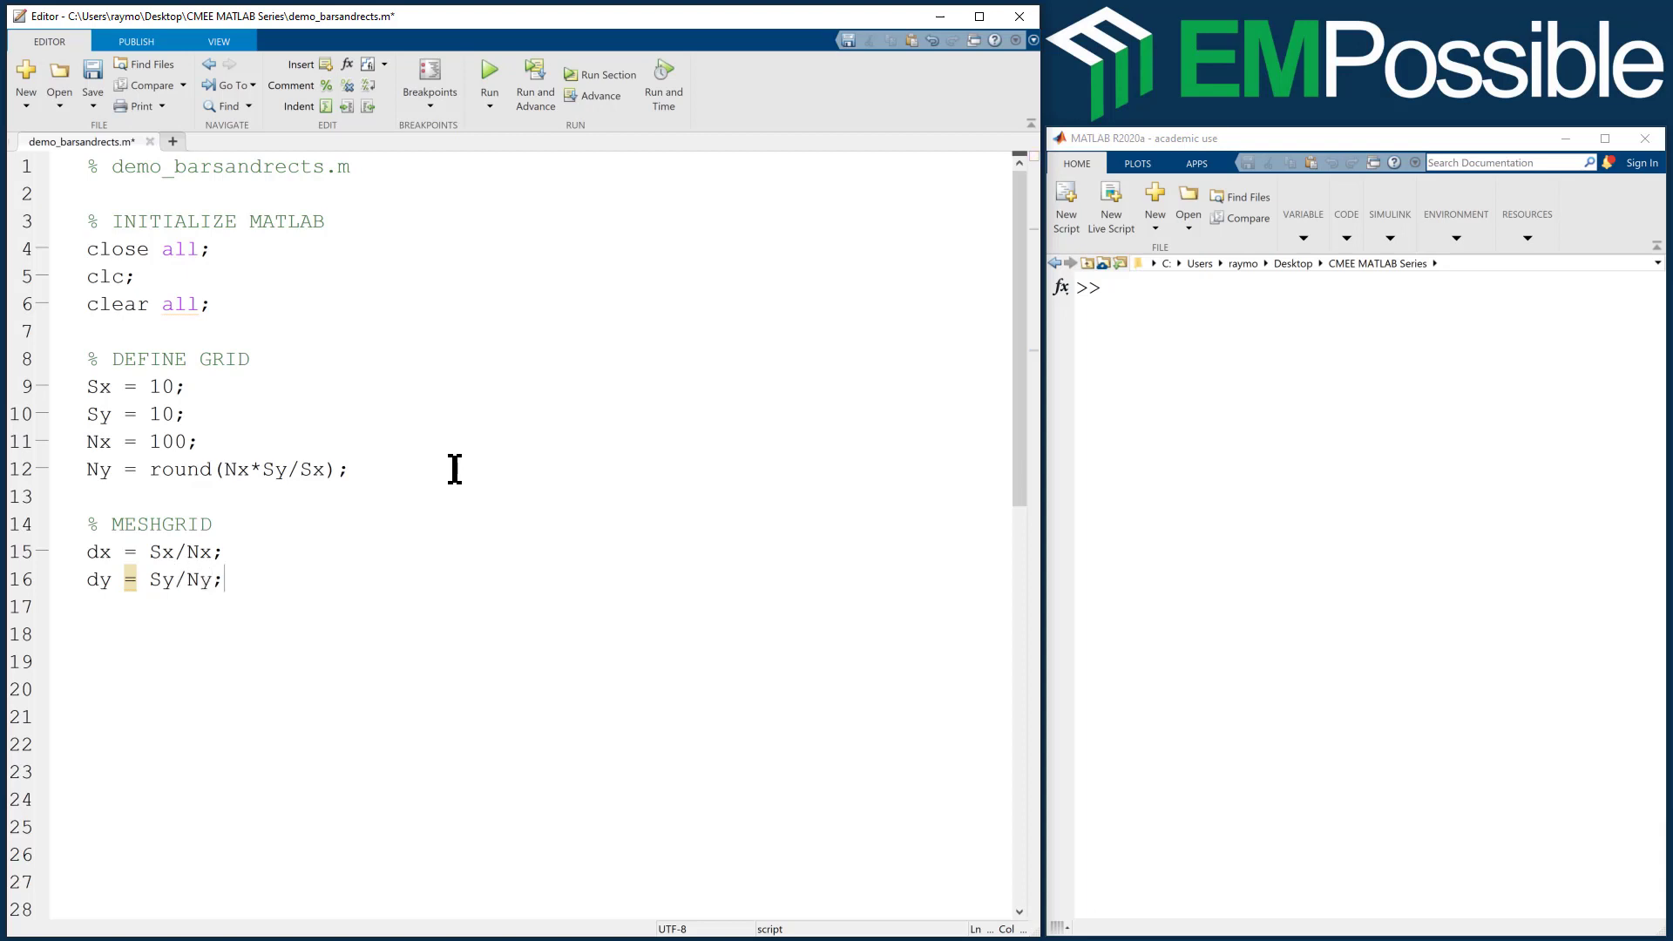
# - Finish the x-axis line xa = [0.5:Nx-0.5]*dx;
pyautogui.write('xa =')
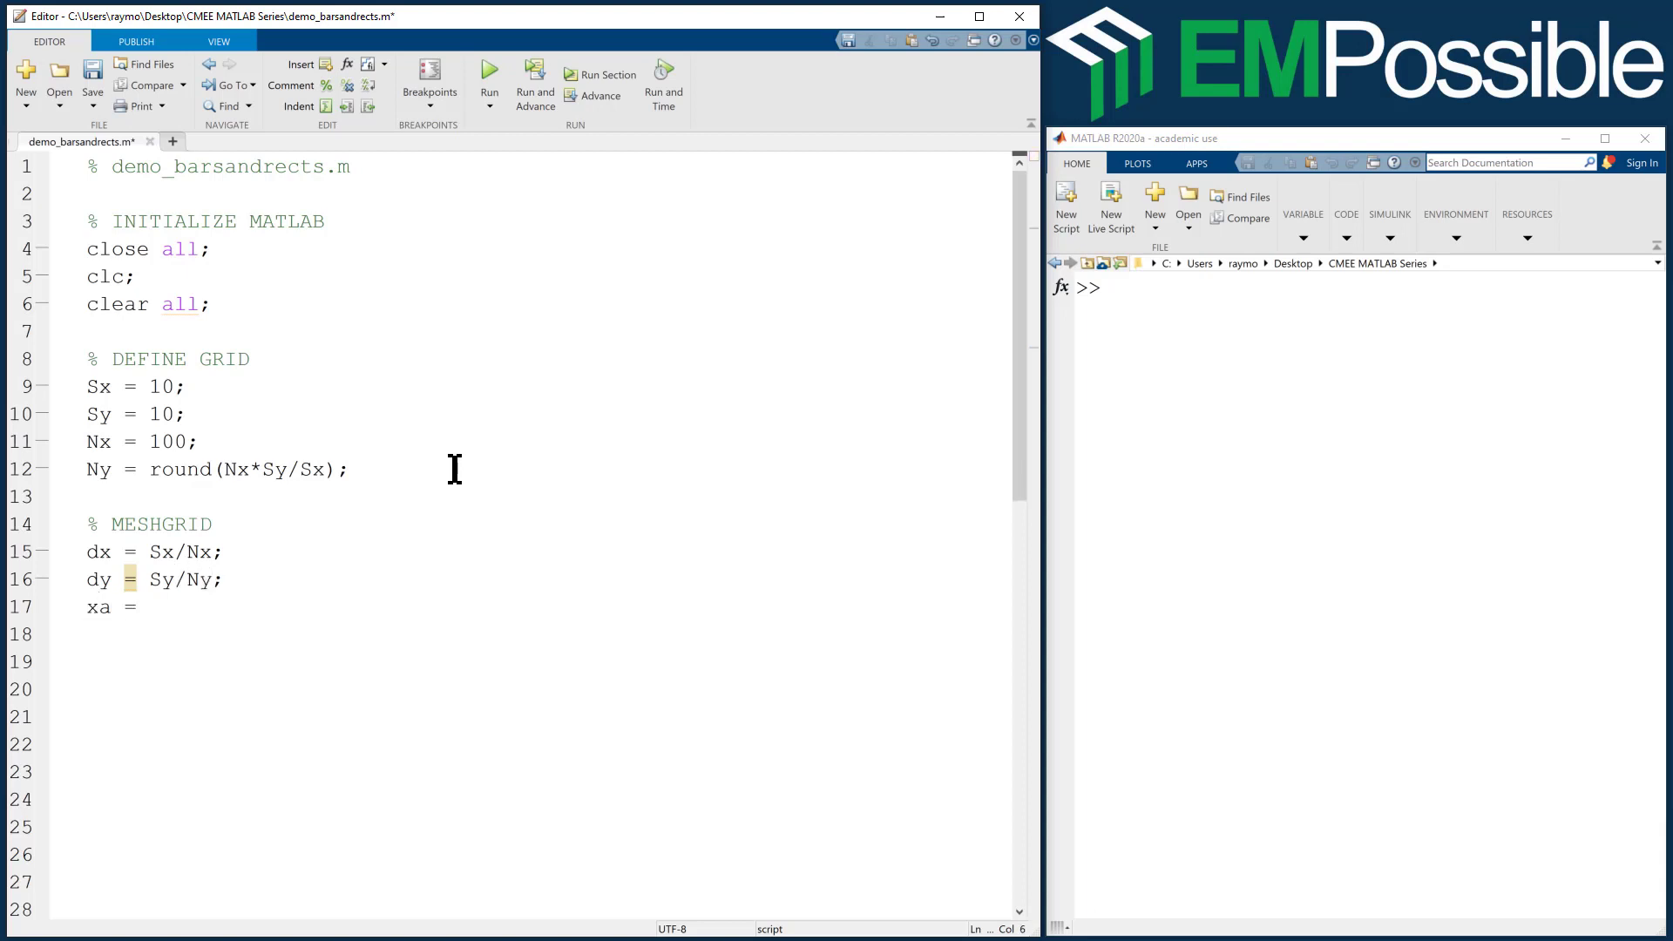
pyautogui.write('[')
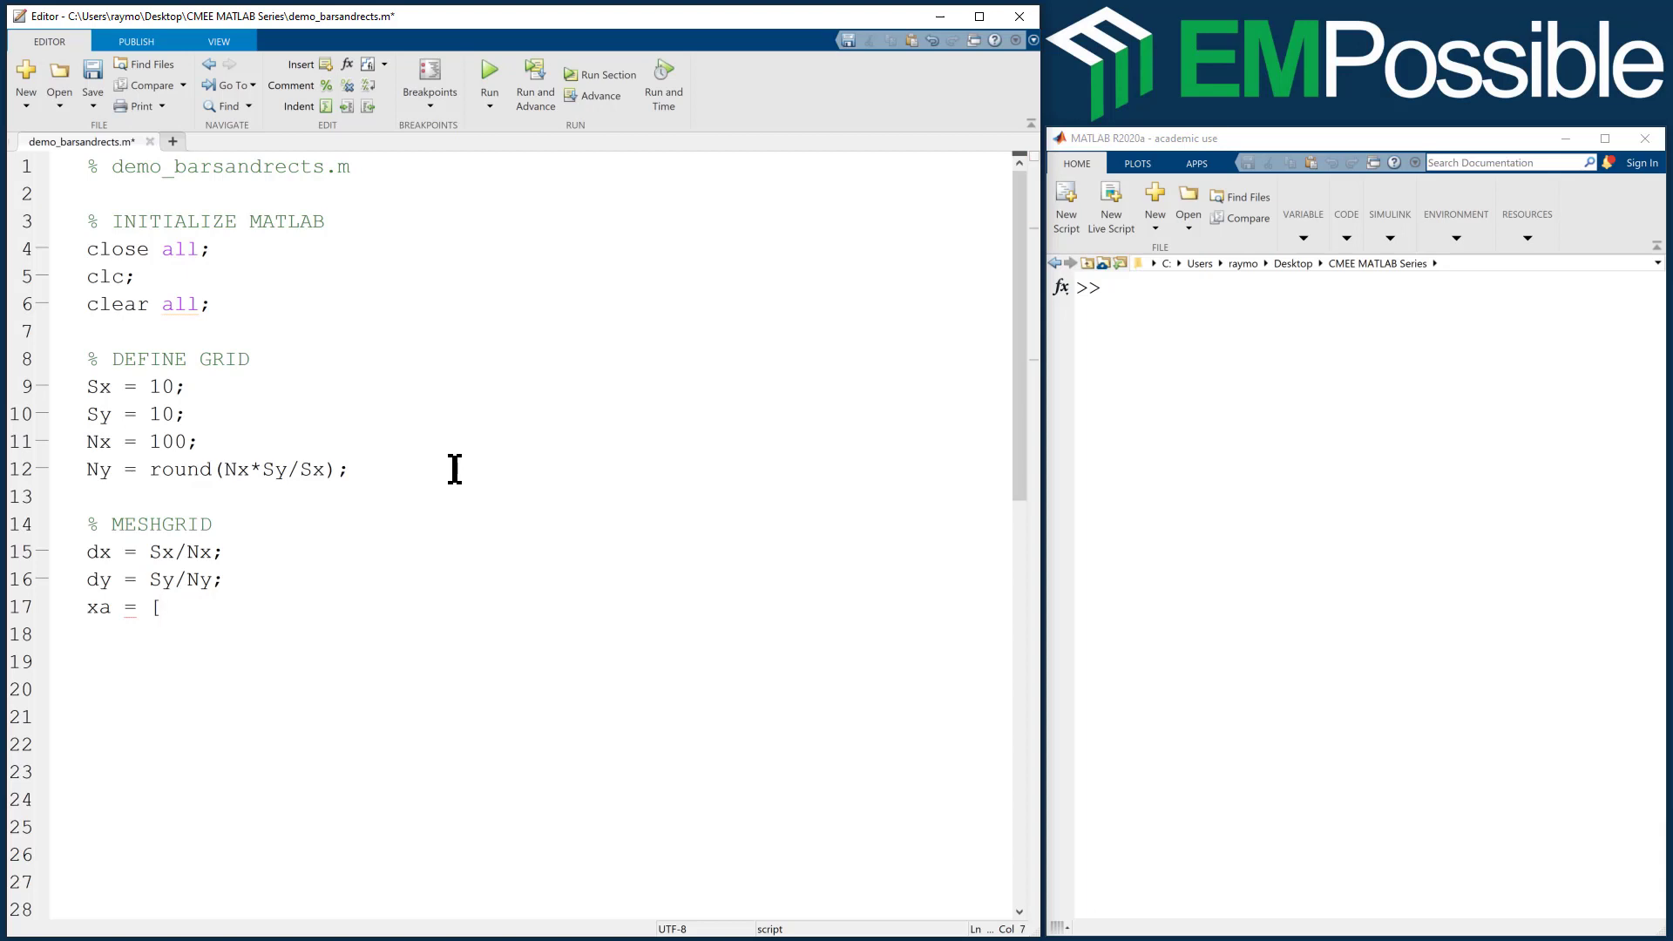
pyautogui.write('0.5:N')
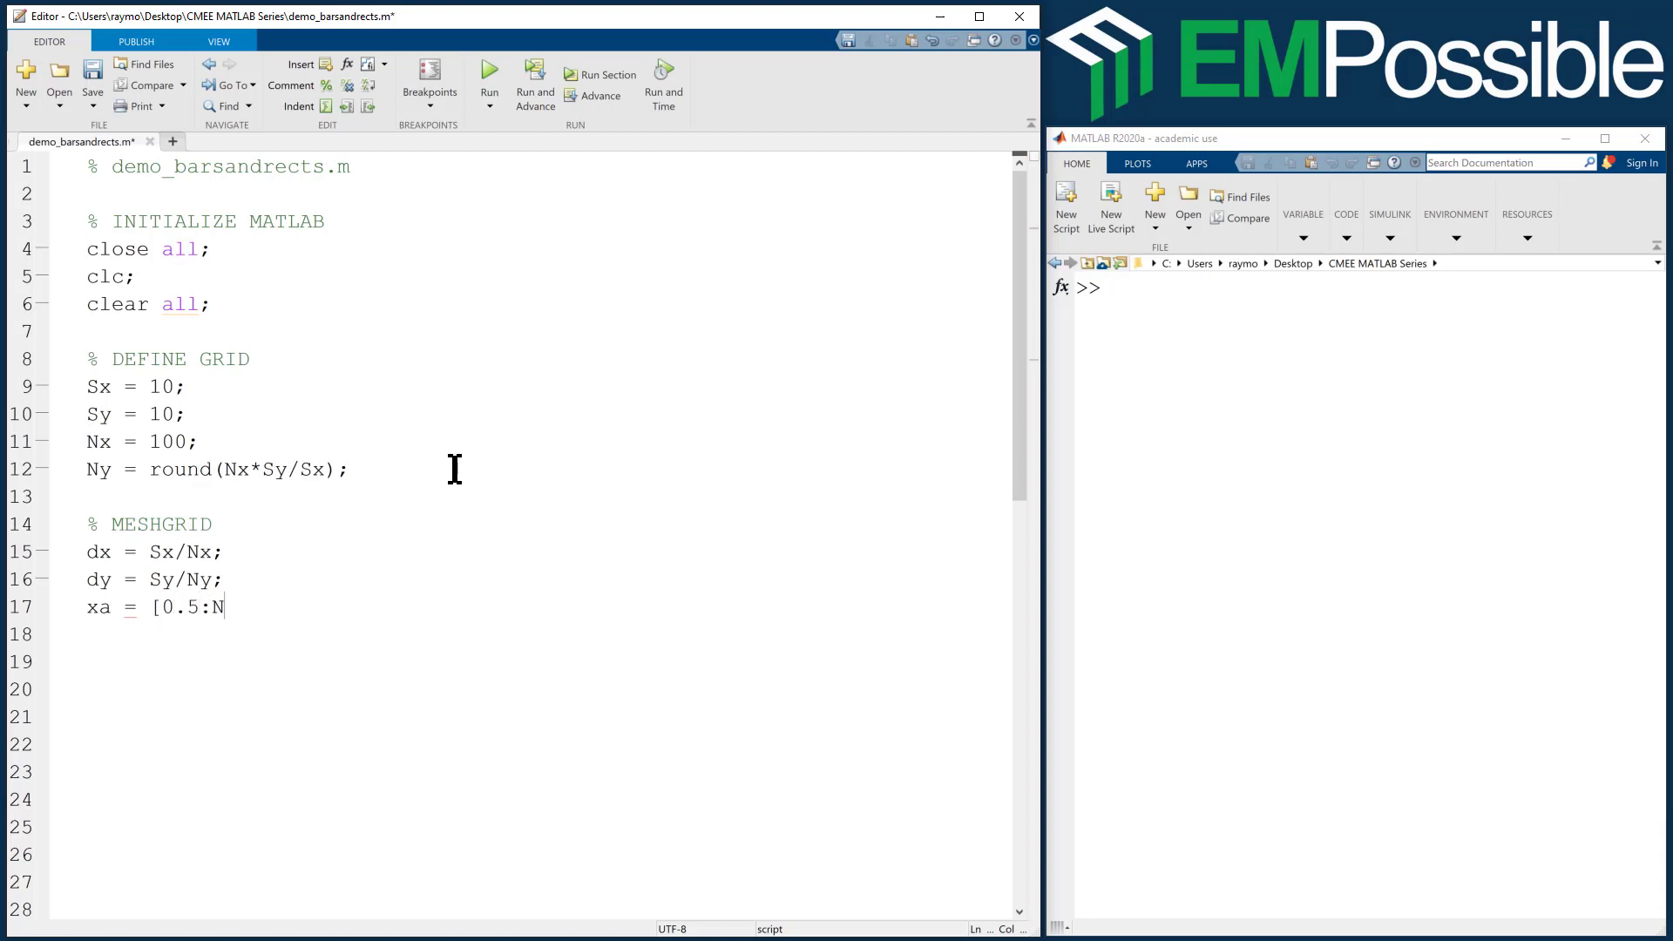
pyautogui.write('x-0.')
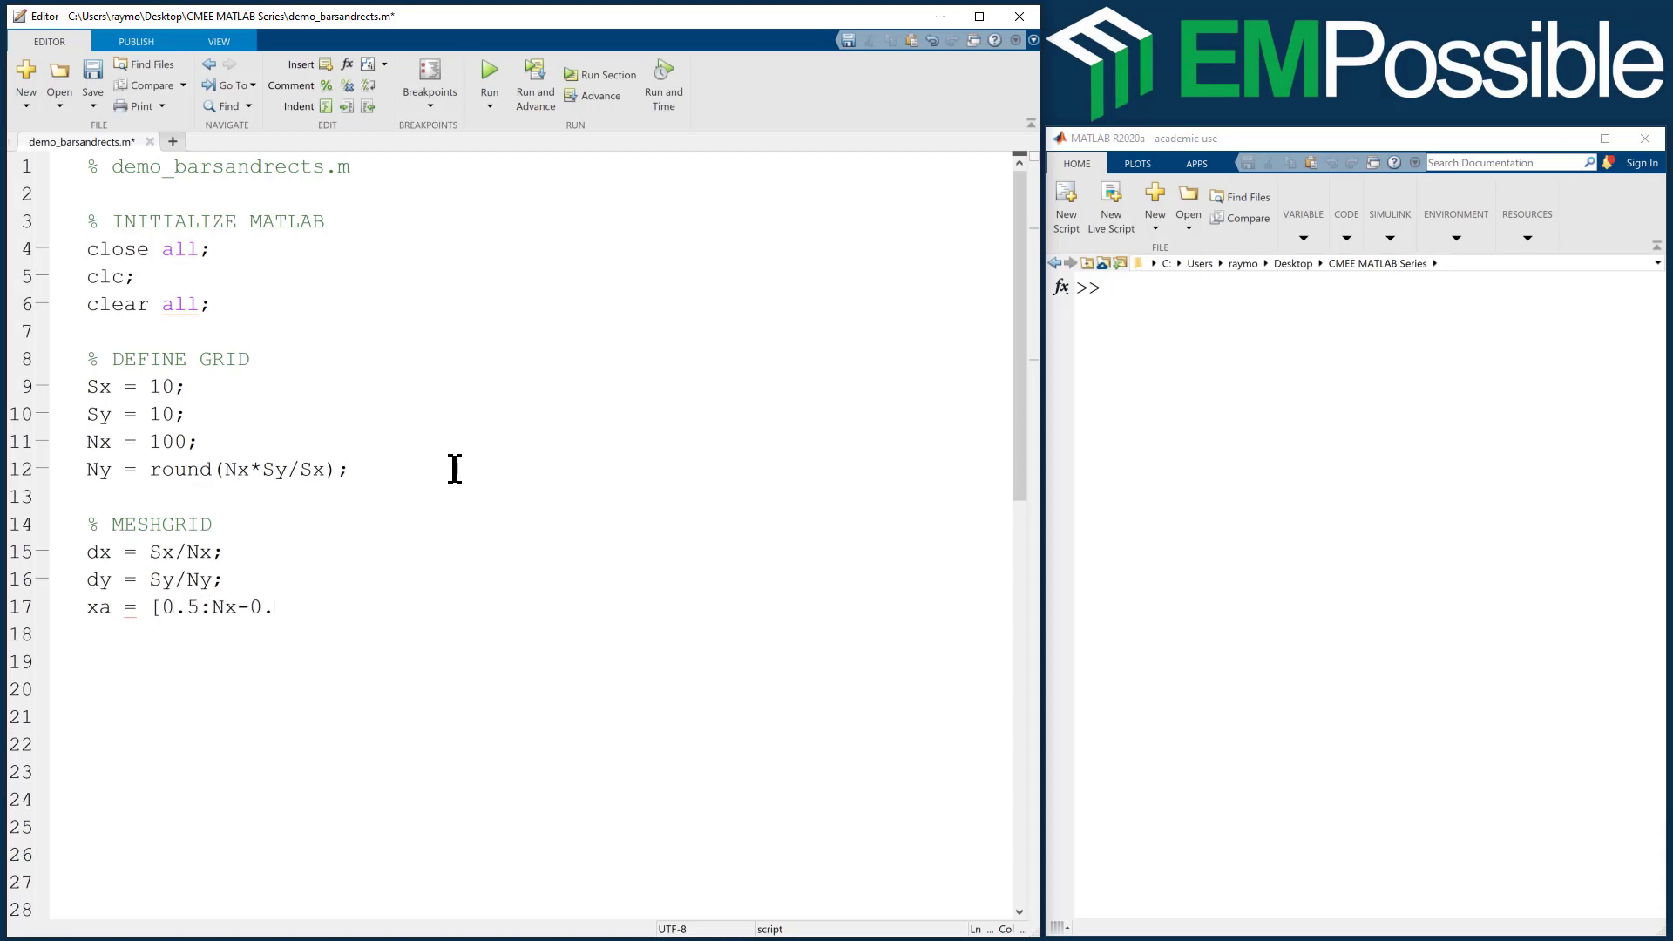
pyautogui.write('5')
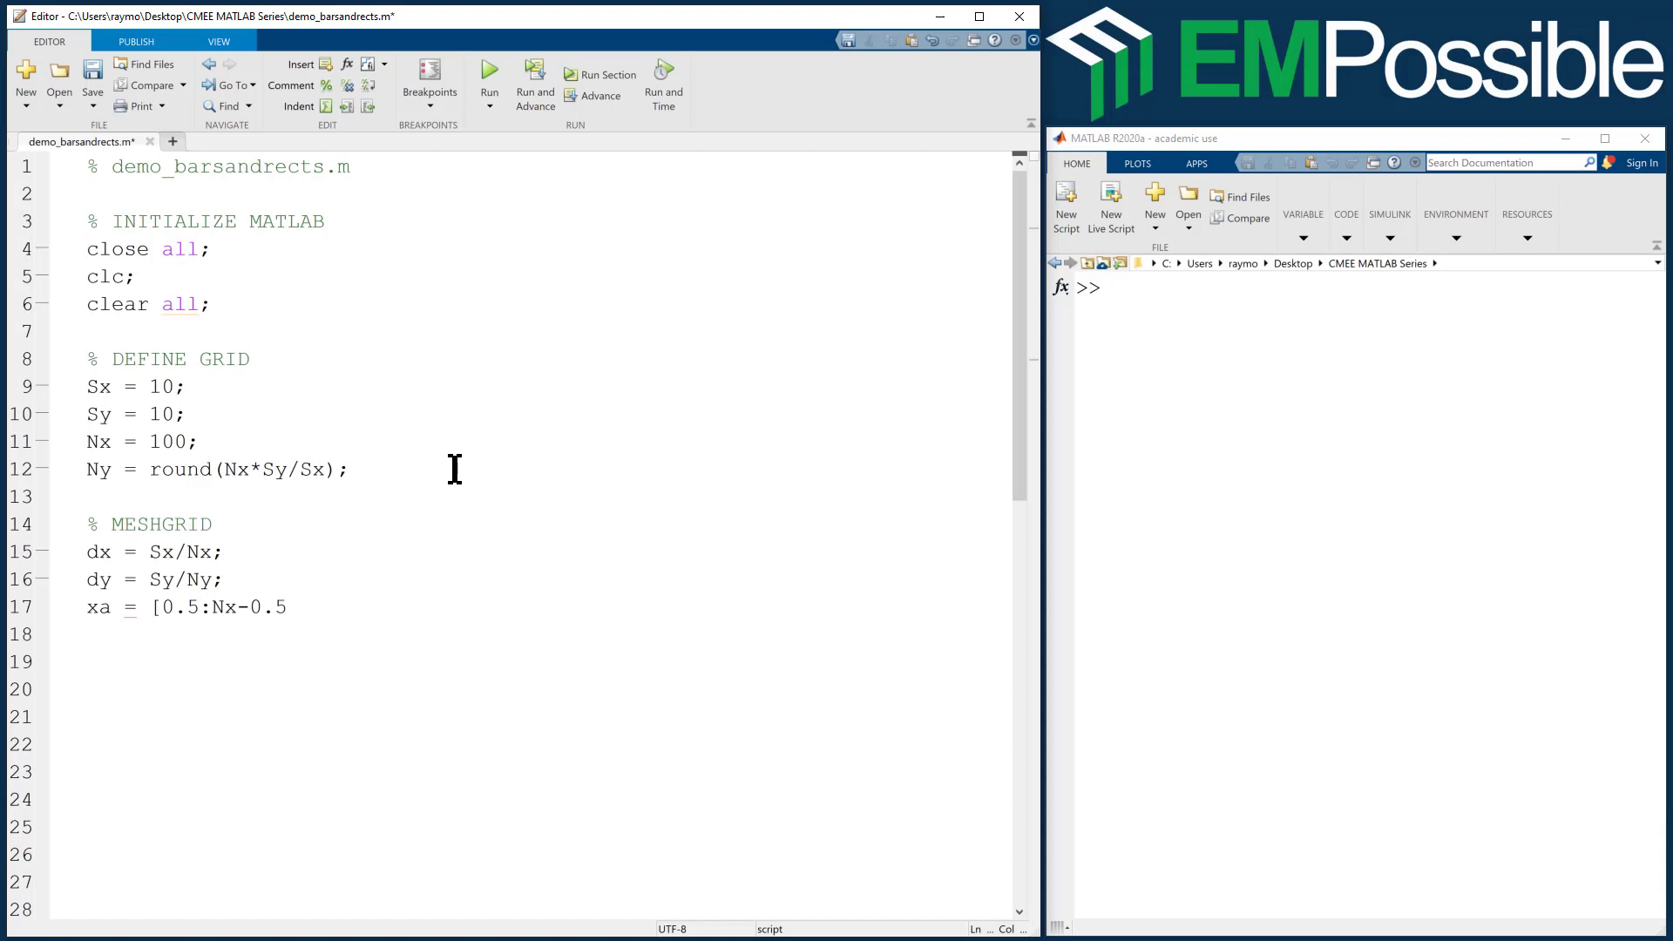
pyautogui.write(']*dx;')
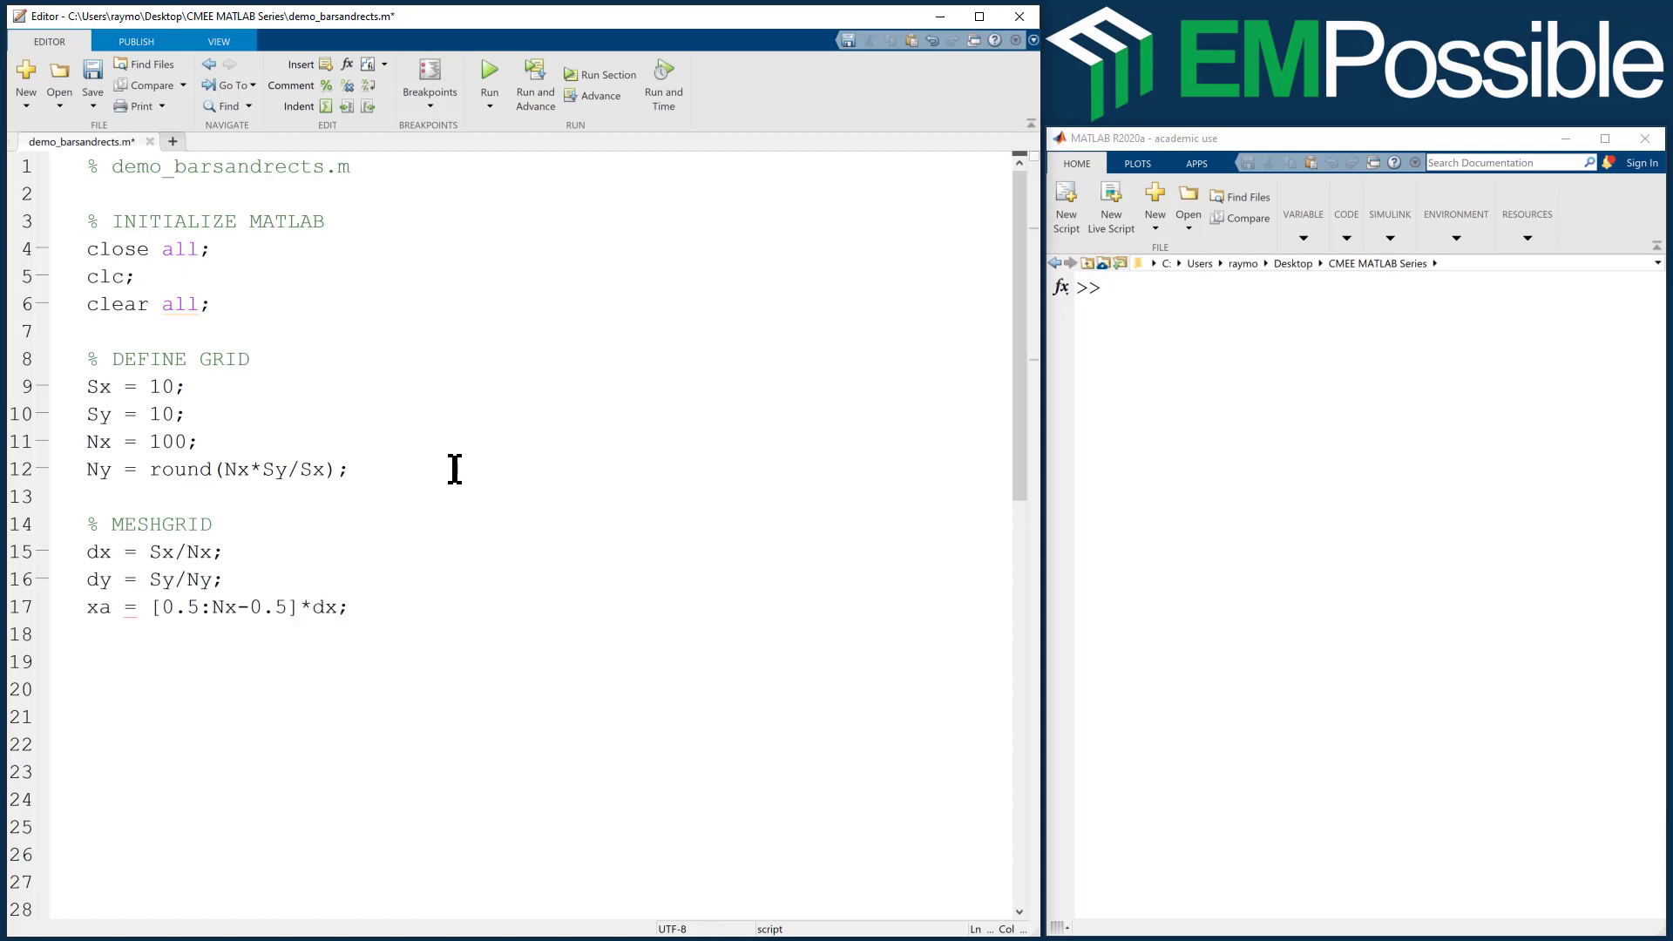
# - Duplicate the xa line as ya = [0.5:Ny-0.5]*dy;
pyautogui.tripleClick(214, 607)
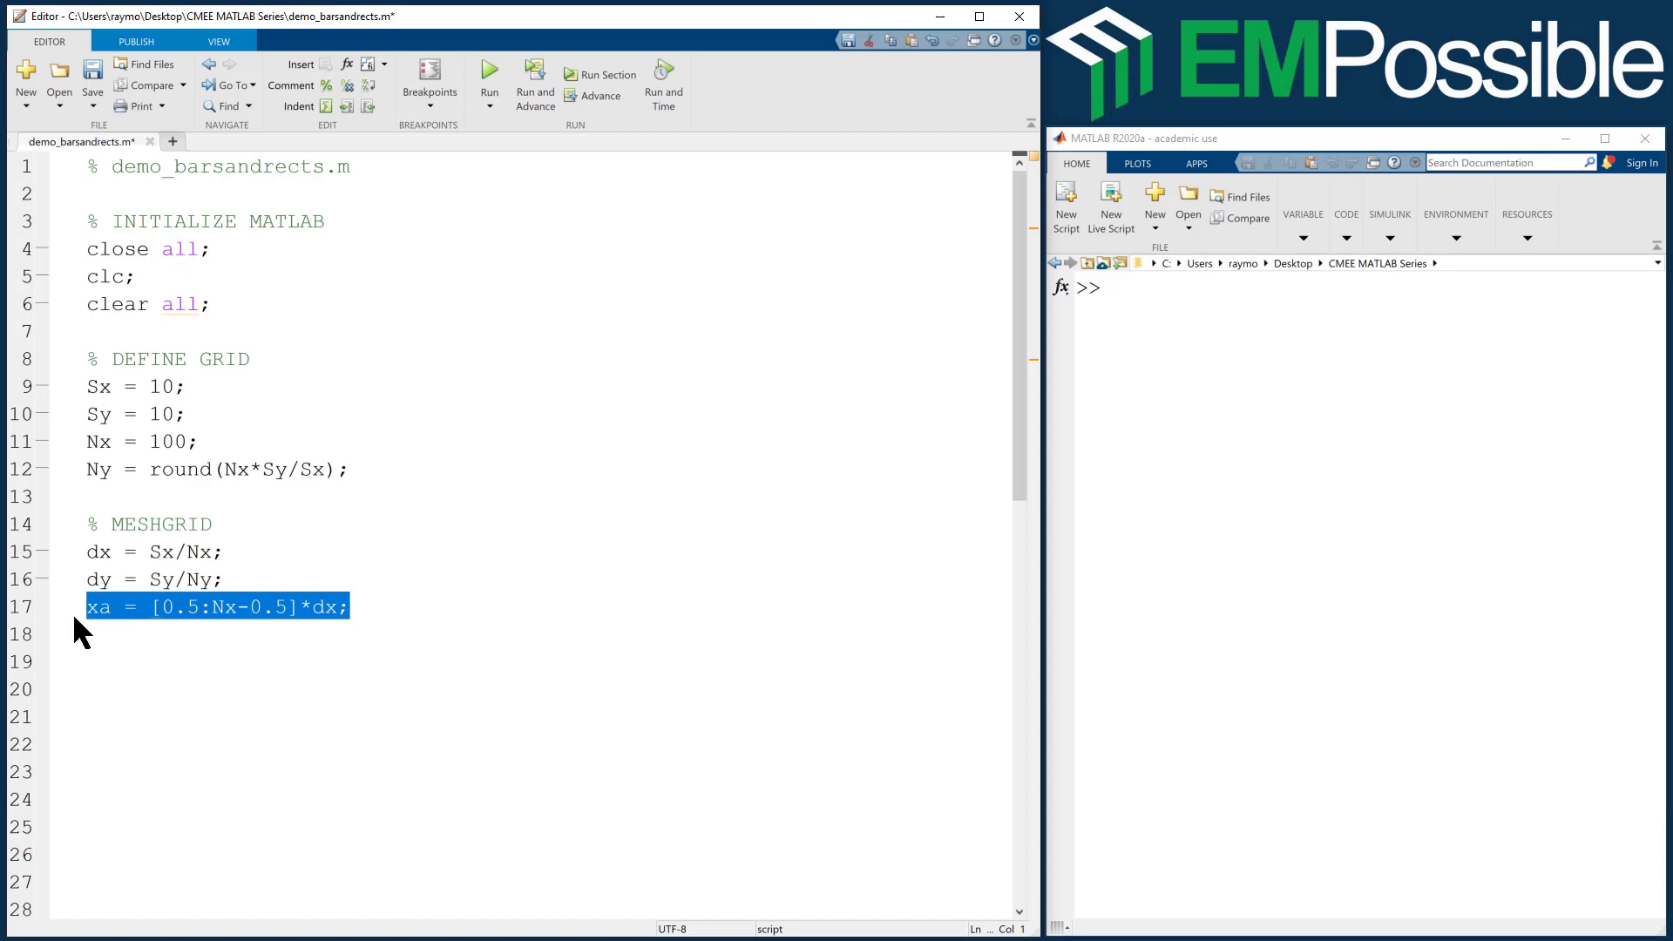
pyautogui.write('ya = [0.5:Nx-0.5]*dx;')
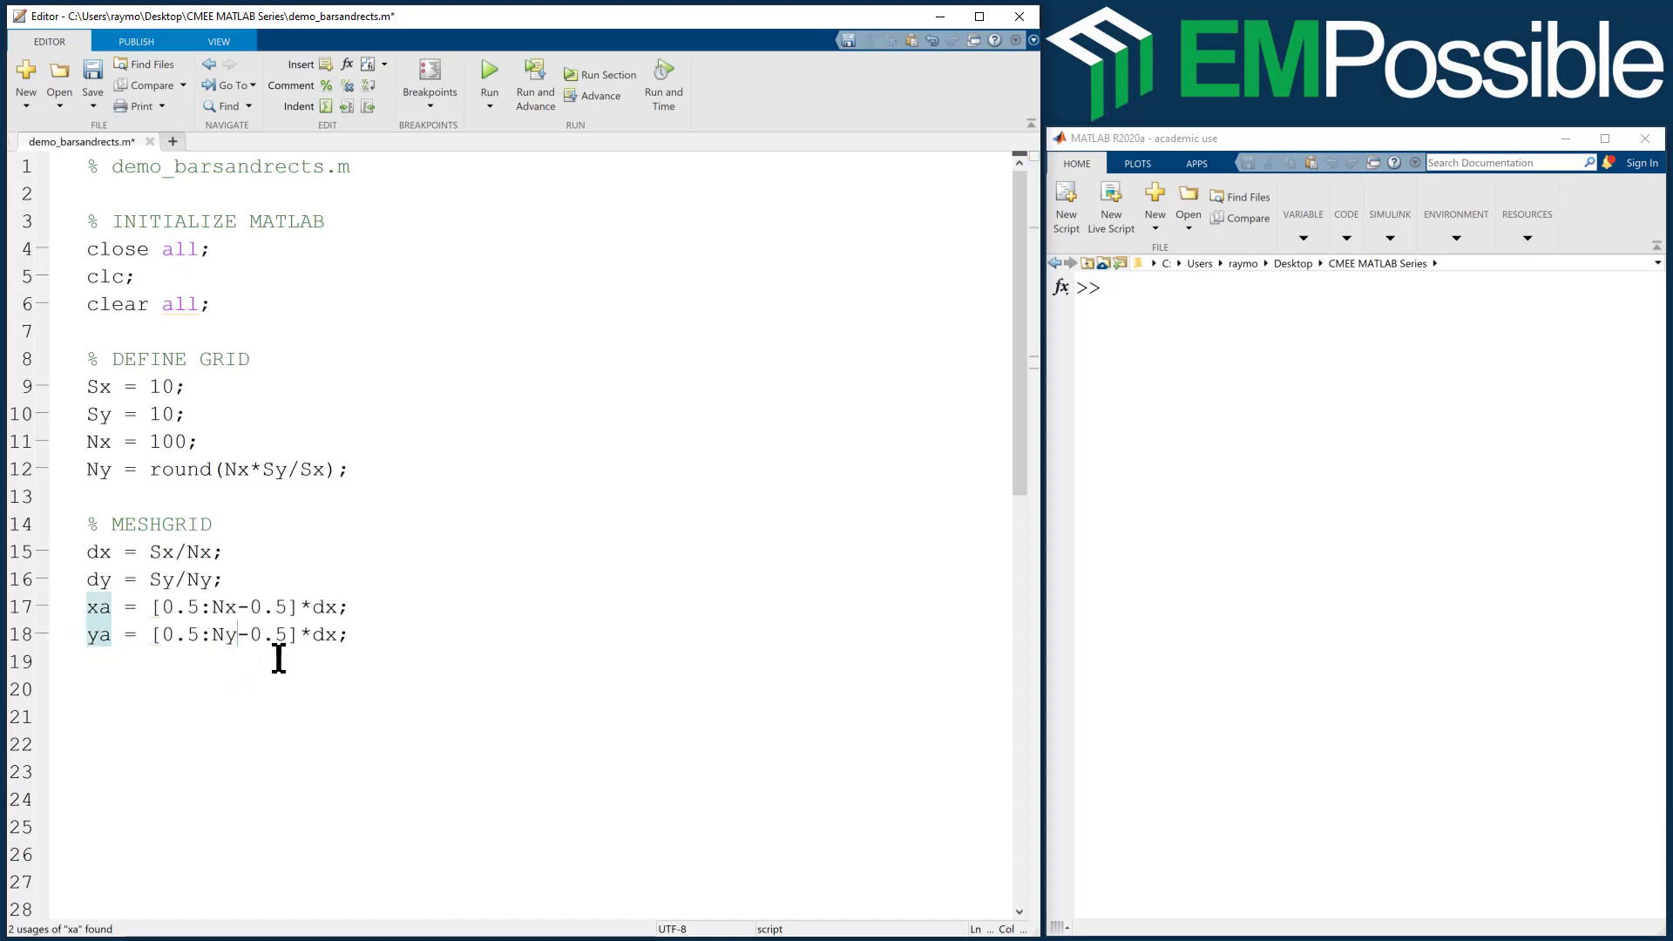
pyautogui.write('dy')
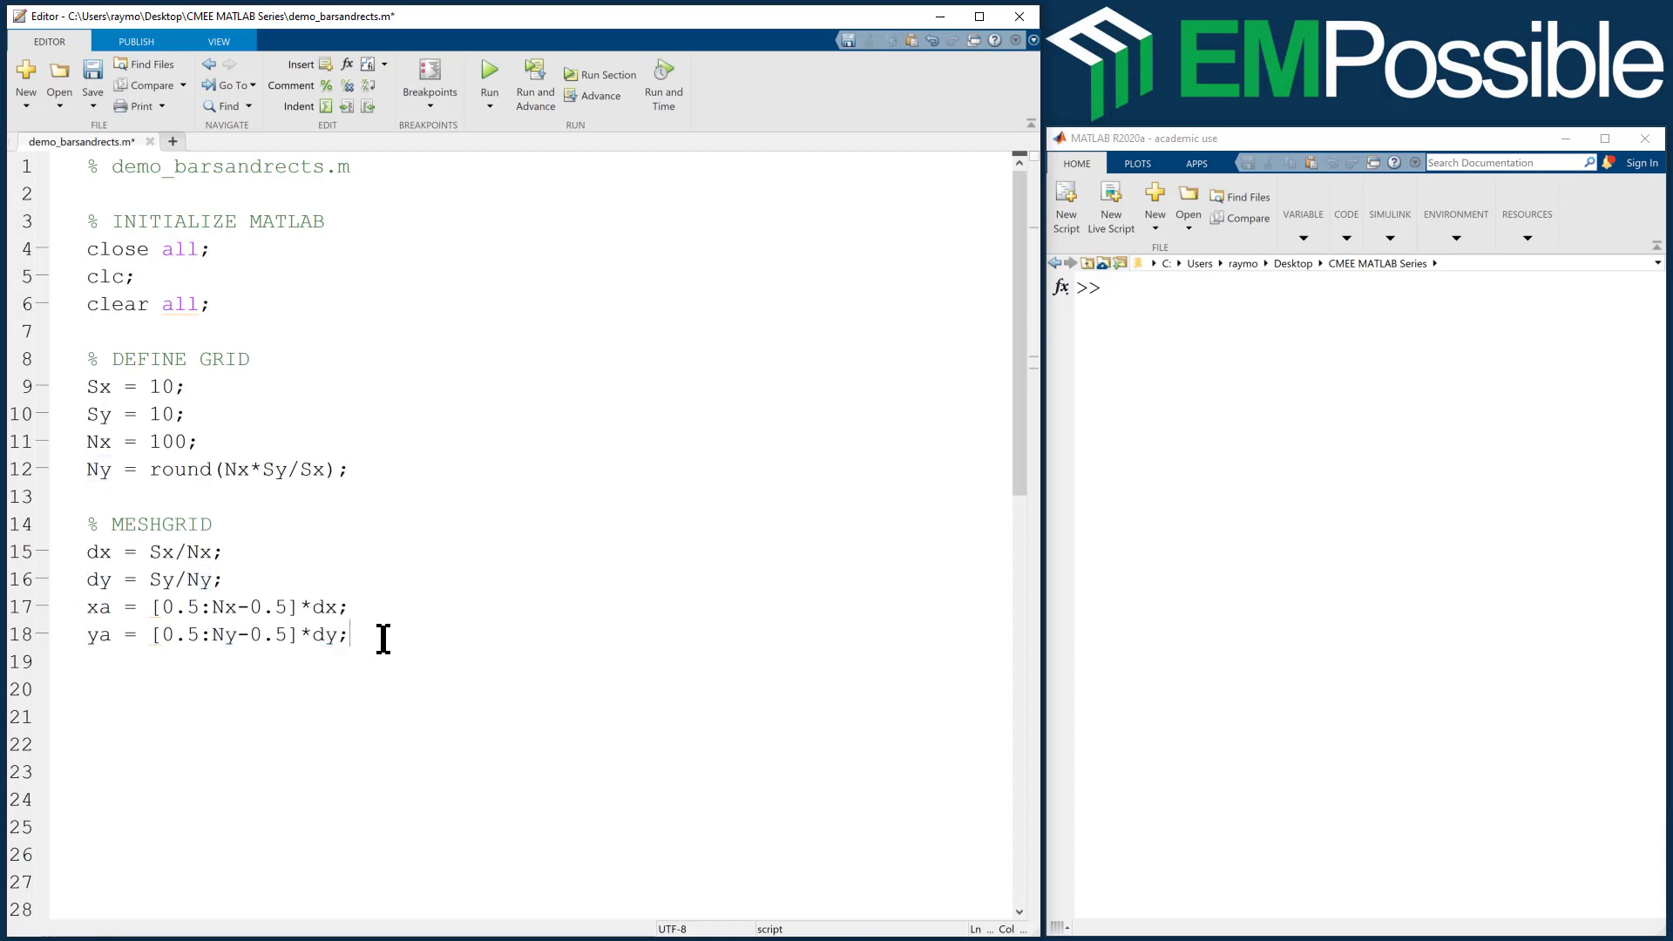
# - Add [Y,X] = meshgrid(ya,xa); and run the script
pyautogui.write('[YX,')
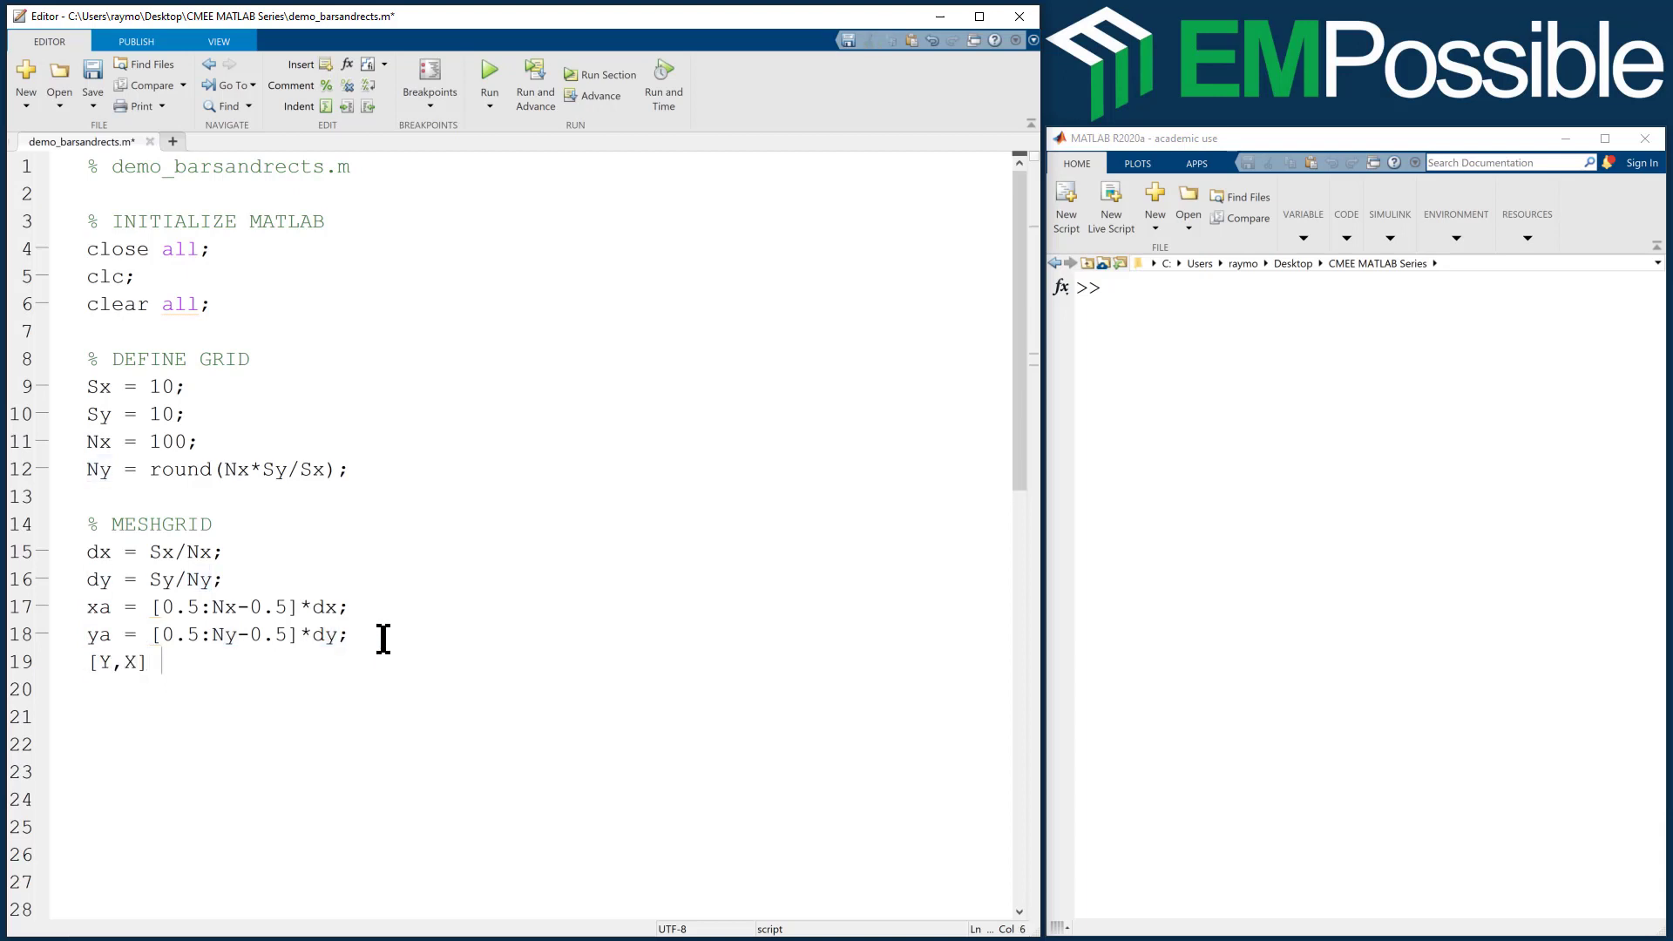
pyautogui.write('= meshg')
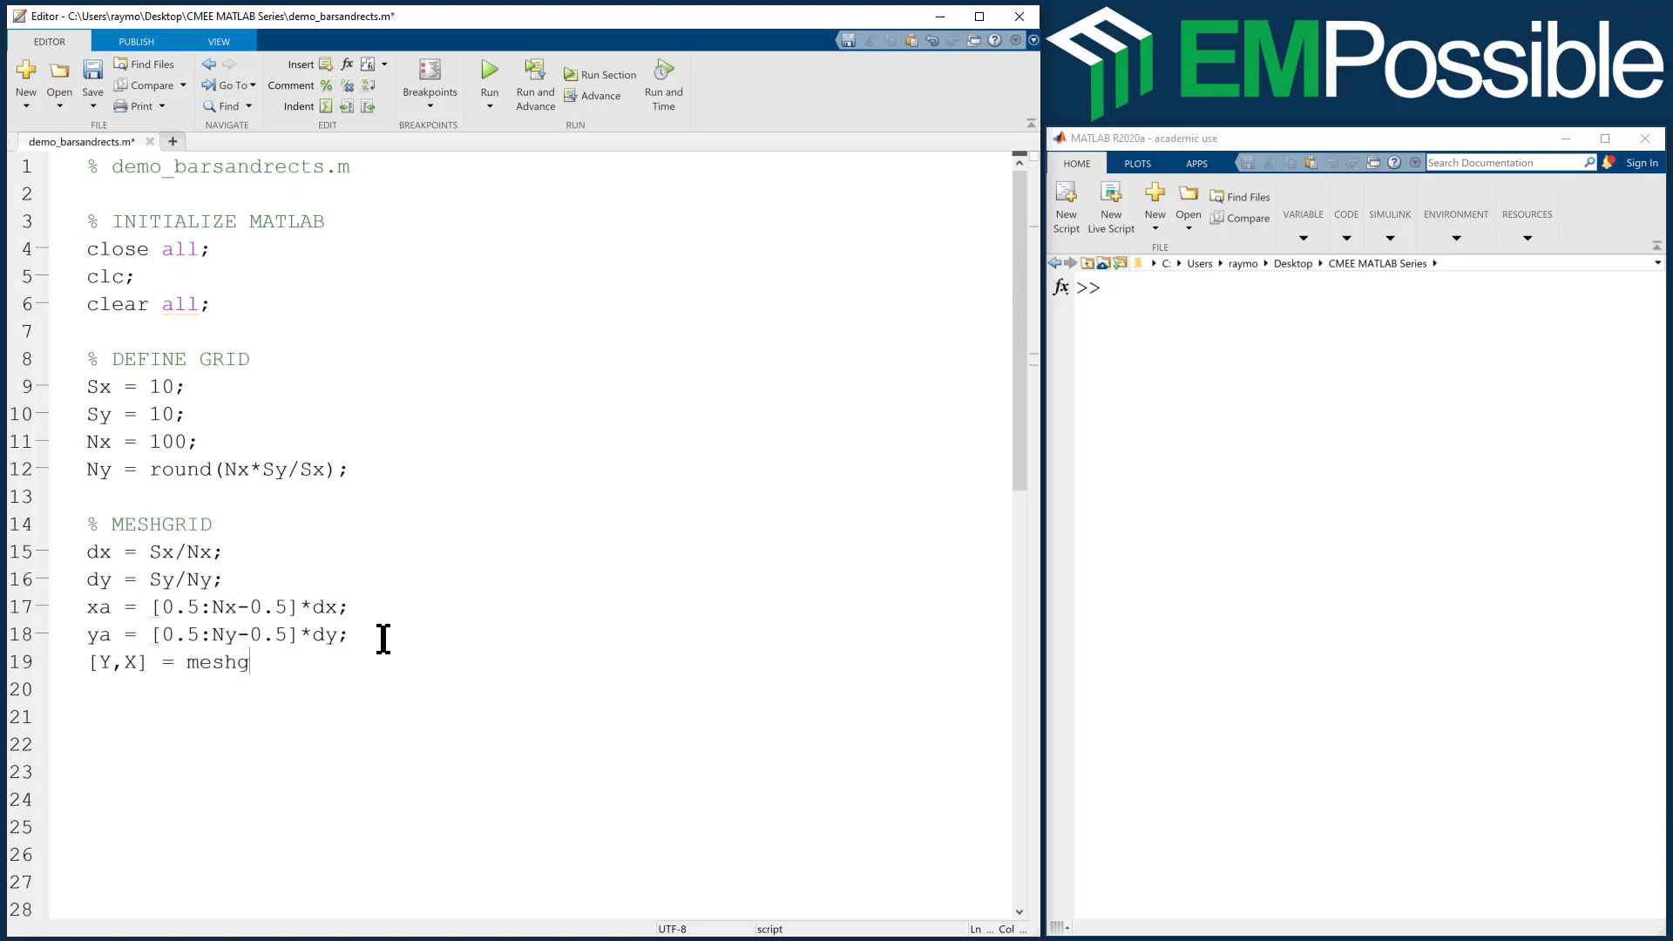
pyautogui.write('rid(ya,xa')
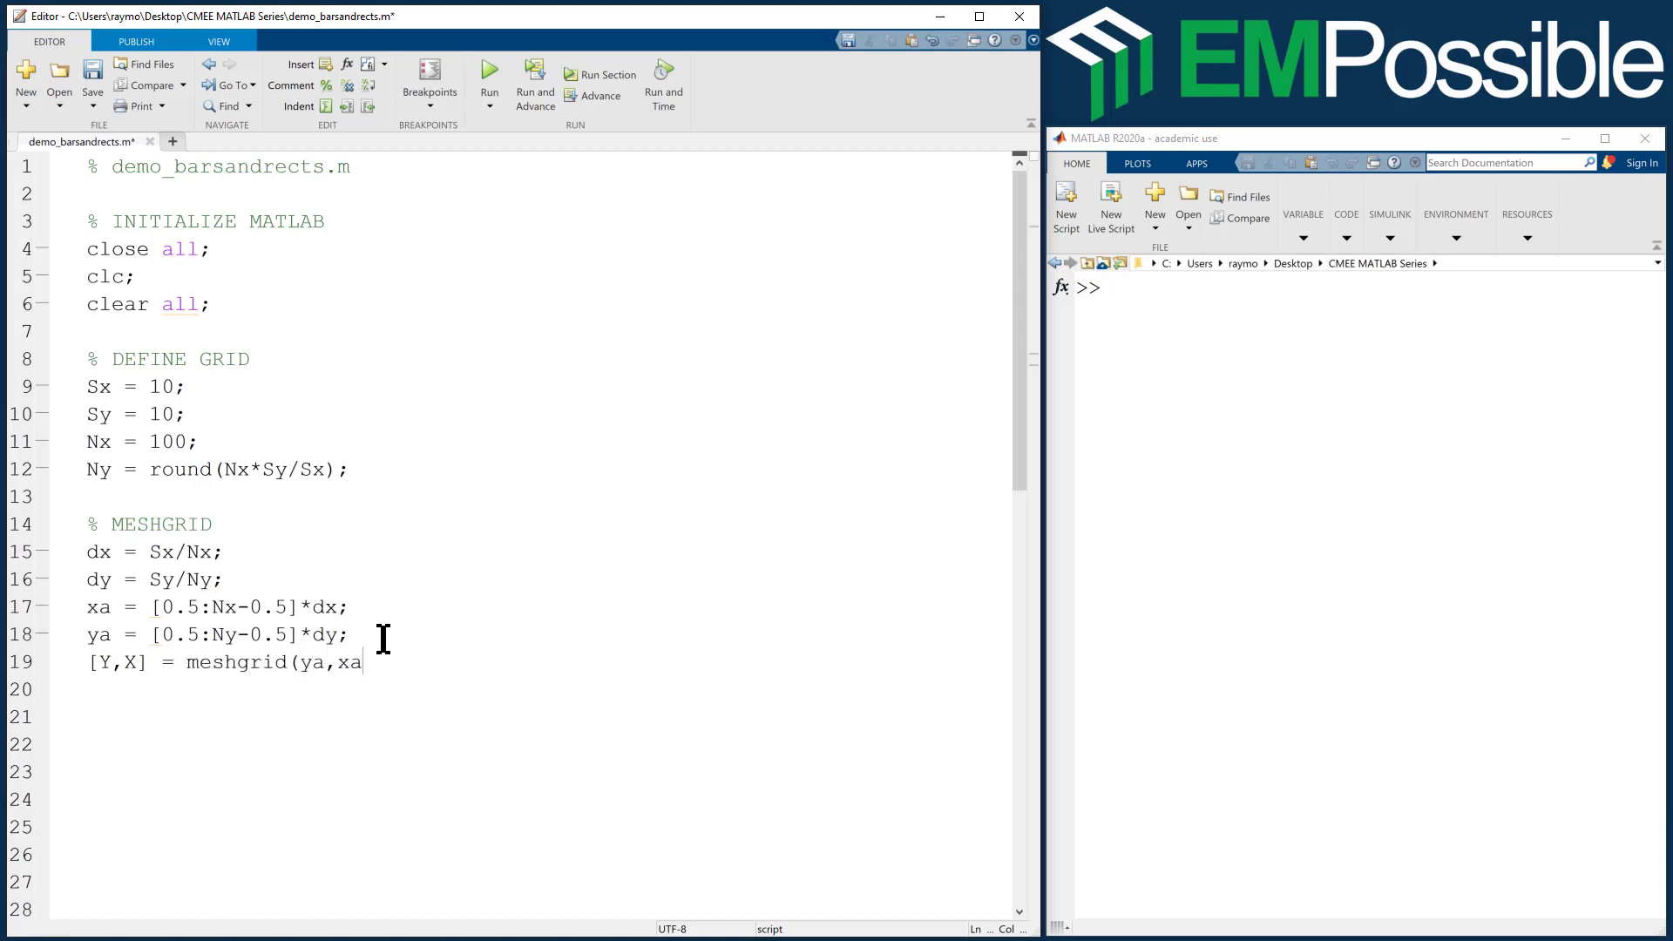
pyautogui.write(');')
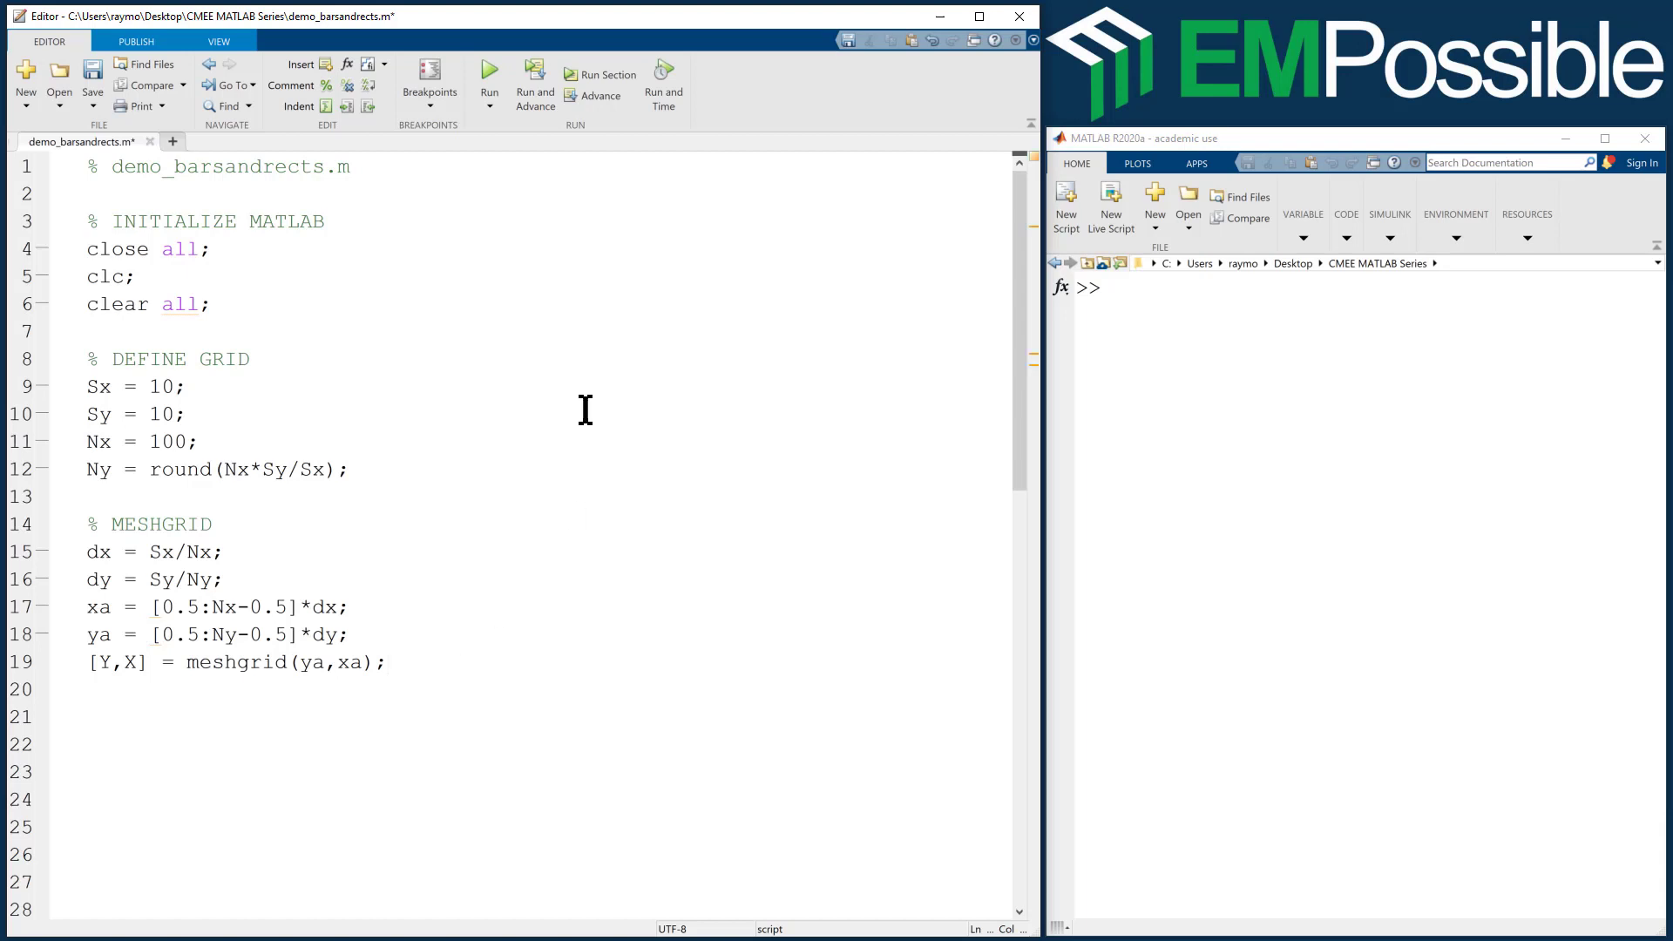
pyautogui.click(489, 75)
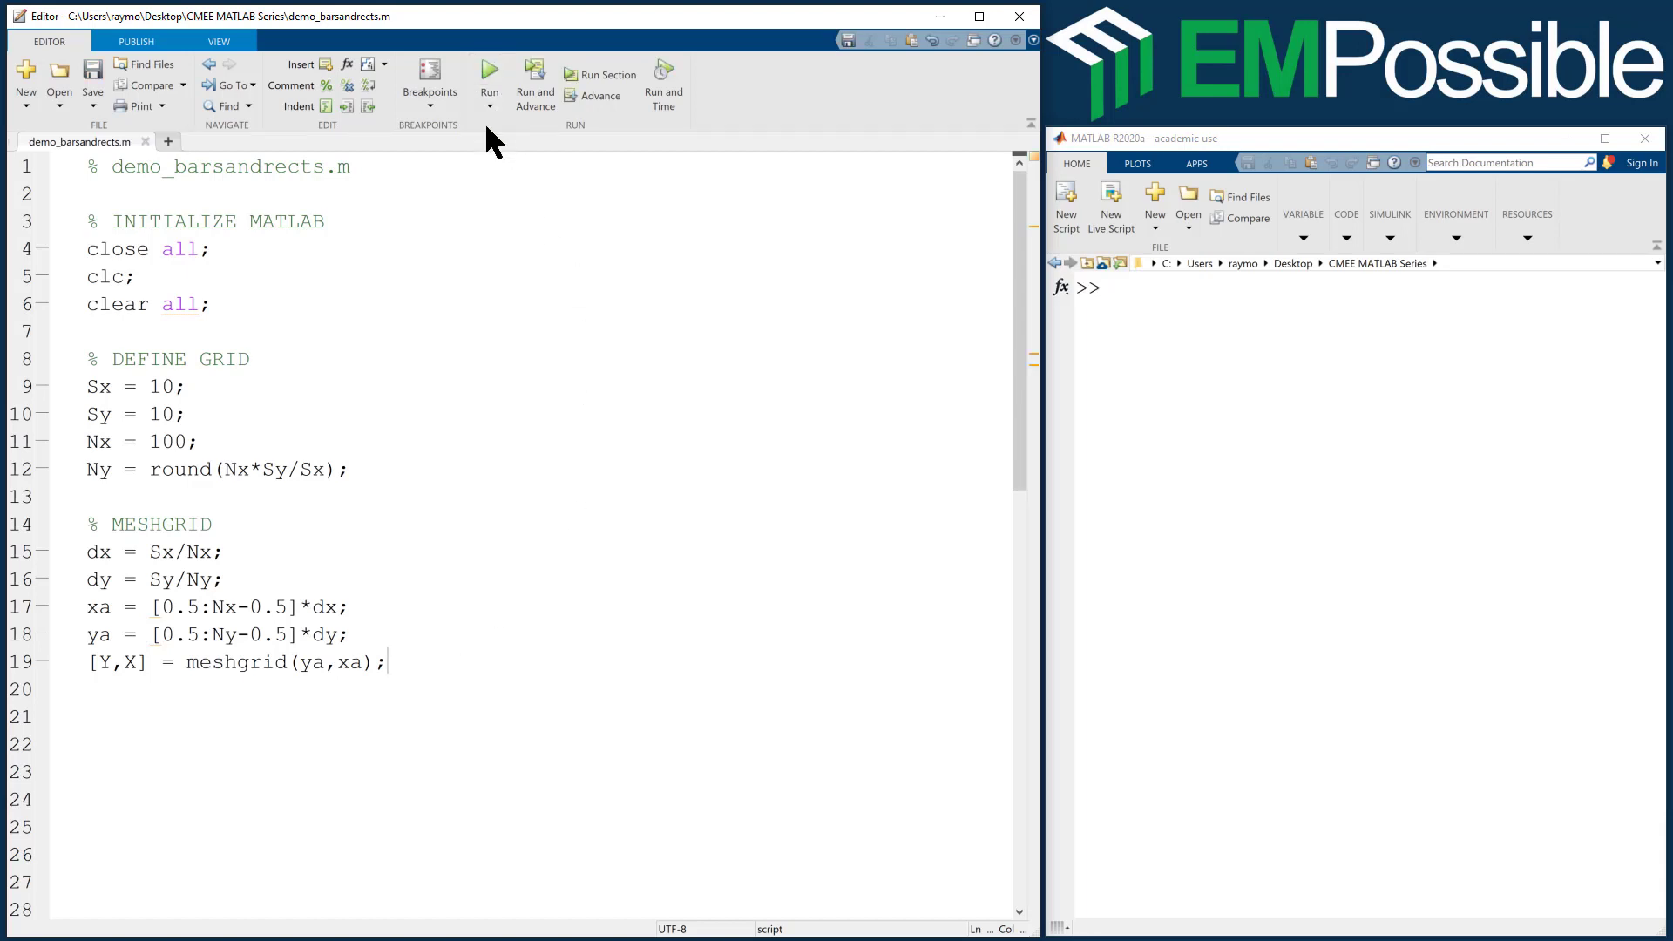
pyautogui.moveTo(439, 659)
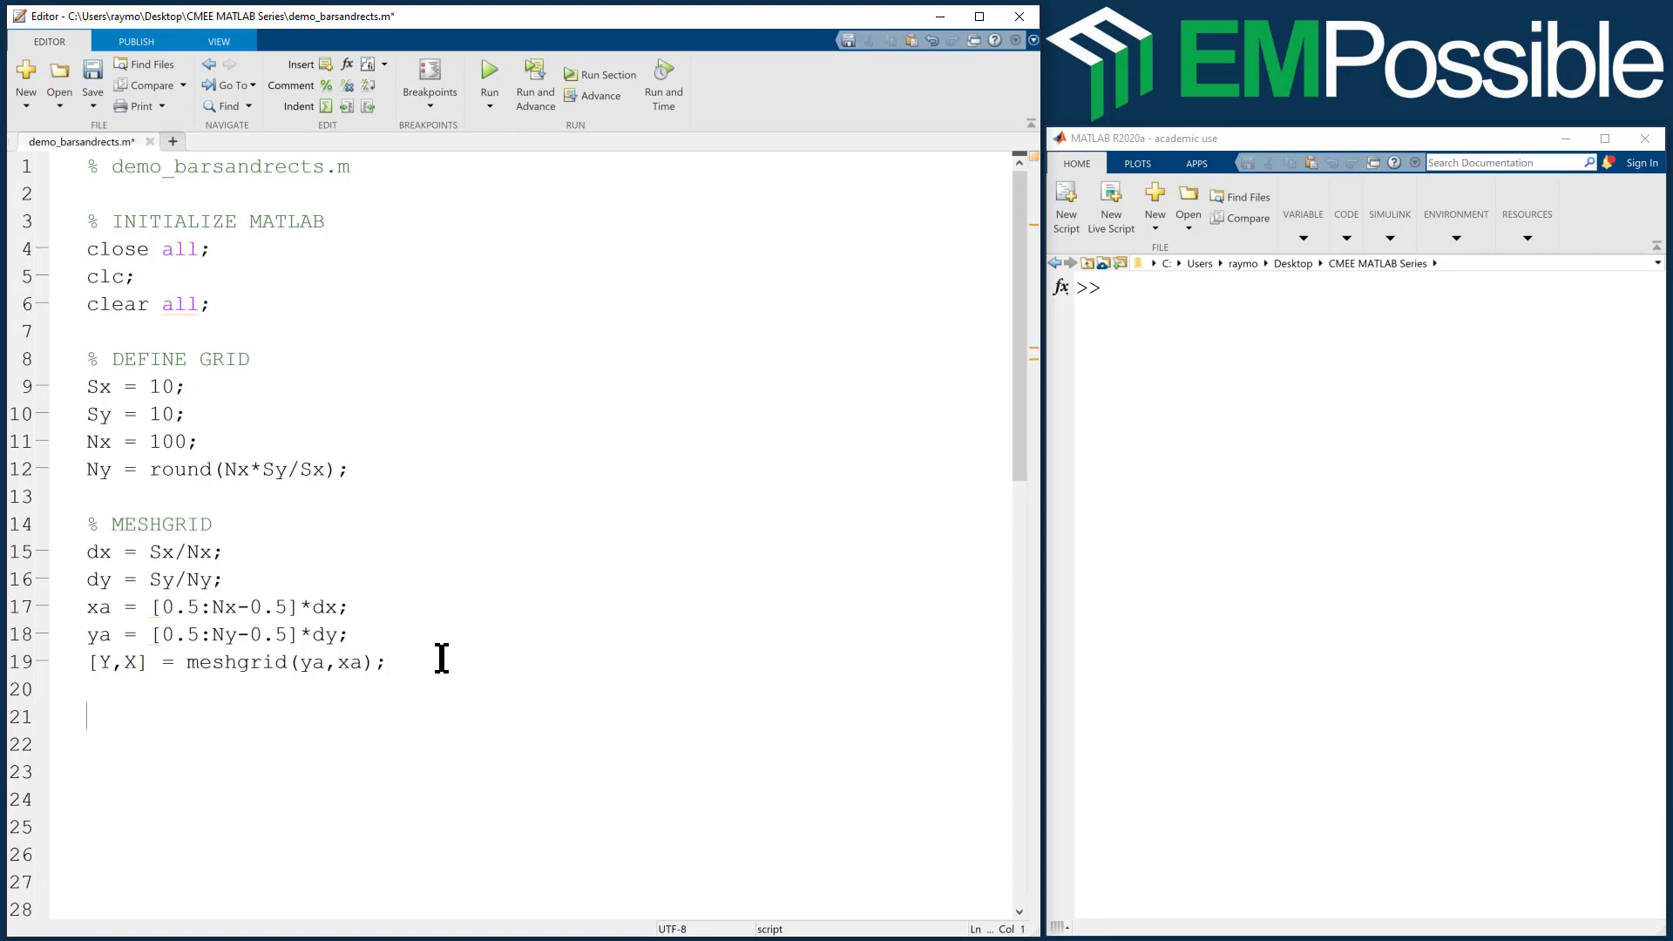
# - Add a % VISUALIZE MESHGRID comment and subplot(1,2,1);
pyautogui.write('% VISUALIZE MESHGRID')
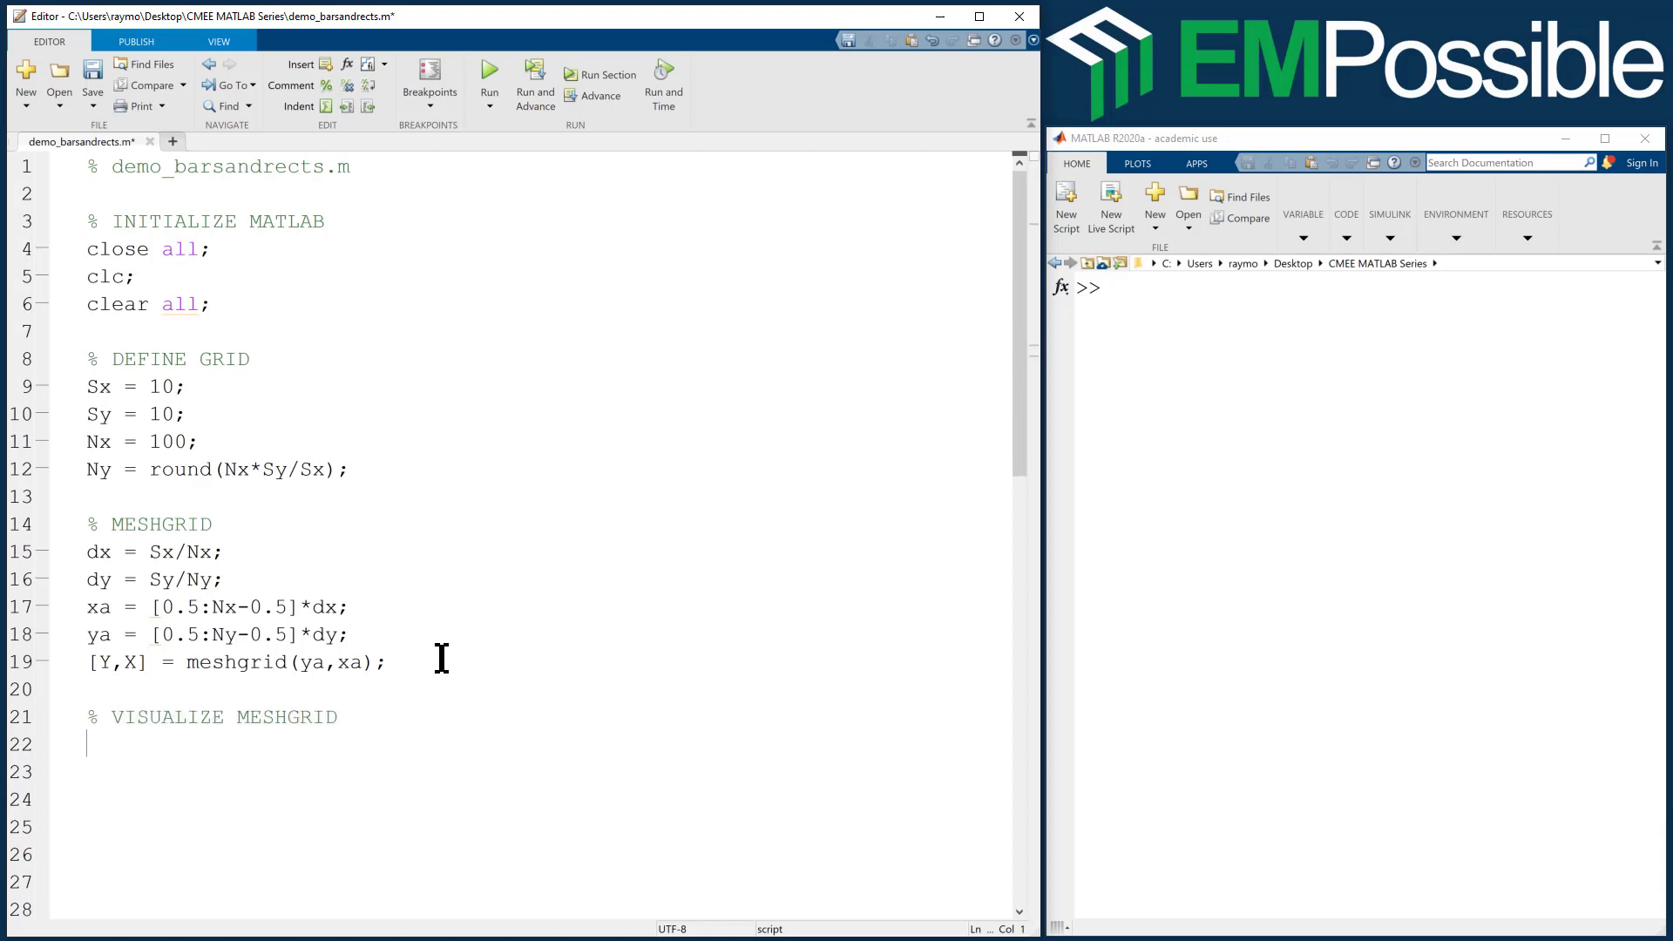
pyautogui.write('subplot')
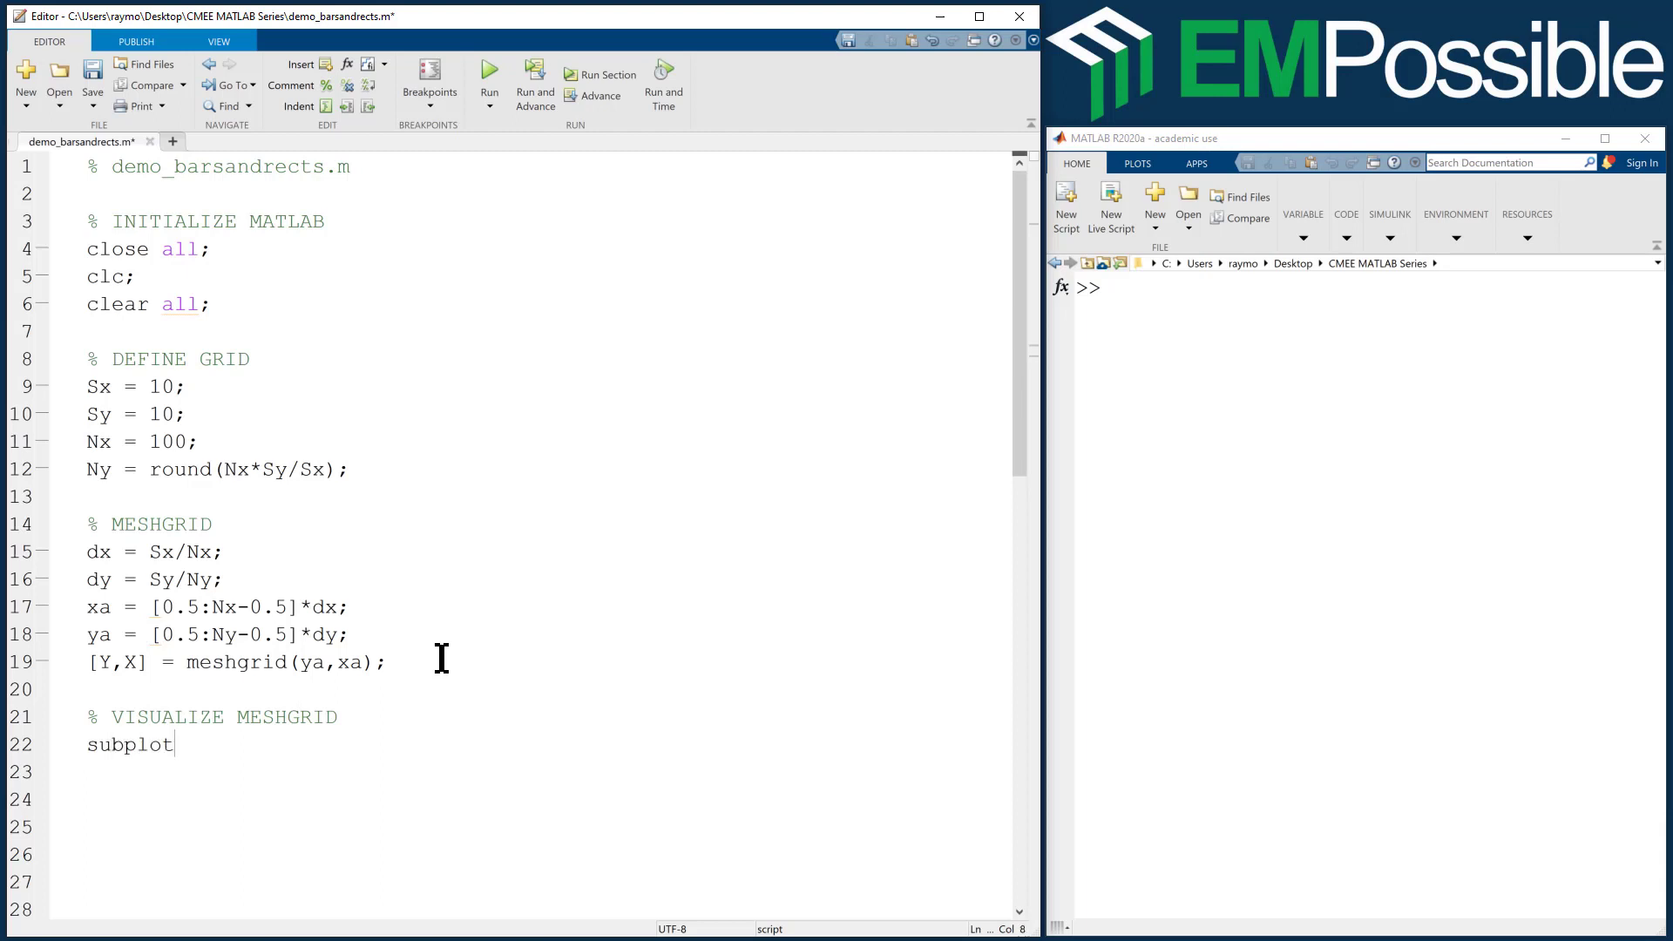
pyautogui.write('(')
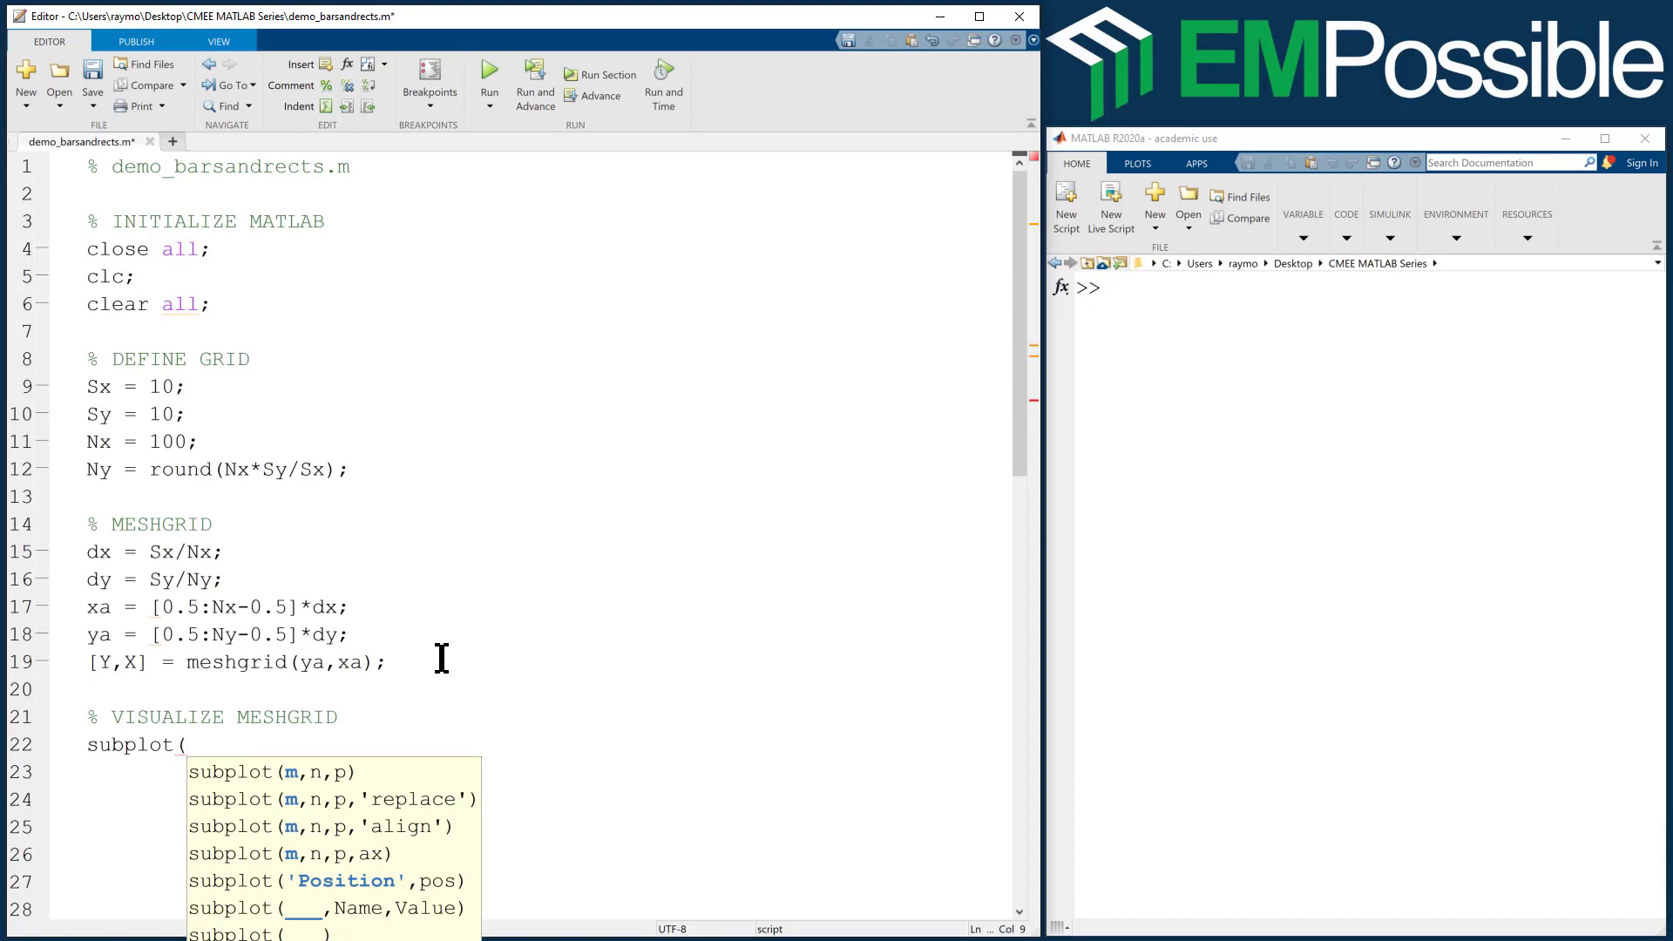
pyautogui.write('1')
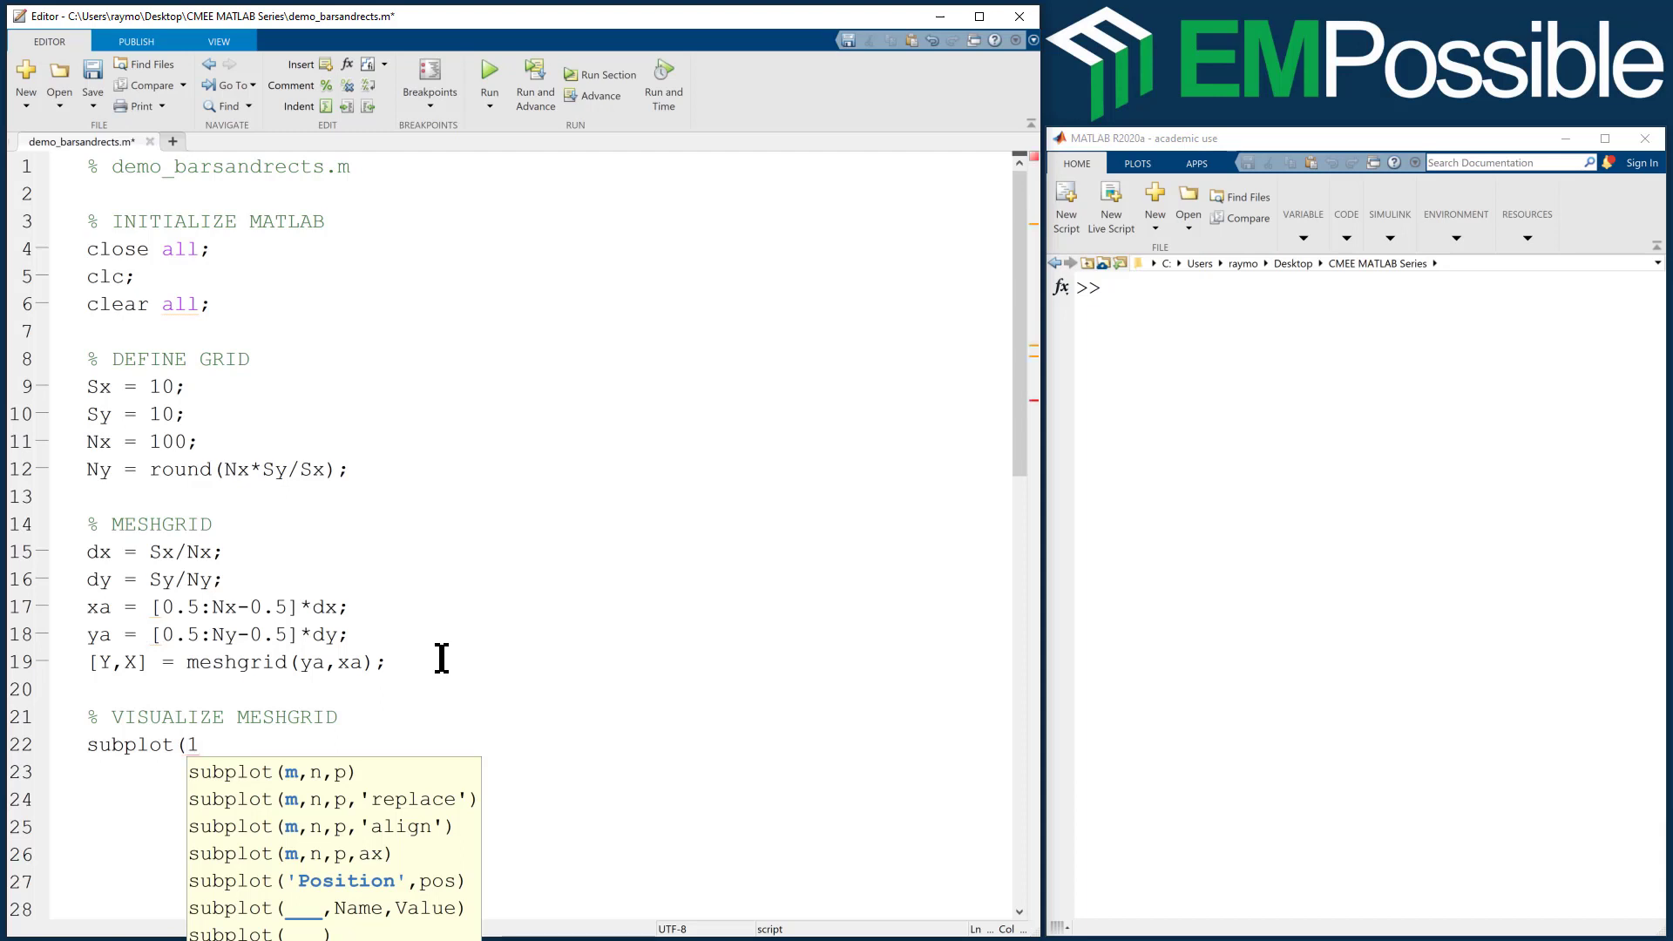
pyautogui.write('1,')
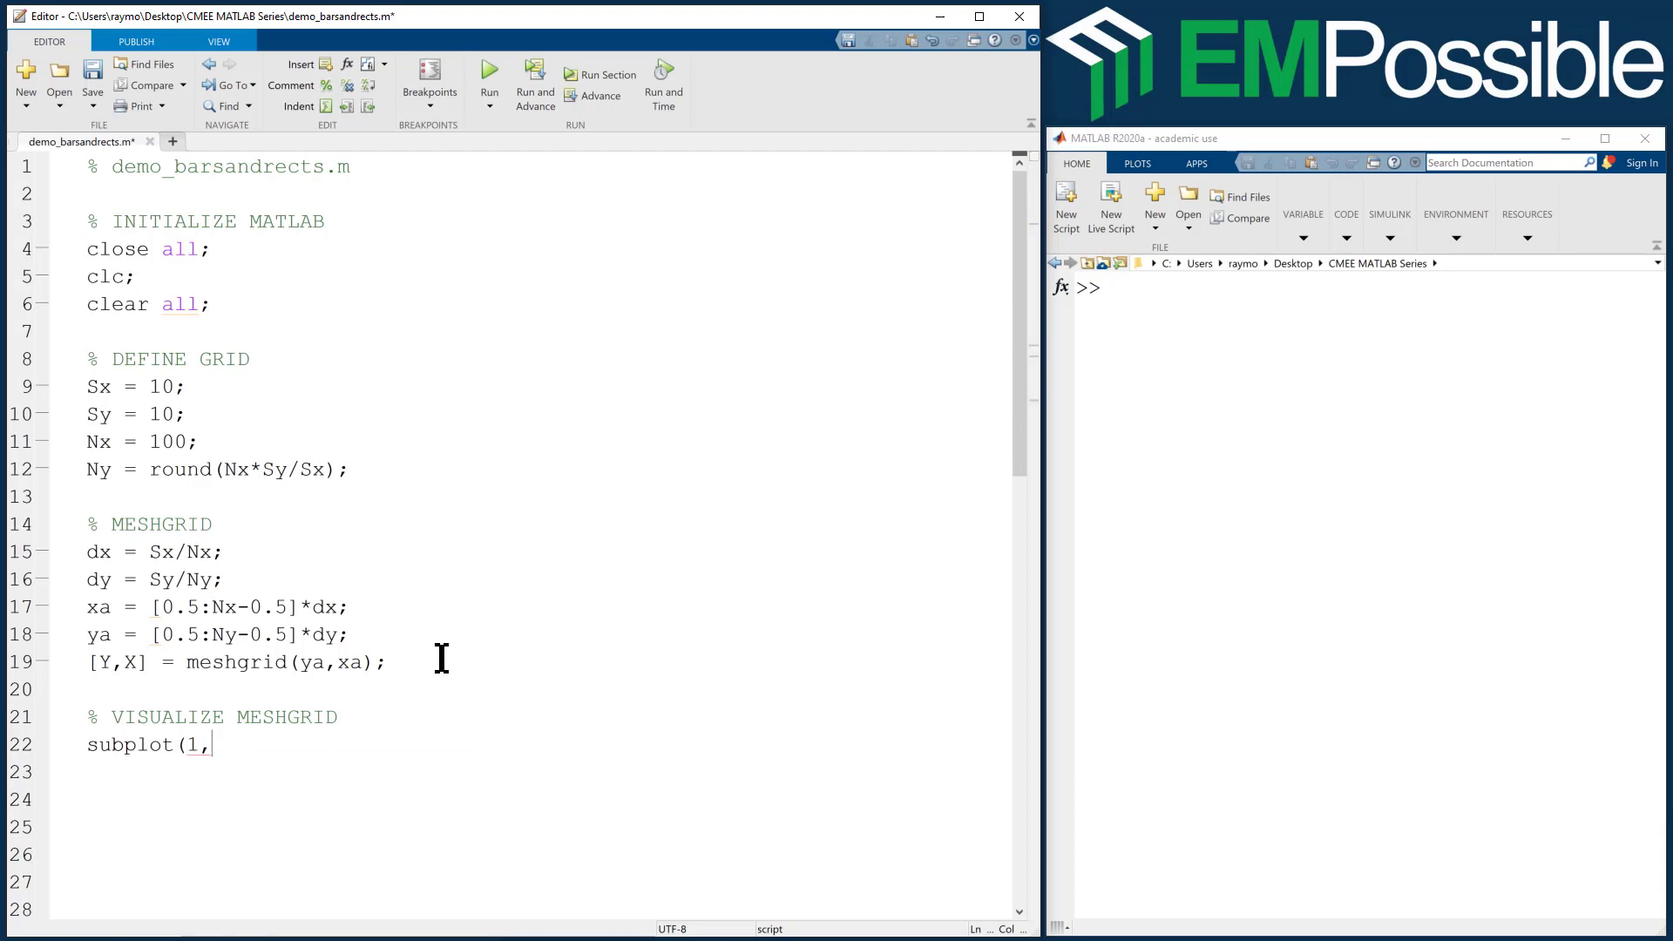
pyautogui.write('2,')
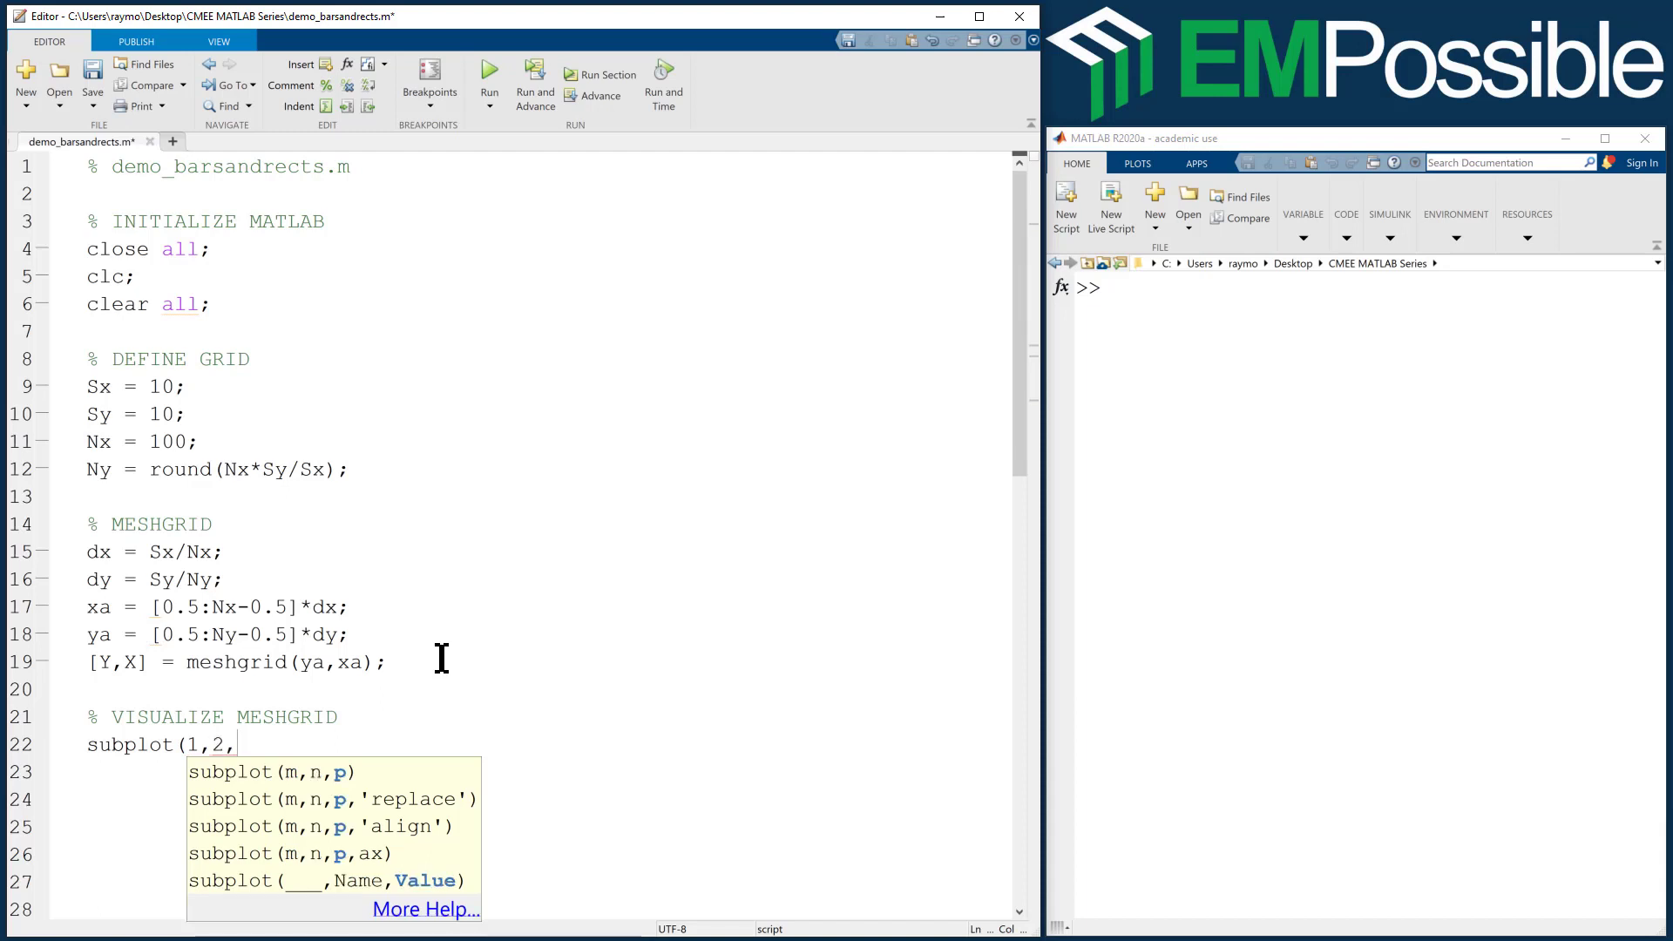
pyautogui.write('1);')
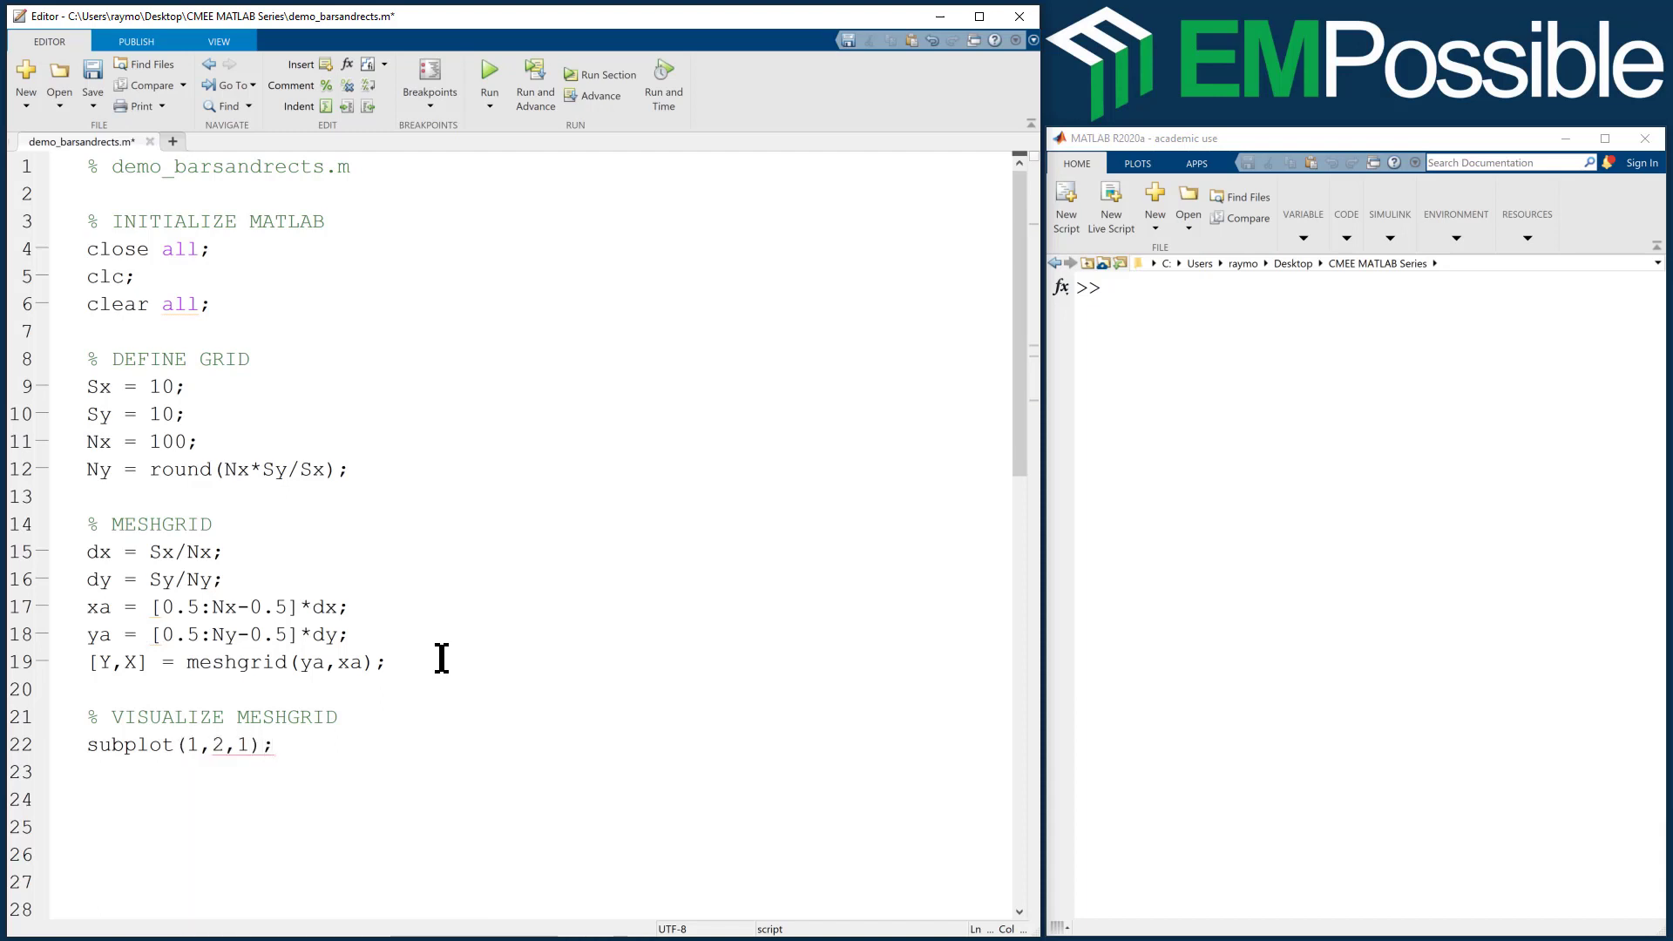
# - Show X with imagesc(xa,ya,X.'), axis equal tight and a colorbar
pyautogui.write('imagesc')
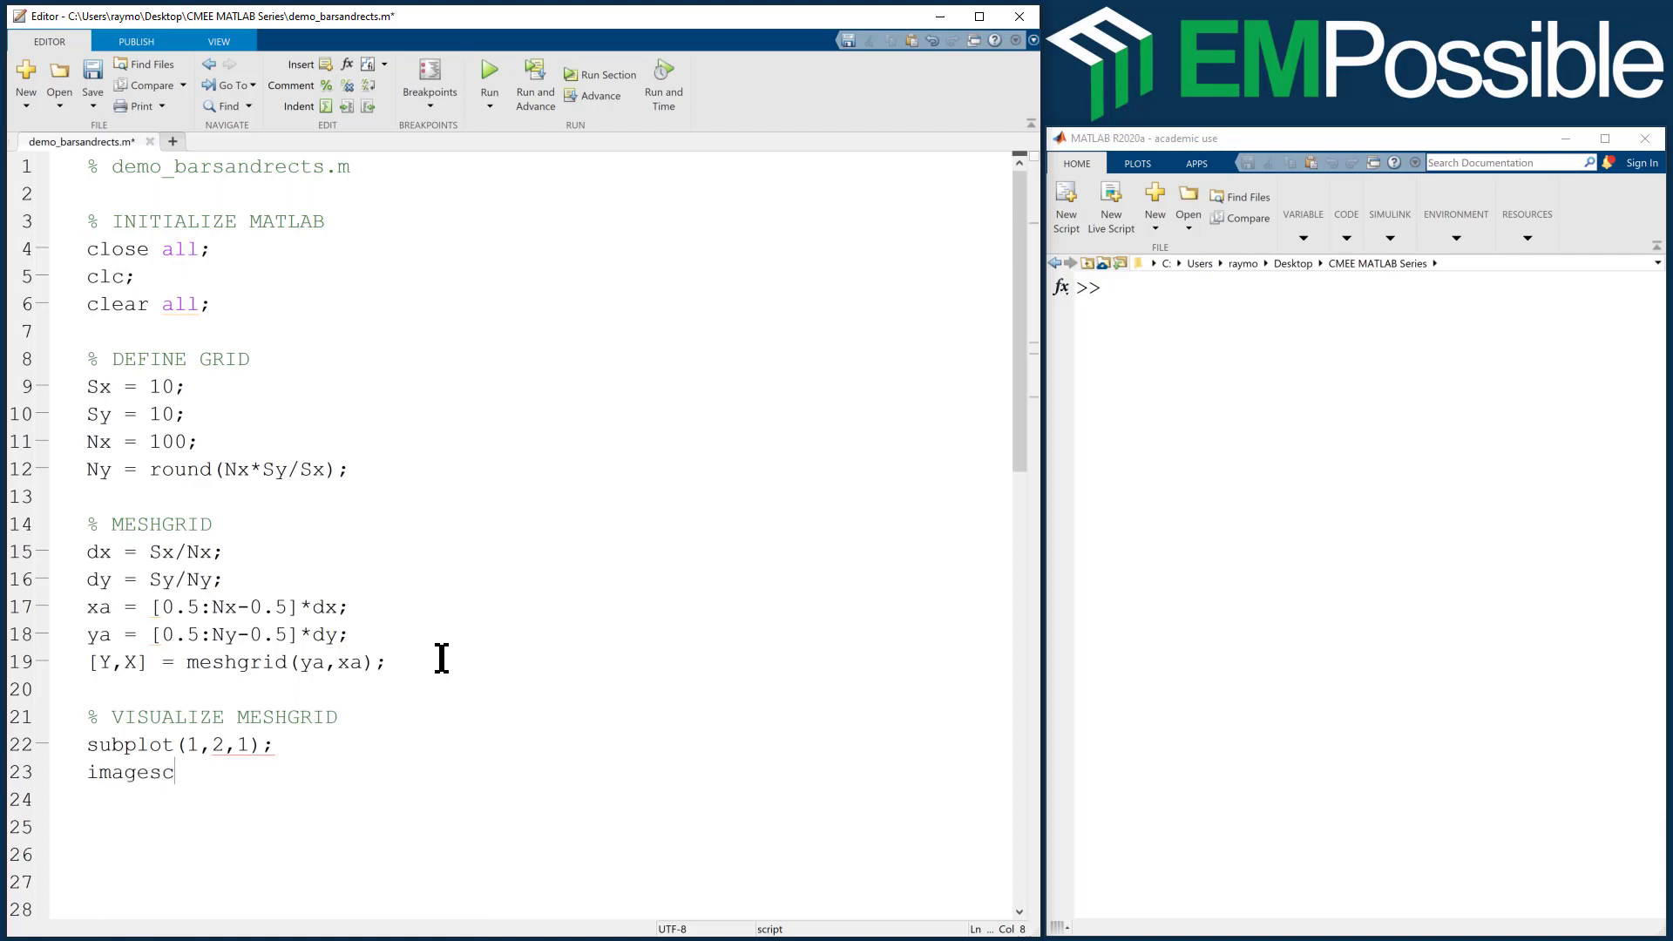
pyautogui.write('(')
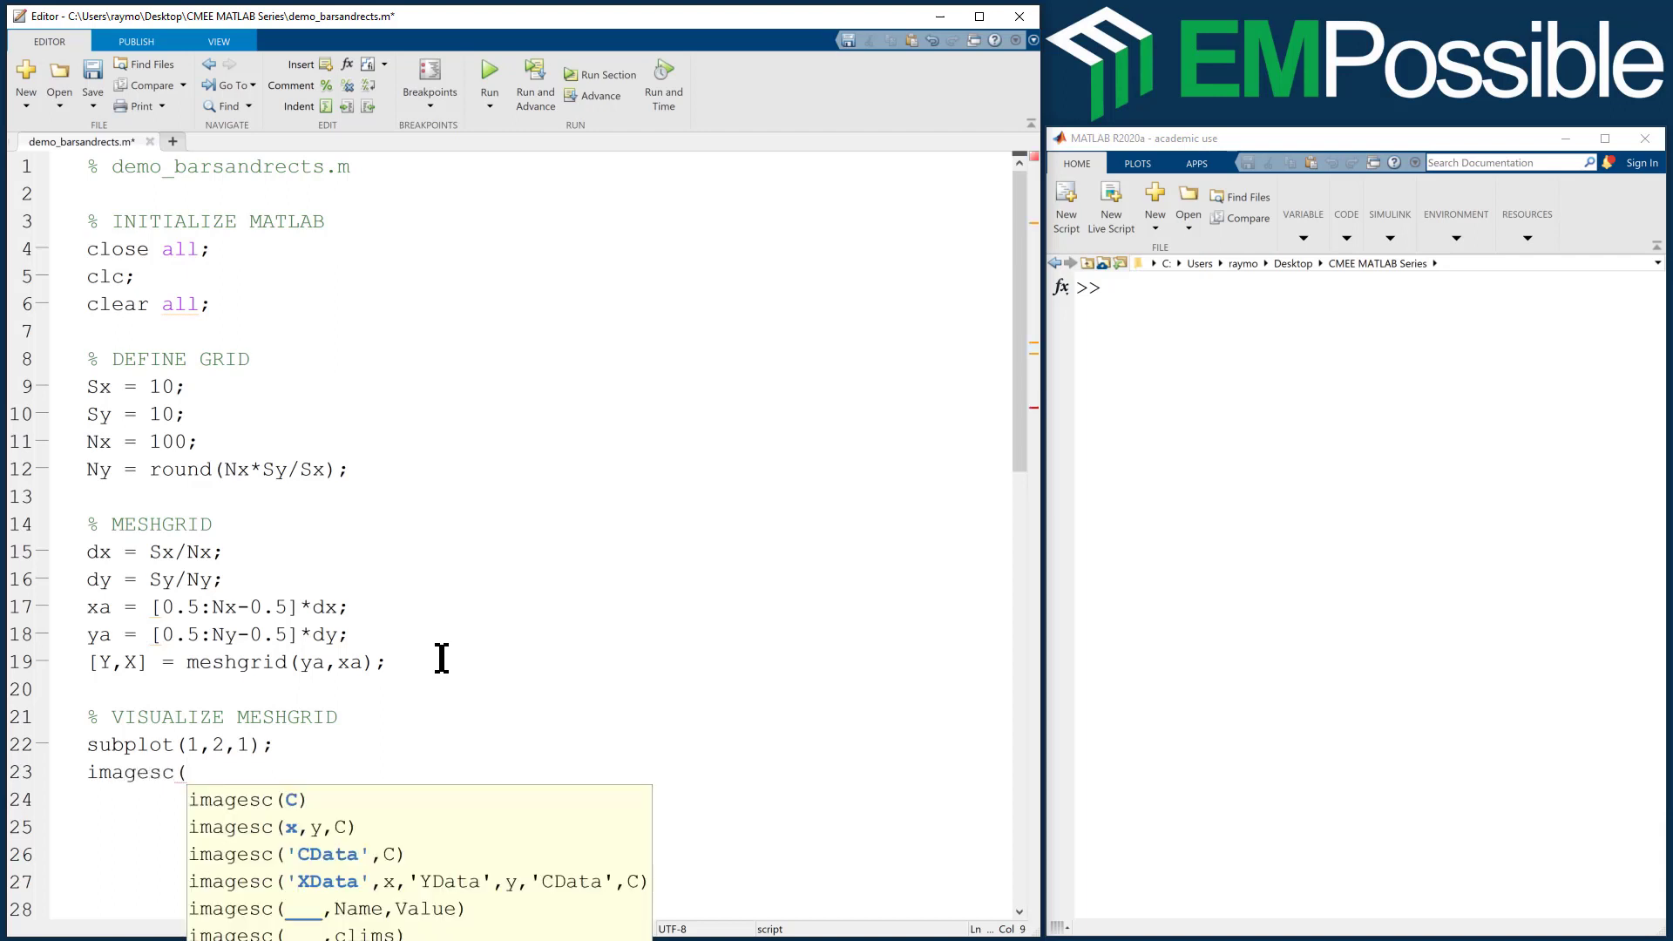
pyautogui.write('xa,ya,')
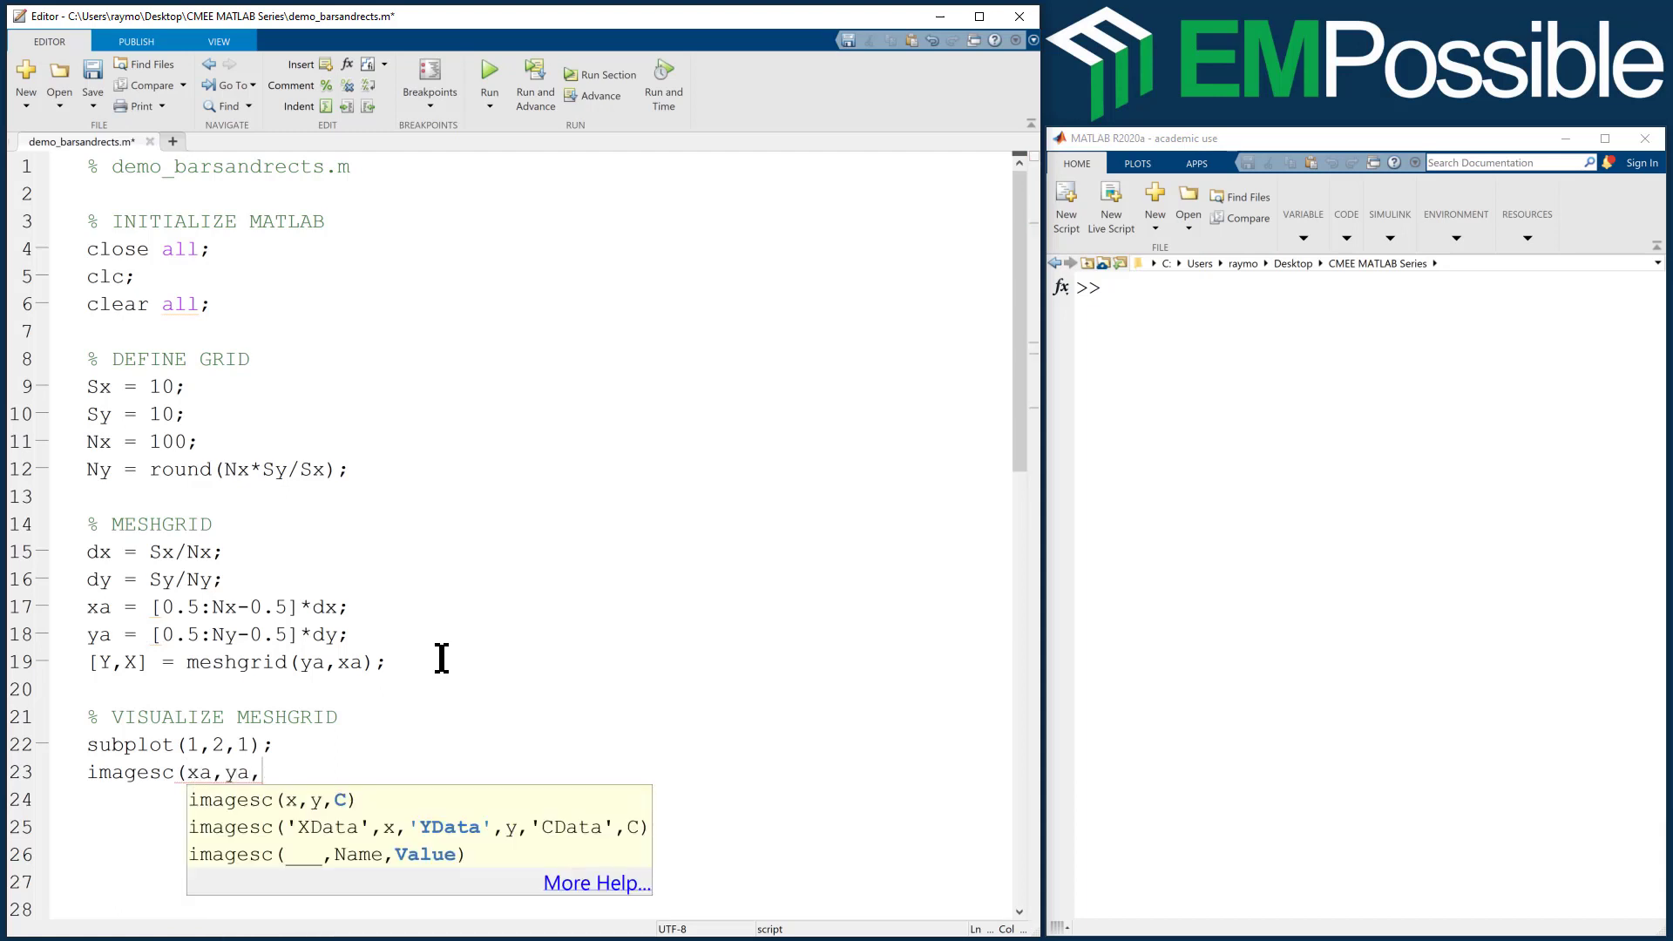
pyautogui.write("X.');")
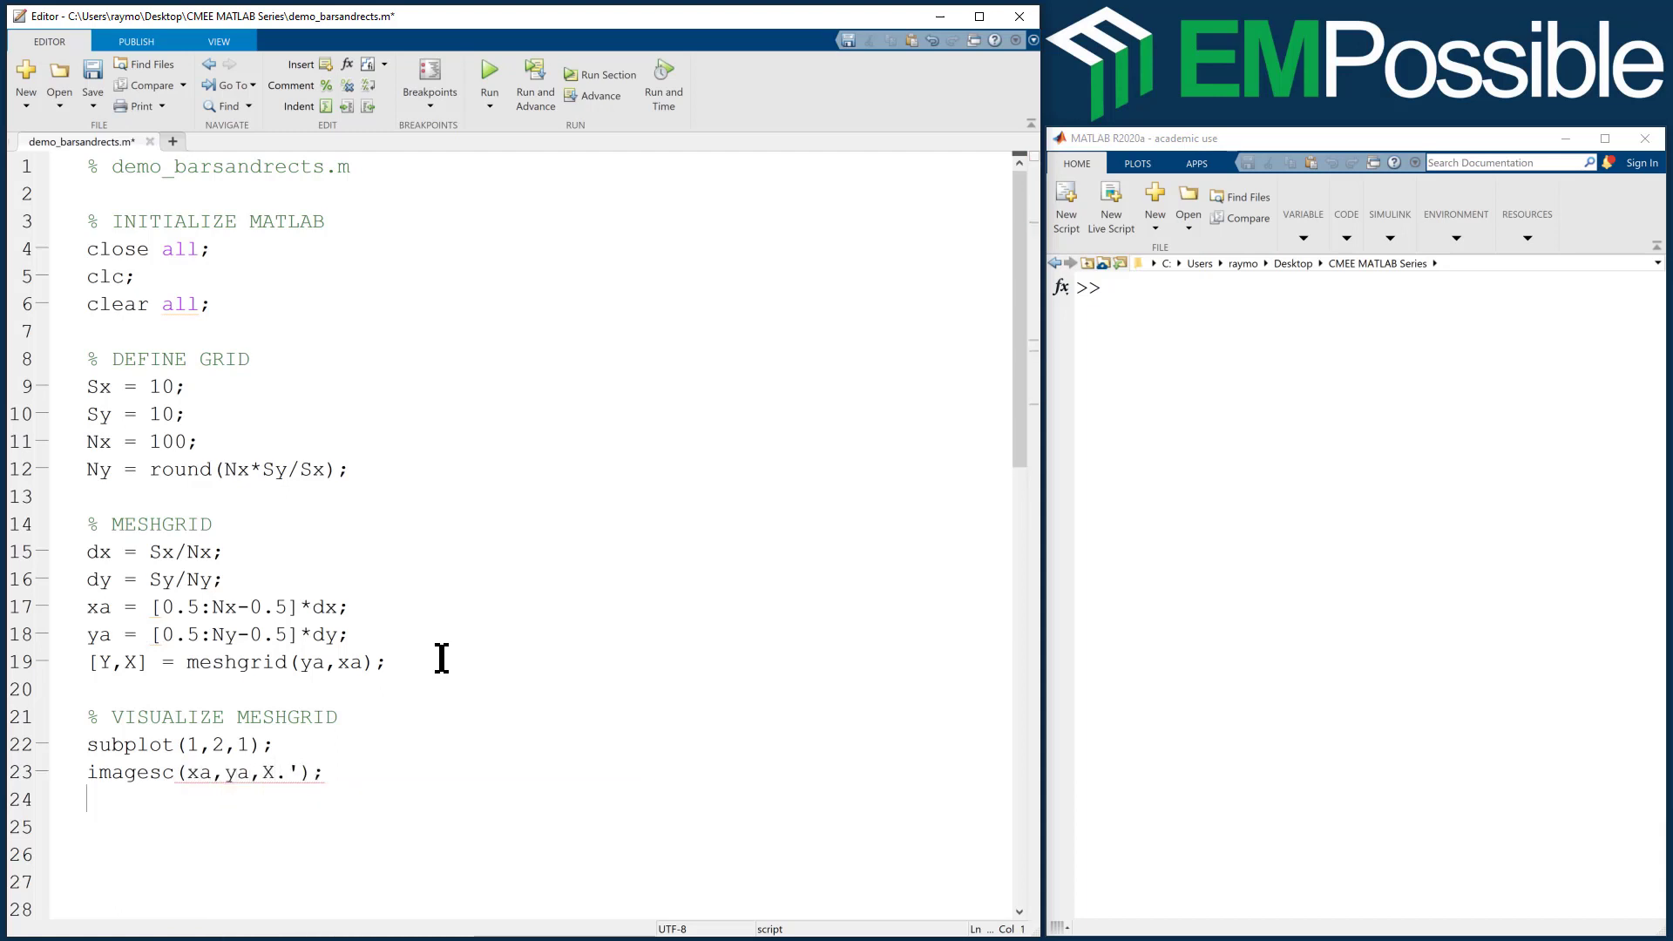
pyautogui.write('axis equal ti')
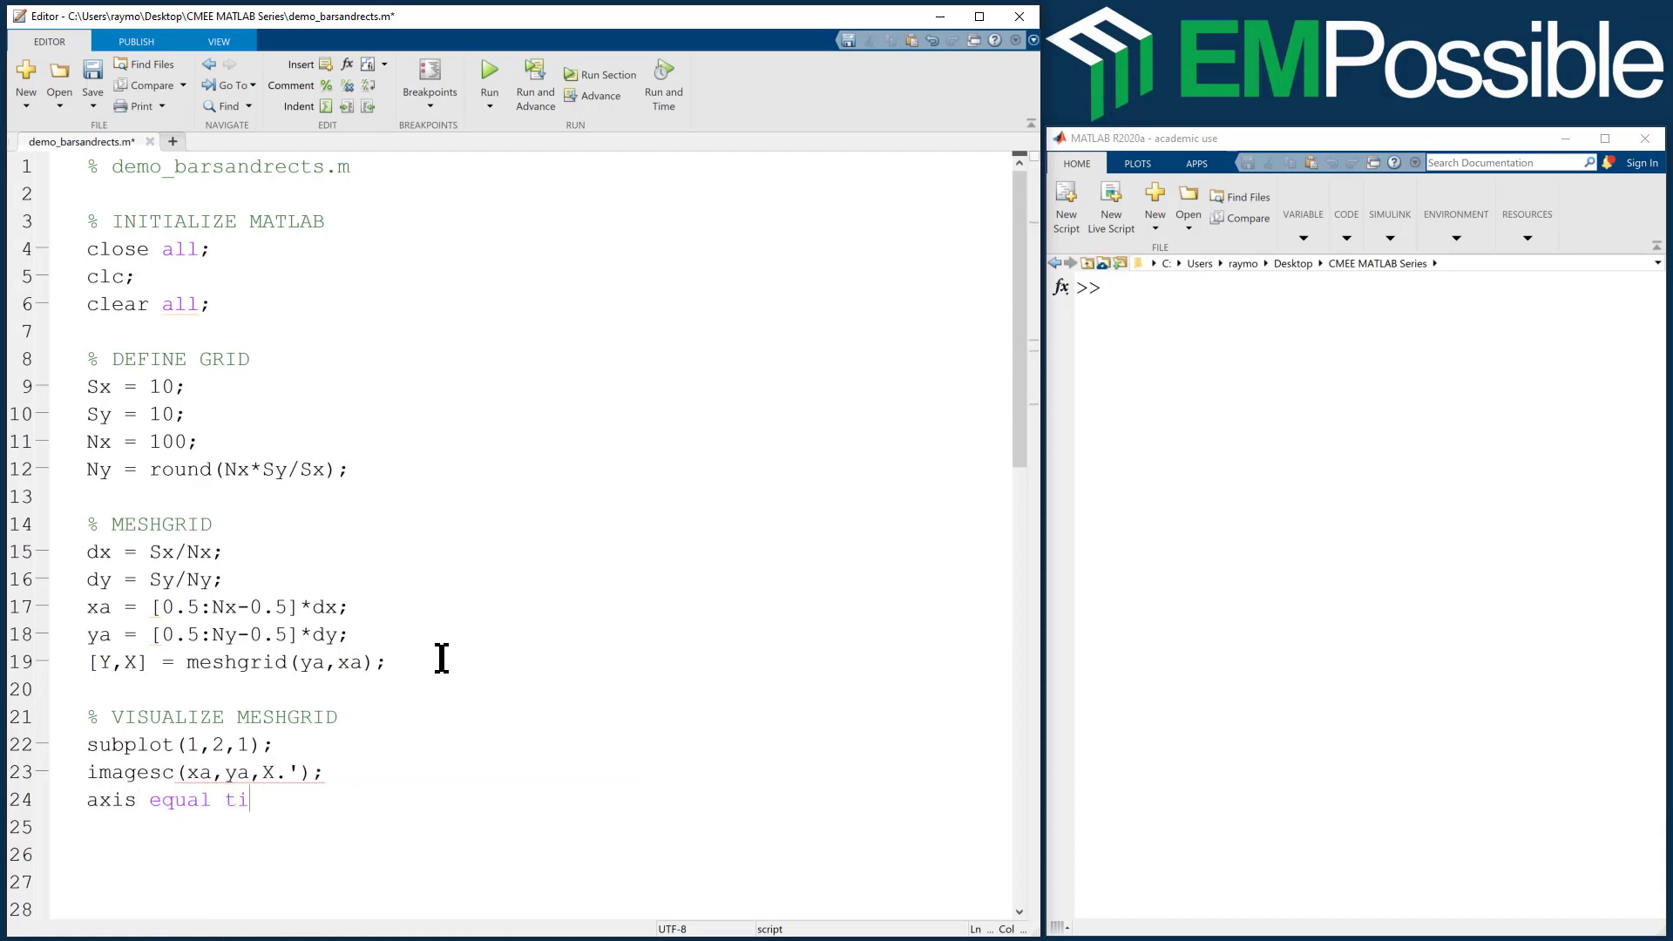
pyautogui.write('ght;')
pyautogui.click(533, 827)
pyautogui.write('colorb')
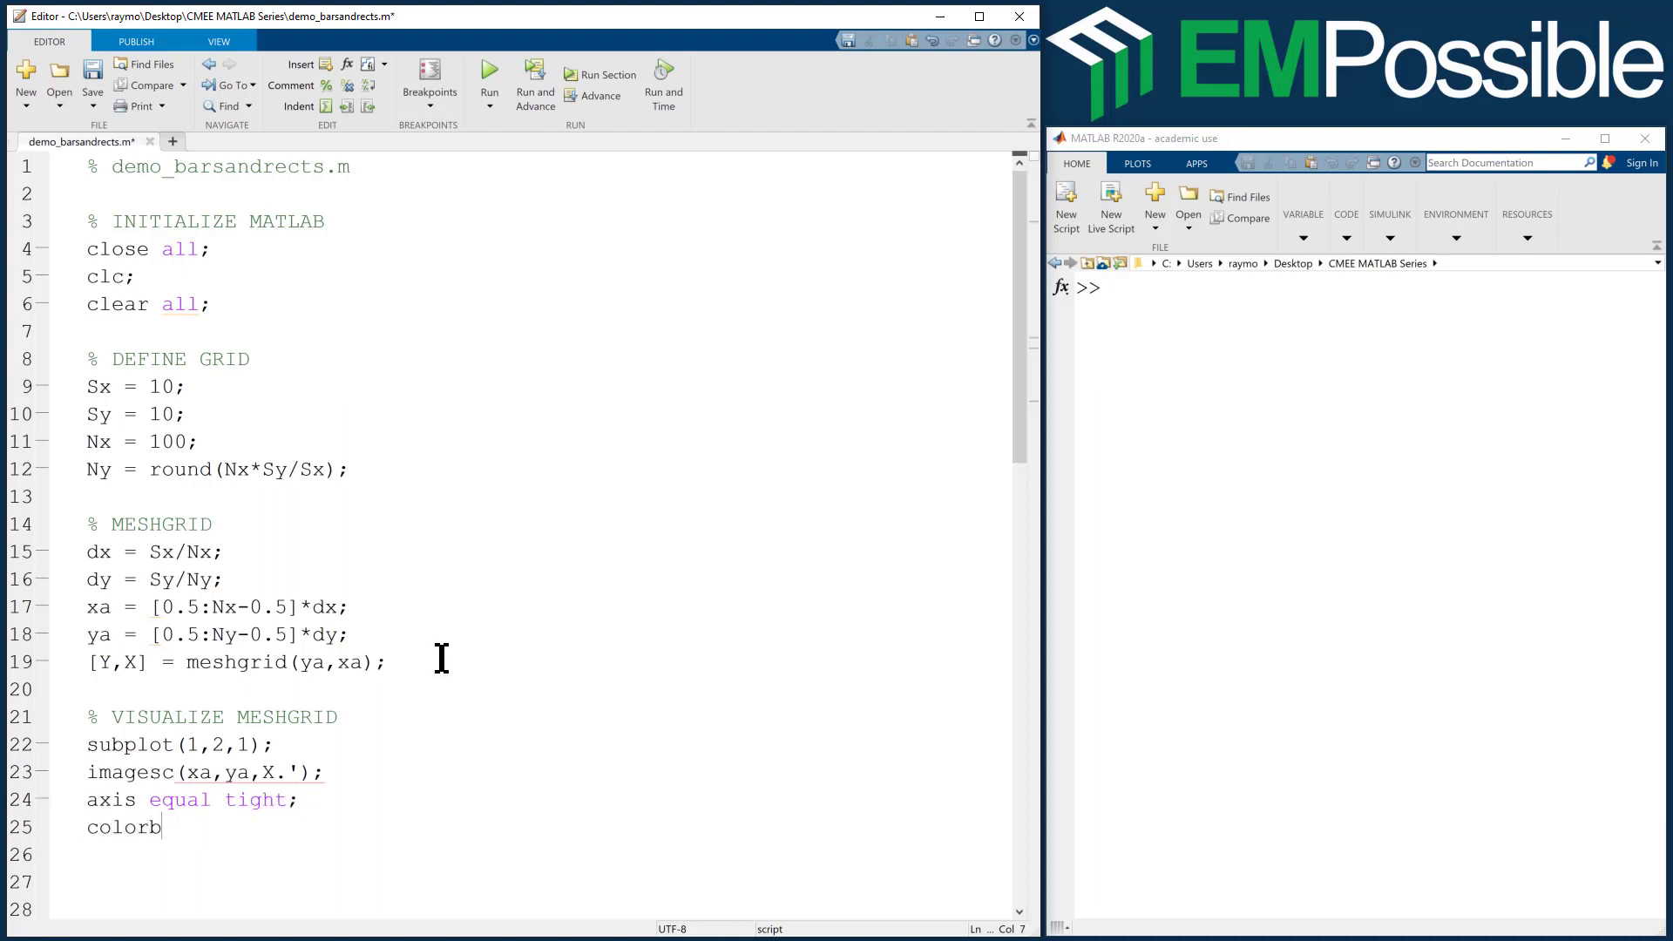
pyautogui.write('ar;')
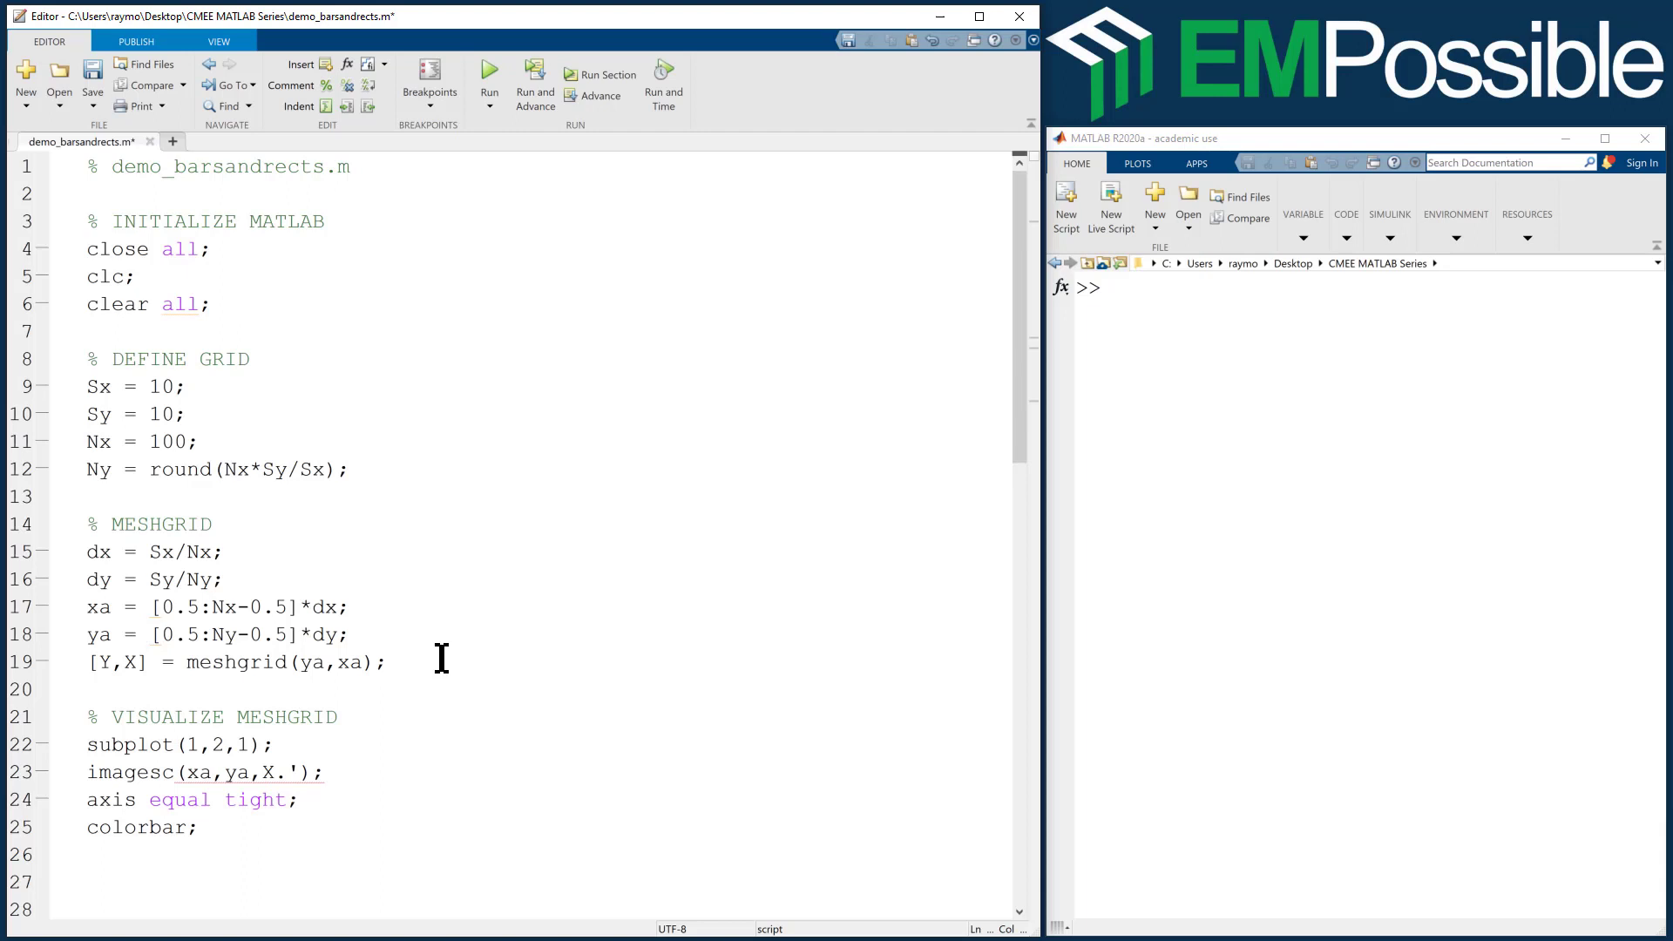
pyautogui.moveTo(480, 620)
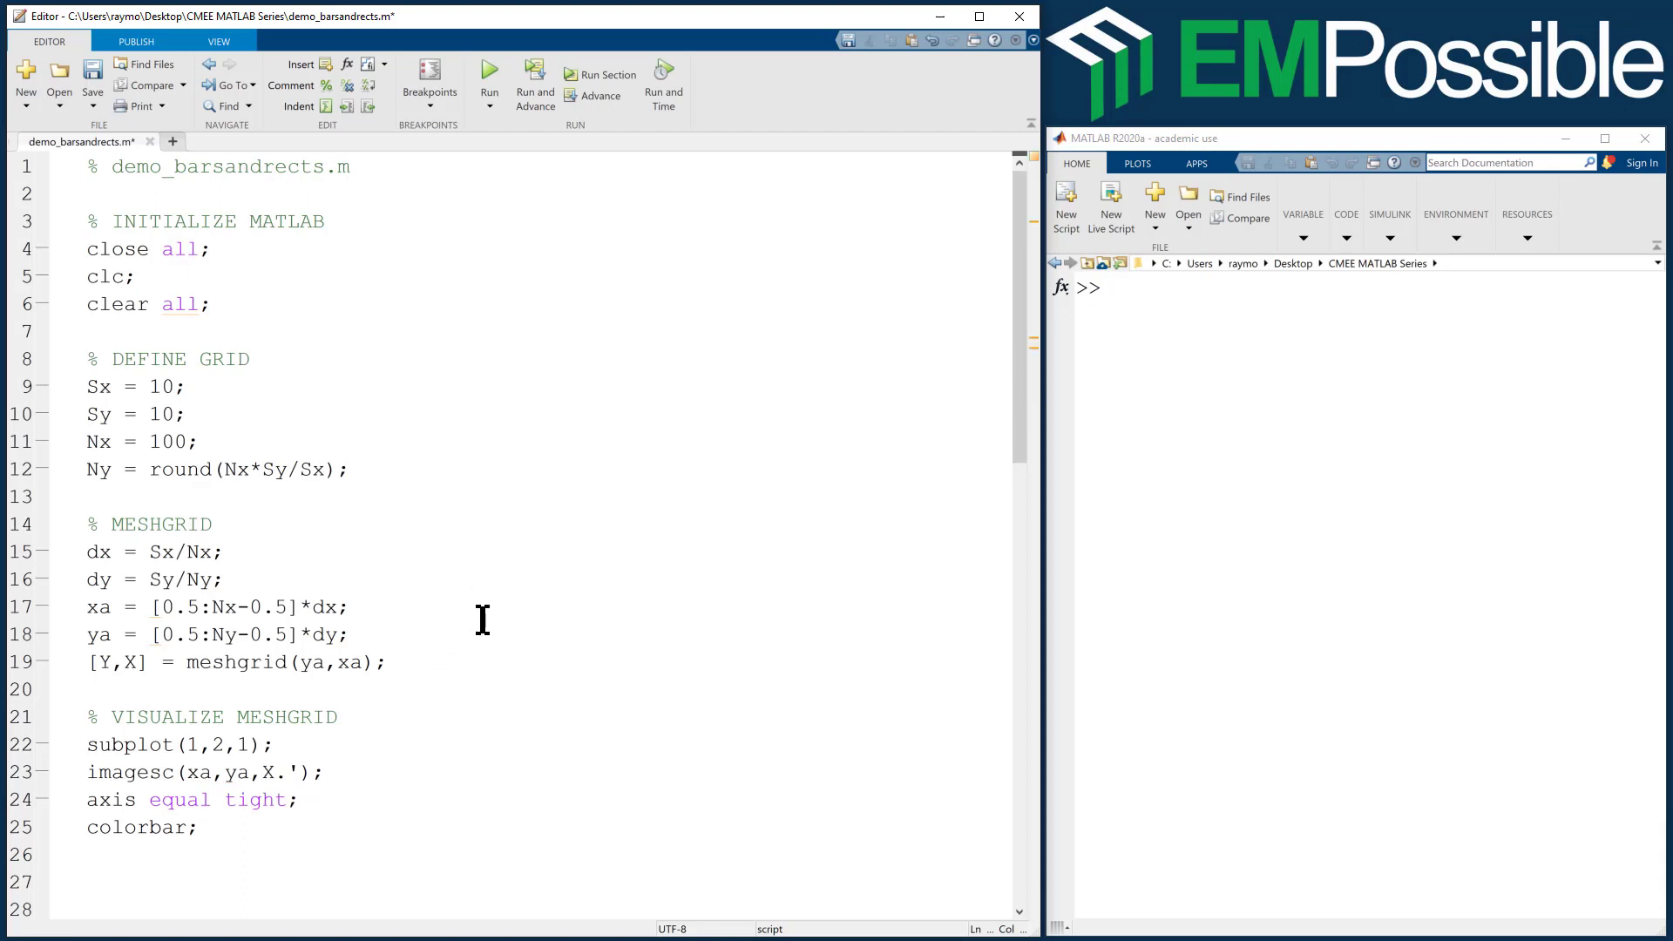
pyautogui.click(198, 827)
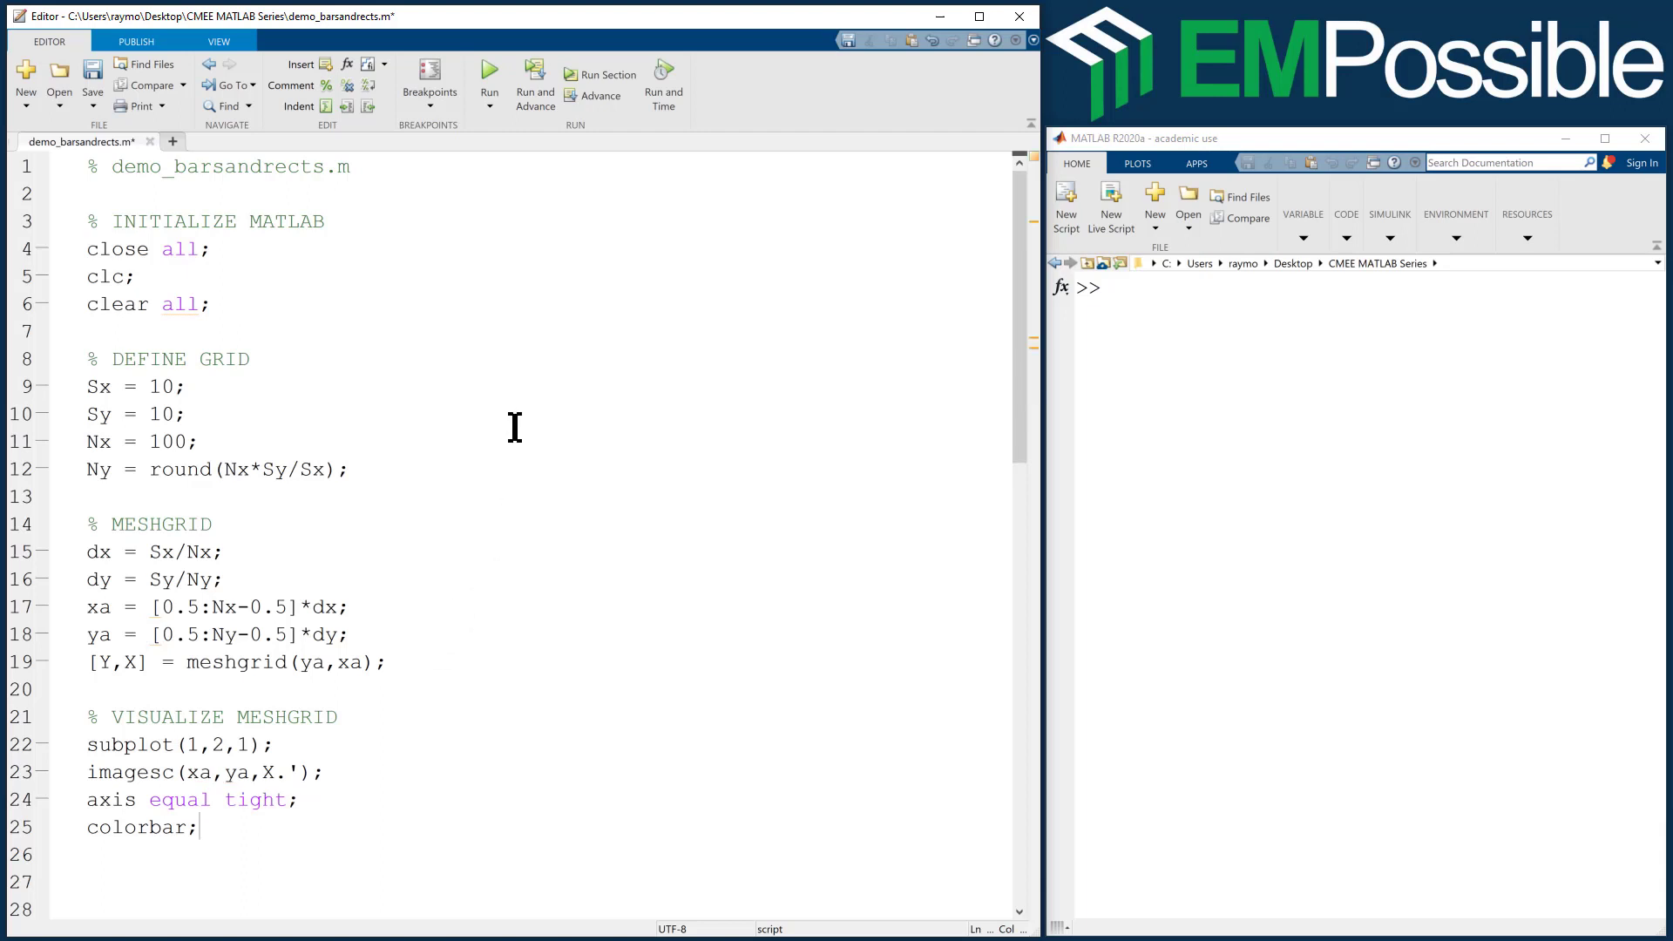
pyautogui.moveTo(528, 459)
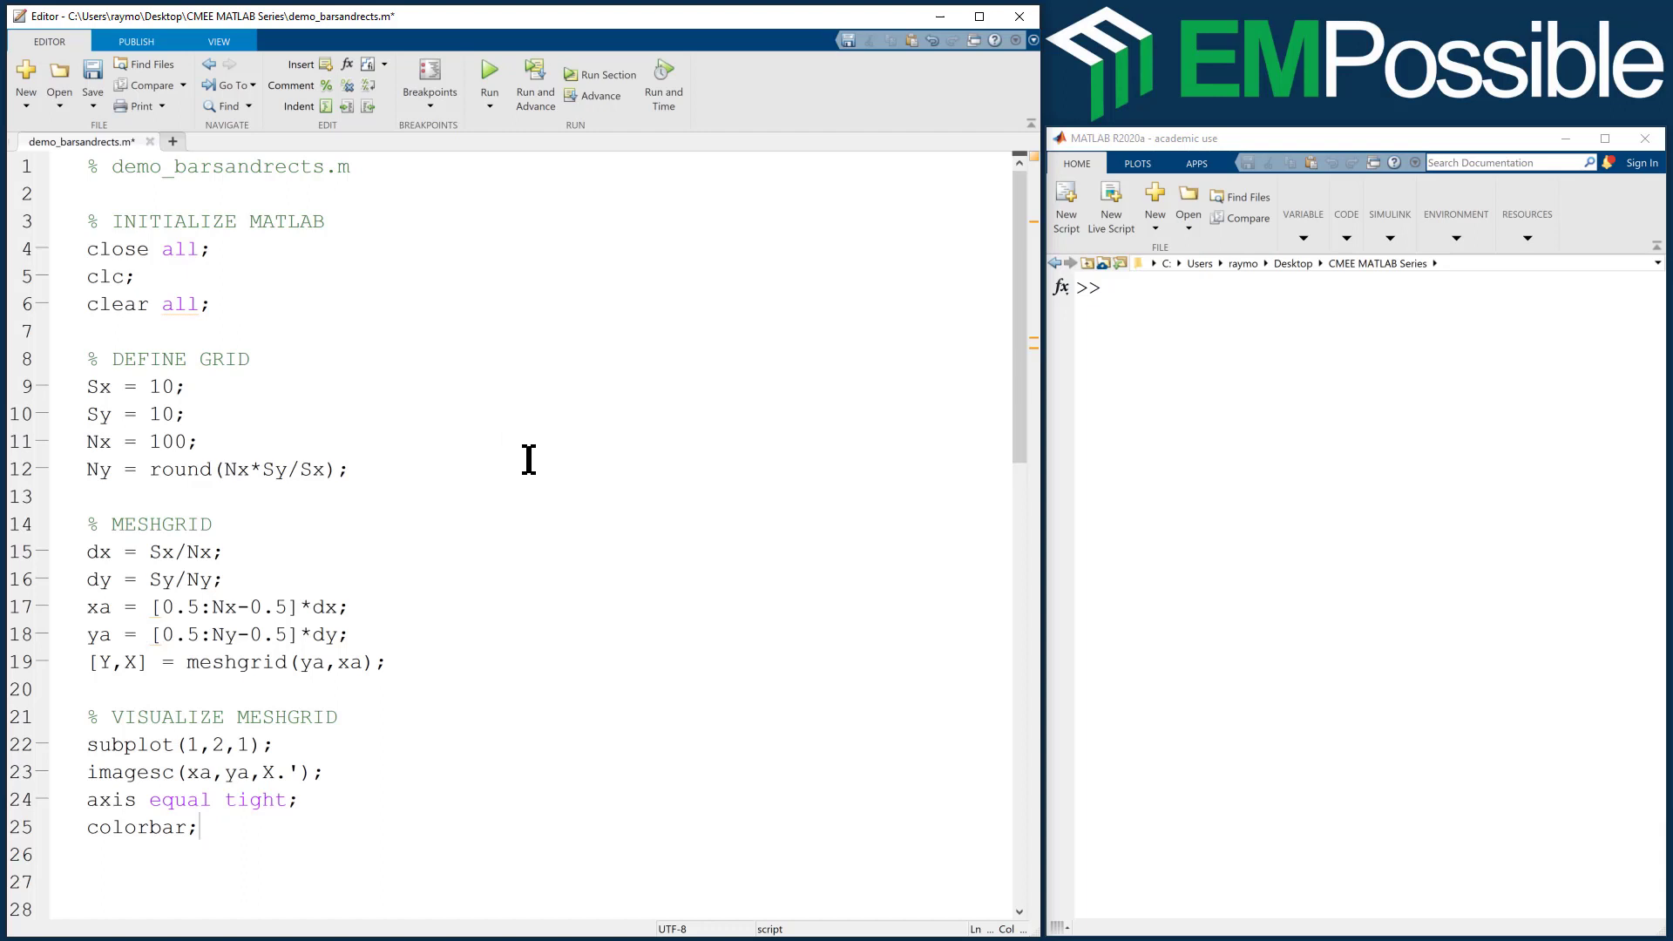
# - Run the script and give the first plot the title 'X'
pyautogui.click(489, 73)
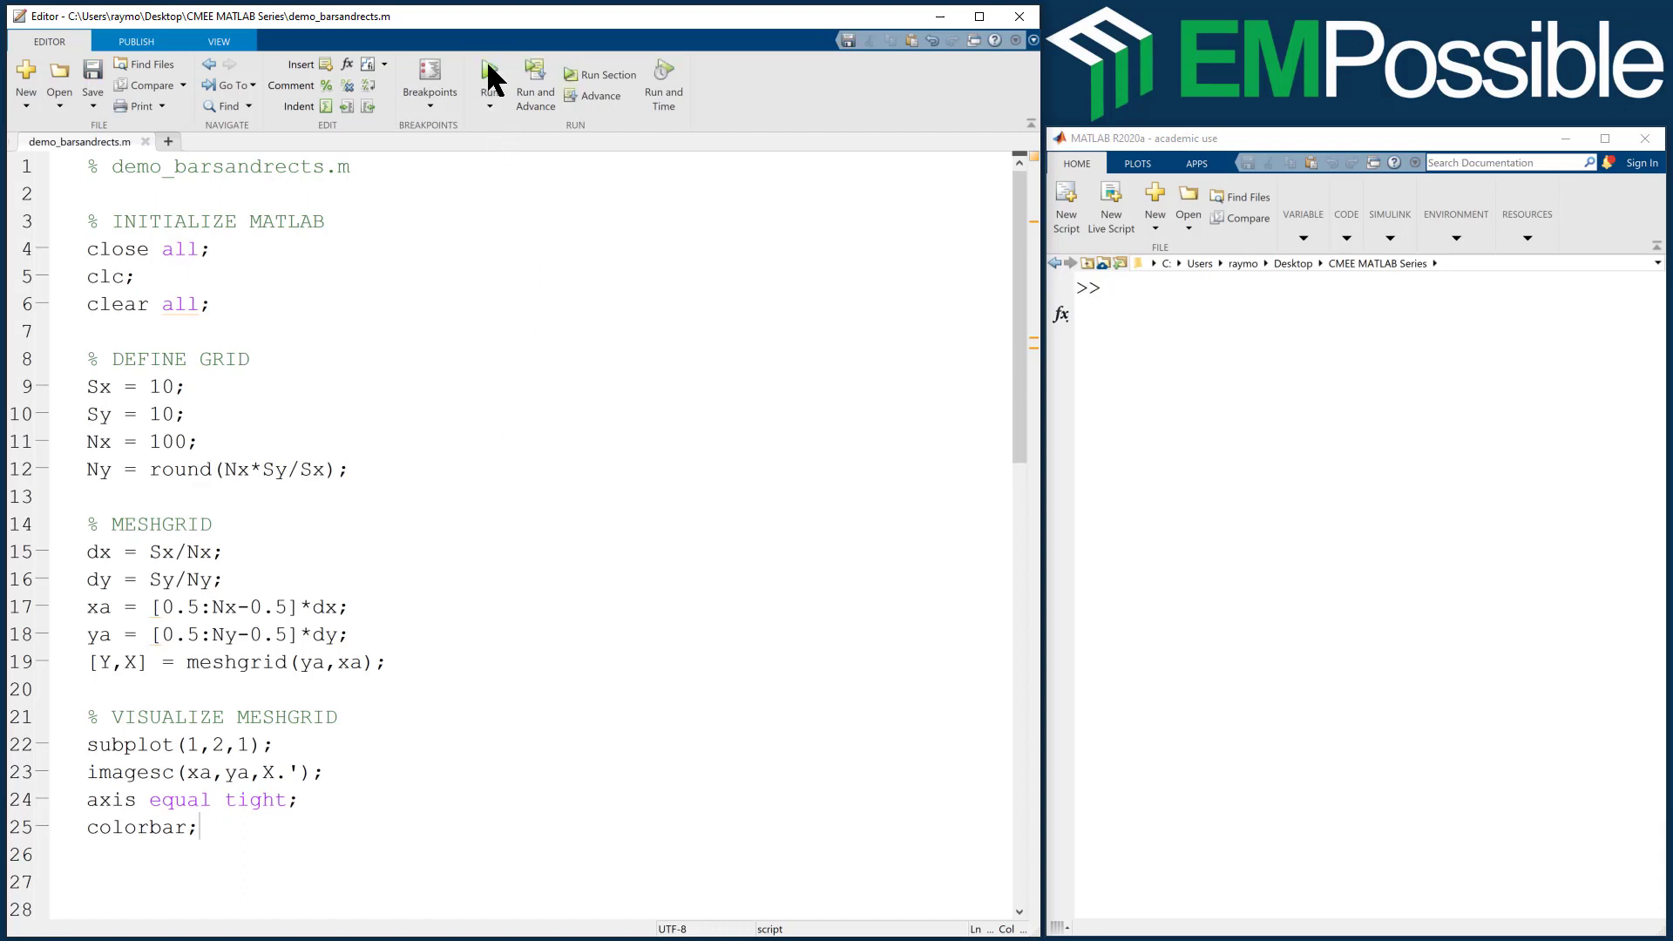
pyautogui.click(489, 73)
pyautogui.write('title();')
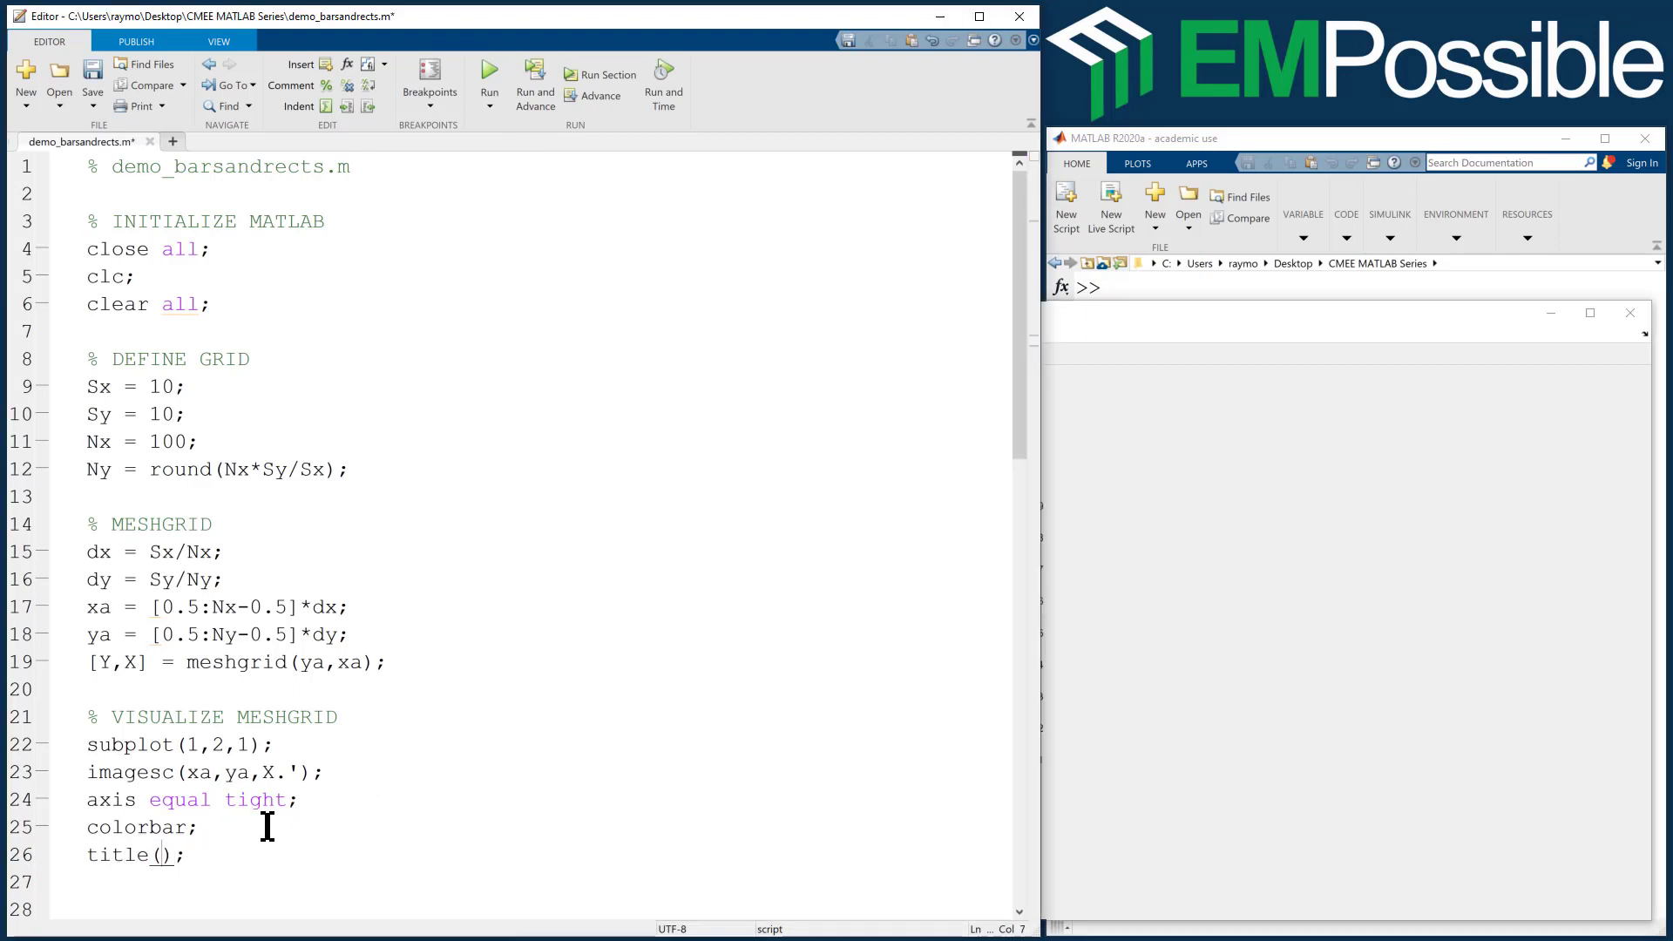
pyautogui.write("'X'")
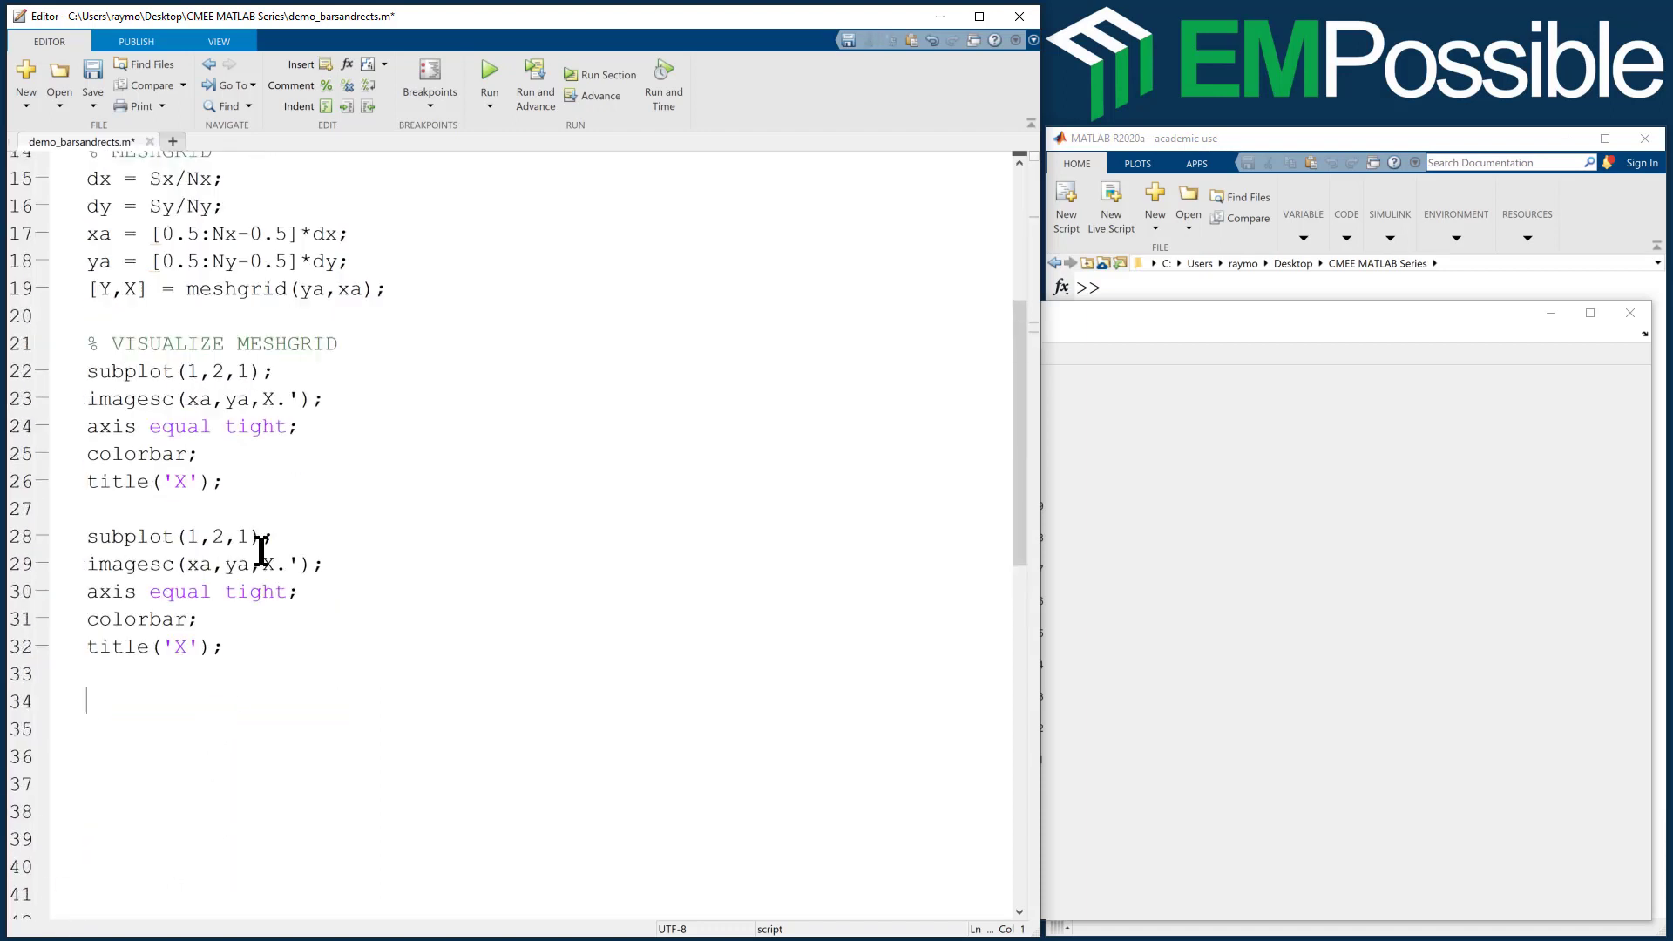
# - Change the second plot block to subplot(1,2,2) showing Y
pyautogui.doubleClick(243, 536)
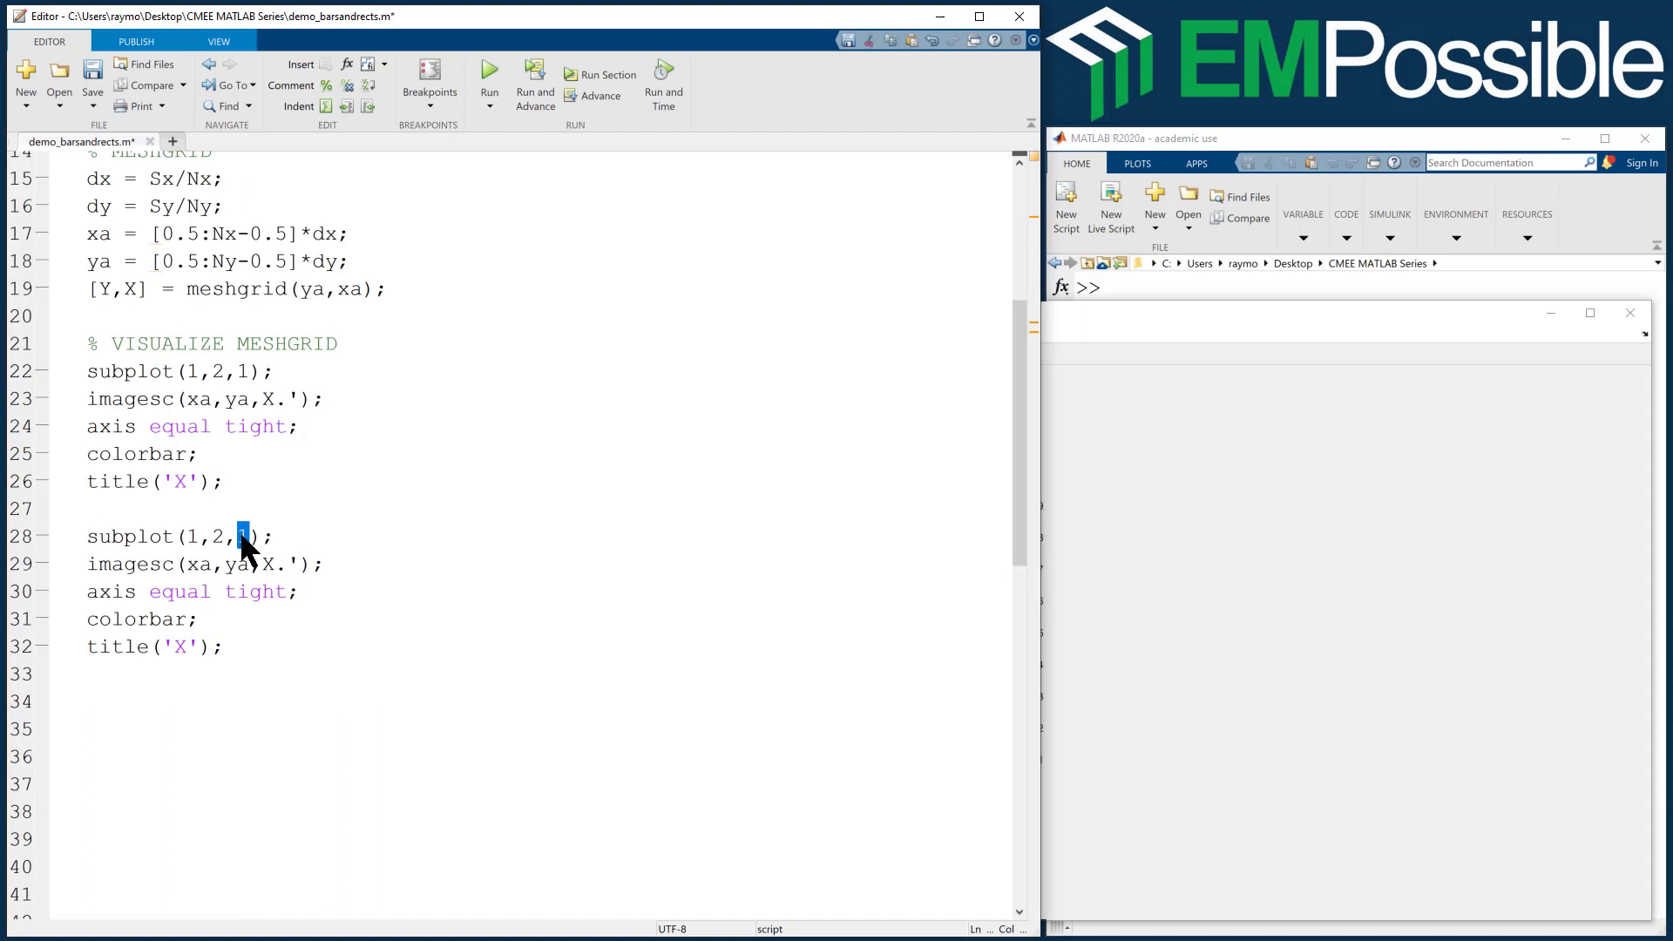
pyautogui.write('2')
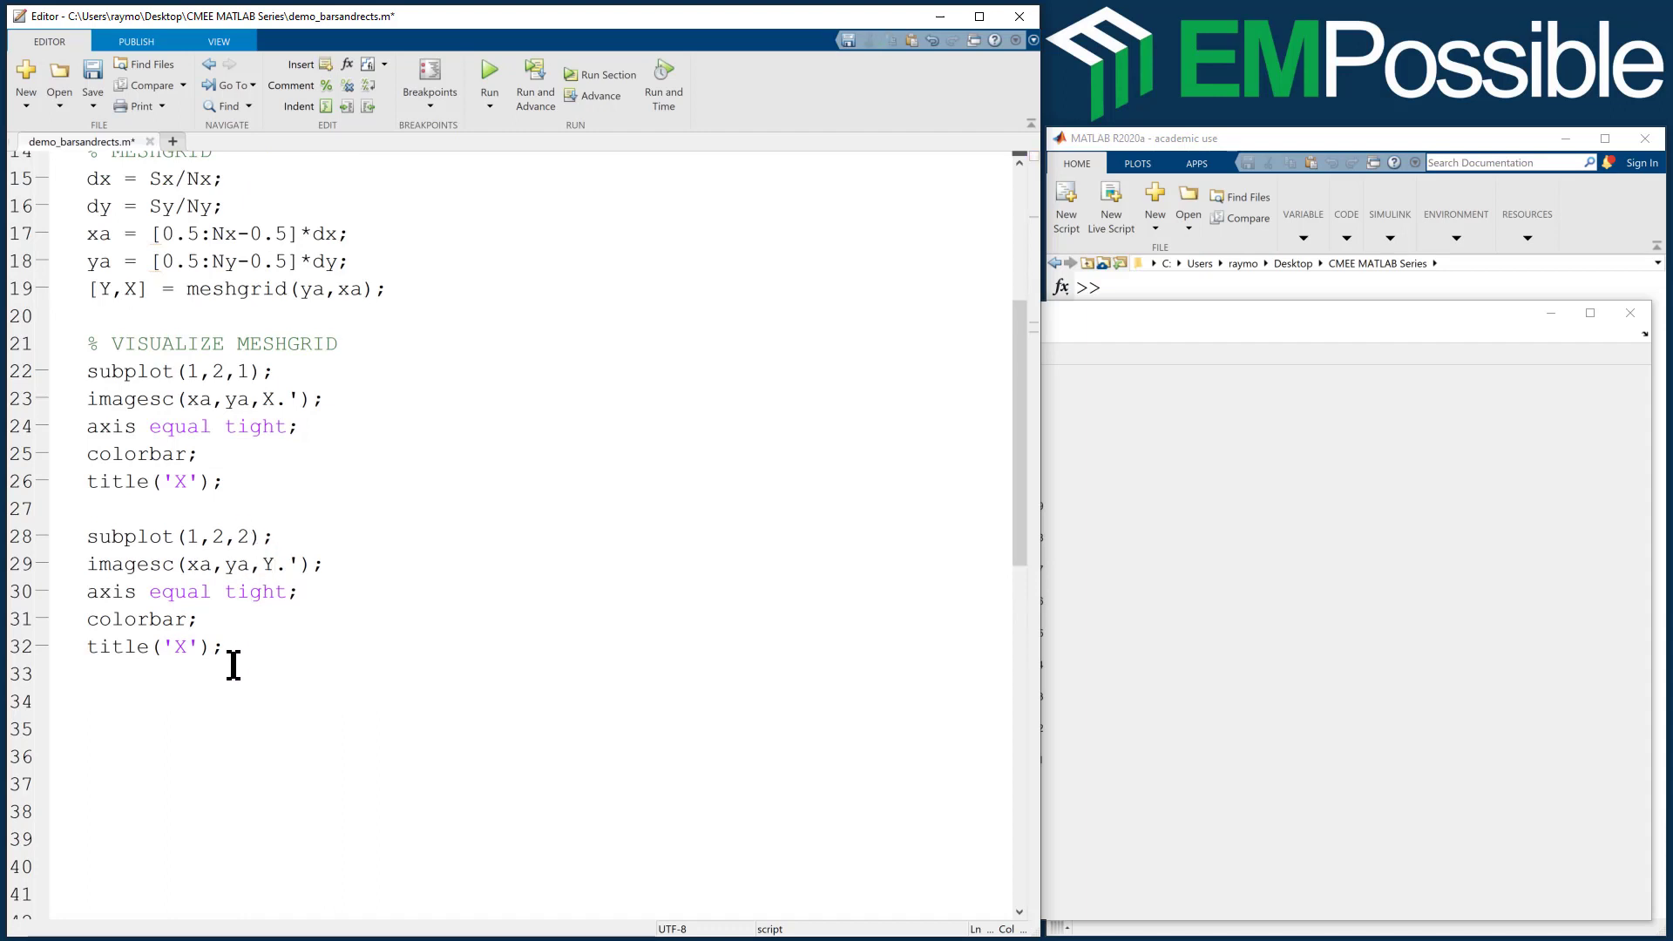
pyautogui.write('Y')
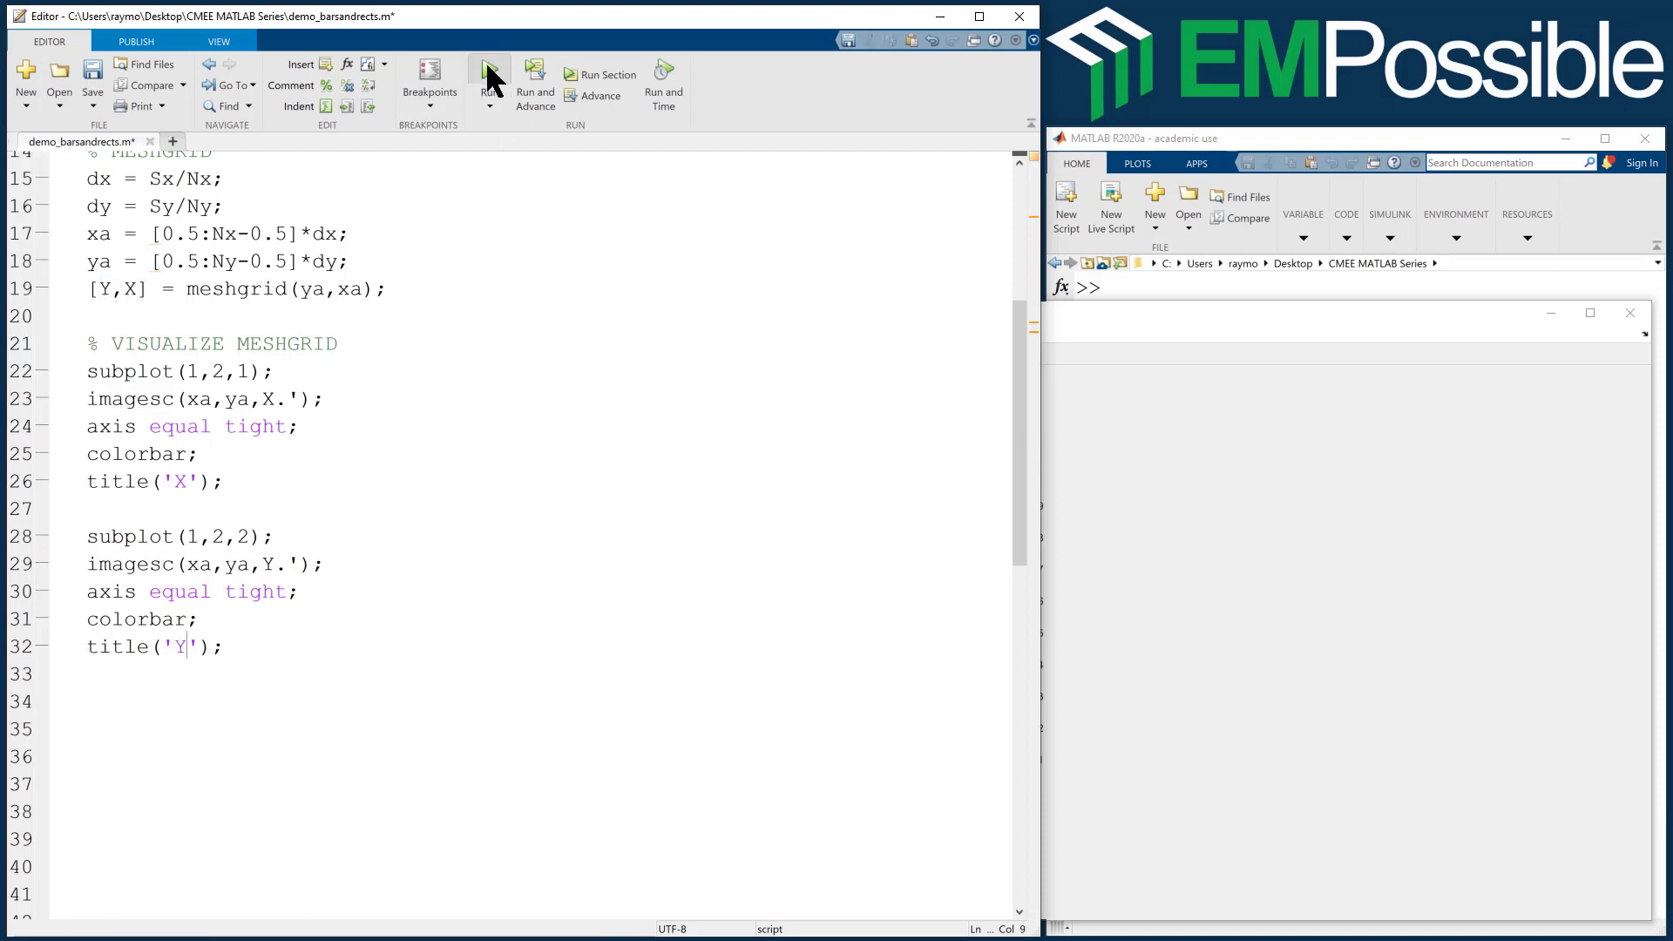
# - Run the script to display the X and Y meshgrids side by side in Figure 1
pyautogui.click(489, 73)
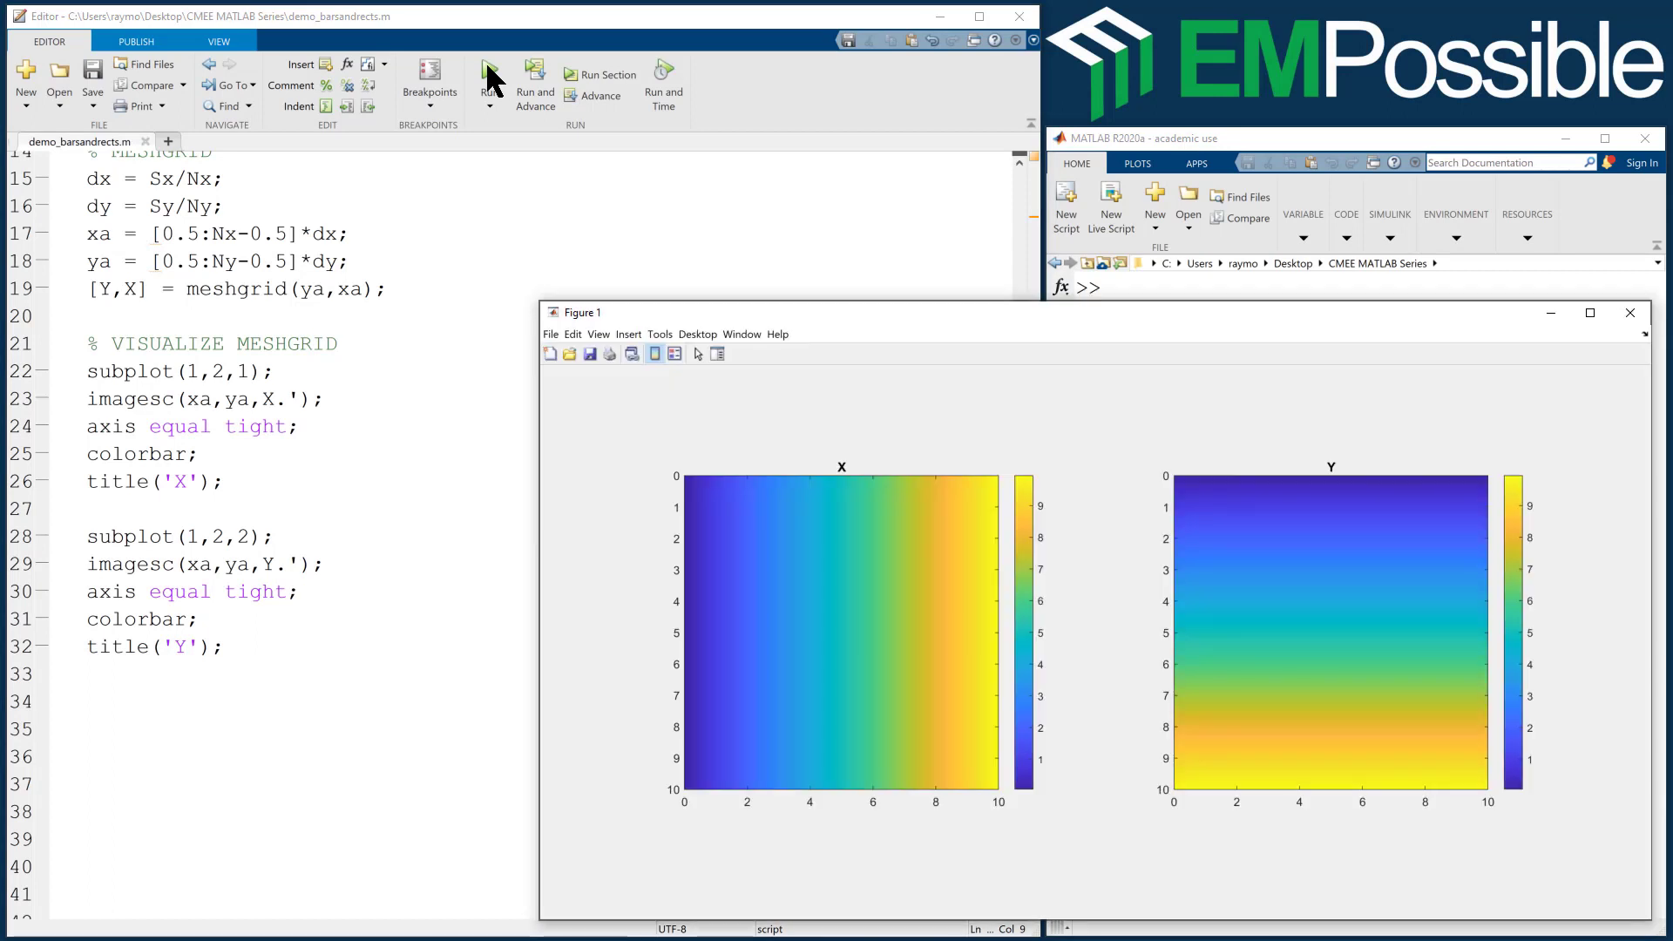
pyautogui.moveTo(717, 589)
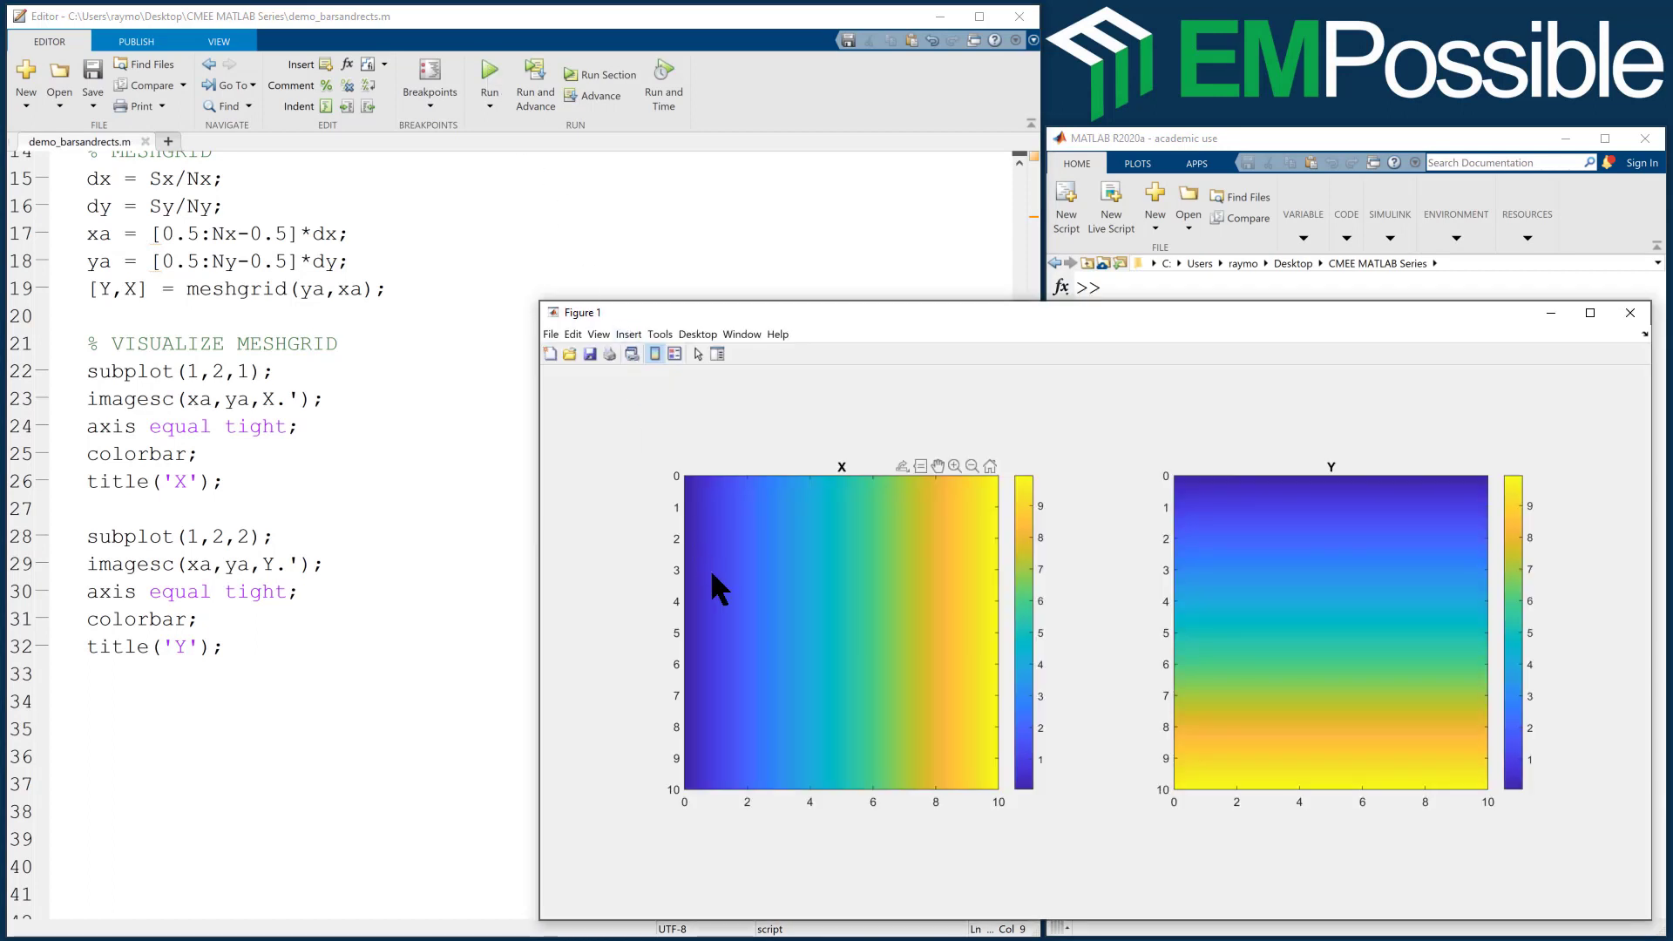
pyautogui.moveTo(830, 821)
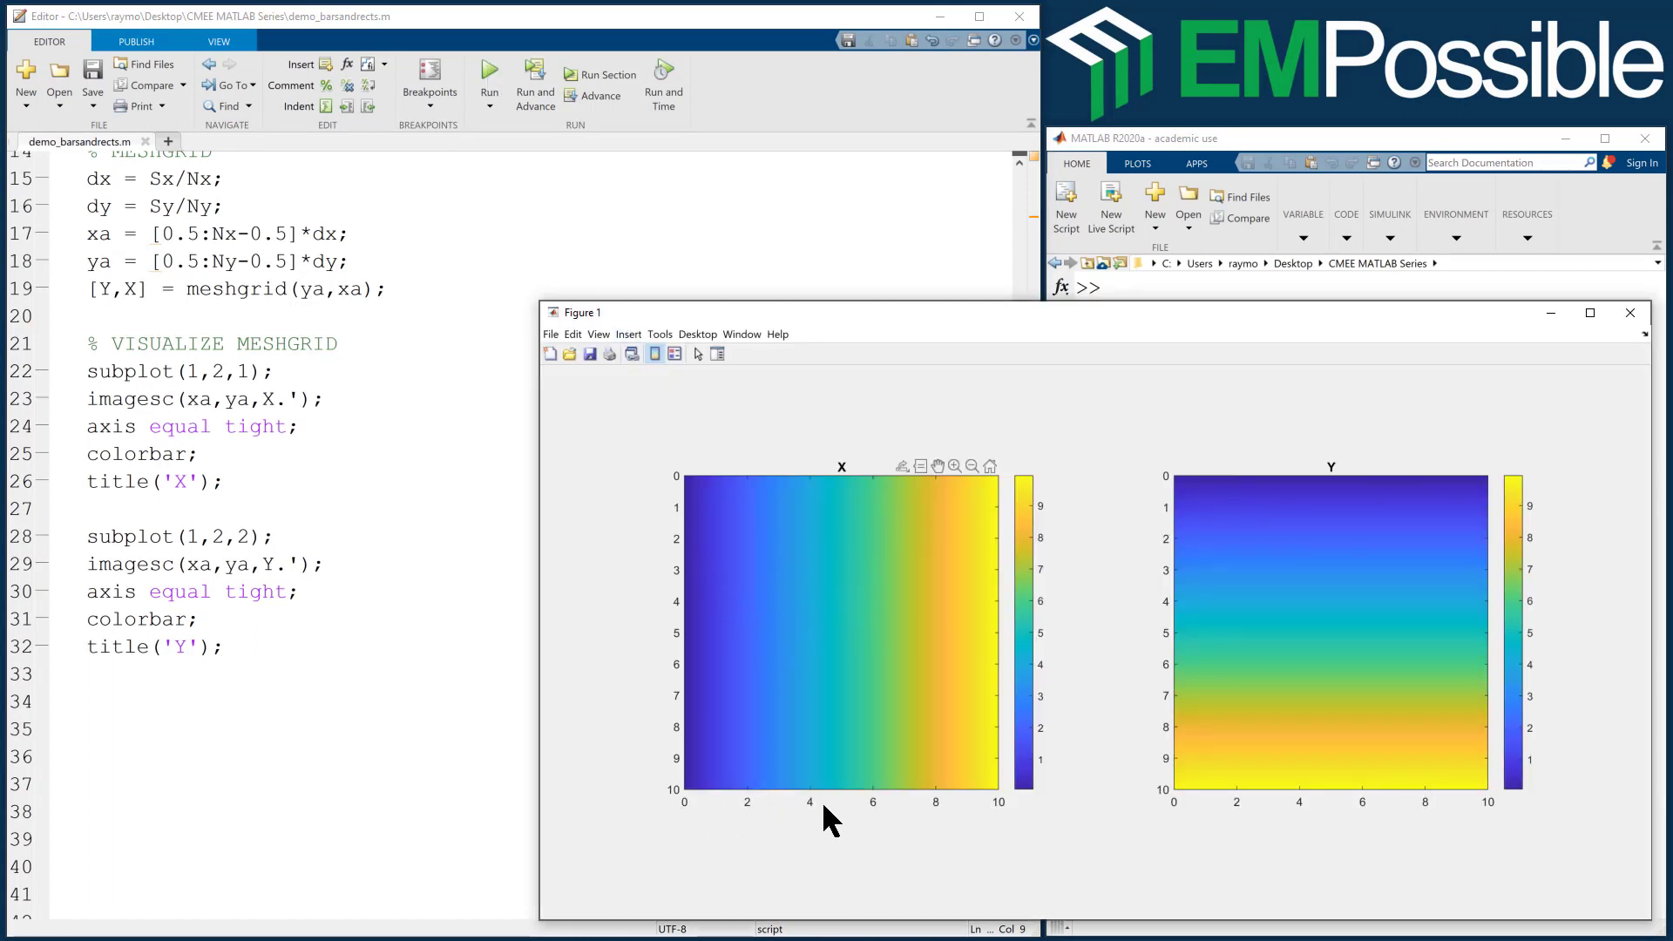
pyautogui.moveTo(666, 533)
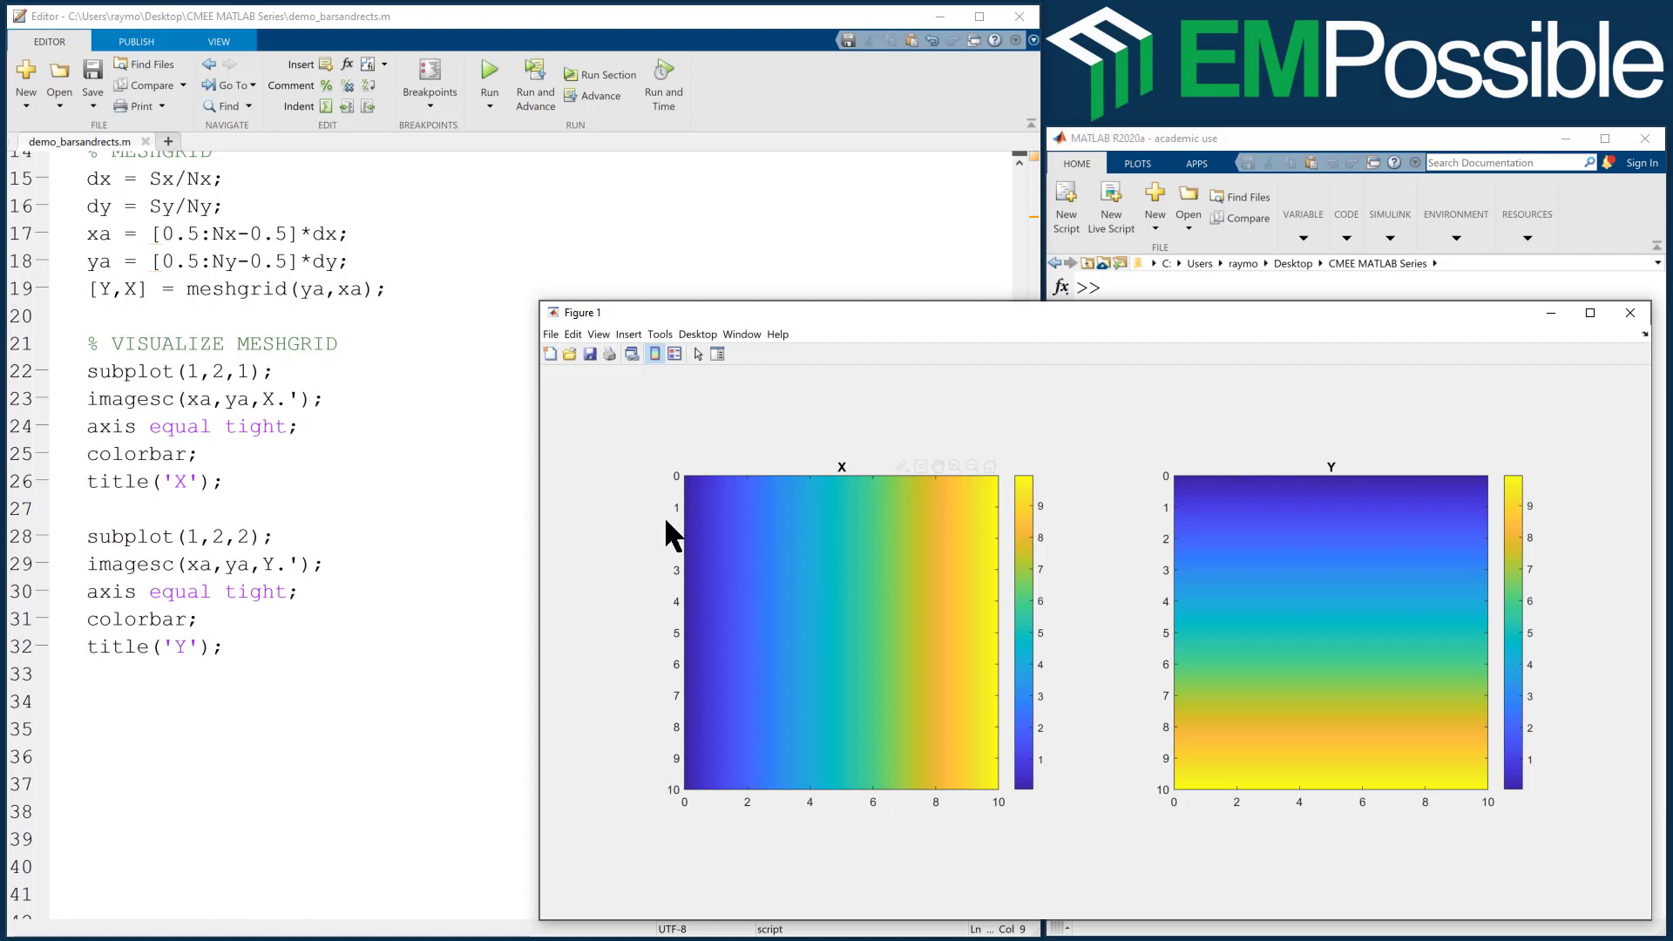
pyautogui.moveTo(1332, 736)
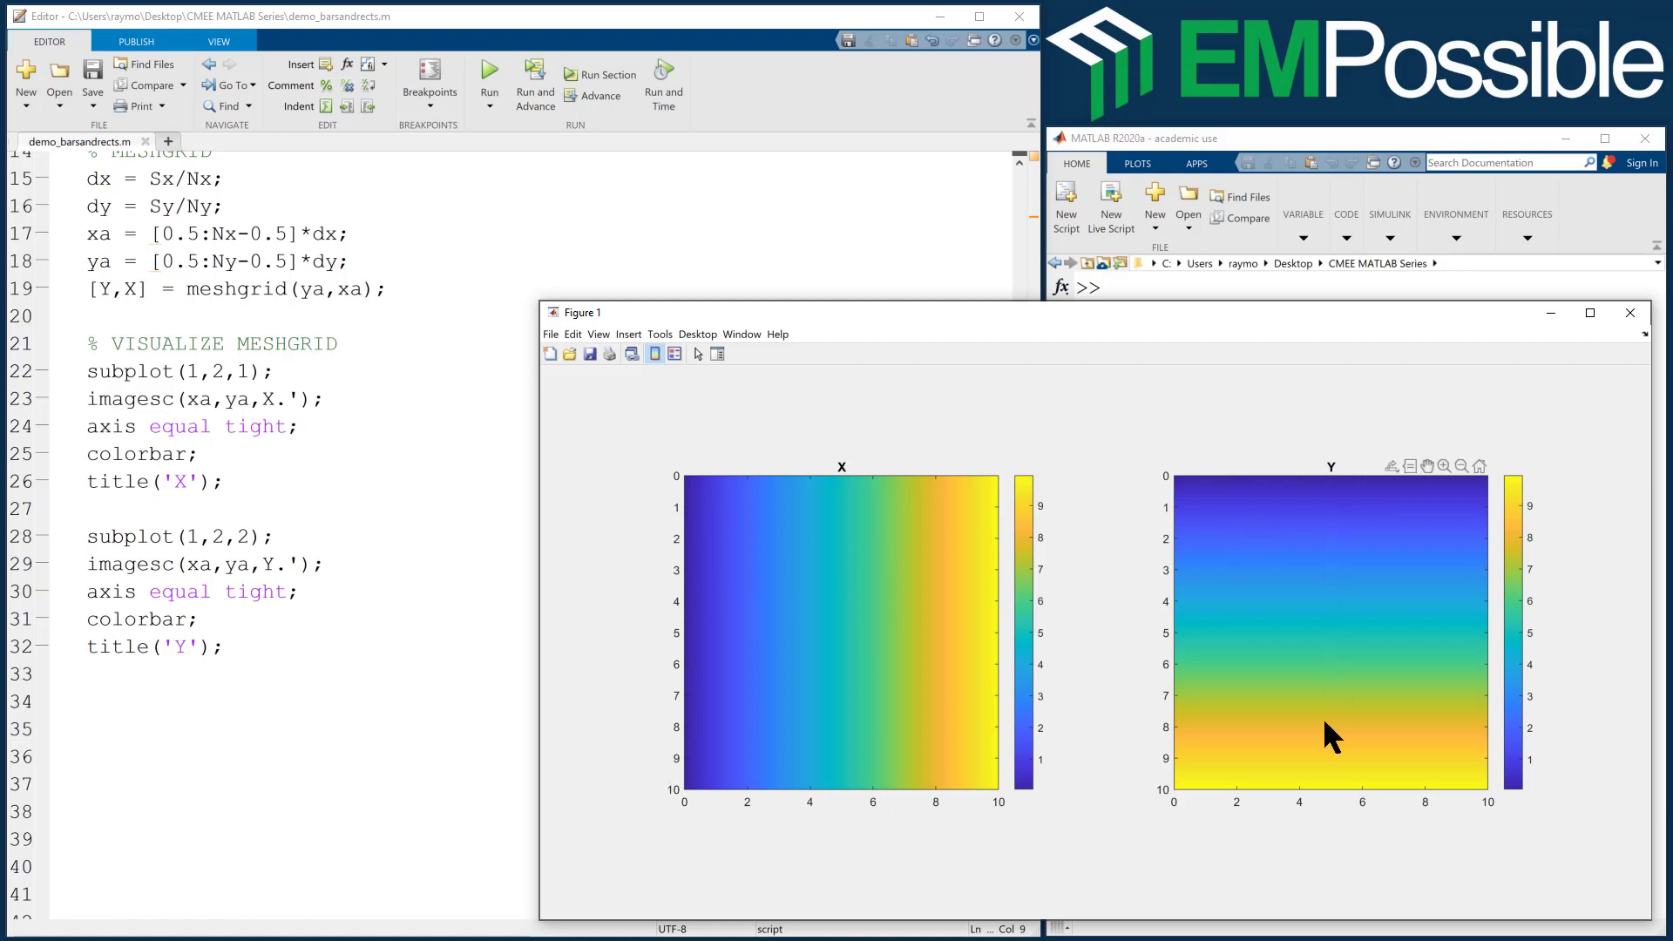
pyautogui.moveTo(1342, 664)
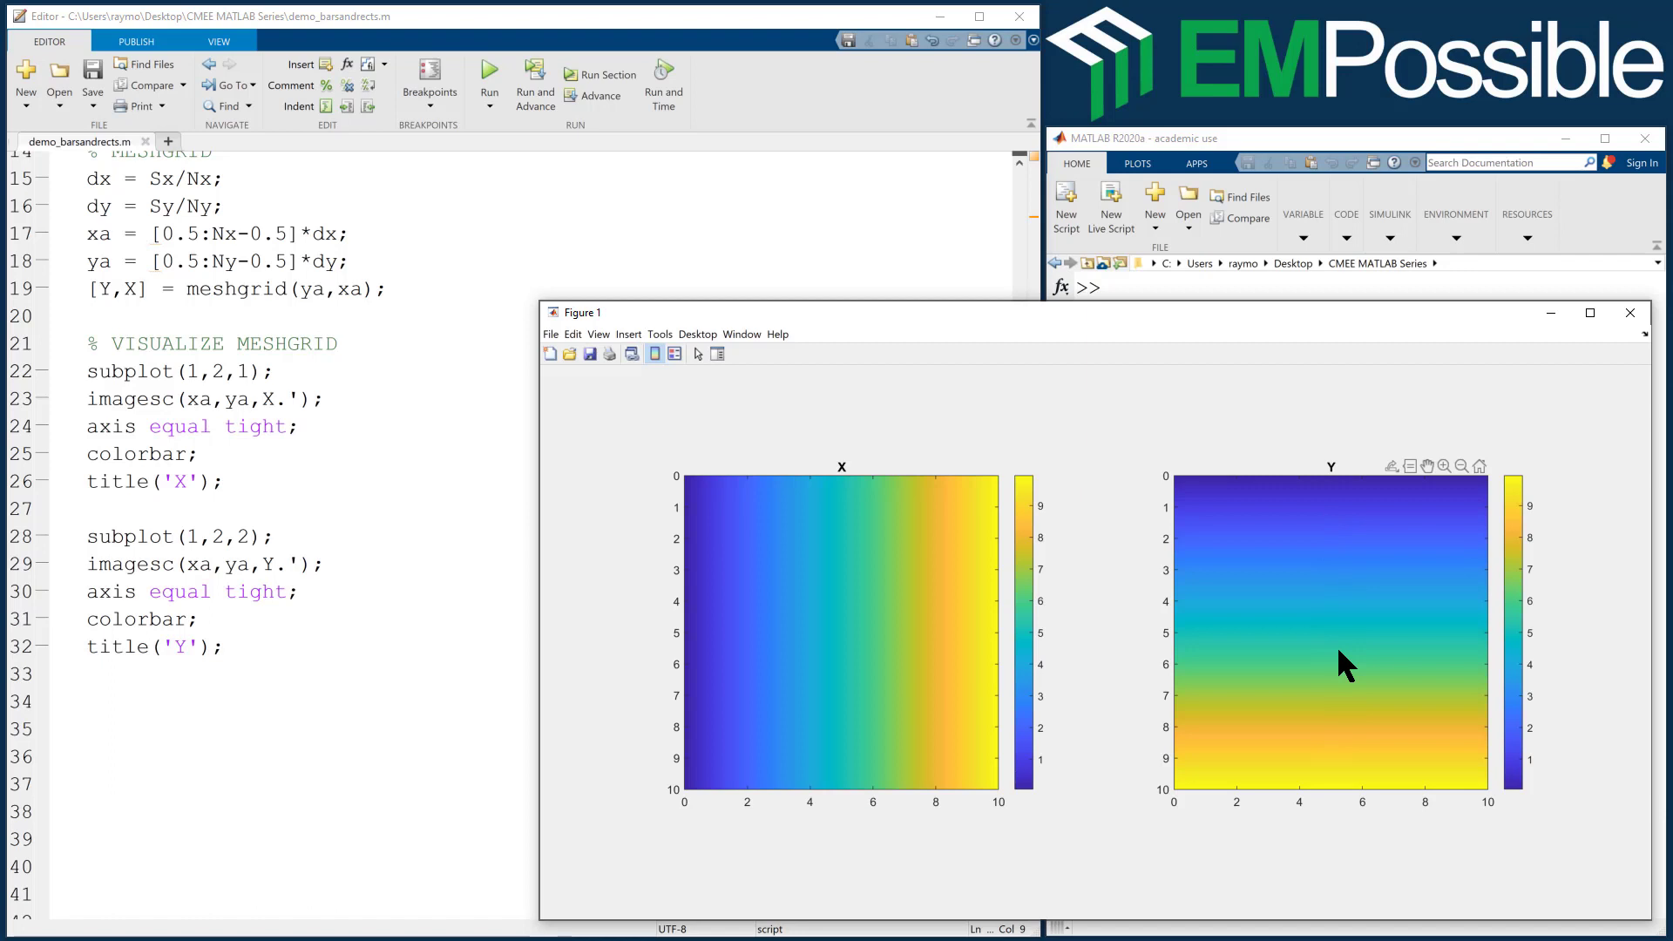
pyautogui.moveTo(1321, 632)
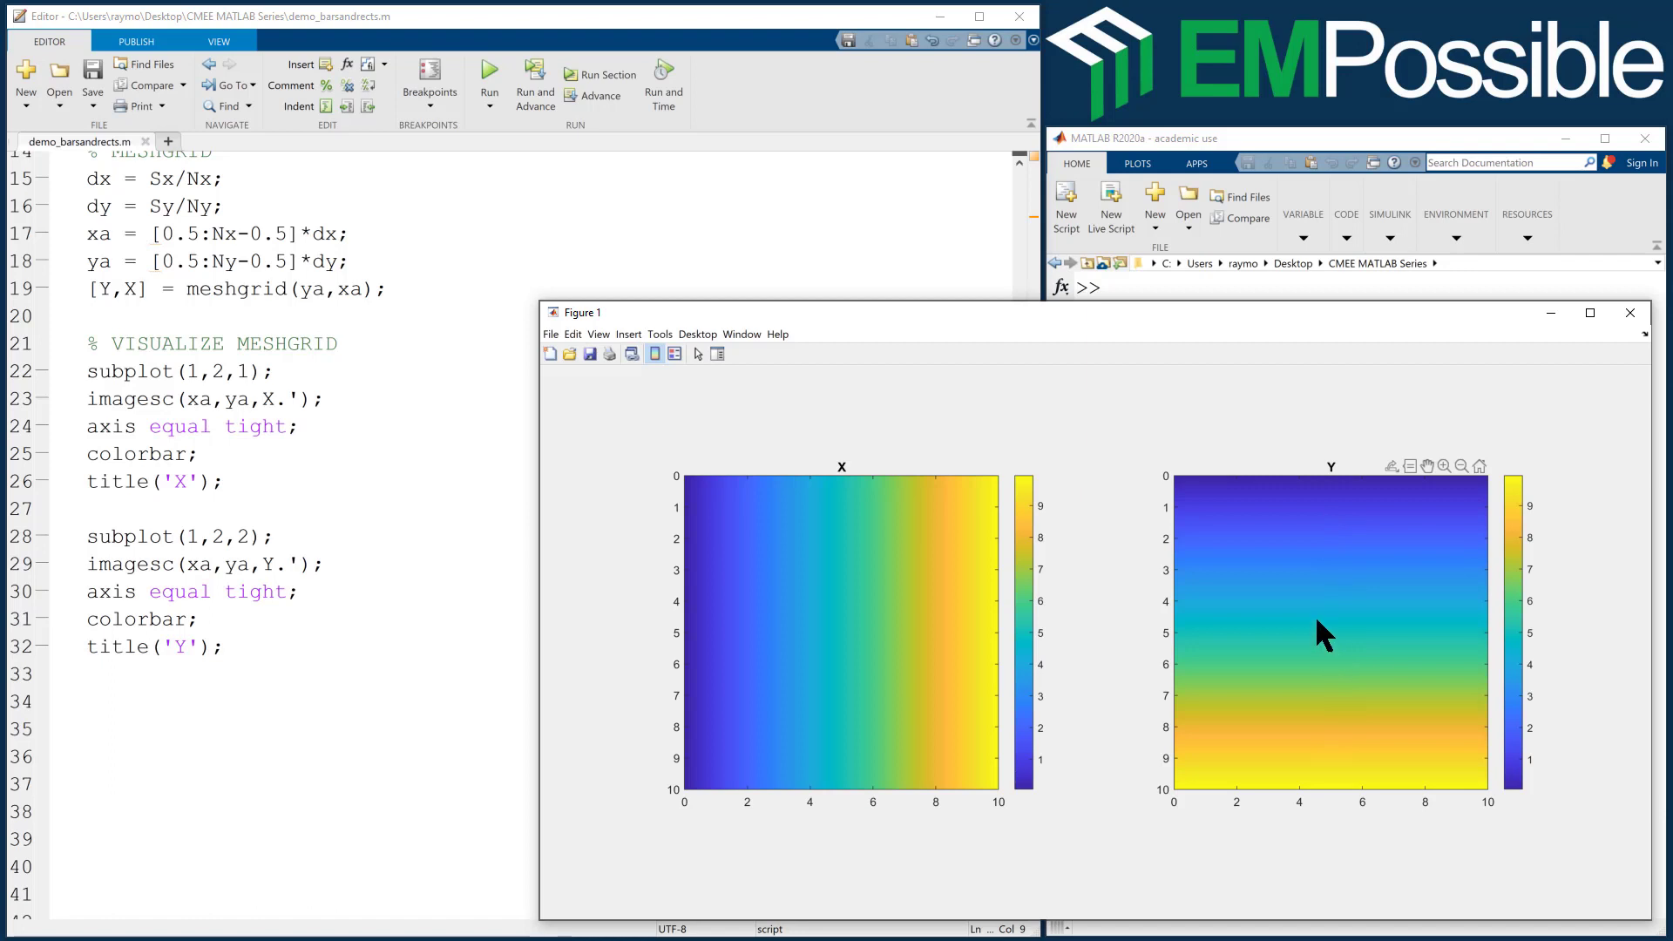
pyautogui.moveTo(832, 492)
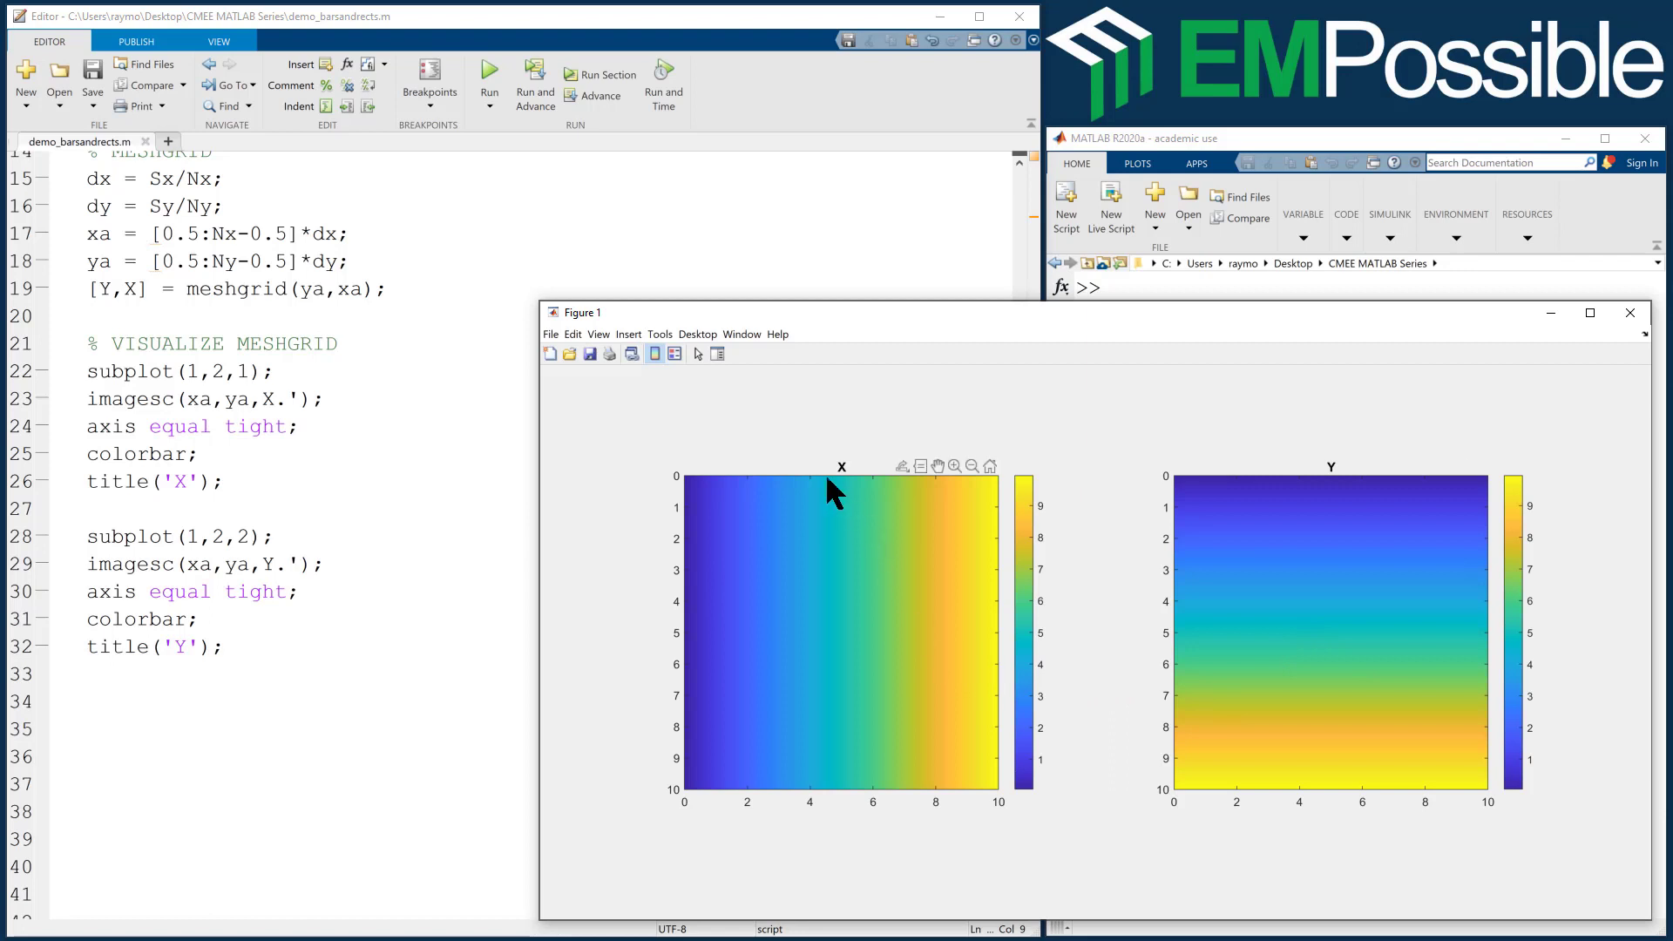
pyautogui.moveTo(854, 695)
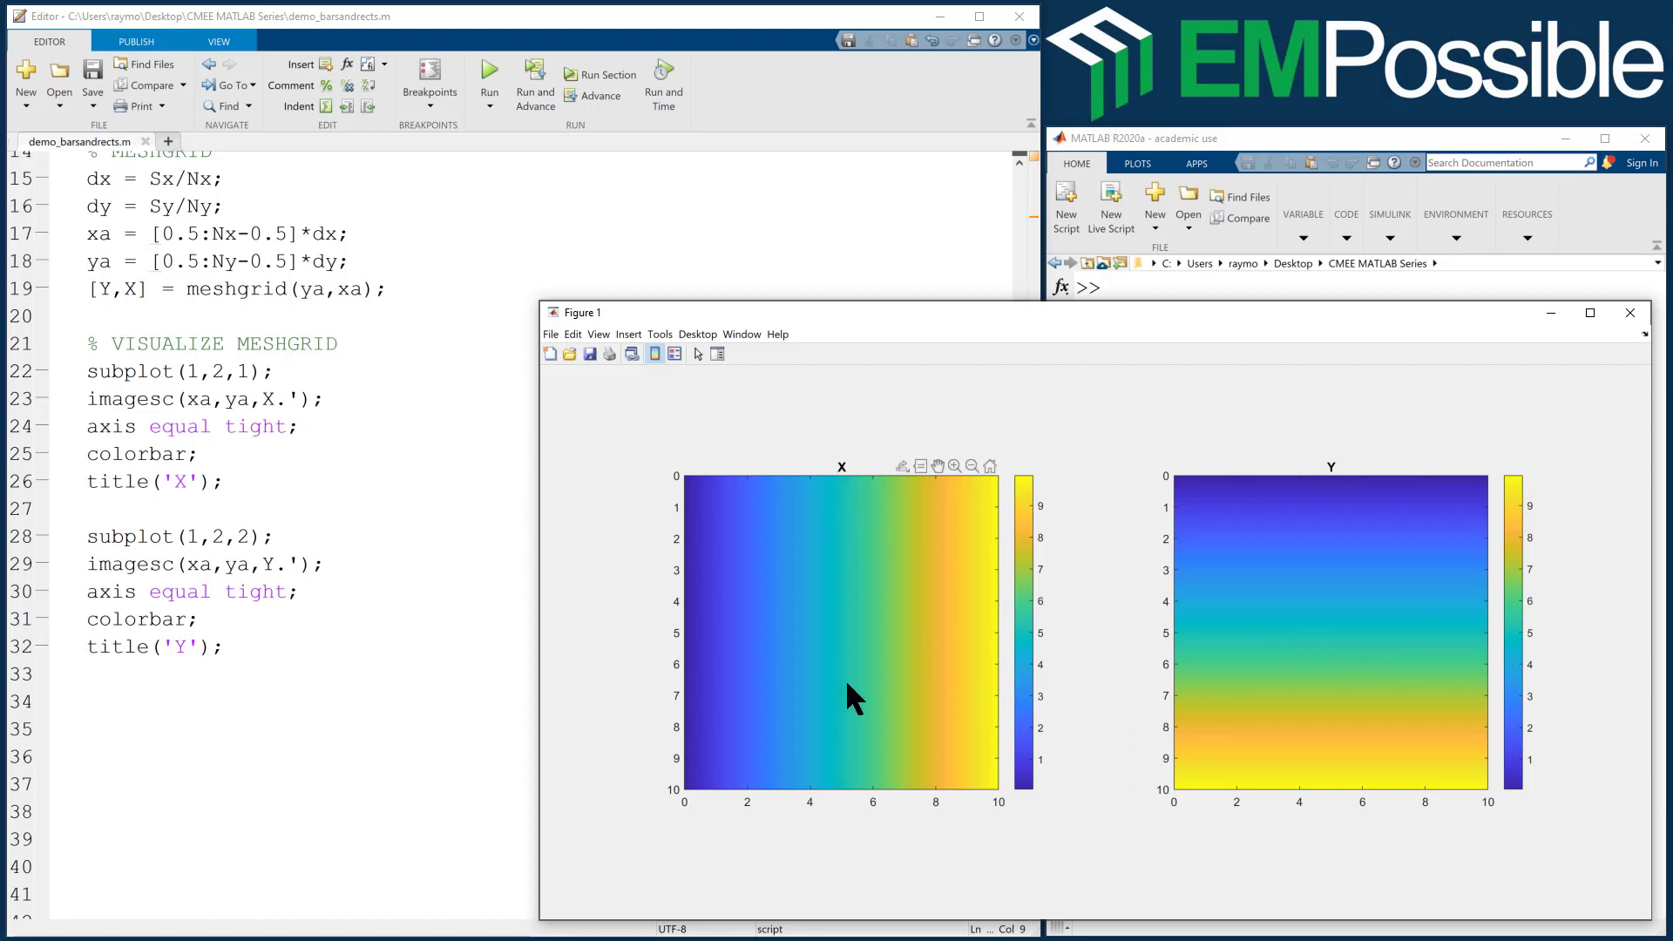
pyautogui.moveTo(862, 658)
pyautogui.write('% CREATE VERTICAL BAR')
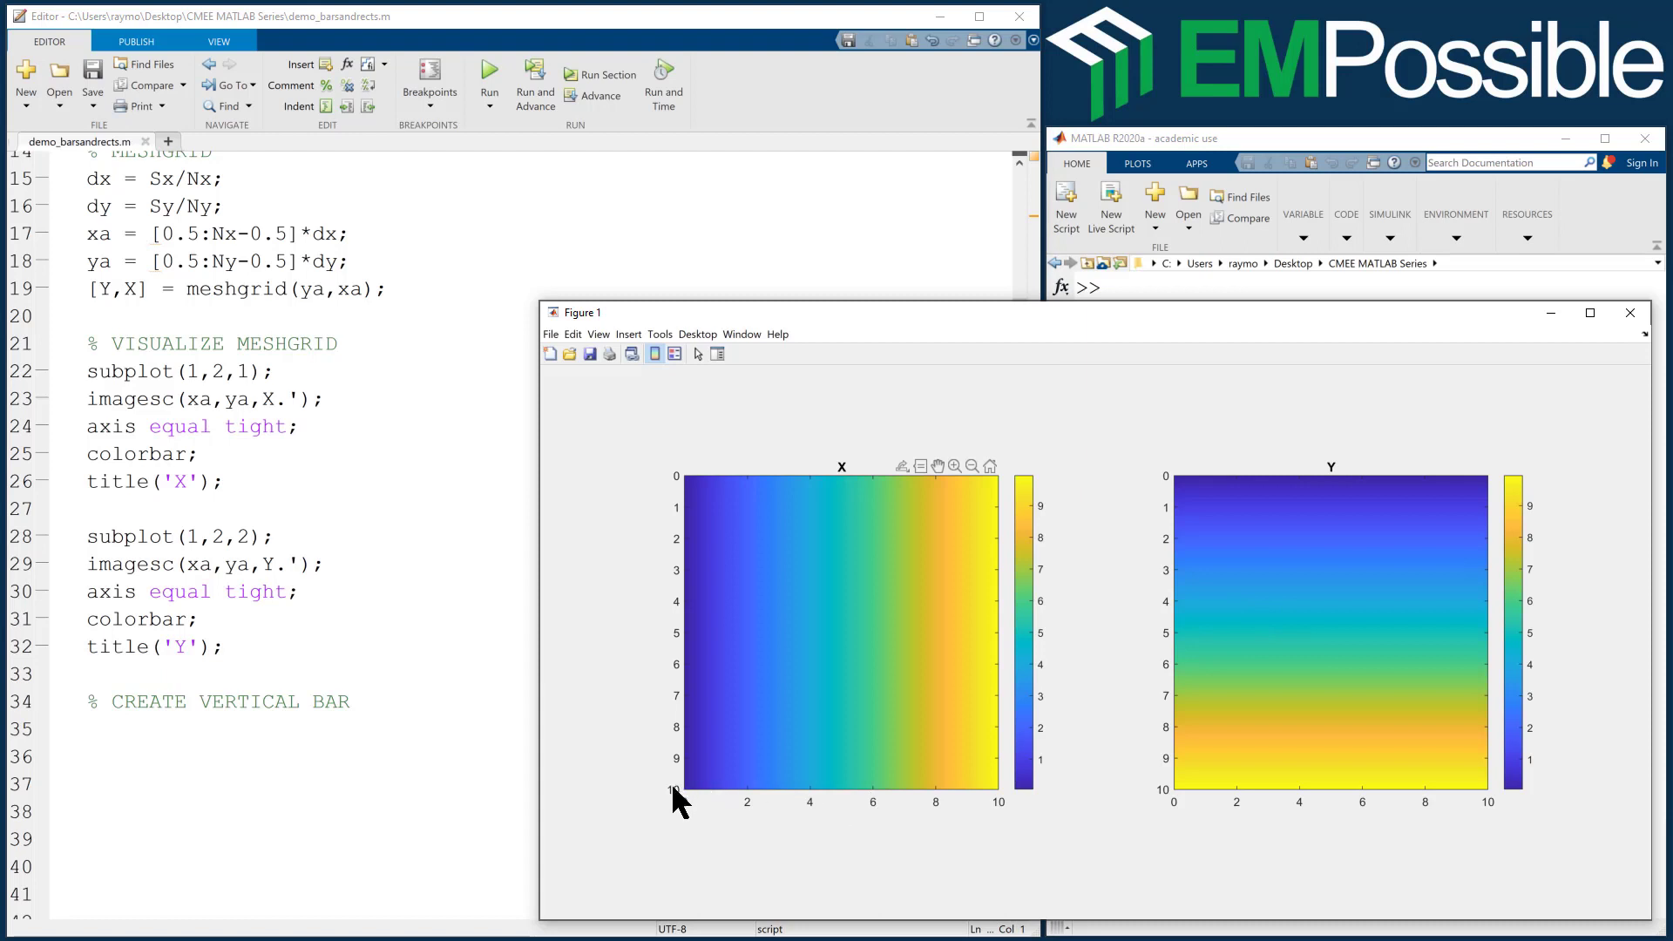
pyautogui.moveTo(752, 816)
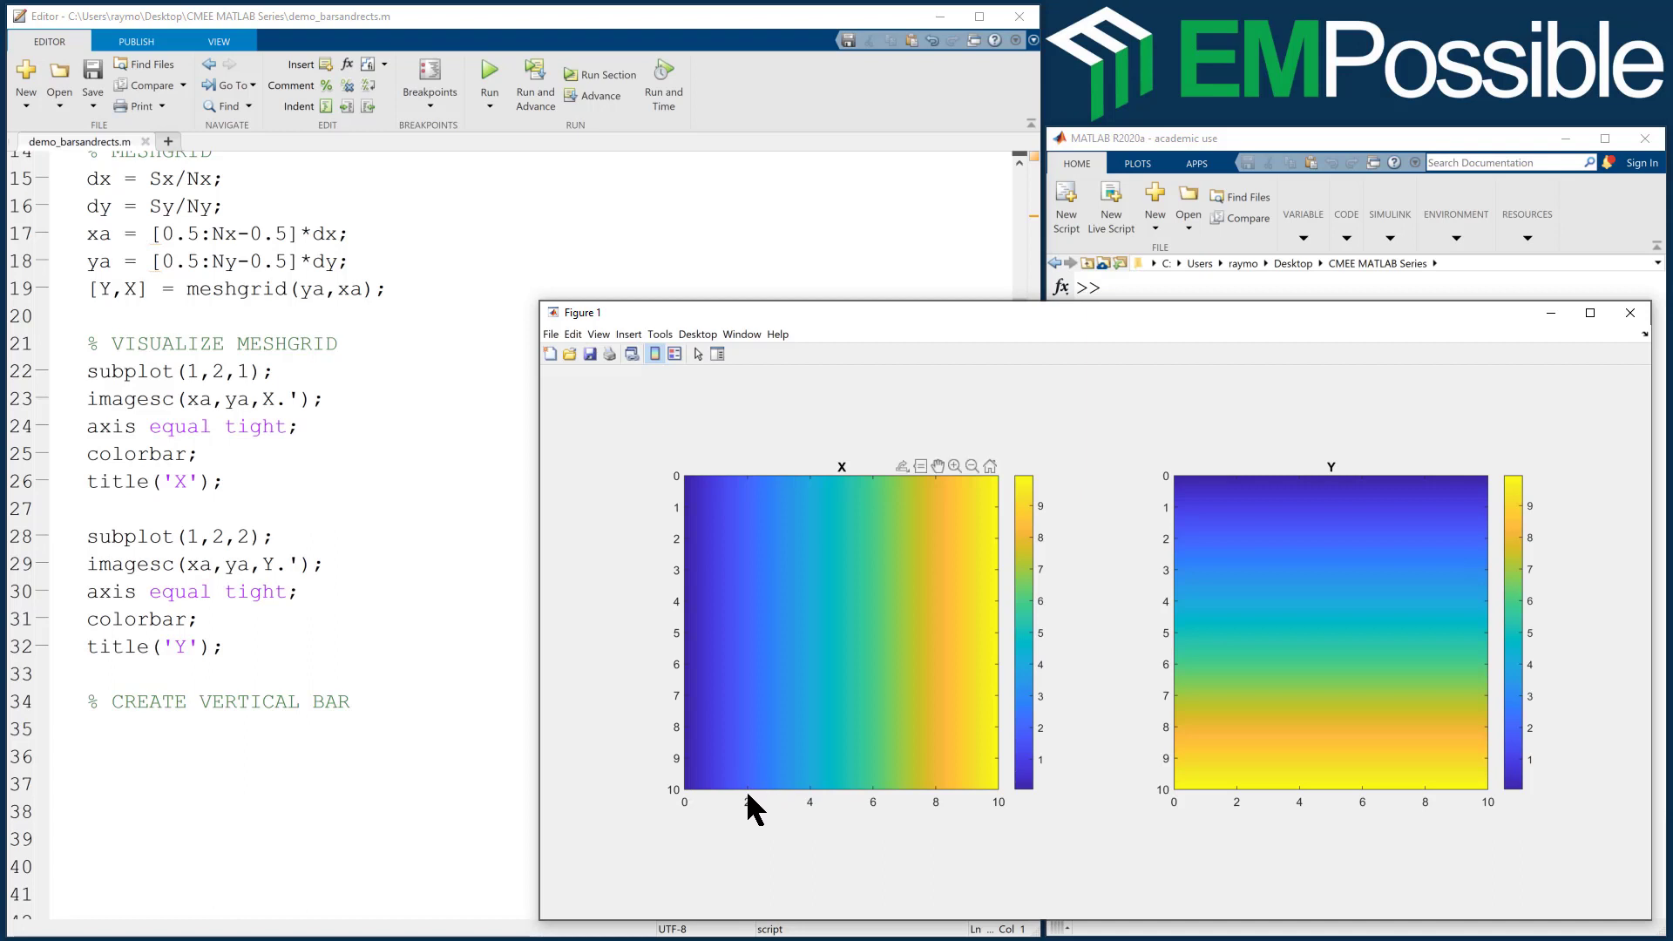
pyautogui.moveTo(811, 802)
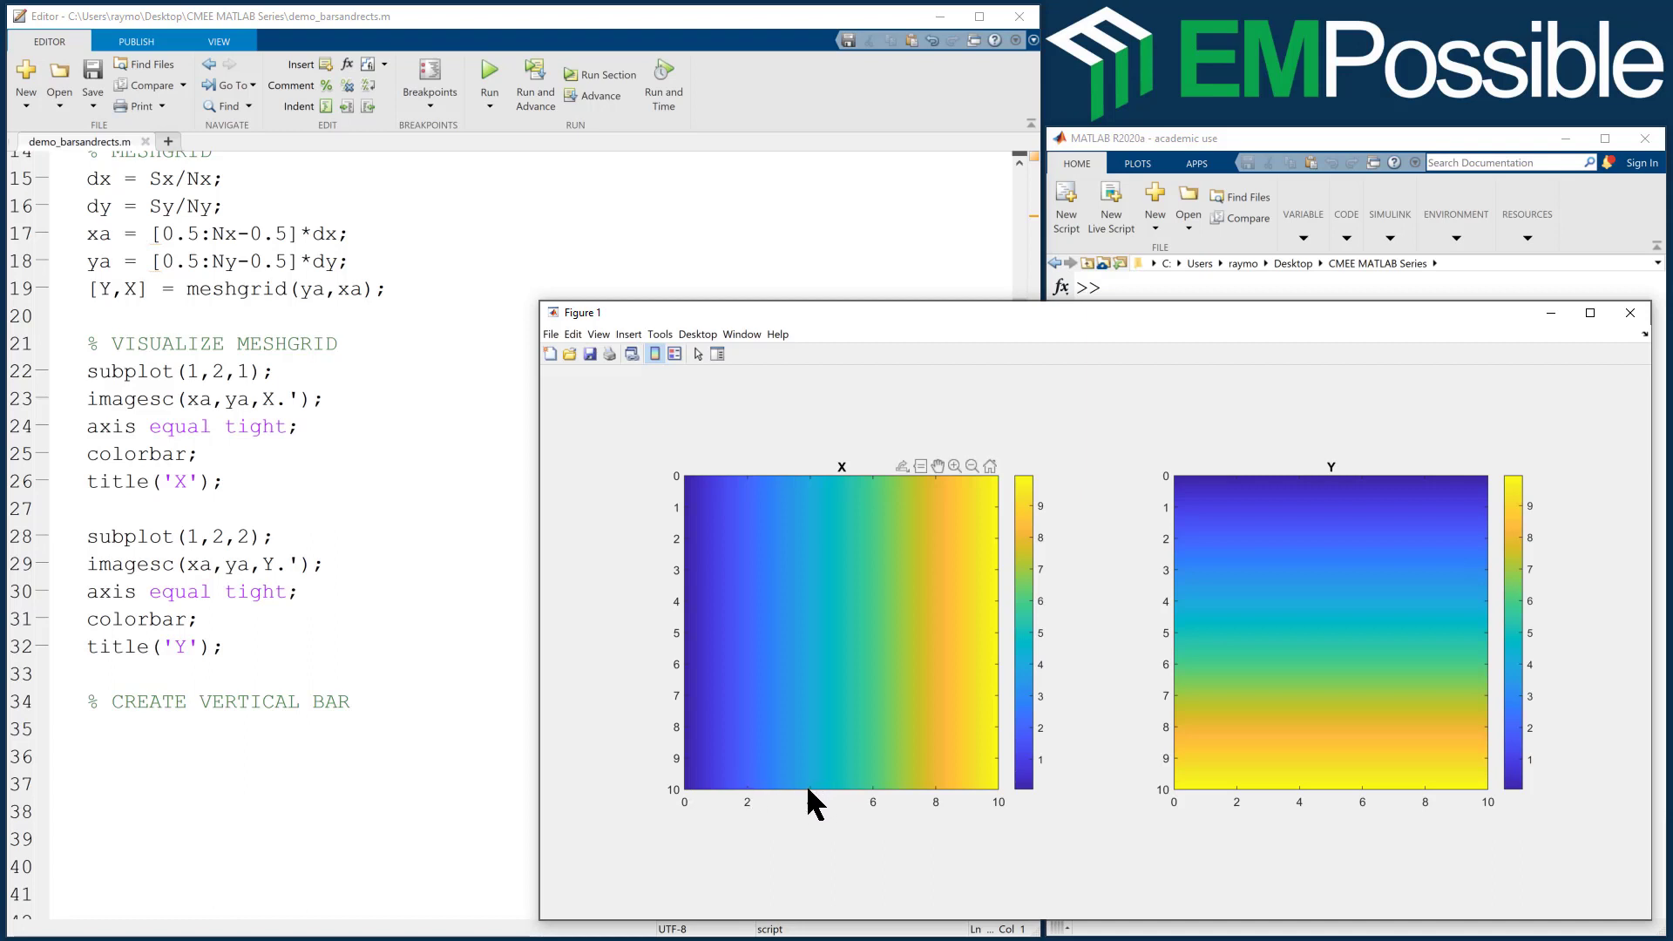
pyautogui.moveTo(771, 755)
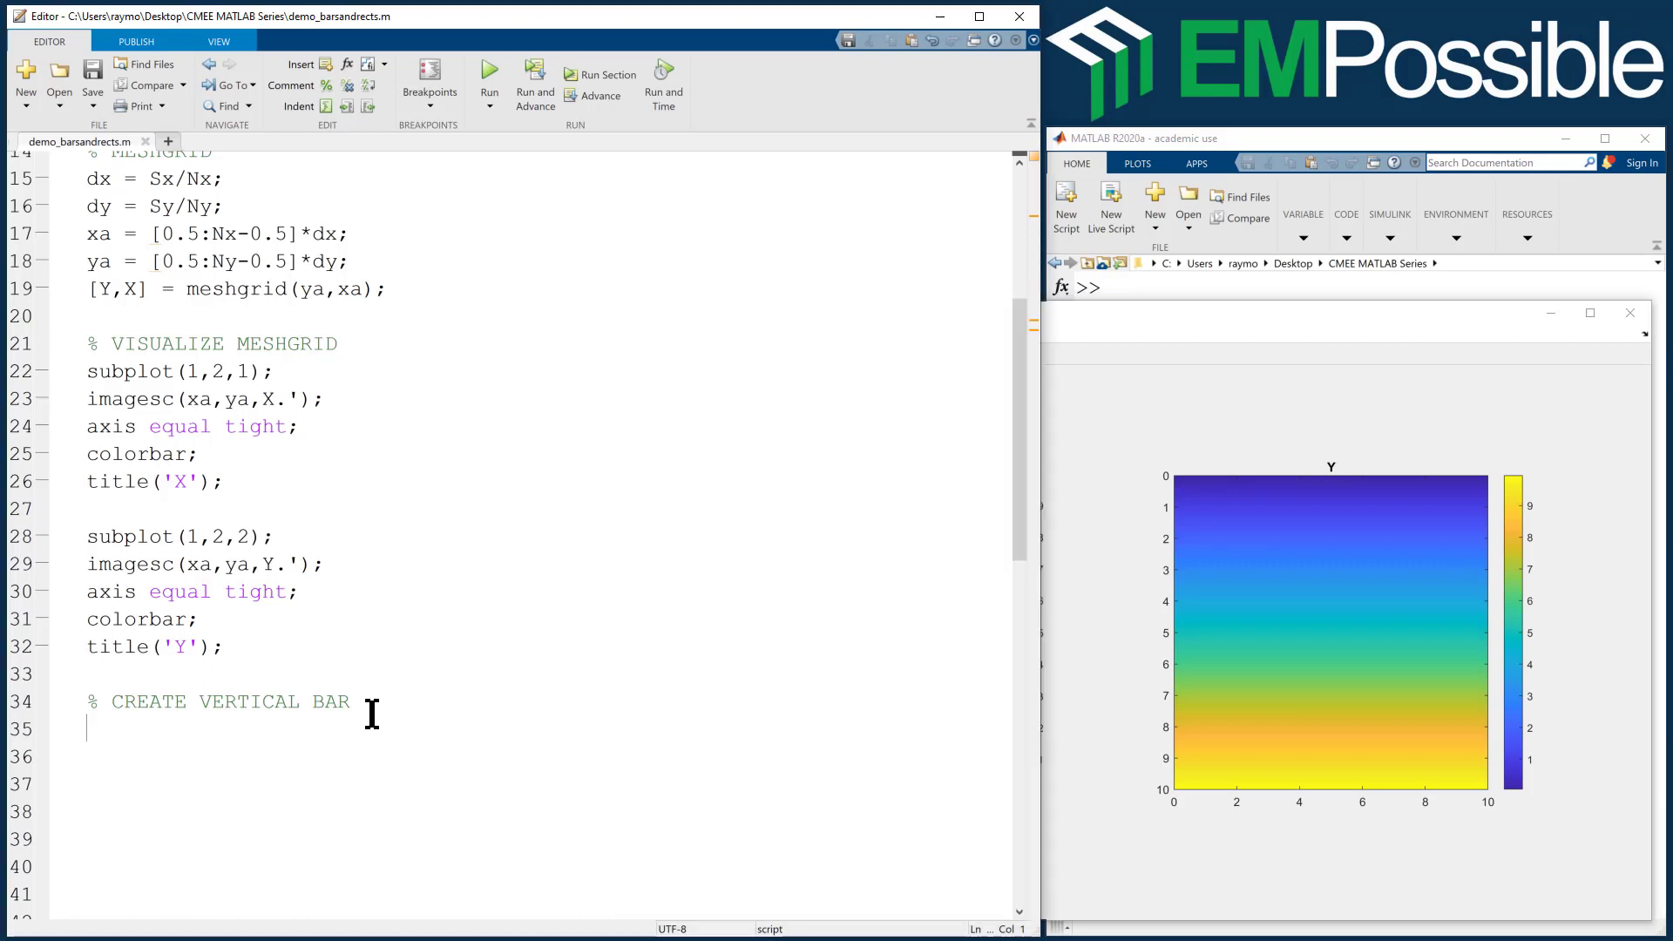
# - Set x1 = 1.1 and x2 = 2.5, and define mask B = (X>=x1 & X<=x2);
pyautogui.write('x1 =')
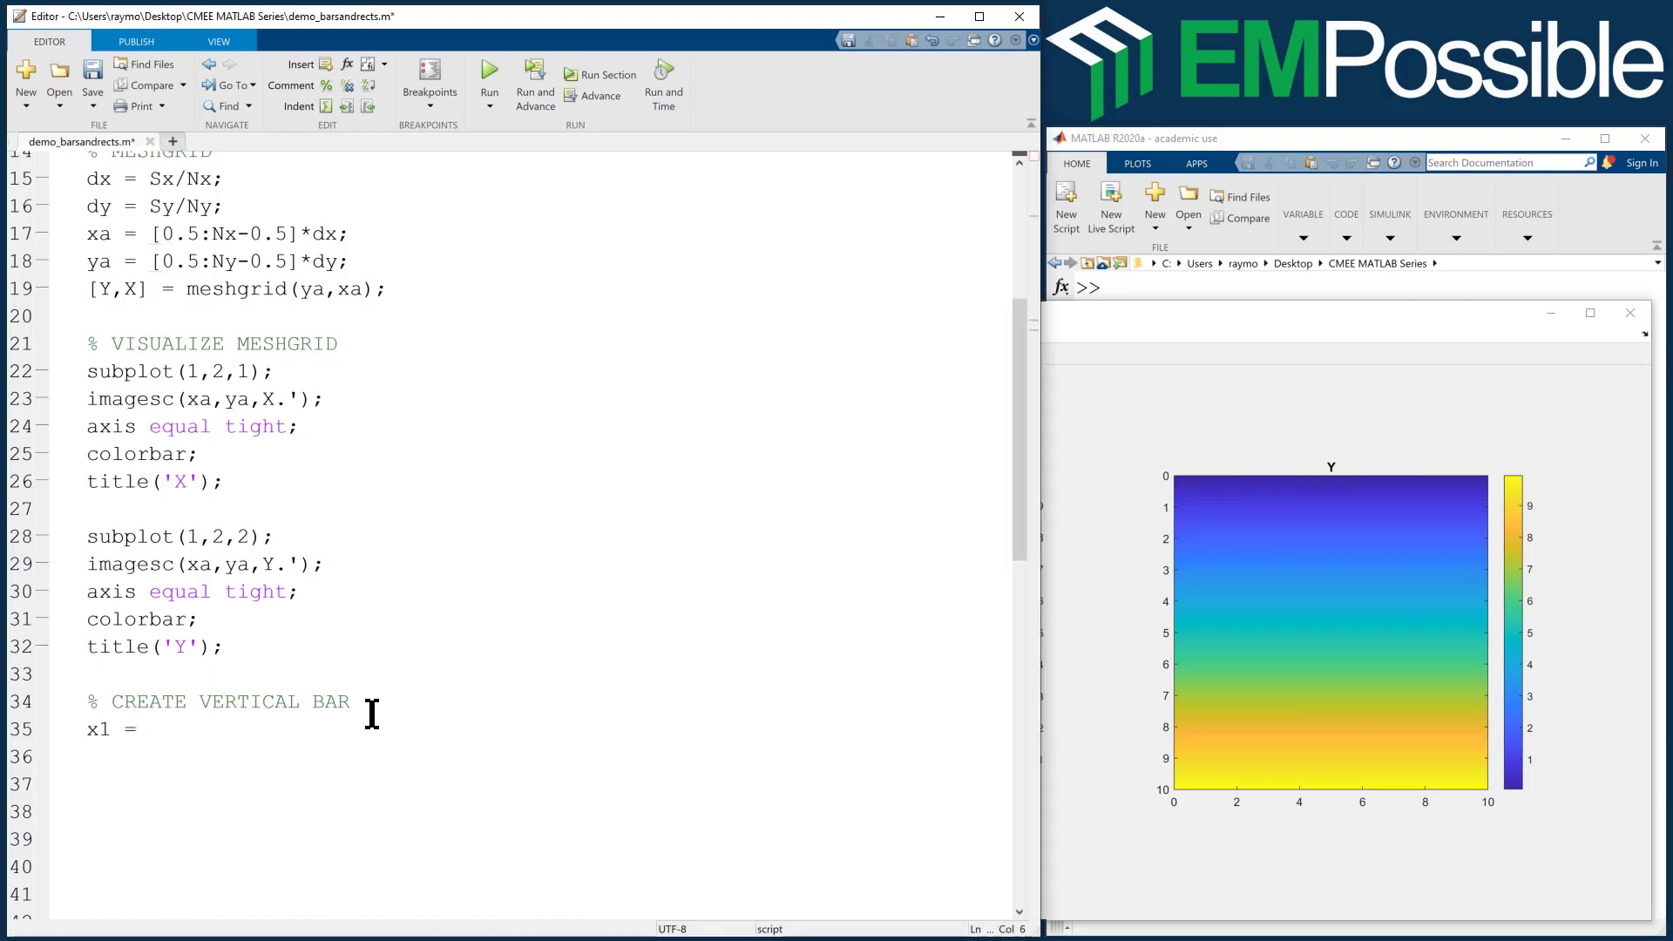
pyautogui.write('1.1;')
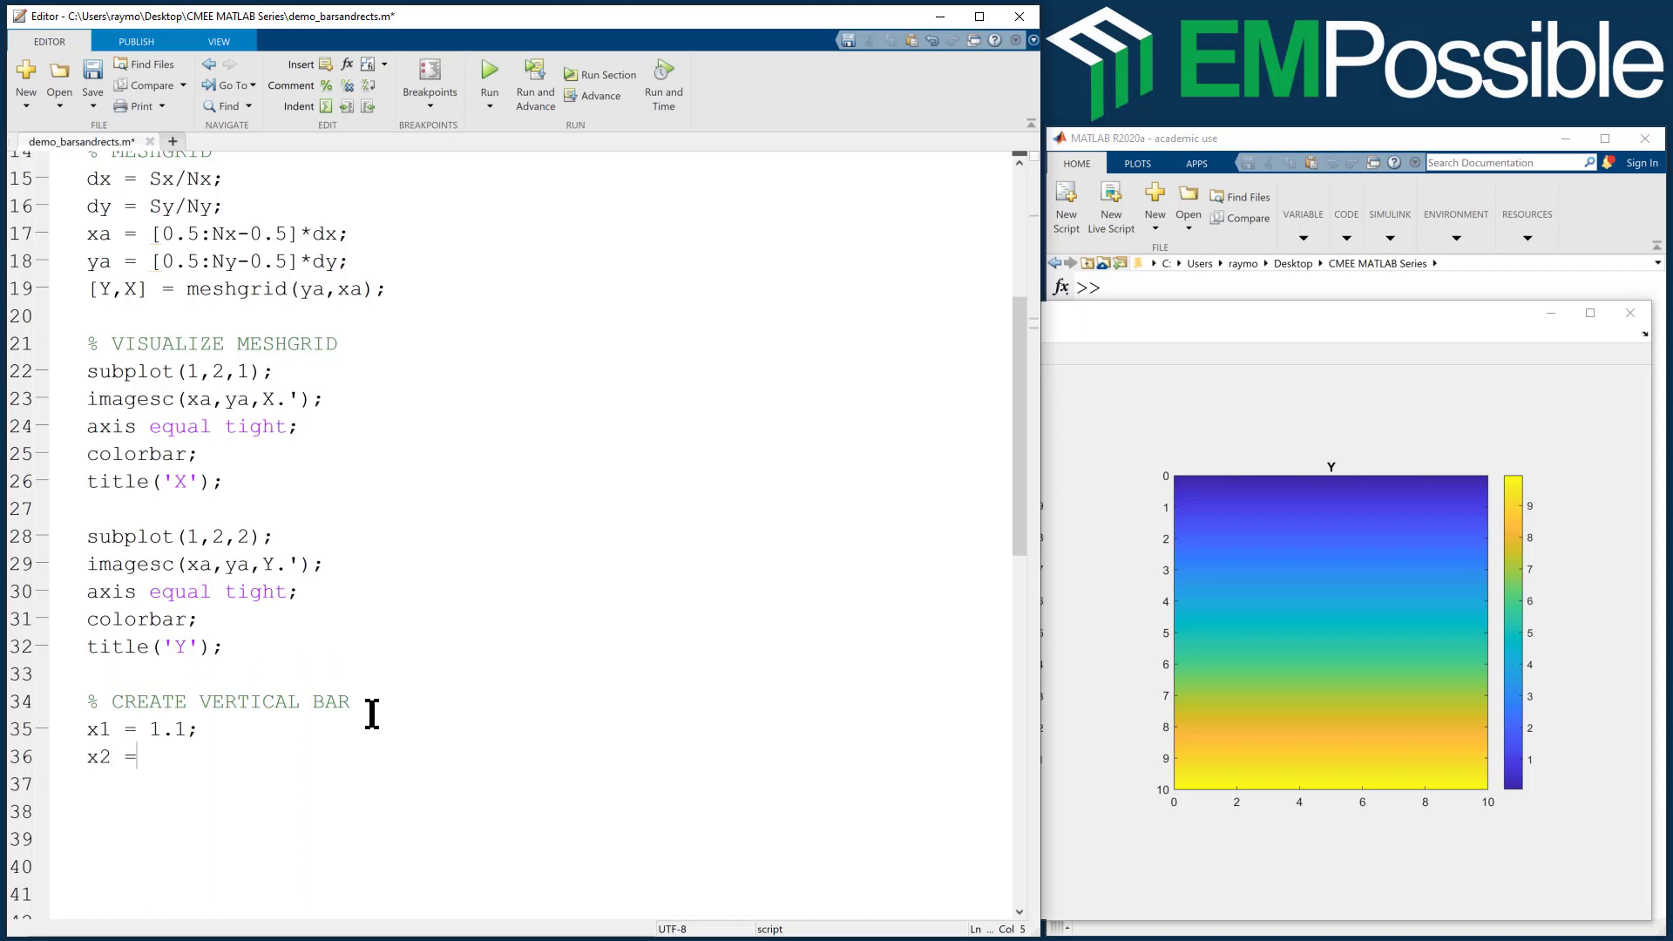
pyautogui.write('2.5;')
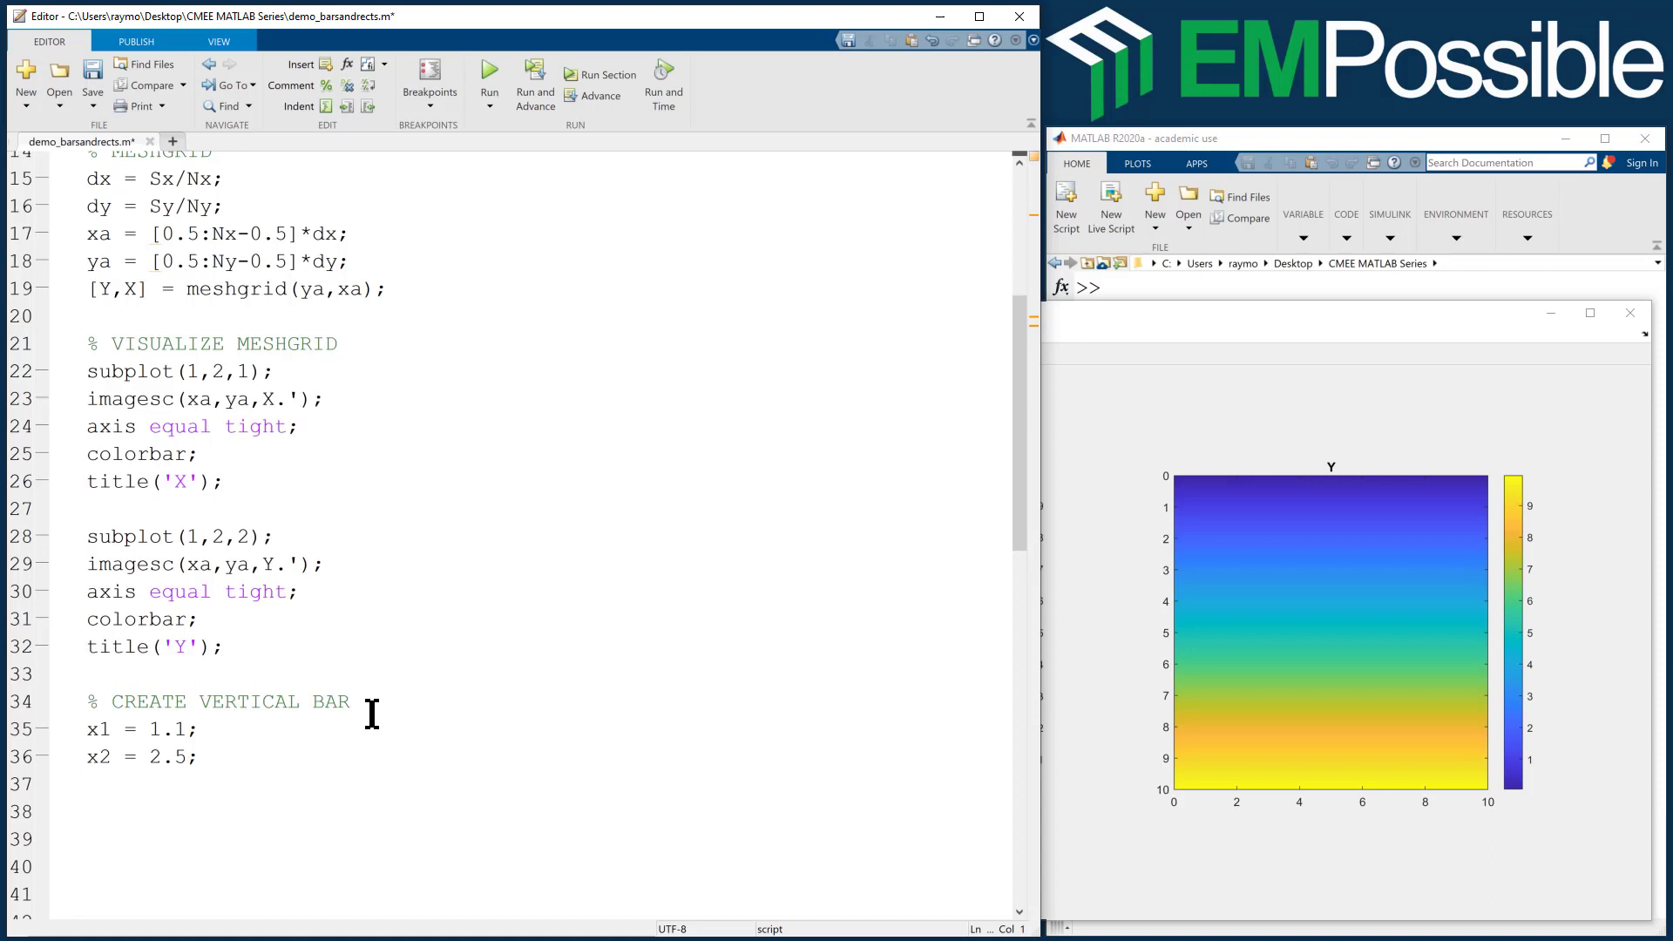
pyautogui.write('B')
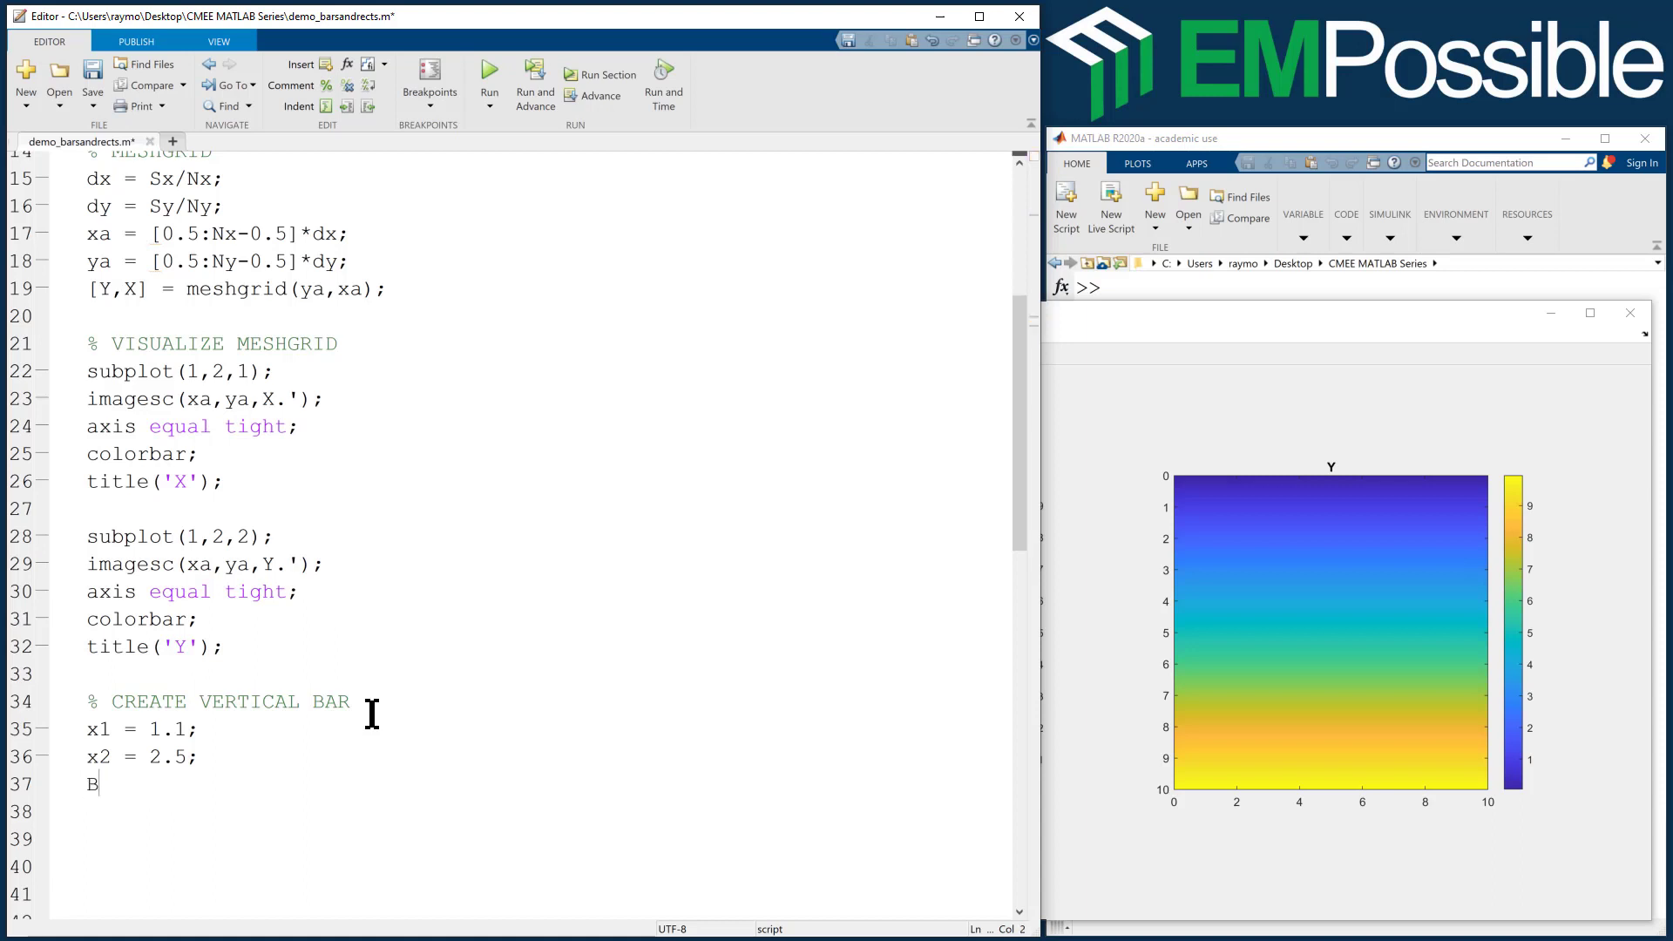
pyautogui.write('=')
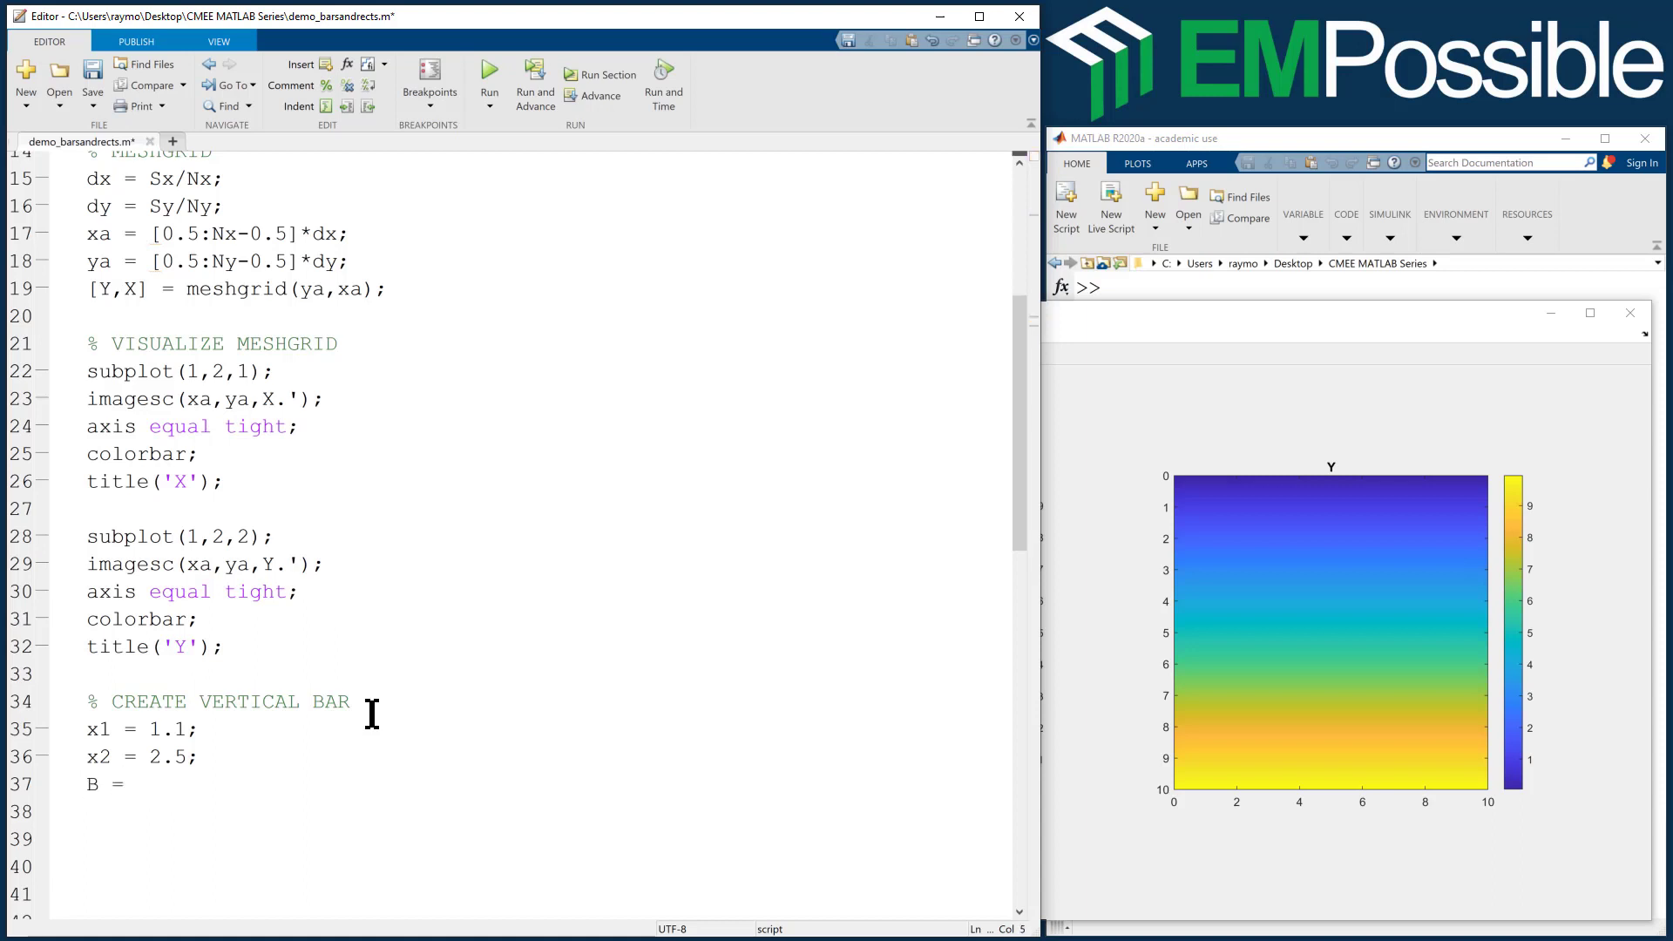
pyautogui.write('X')
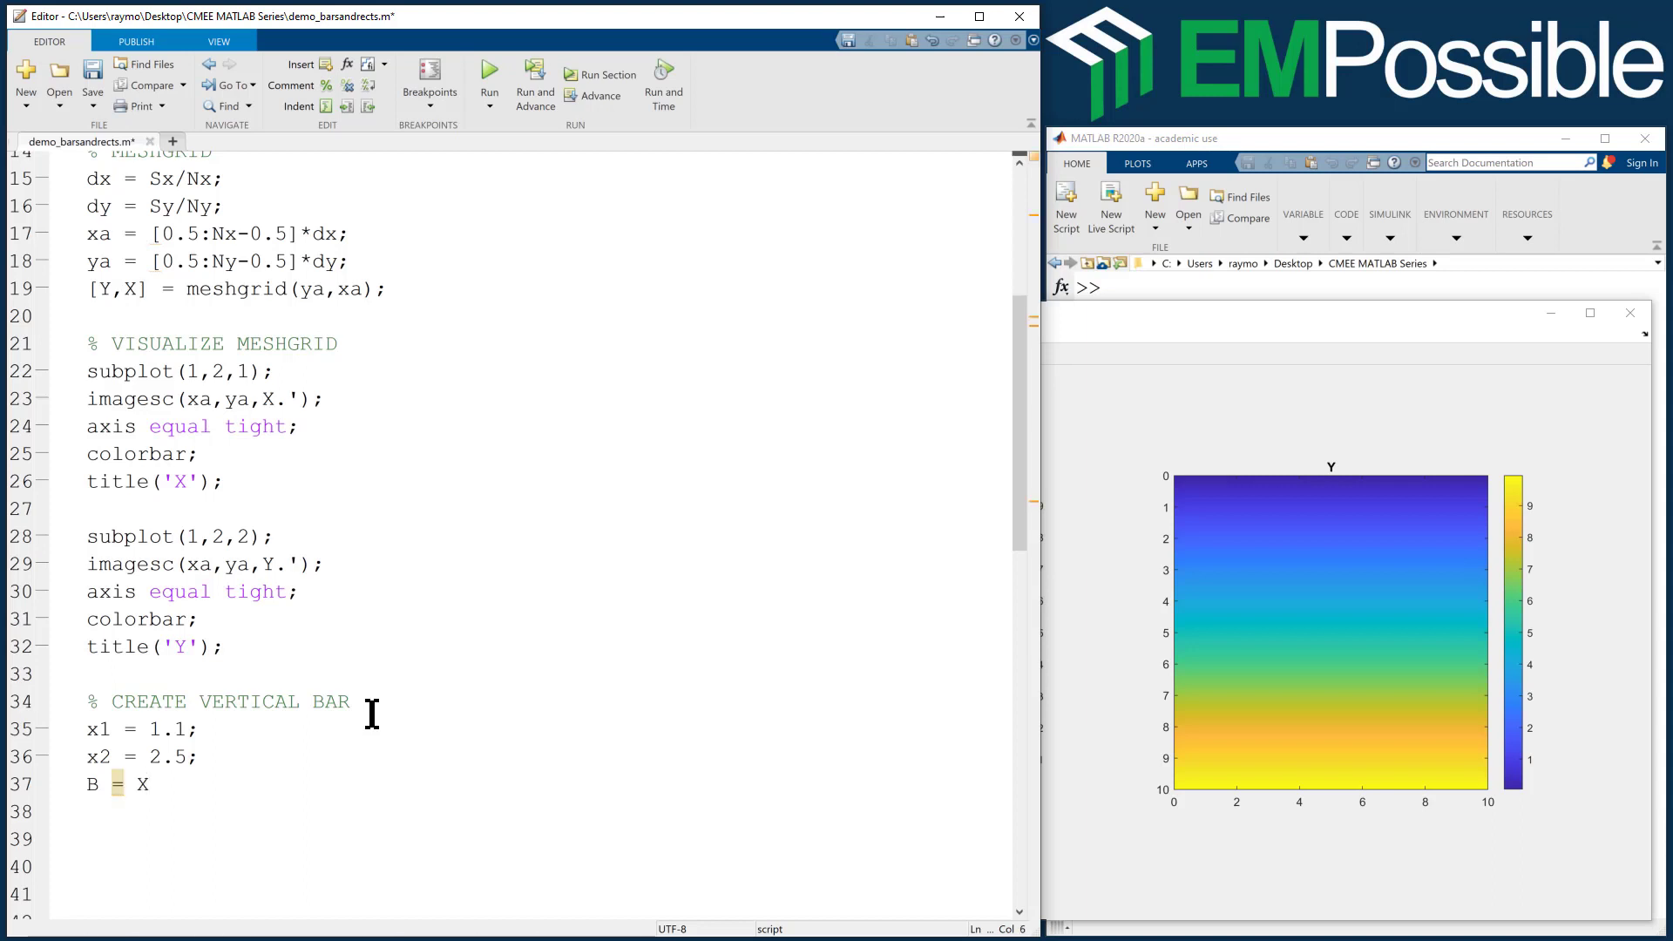
pyautogui.write('>=x1')
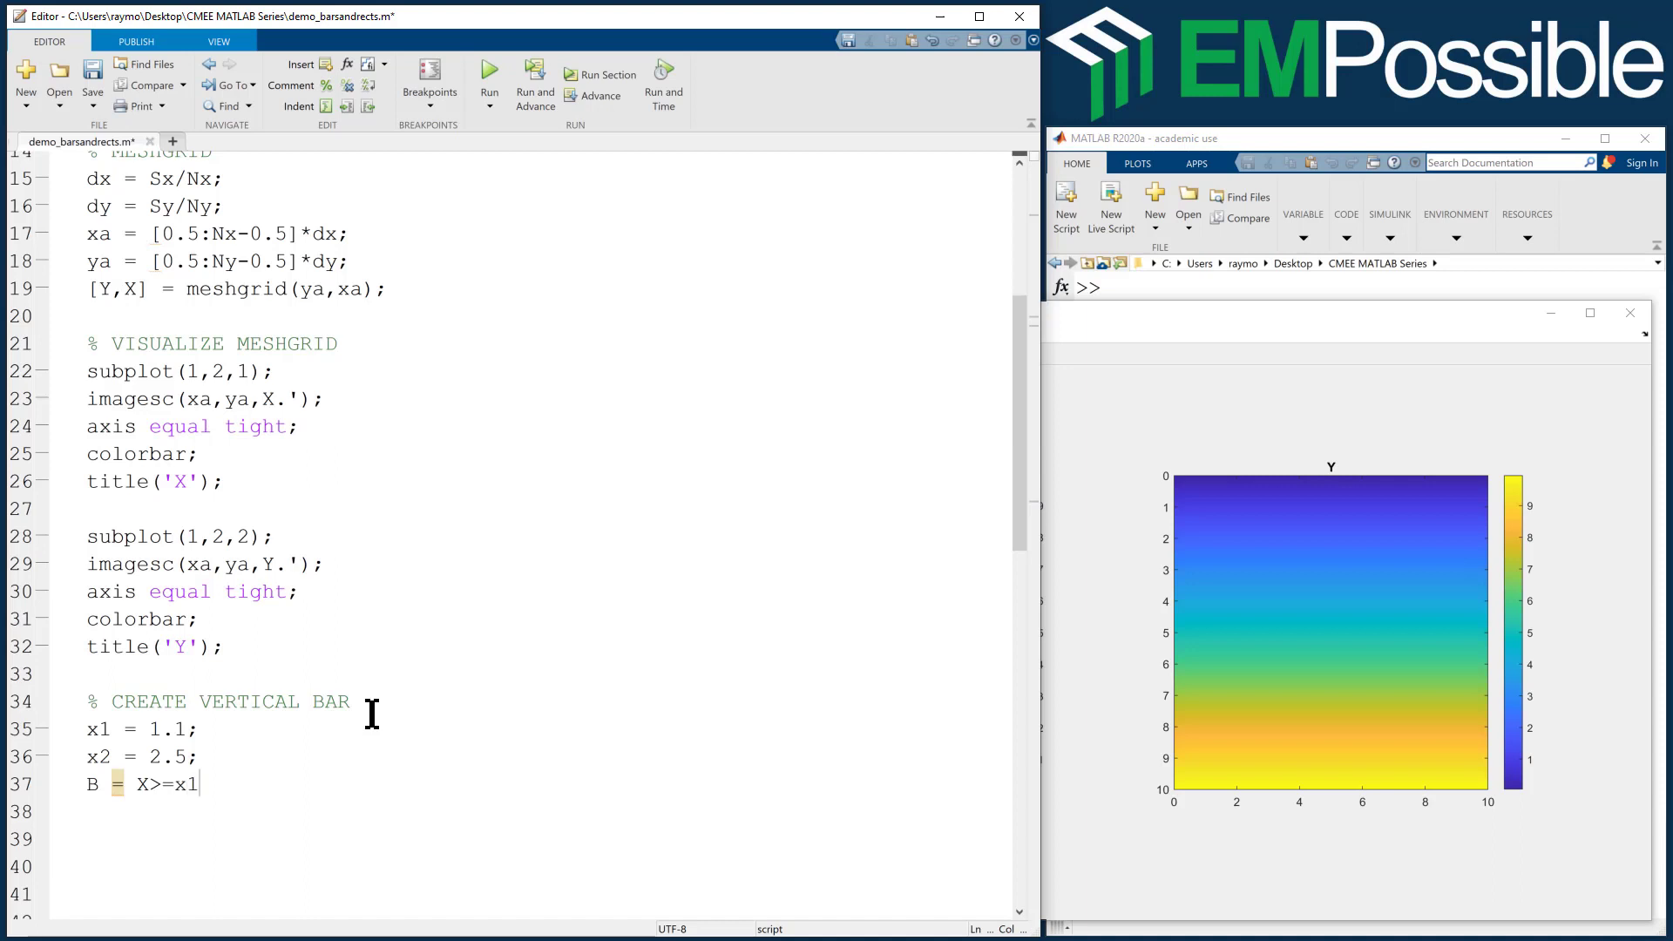
pyautogui.write('& X')
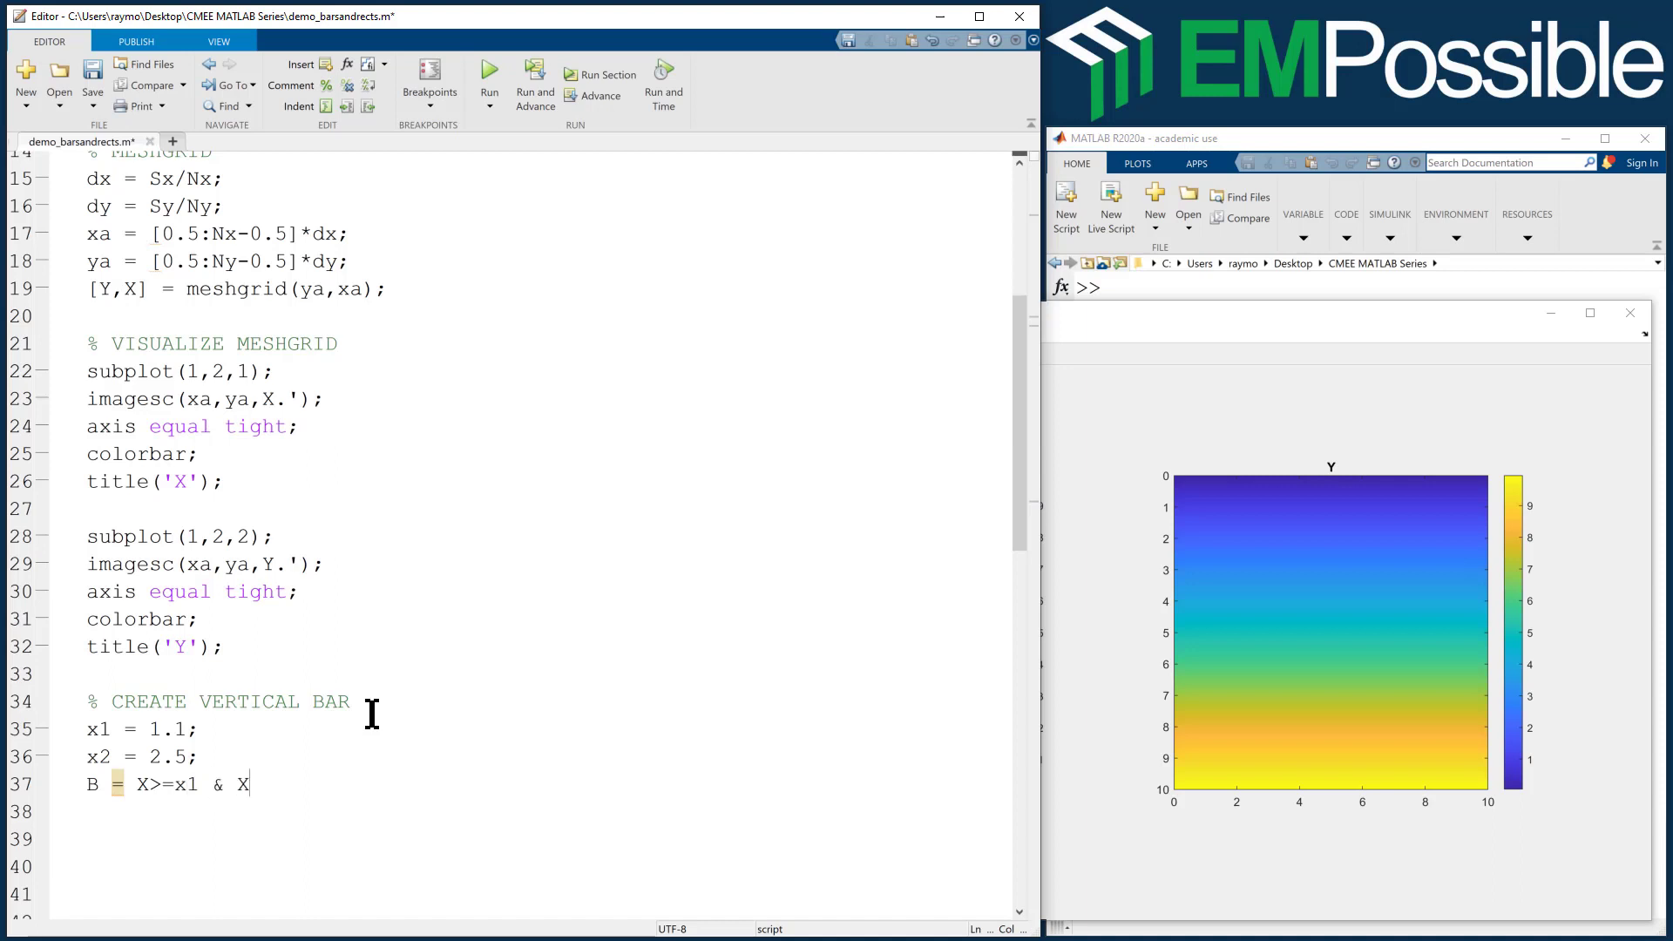
pyautogui.write('<=x2')
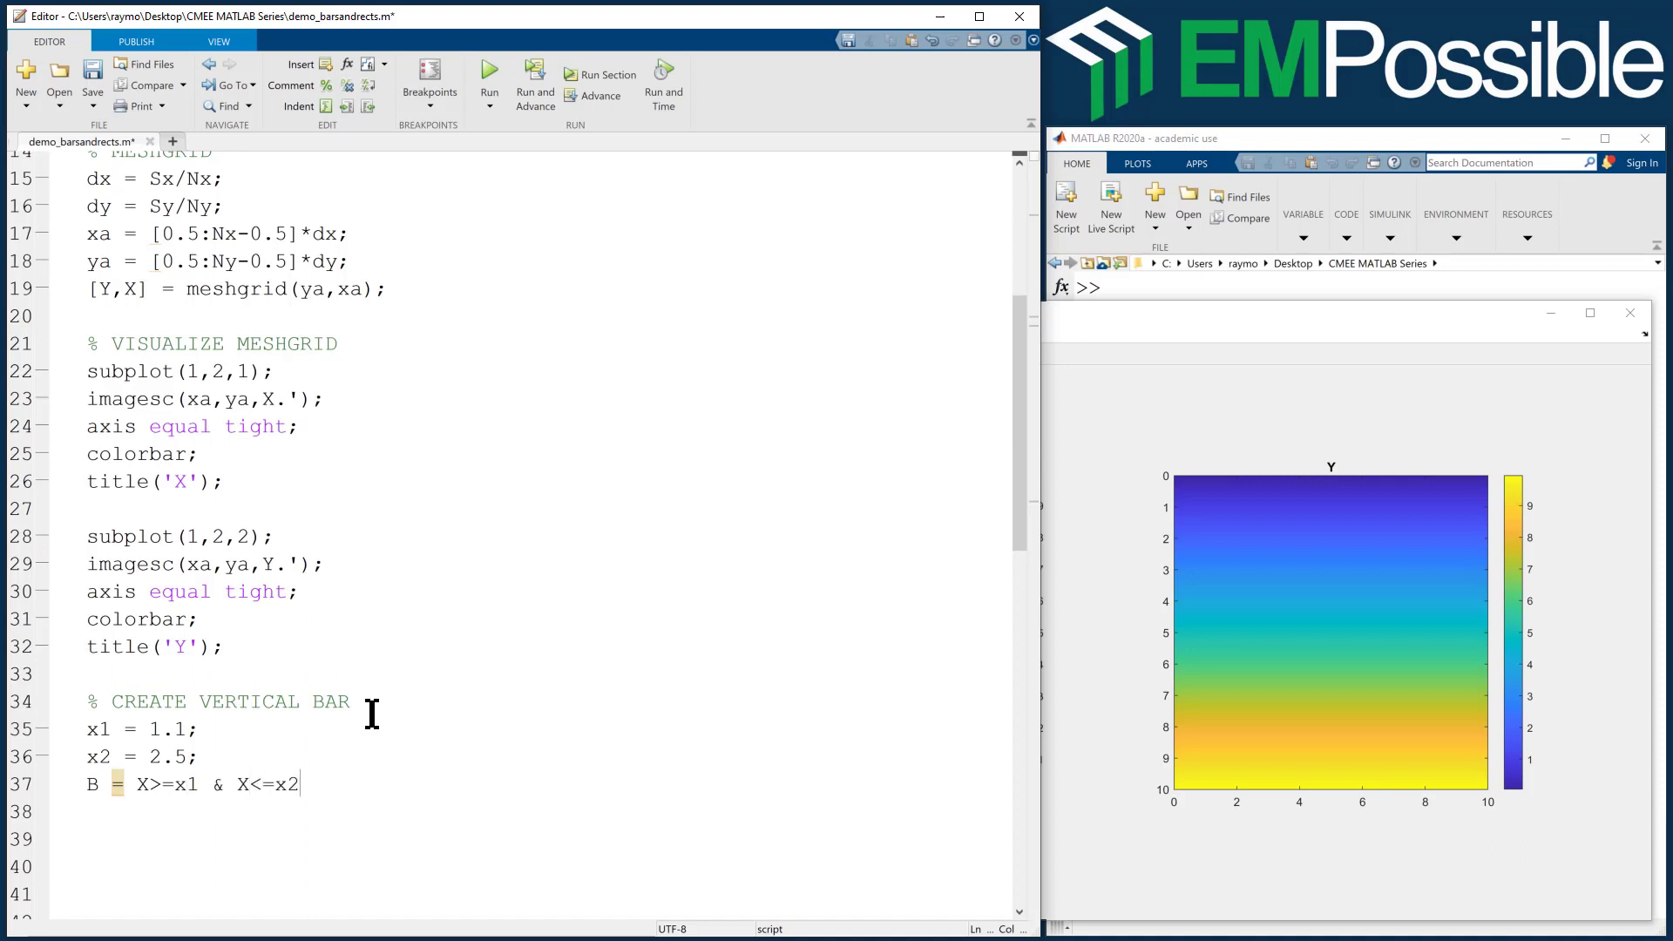
pyautogui.write(';')
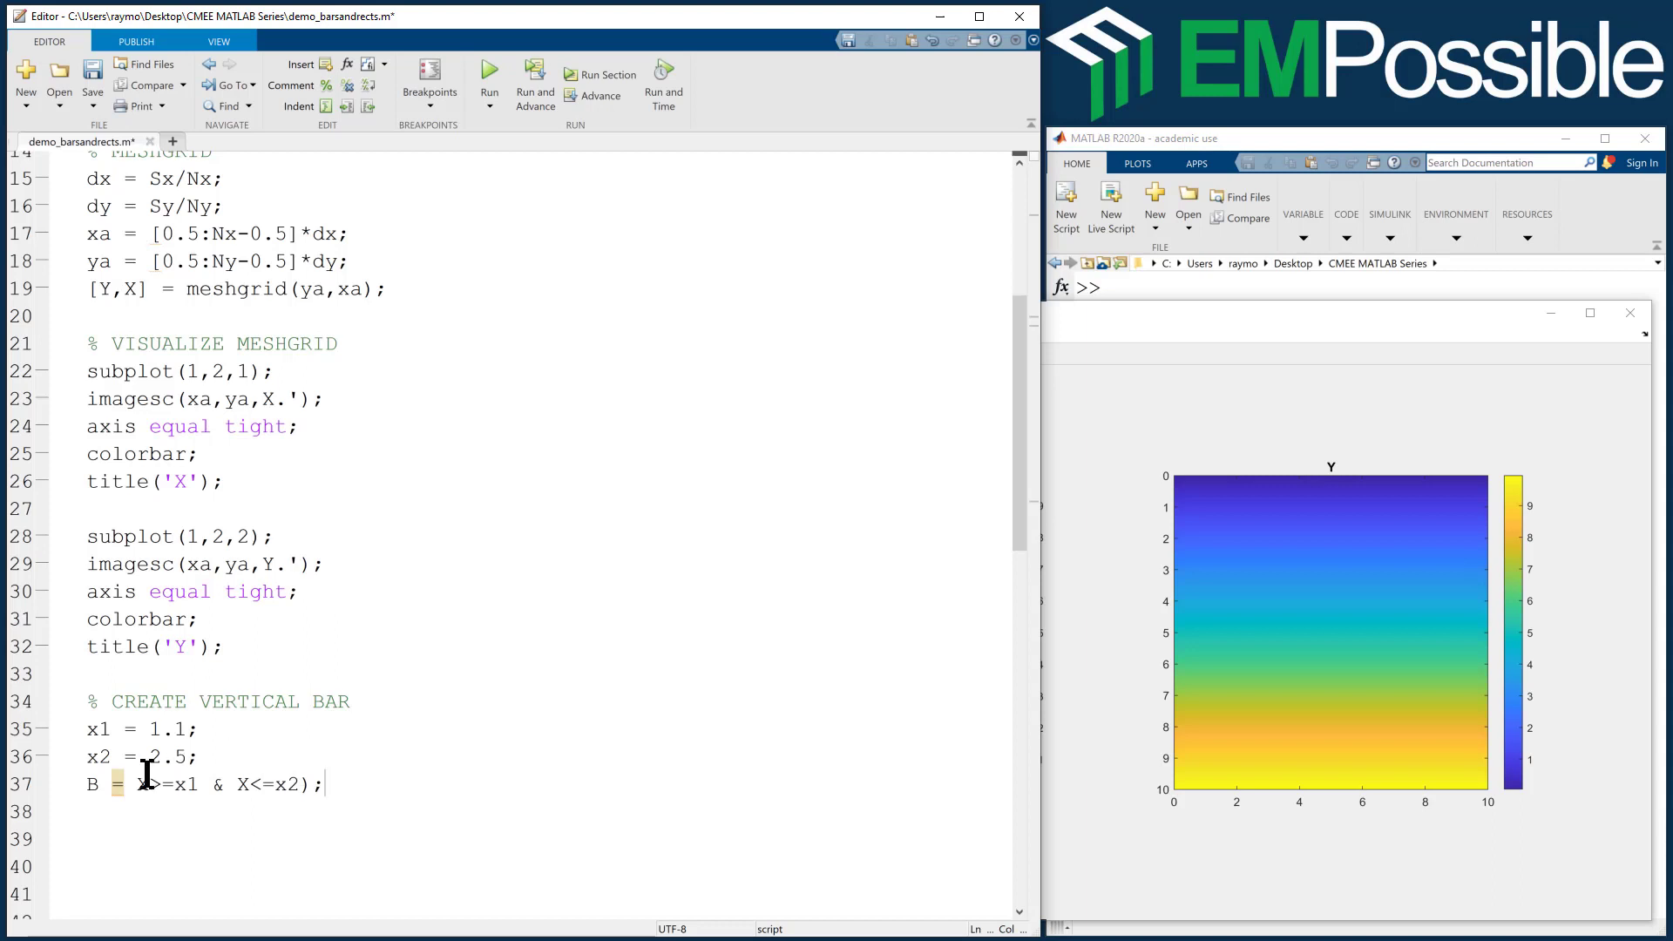
pyautogui.write('(')
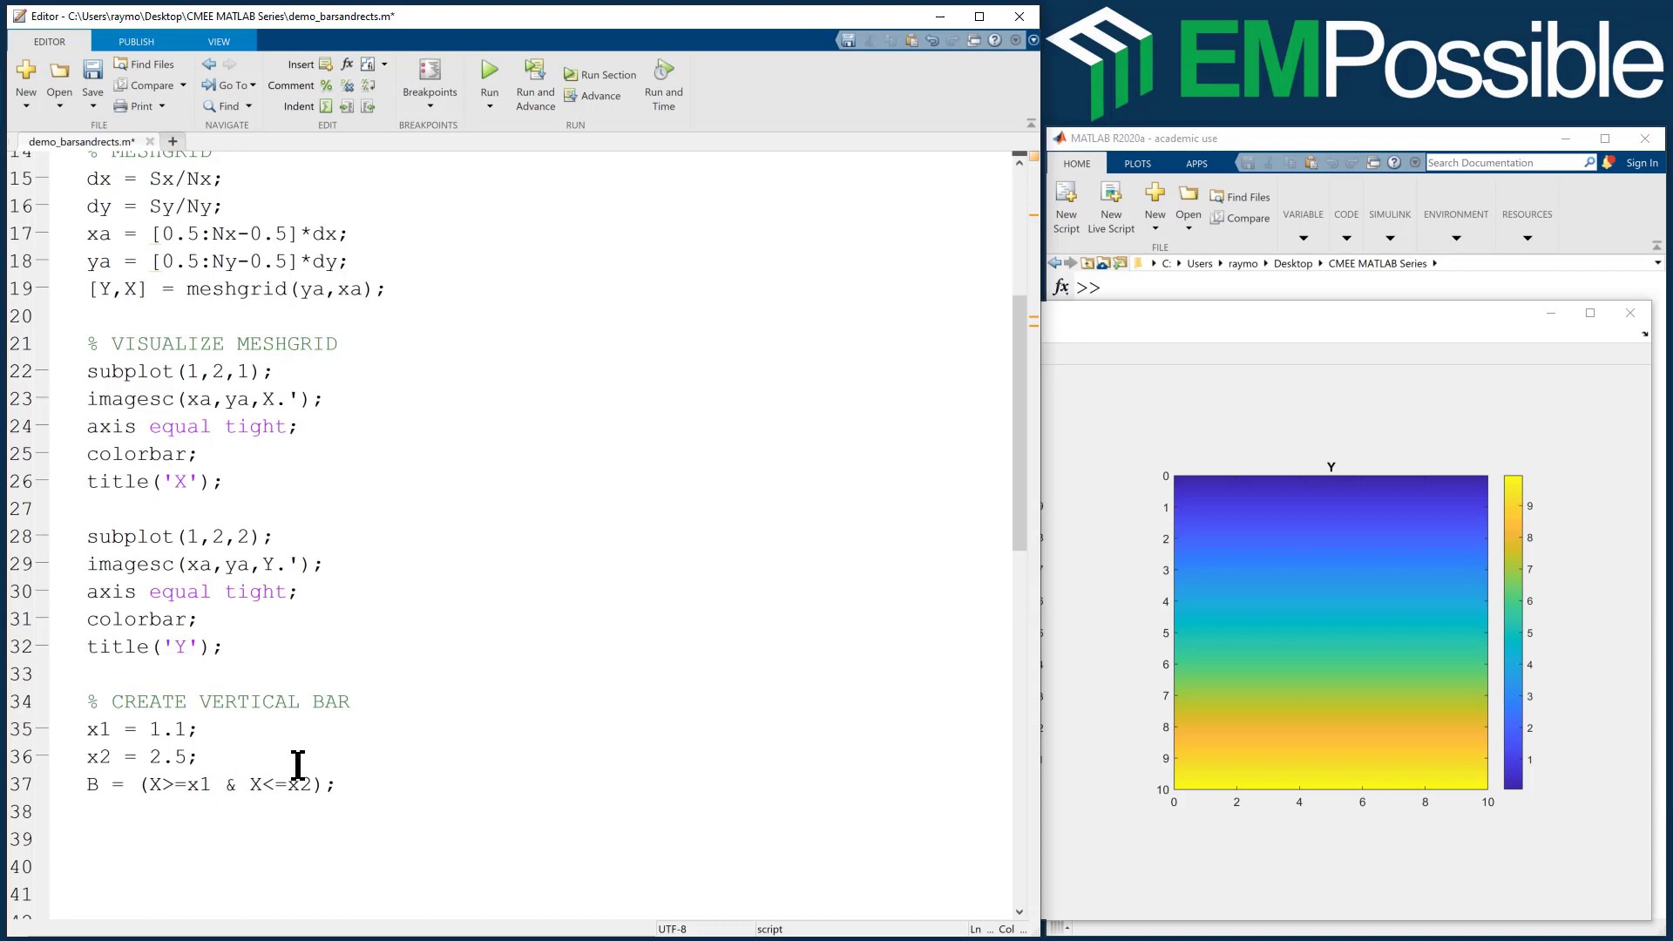
pyautogui.moveTo(198, 370)
pyautogui.write('2')
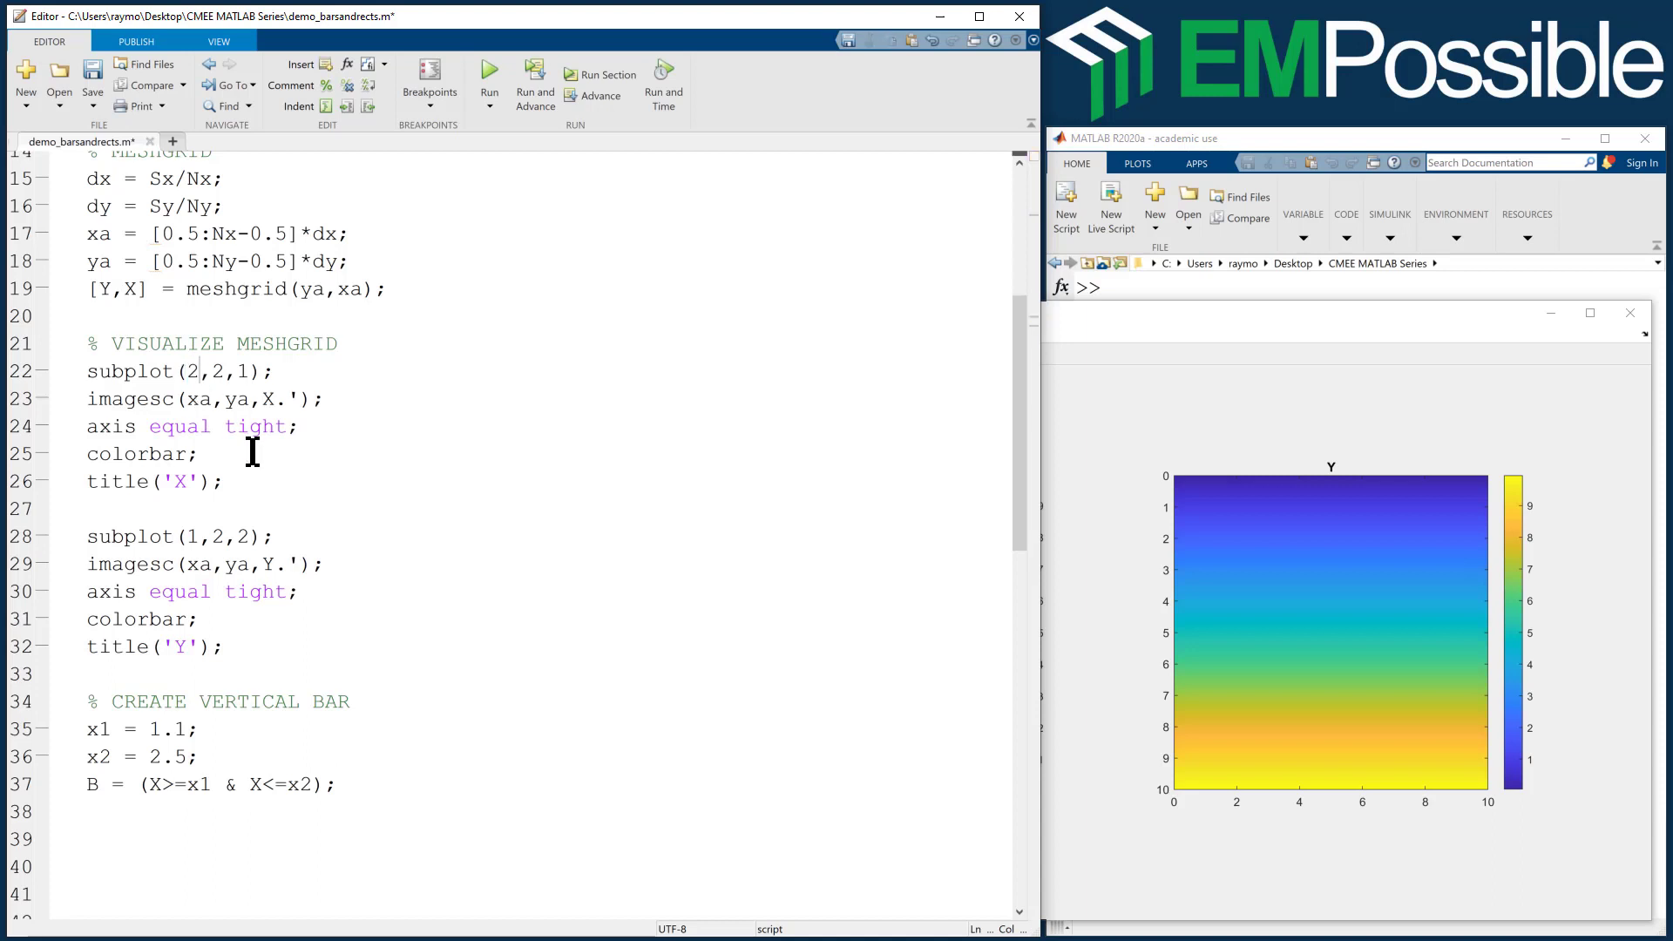
# - Rename the copied block '% VISUALIZE OBJECT', use subplot(2,1,2), and plot B instead of X
pyautogui.doubleClick(190, 536)
pyautogui.write('2')
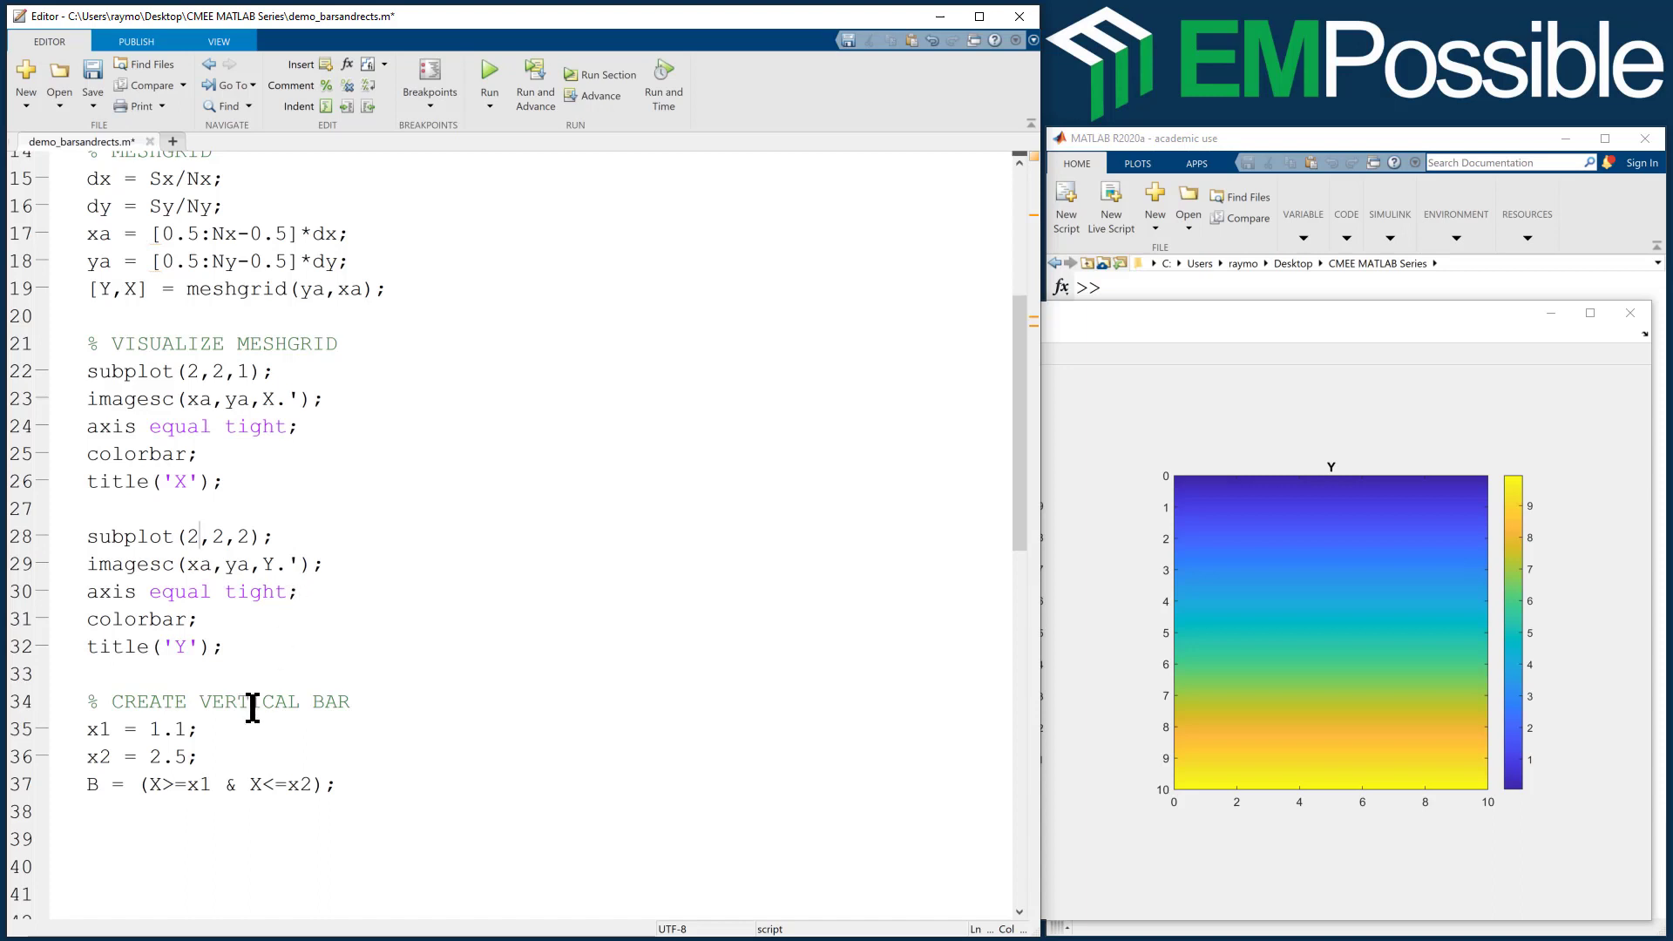
pyautogui.moveTo(73, 371)
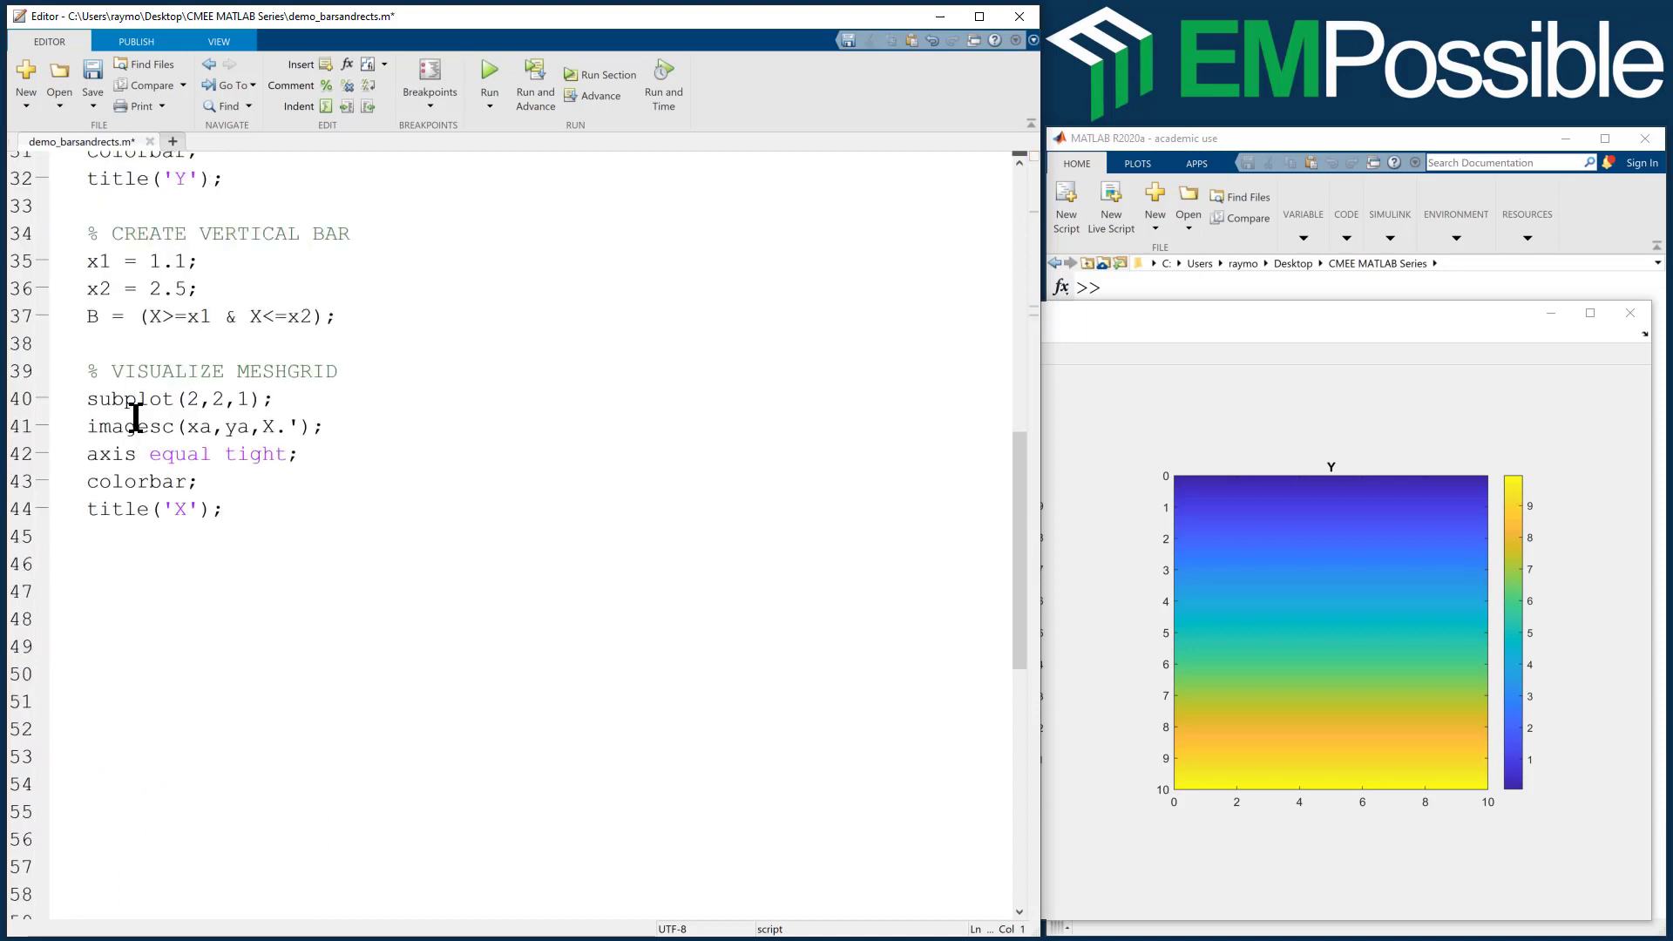
pyautogui.doubleClick(285, 370)
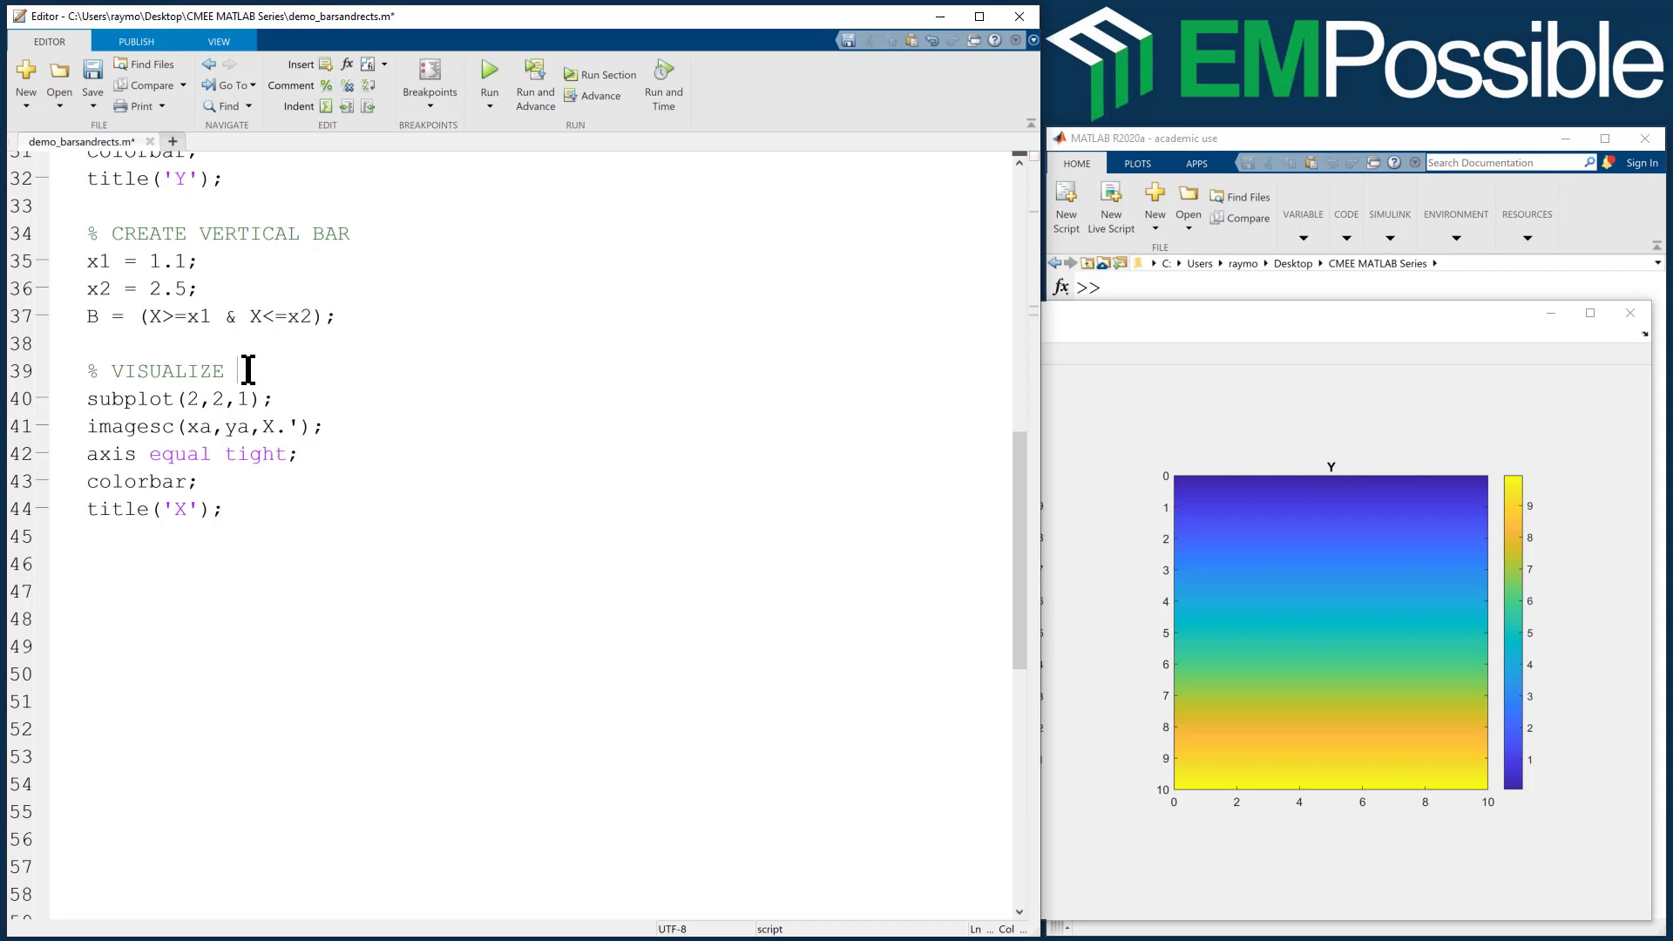
pyautogui.write('OBJECT')
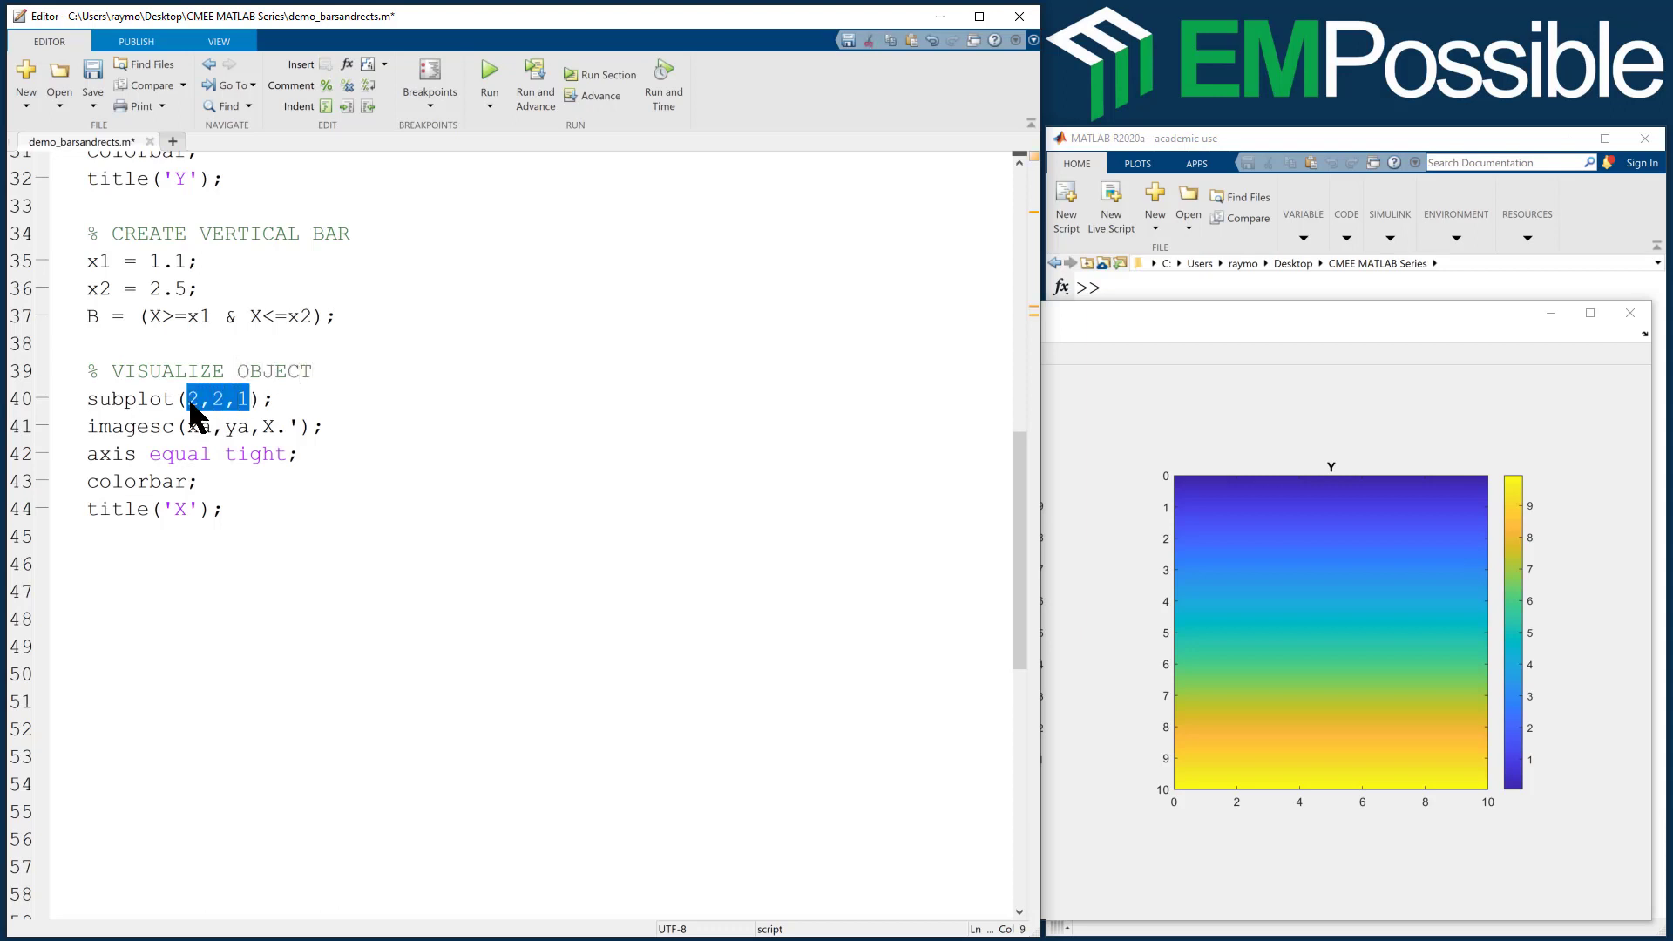
pyautogui.press('Delete')
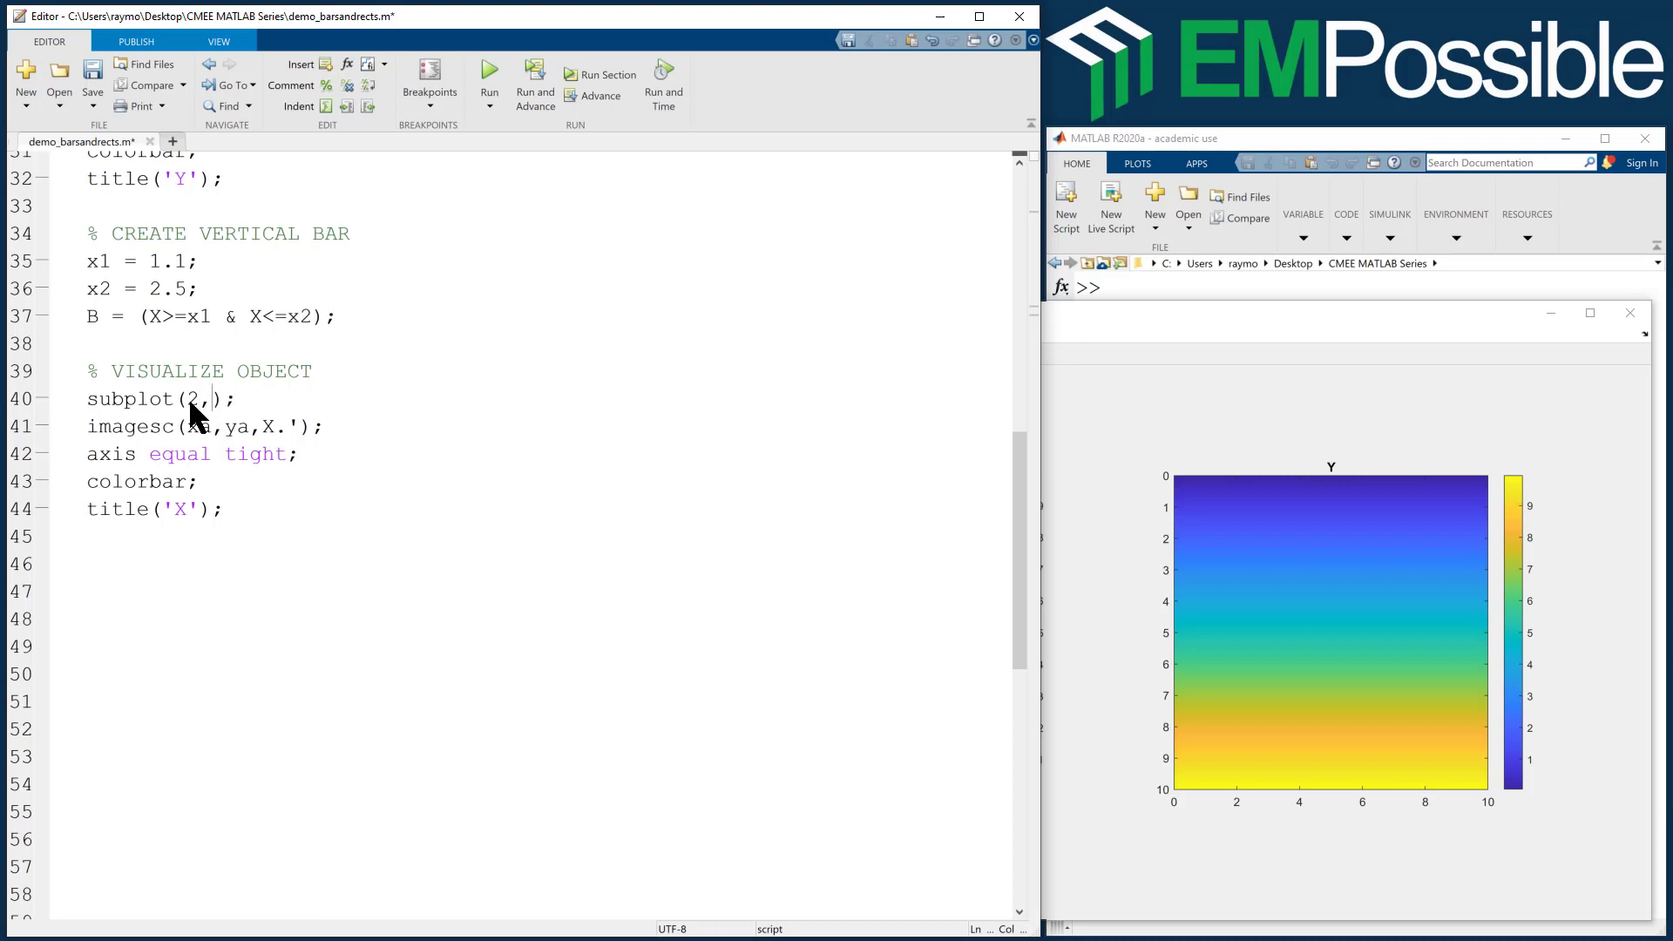
pyautogui.write('1,2')
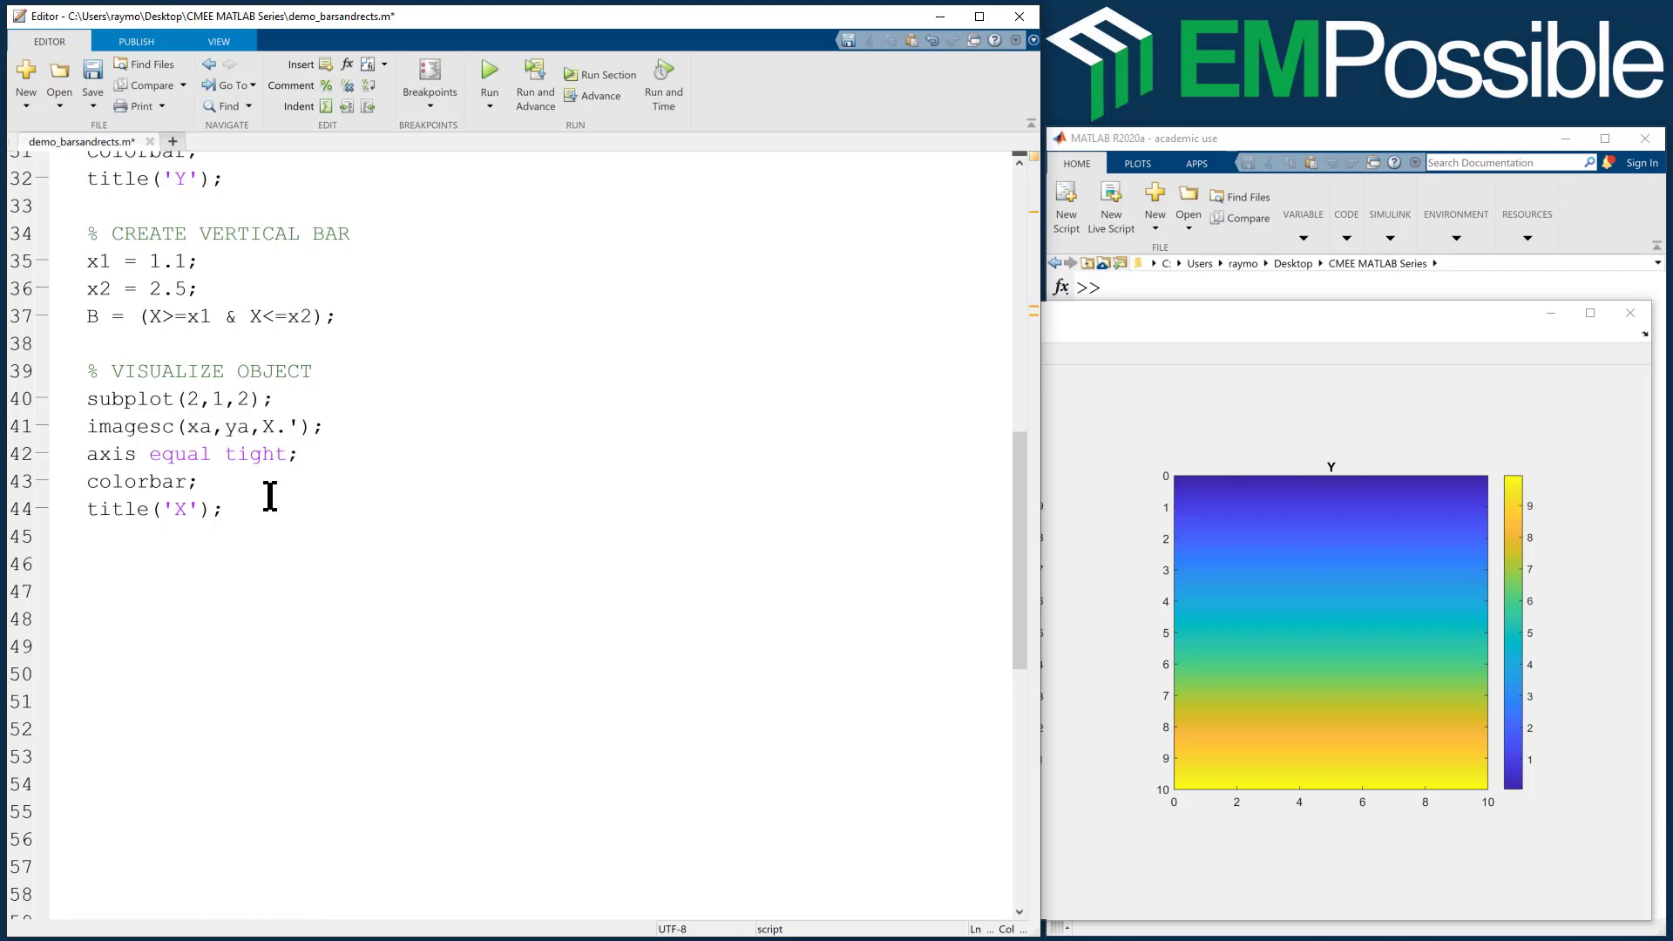
pyautogui.doubleClick(263, 426)
pyautogui.write('B')
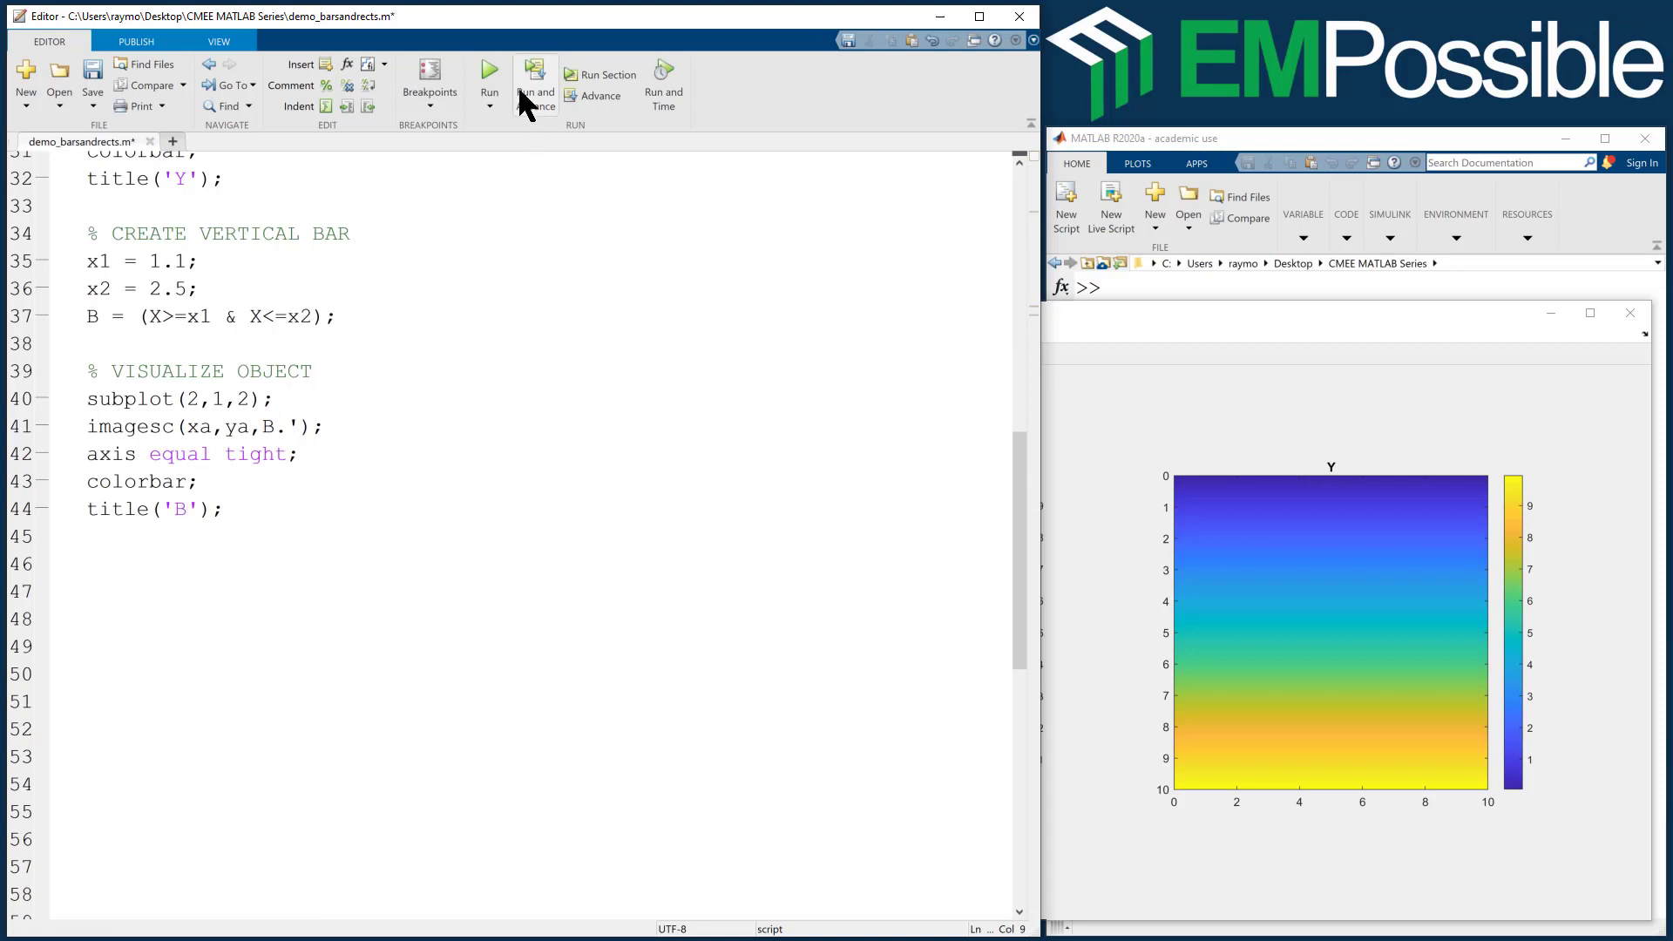
# - Run demo_barsandrects.m to show X, Y and mask B with a narrow yellow bar
pyautogui.click(488, 80)
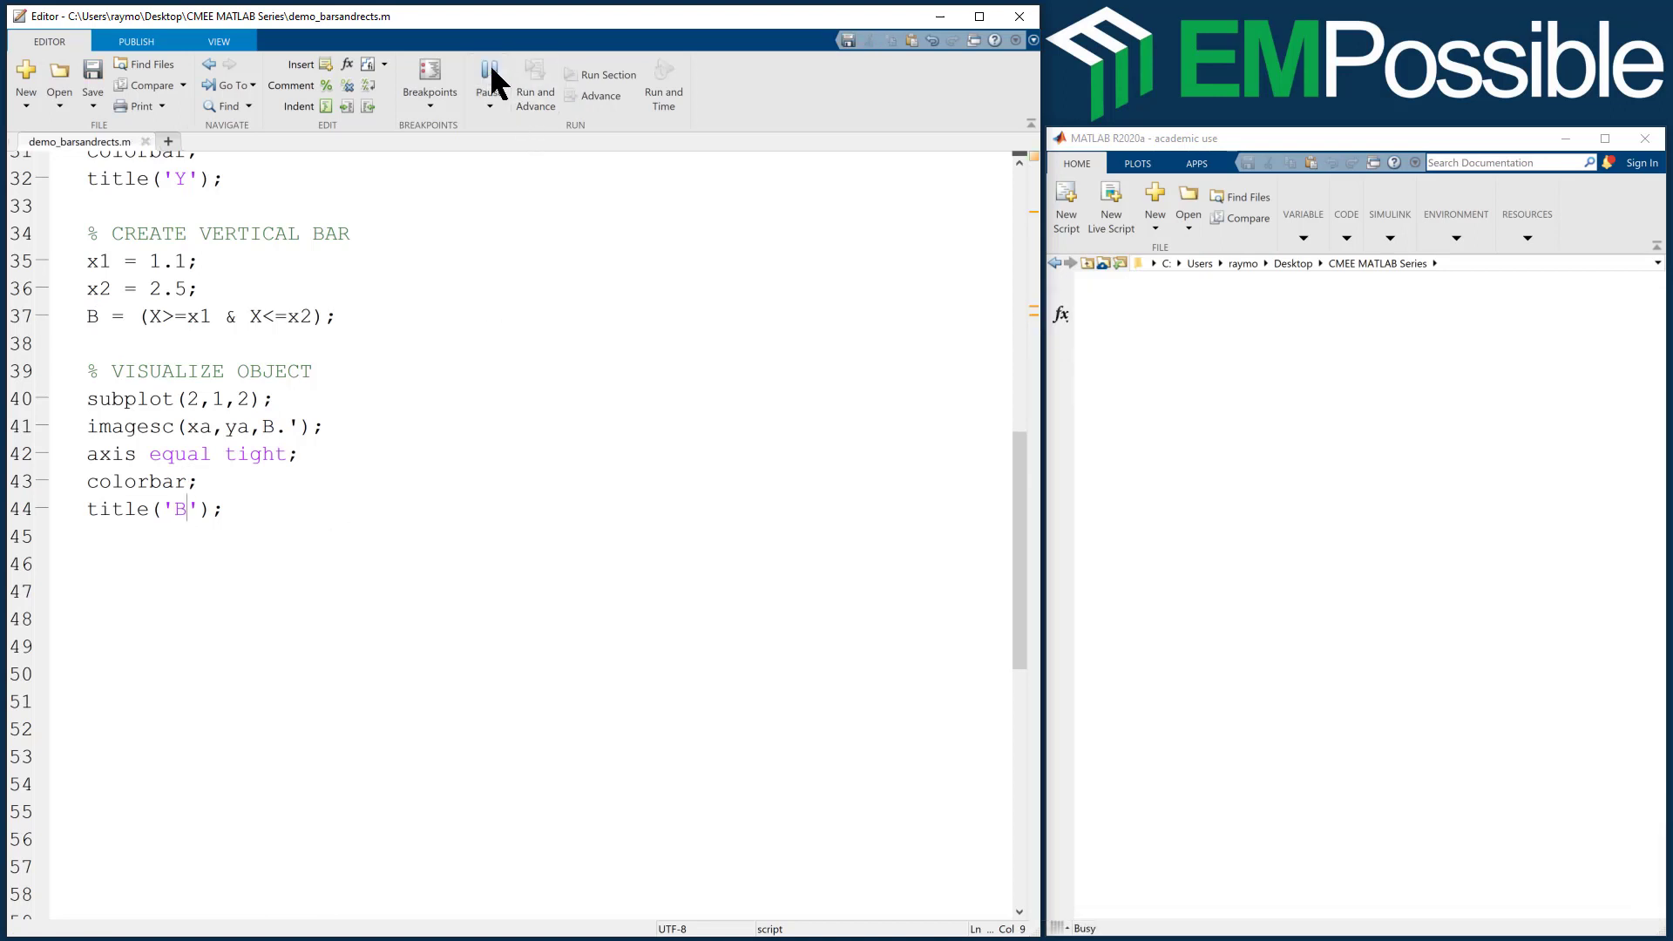
pyautogui.click(489, 75)
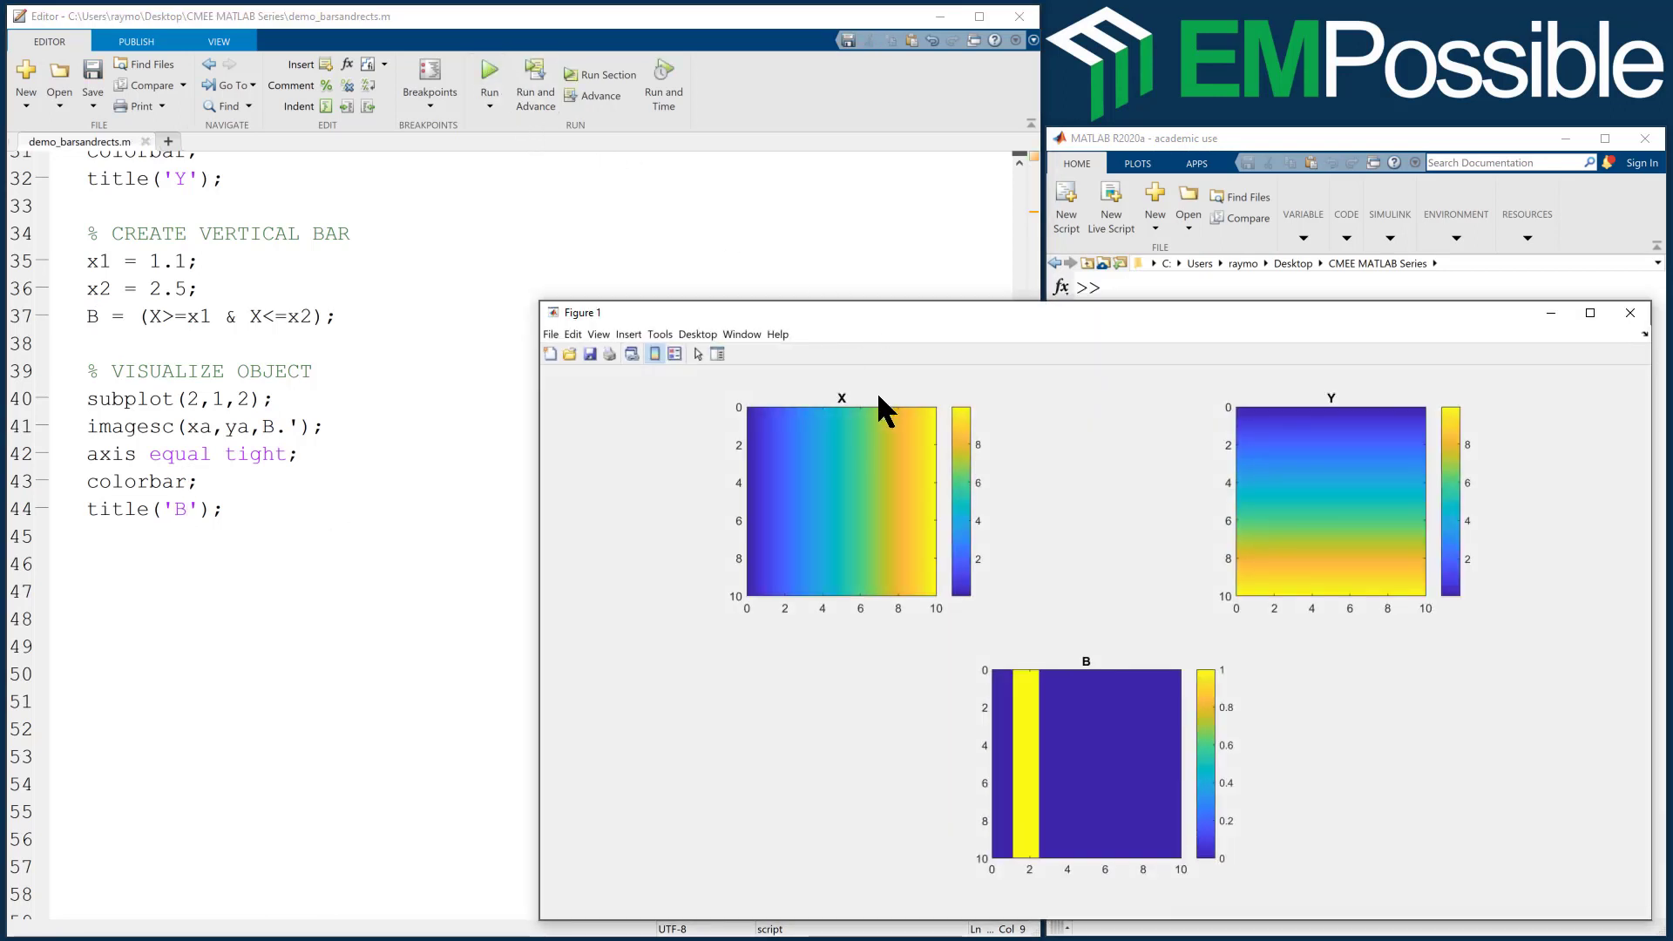
pyautogui.moveTo(1250, 466)
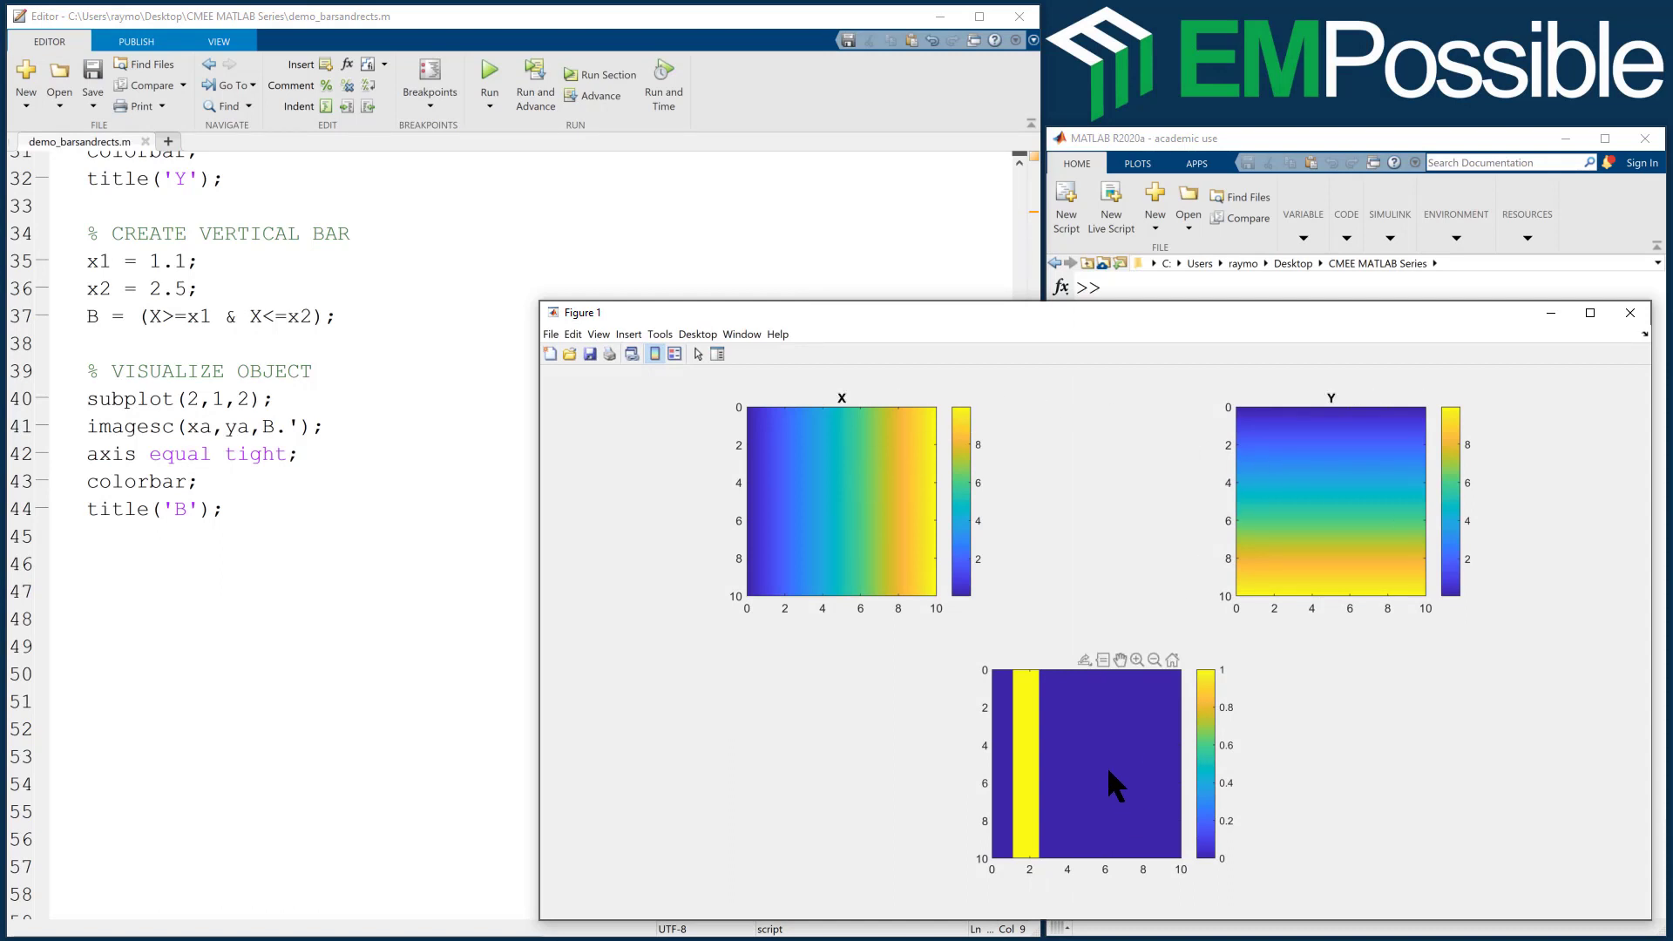
pyautogui.moveTo(1104, 800)
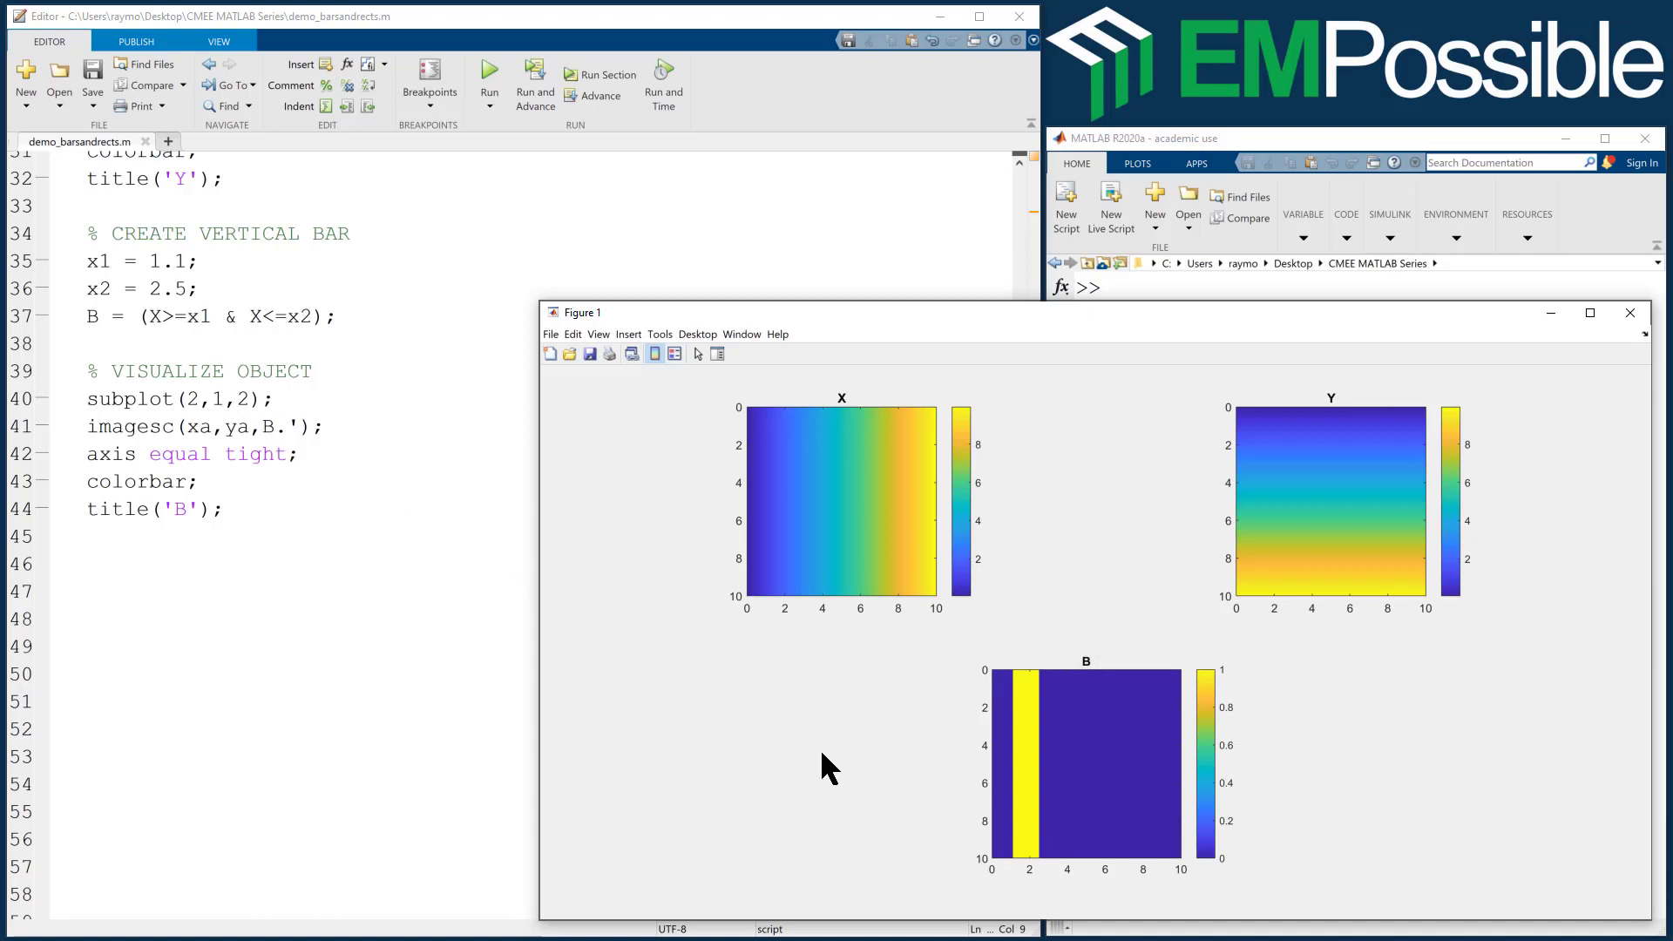
pyautogui.moveTo(1021, 880)
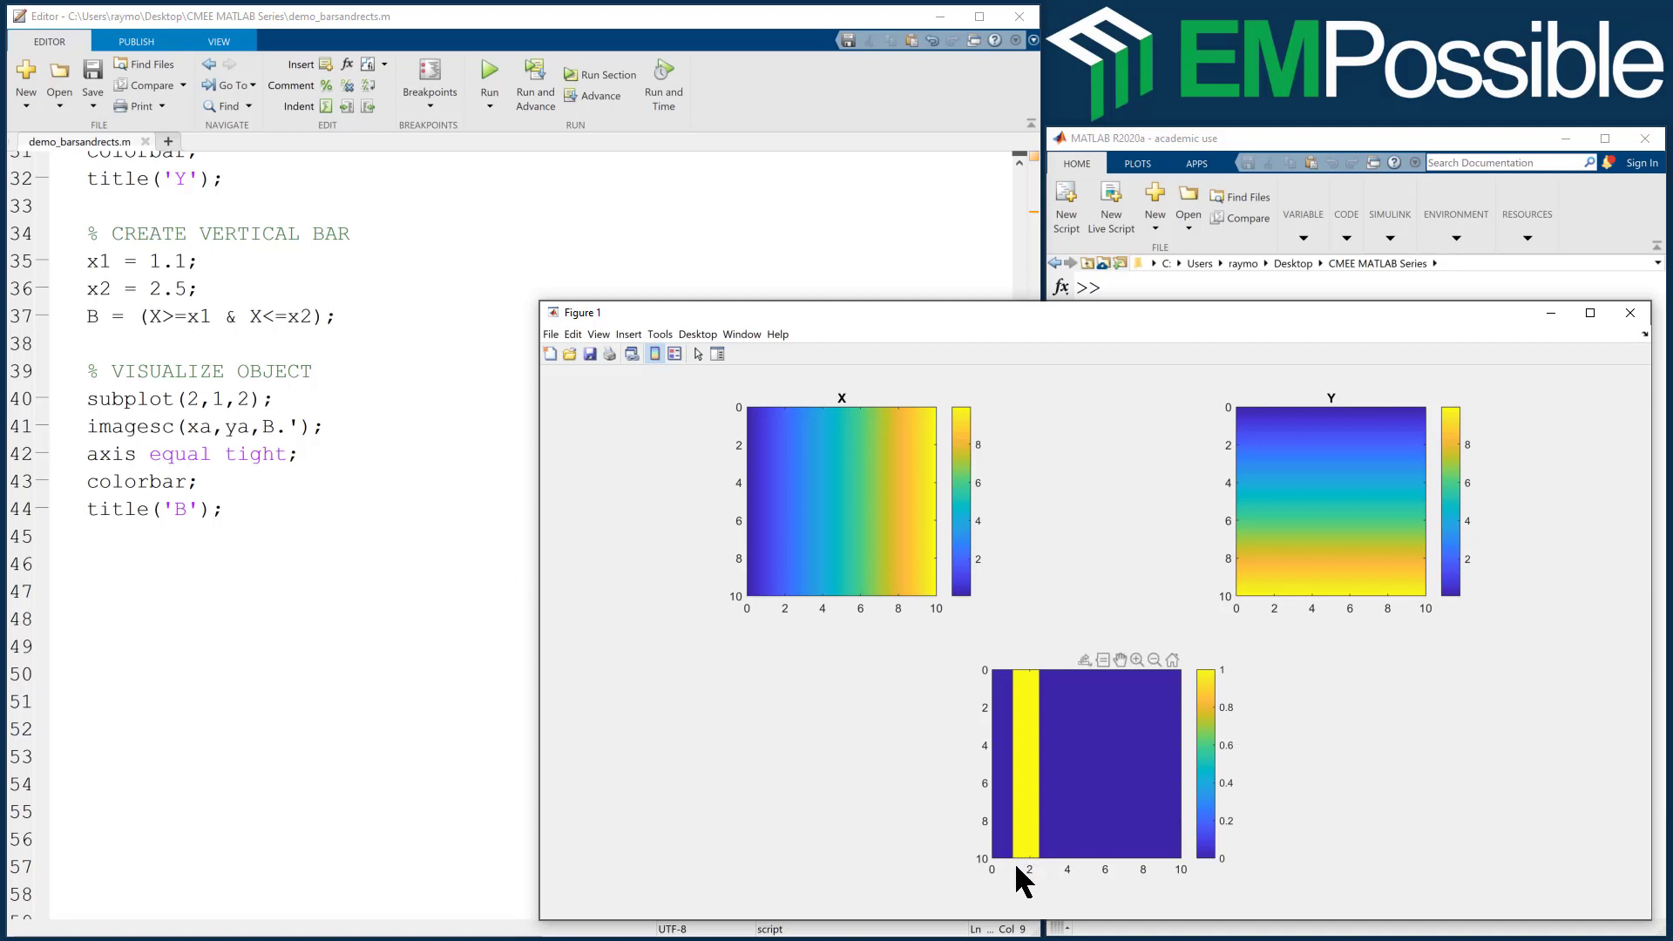
pyautogui.moveTo(1035, 880)
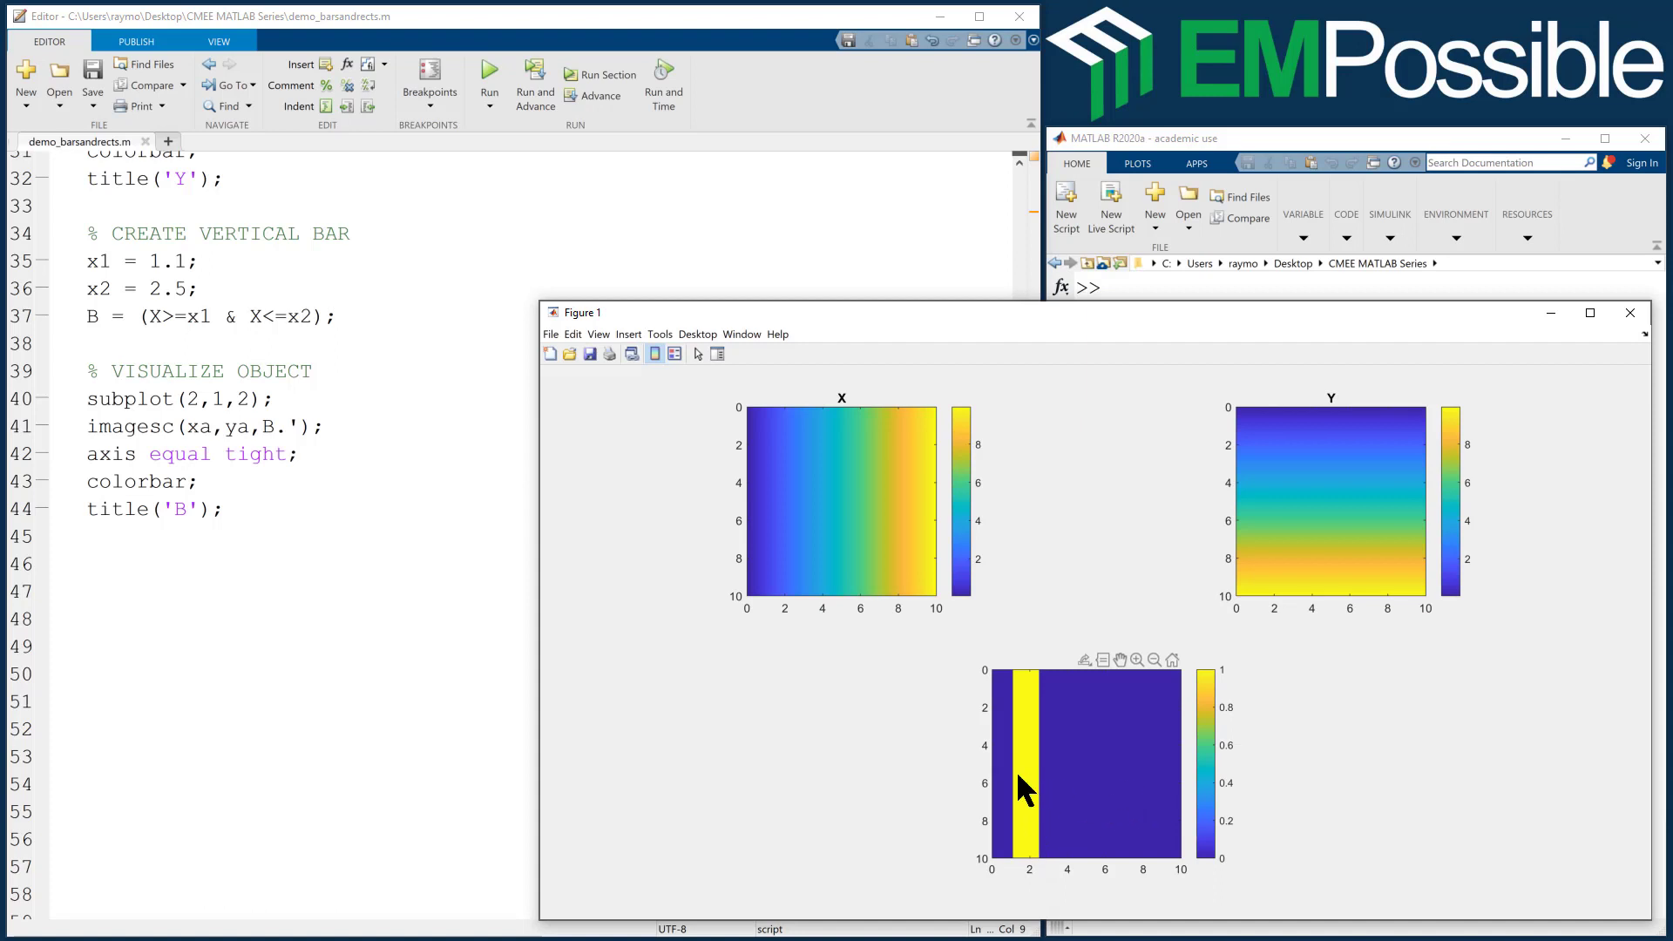
pyautogui.moveTo(931, 757)
pyautogui.write('4')
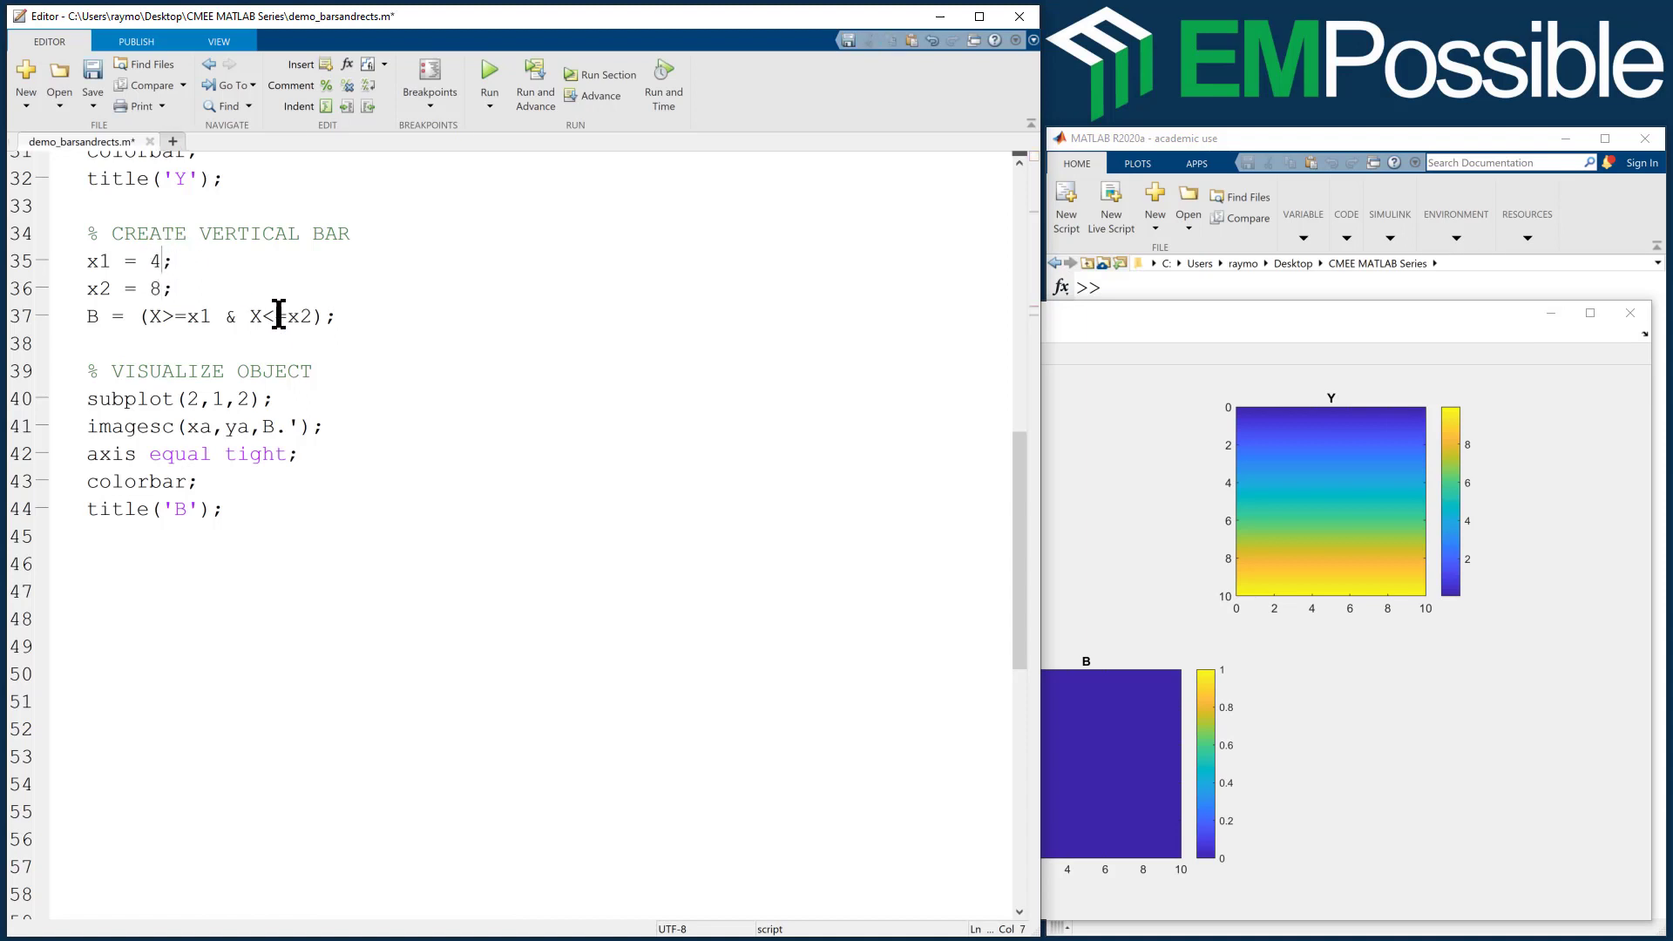
# - Rerun the script with x1 = 4 and x2 = 8 to get a wider bar
pyautogui.click(489, 76)
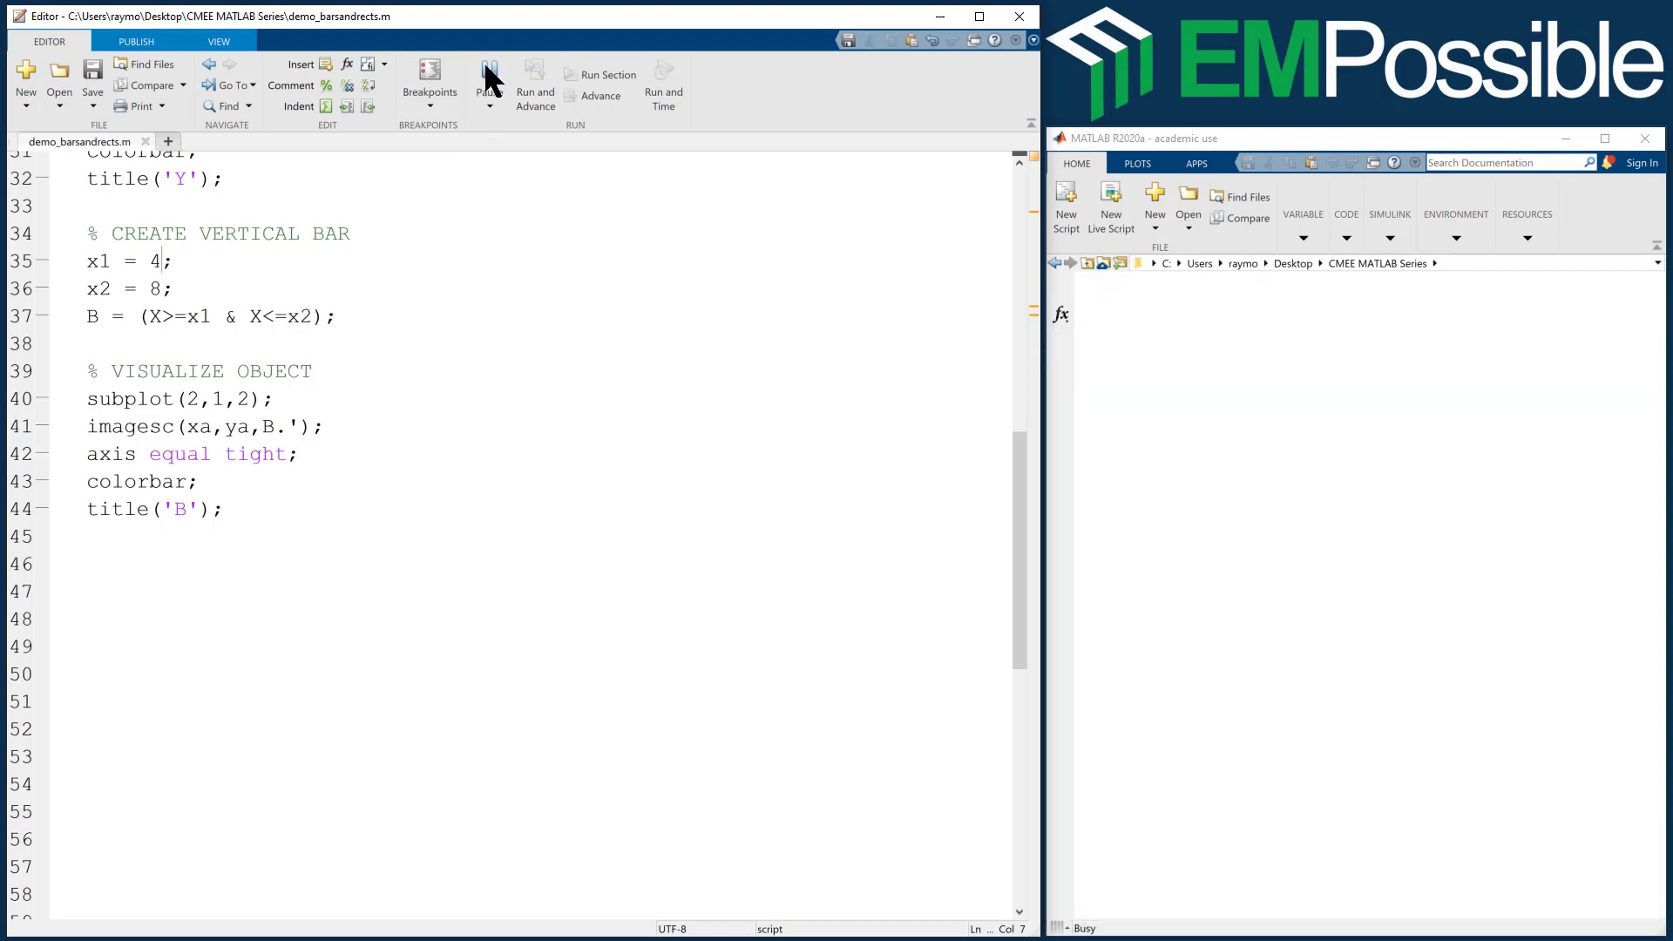
pyautogui.click(489, 75)
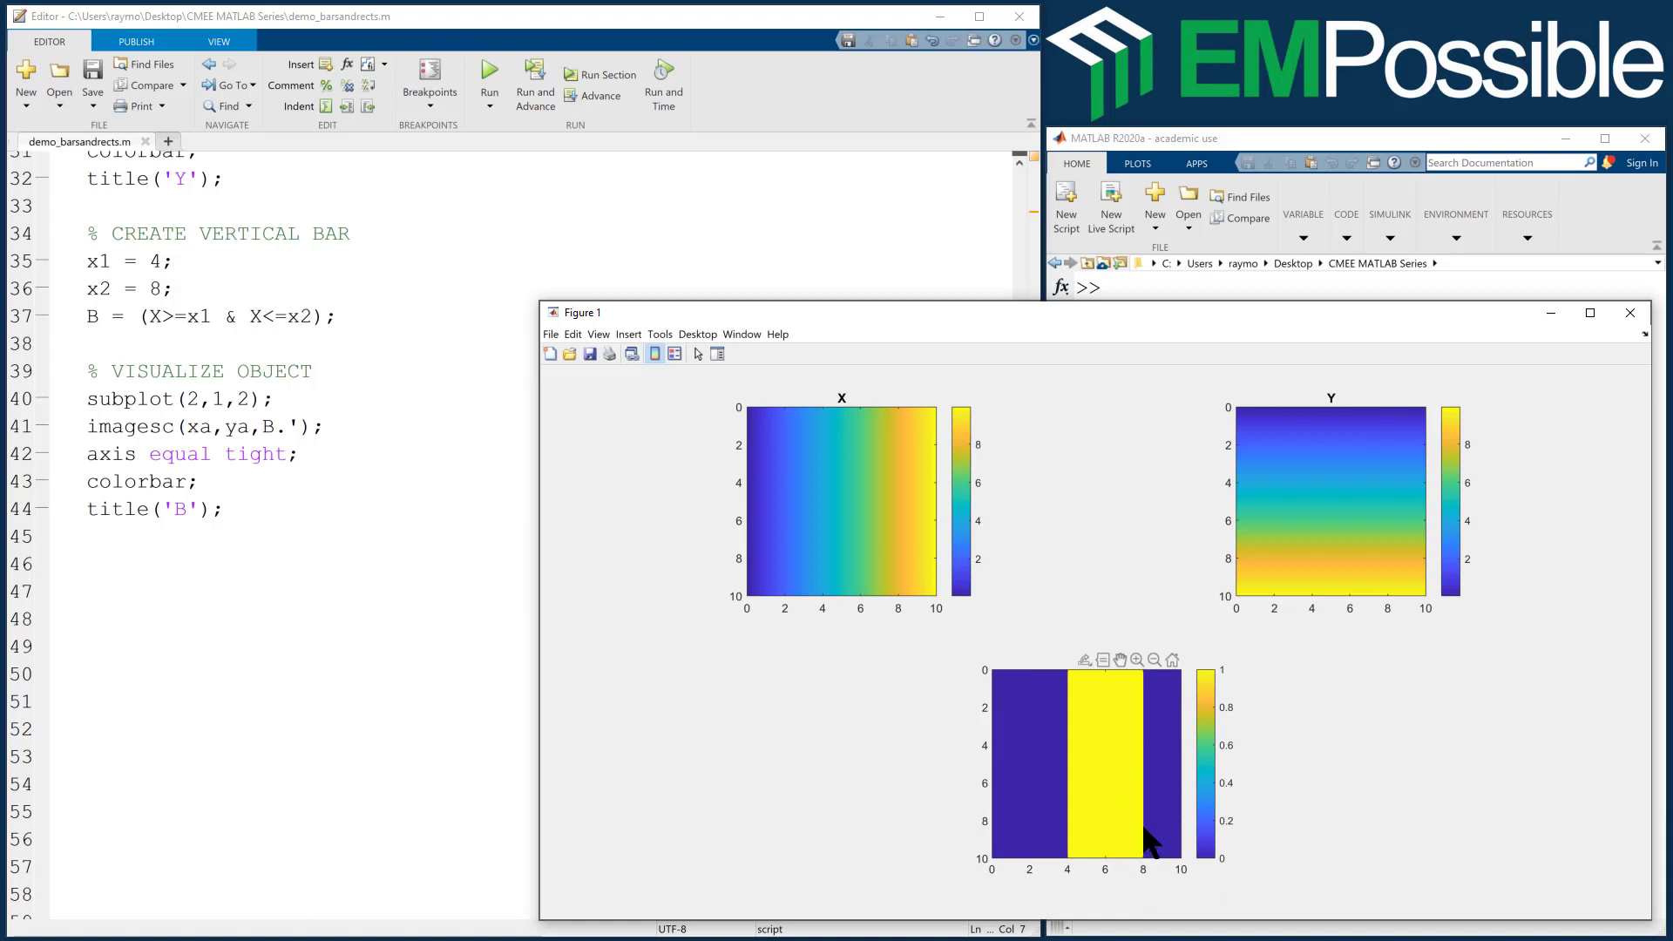
pyautogui.moveTo(1146, 718)
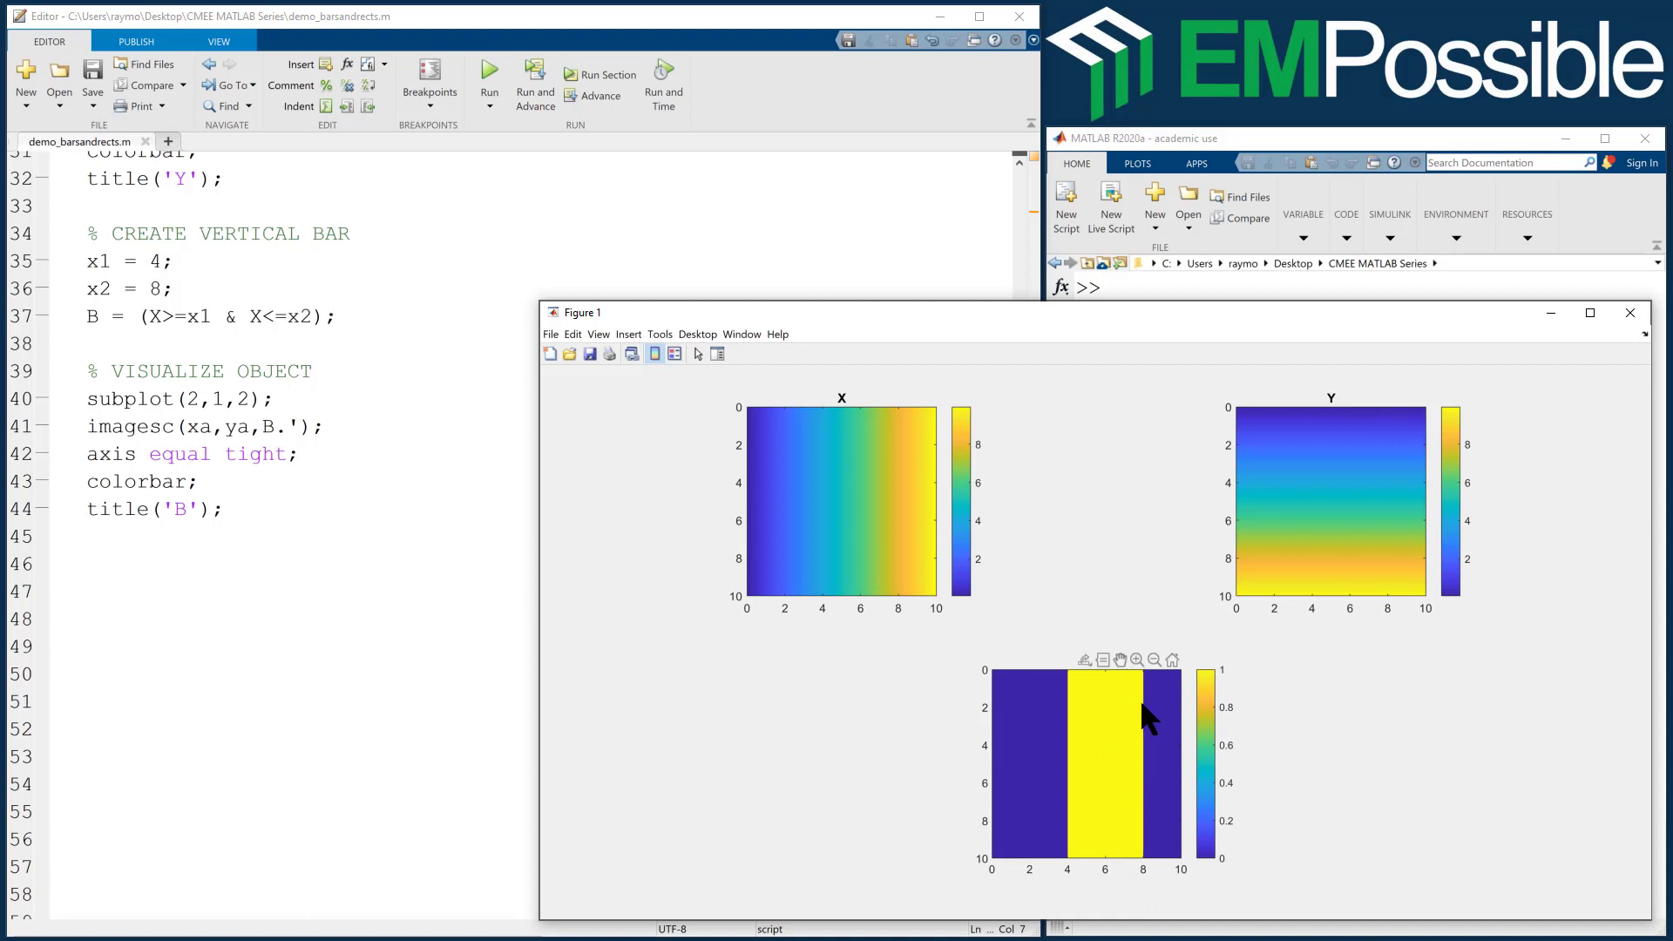
pyautogui.moveTo(1040, 757)
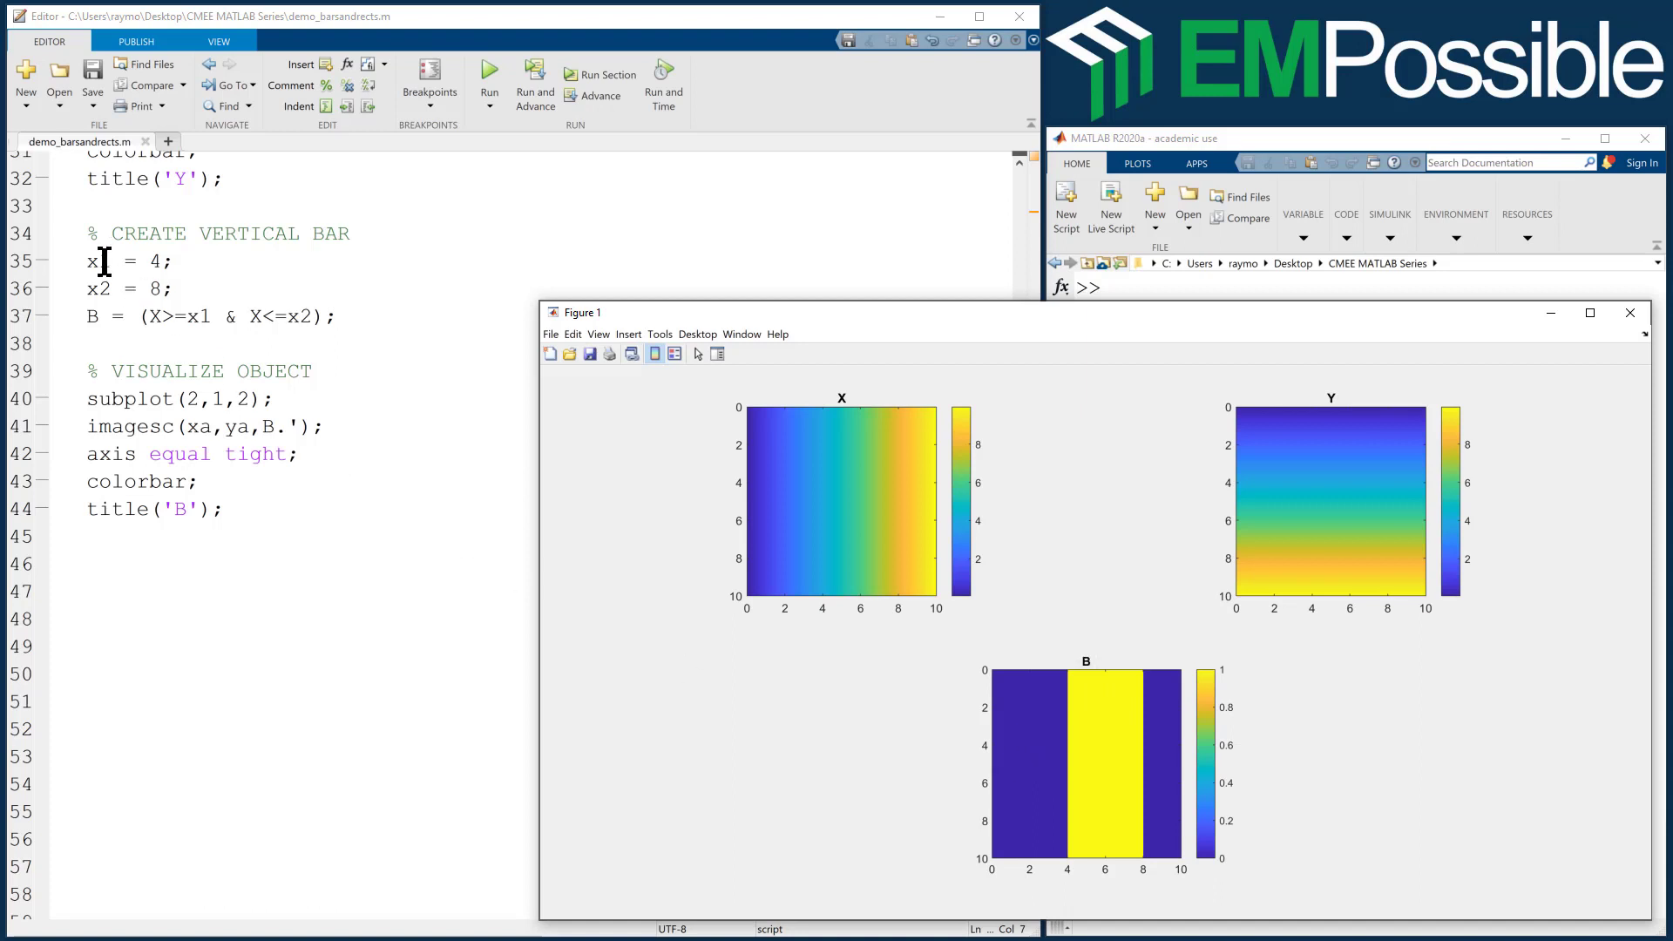
# - Rename the limits to y1/y2, mask B = (Y>=y1 & Y<=y2), and run for the horizontal band
pyautogui.write('y')
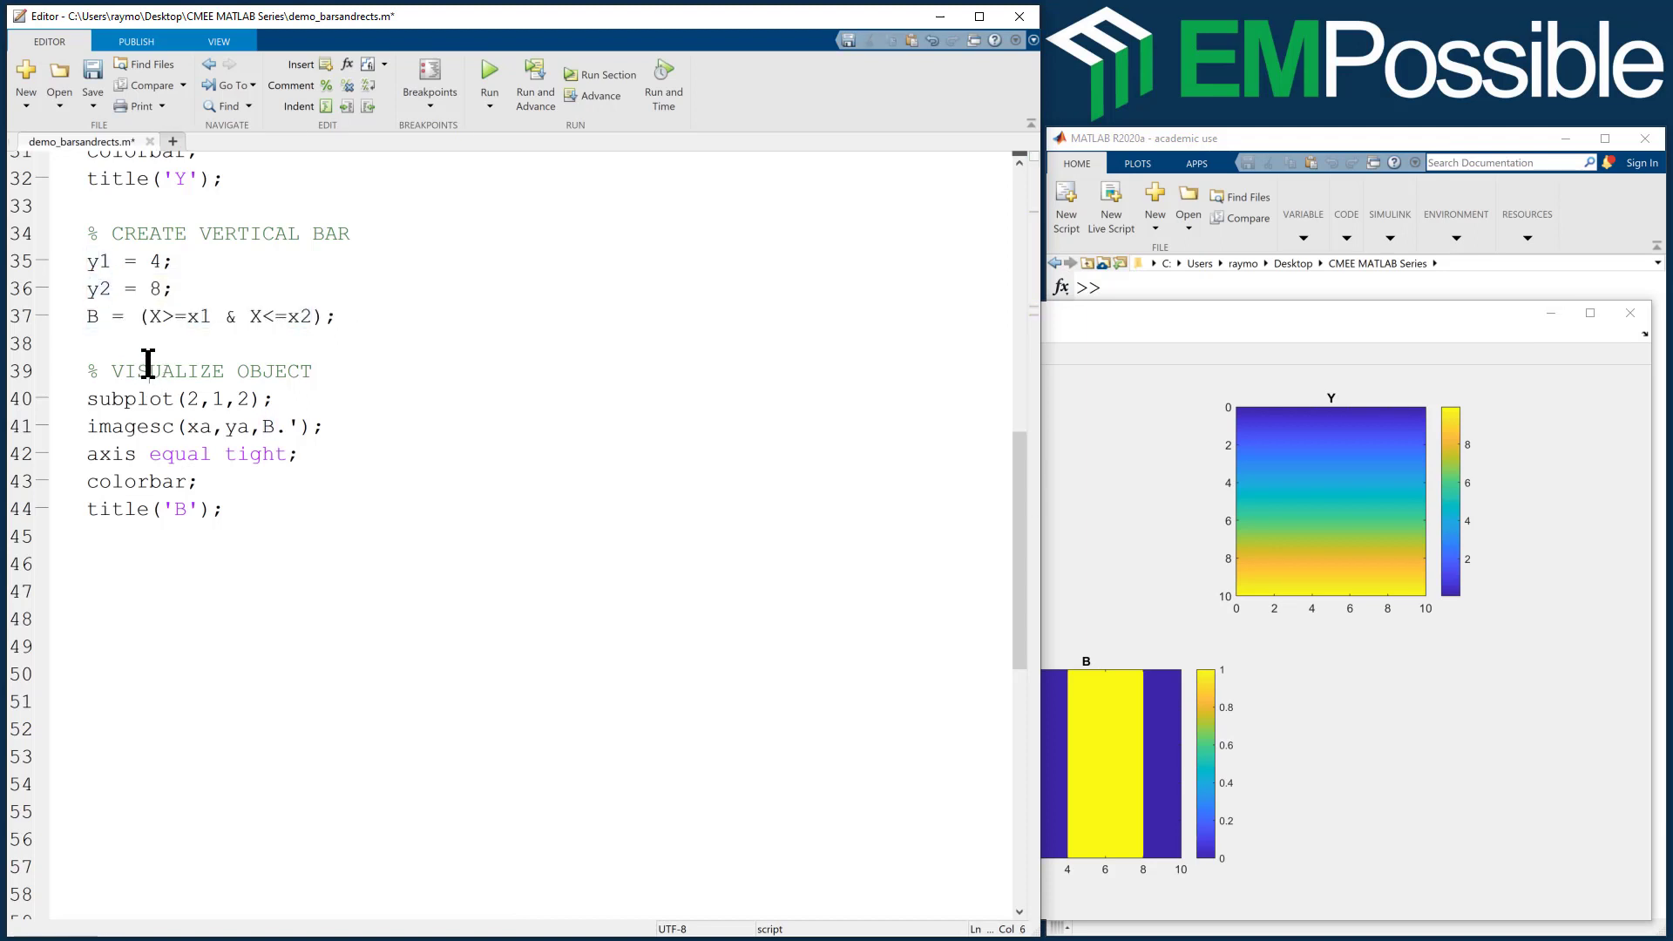
pyautogui.write('Y')
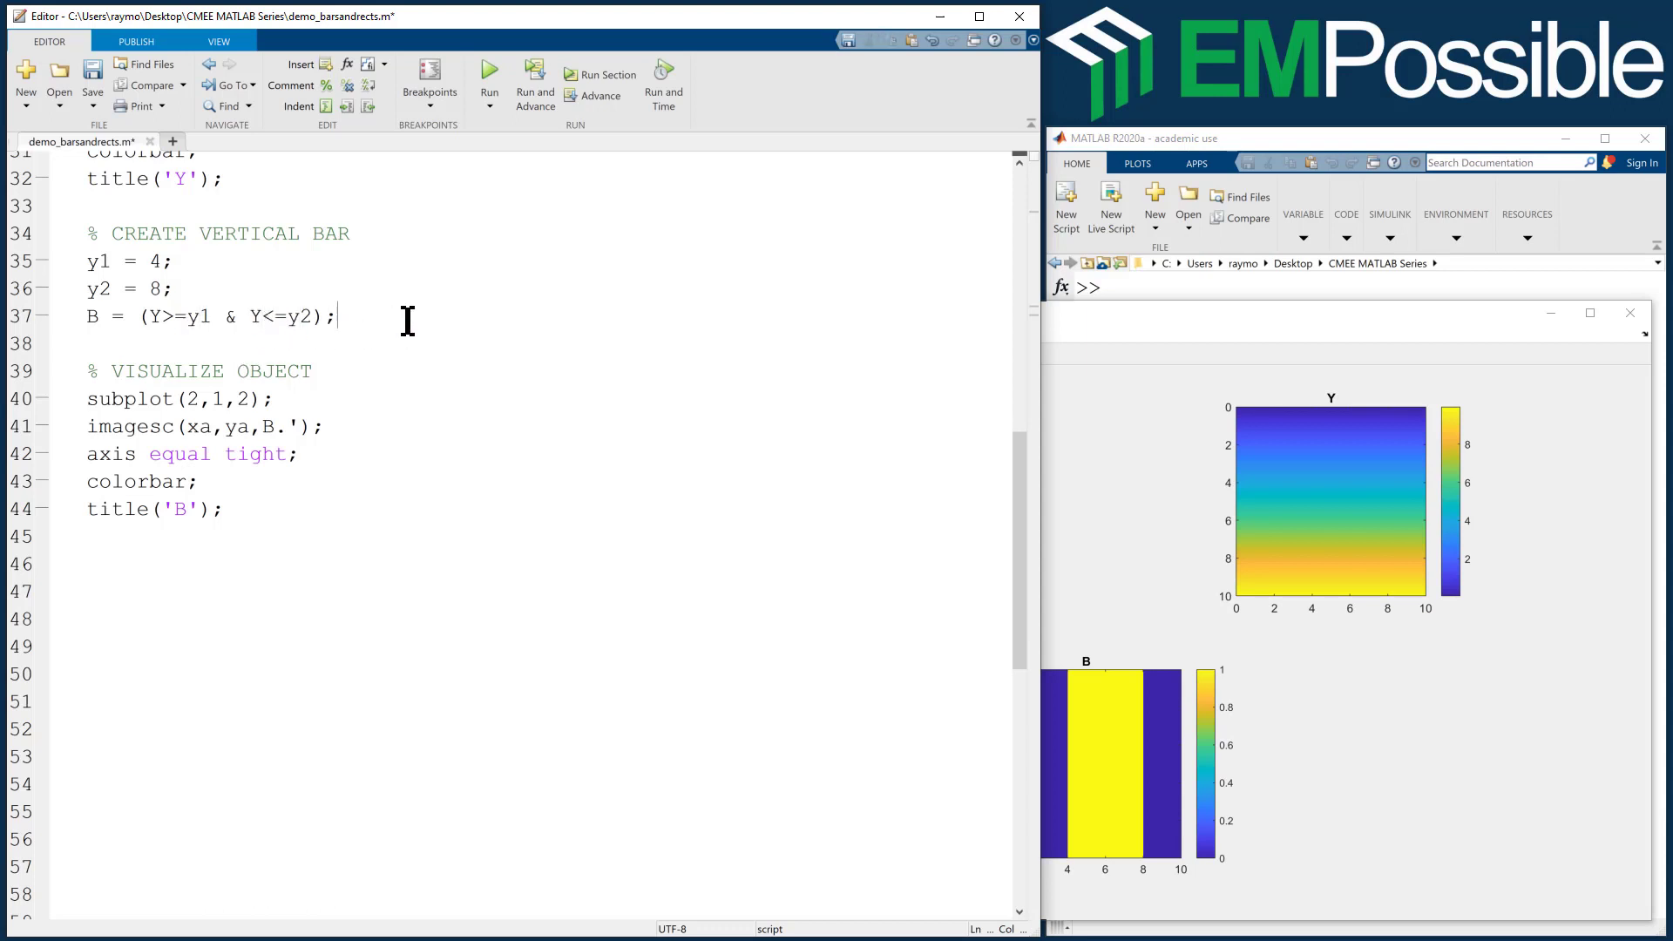
pyautogui.click(489, 75)
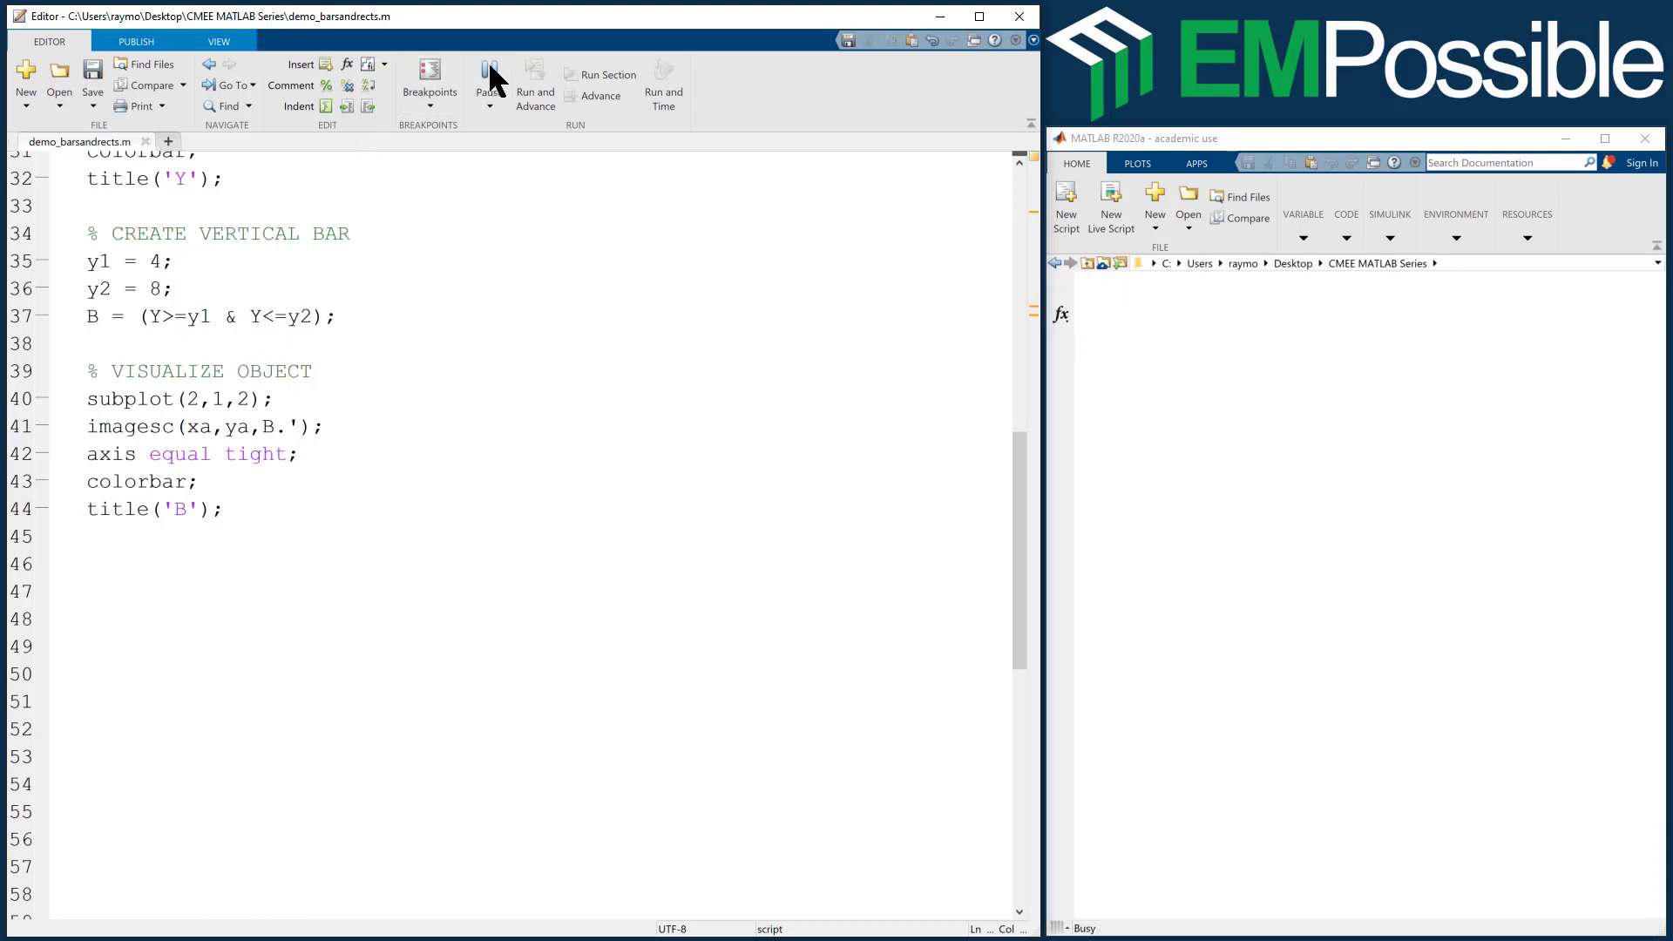
pyautogui.click(489, 74)
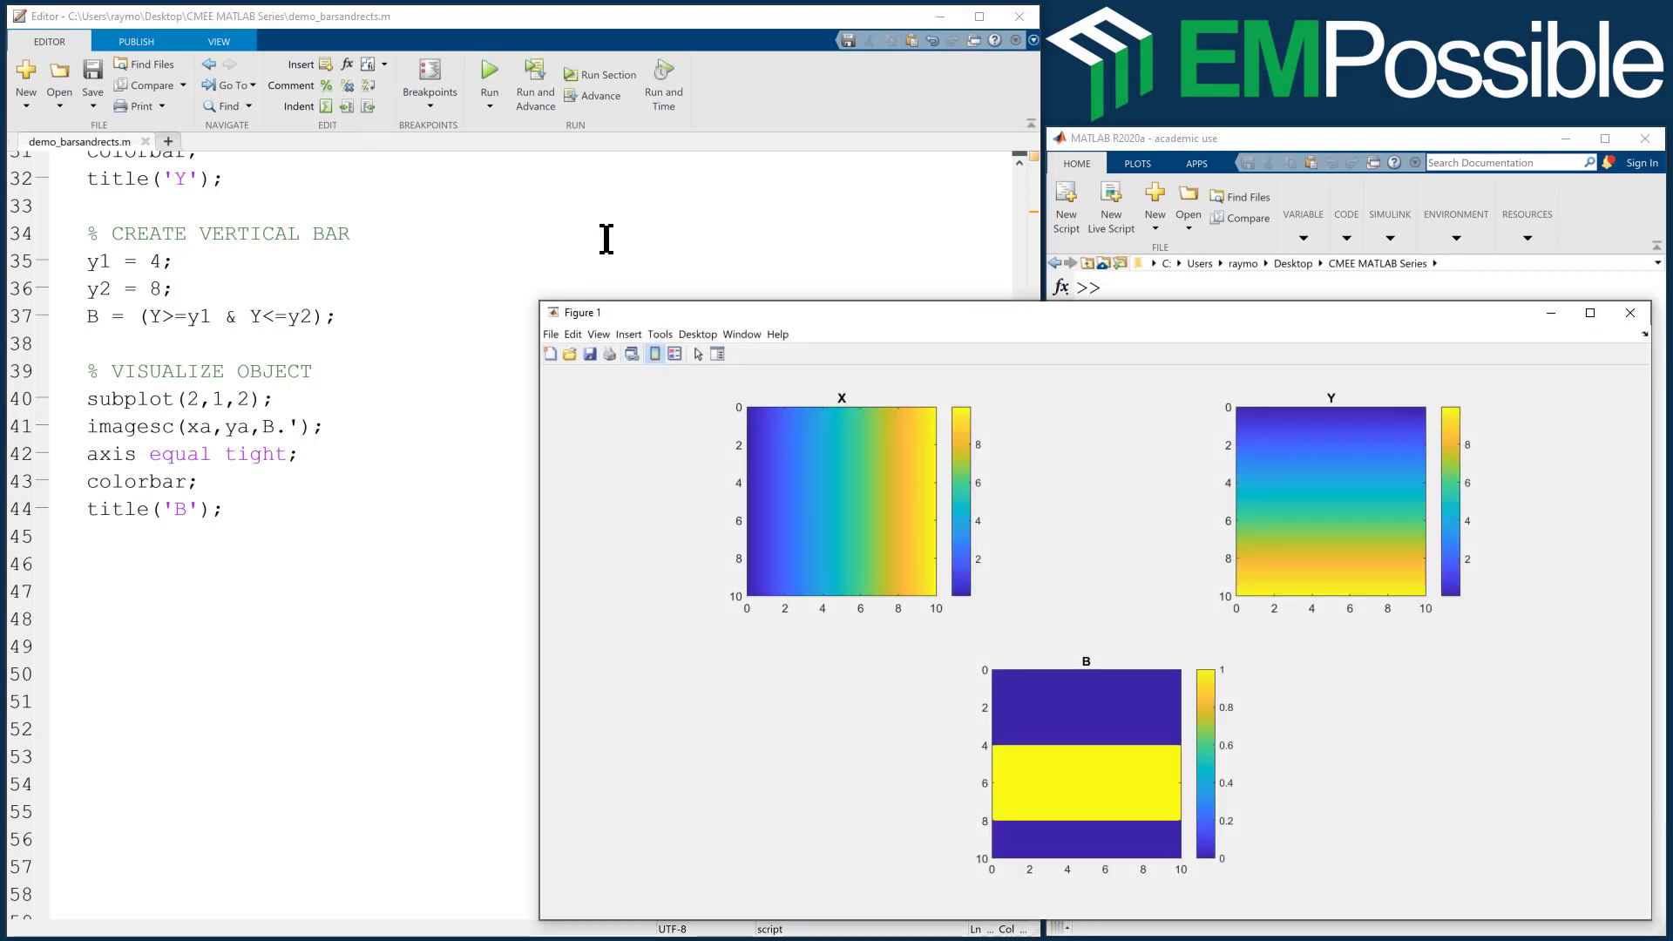
pyautogui.moveTo(985, 764)
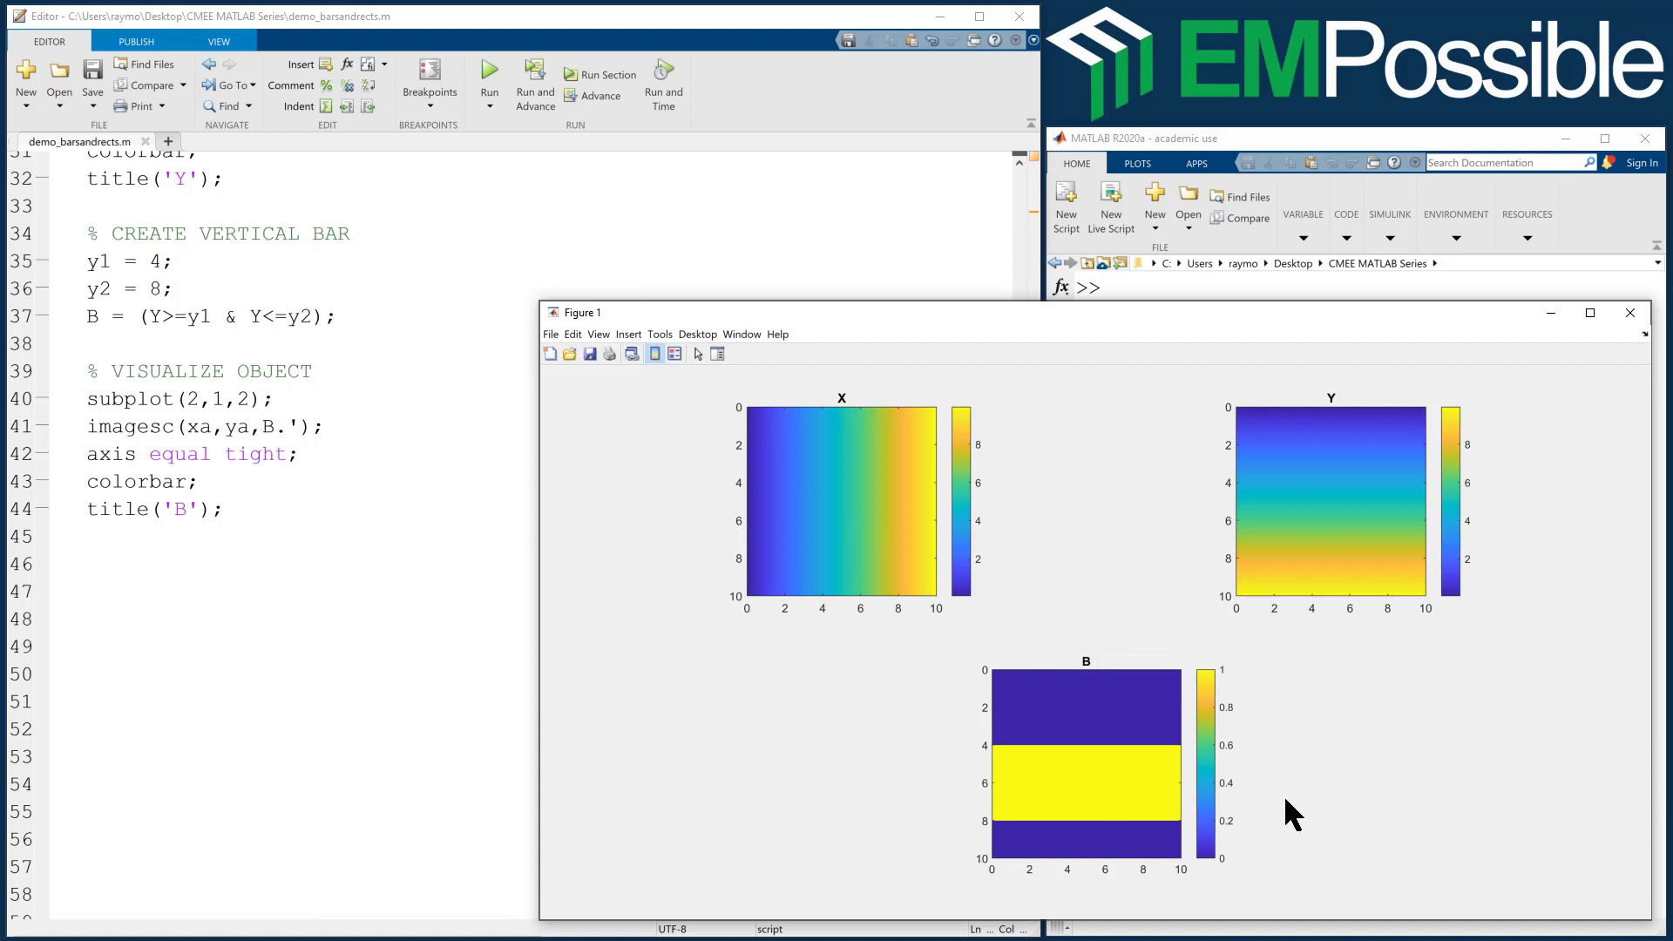
pyautogui.moveTo(115, 285)
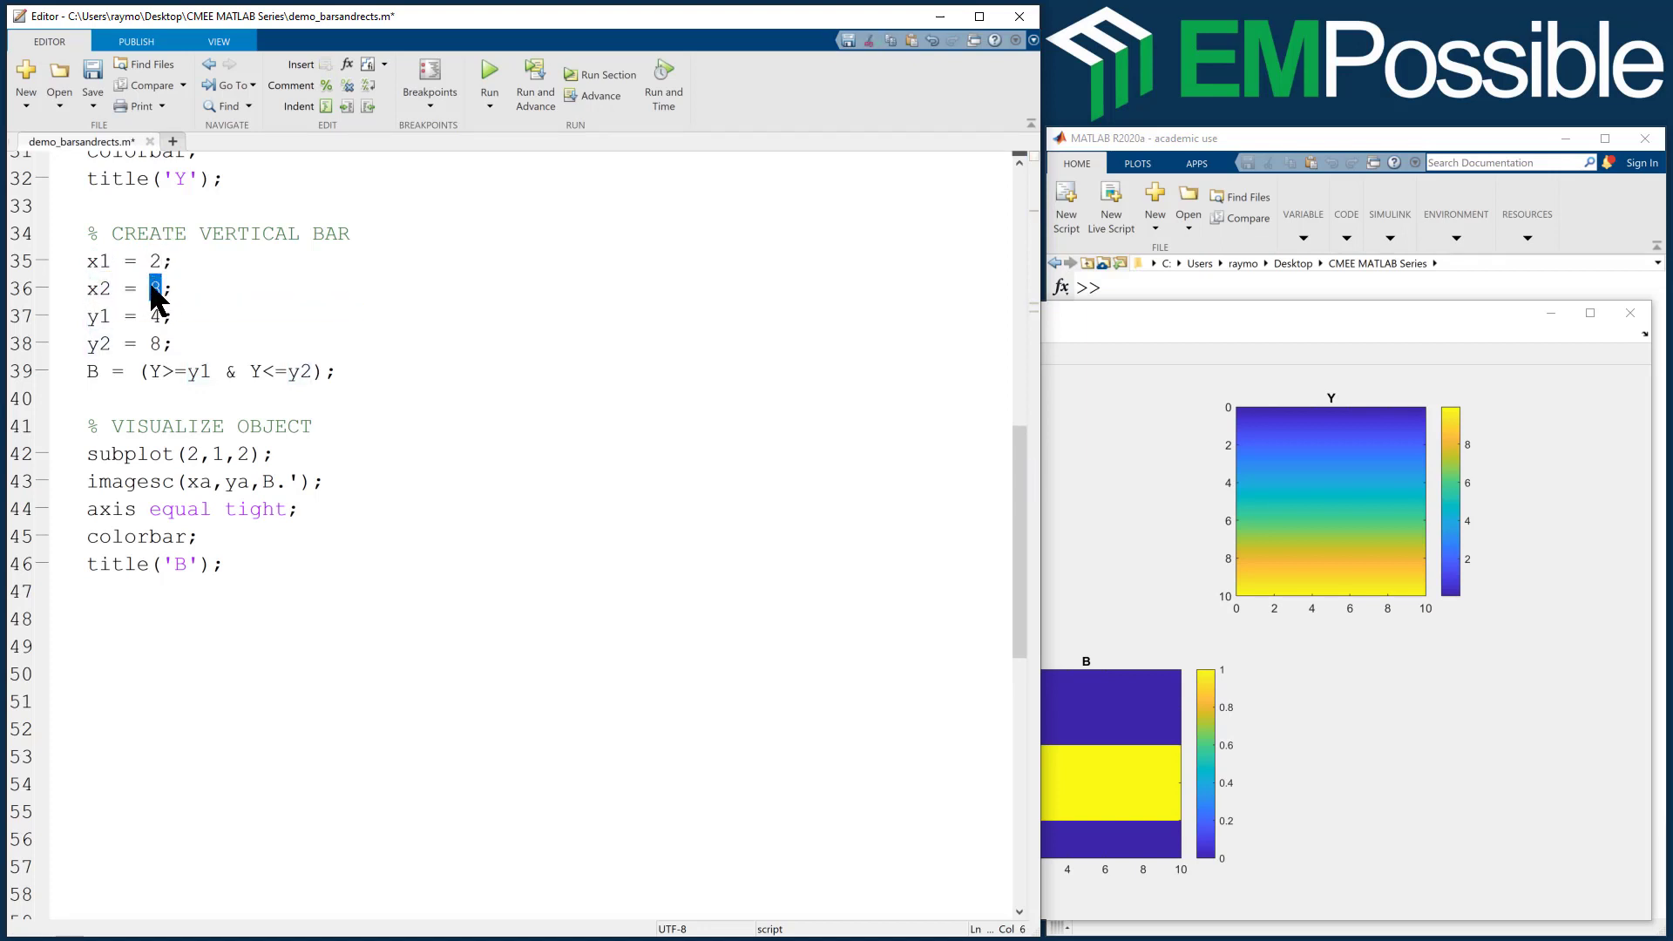
# - Add x1 = 2, x2 = 5, combine X and Y conditions in B, and run
pyautogui.write('5')
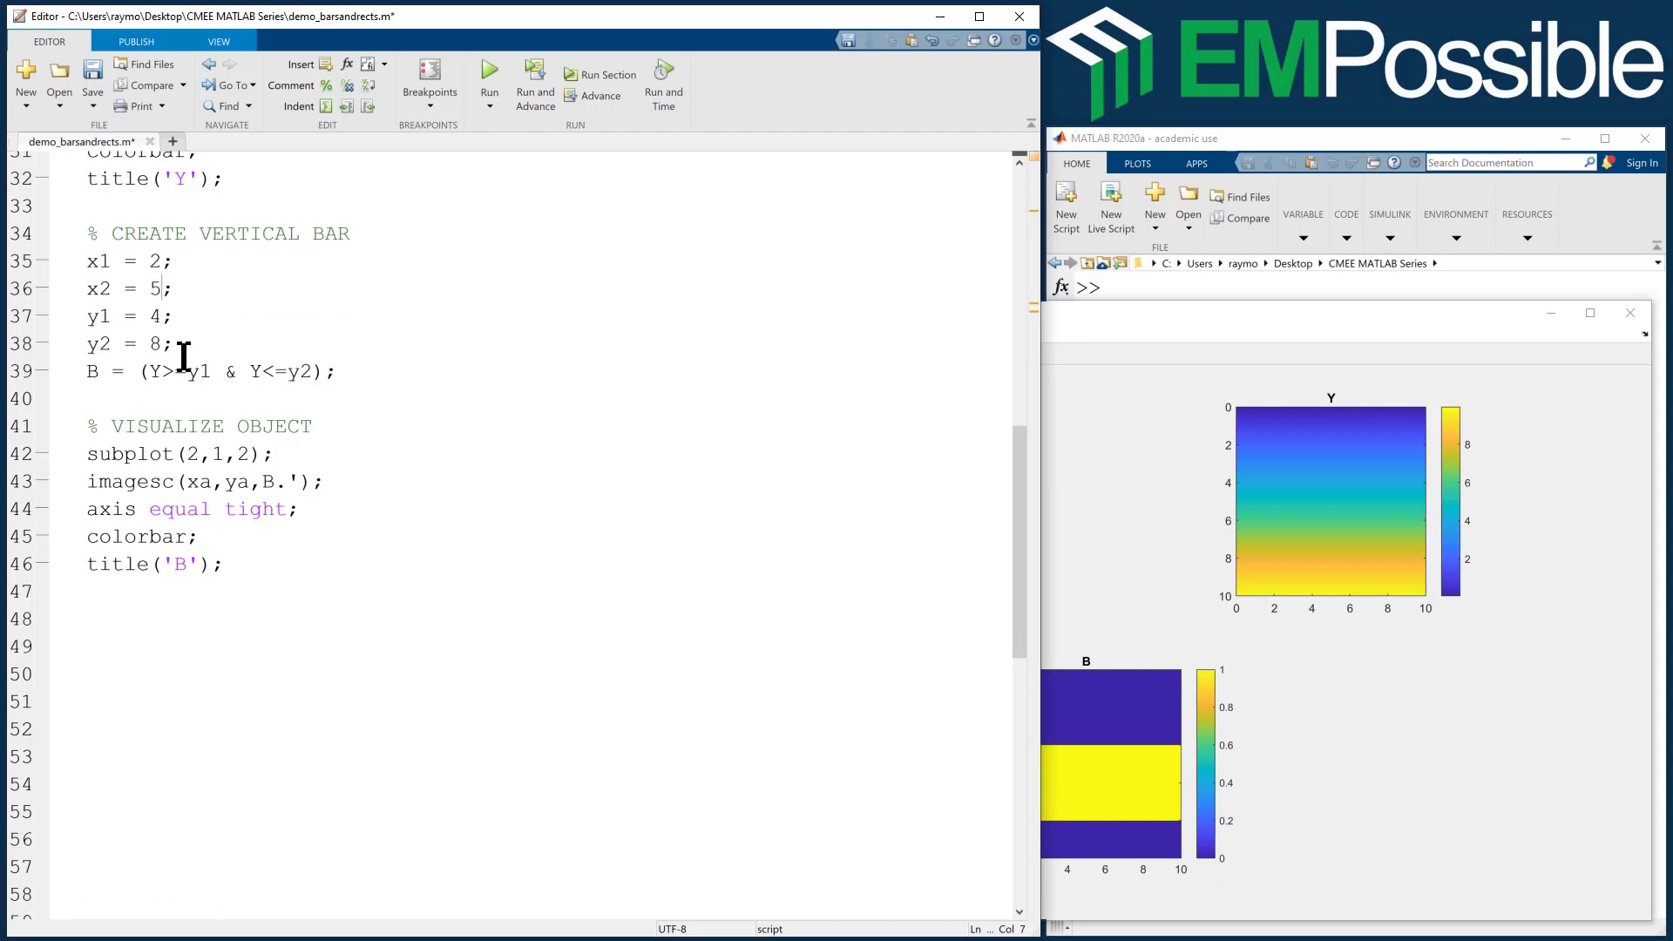
pyautogui.moveTo(149, 371); pyautogui.dragTo(302, 371)
pyautogui.write('X>=x1 & X<=x2 & ')
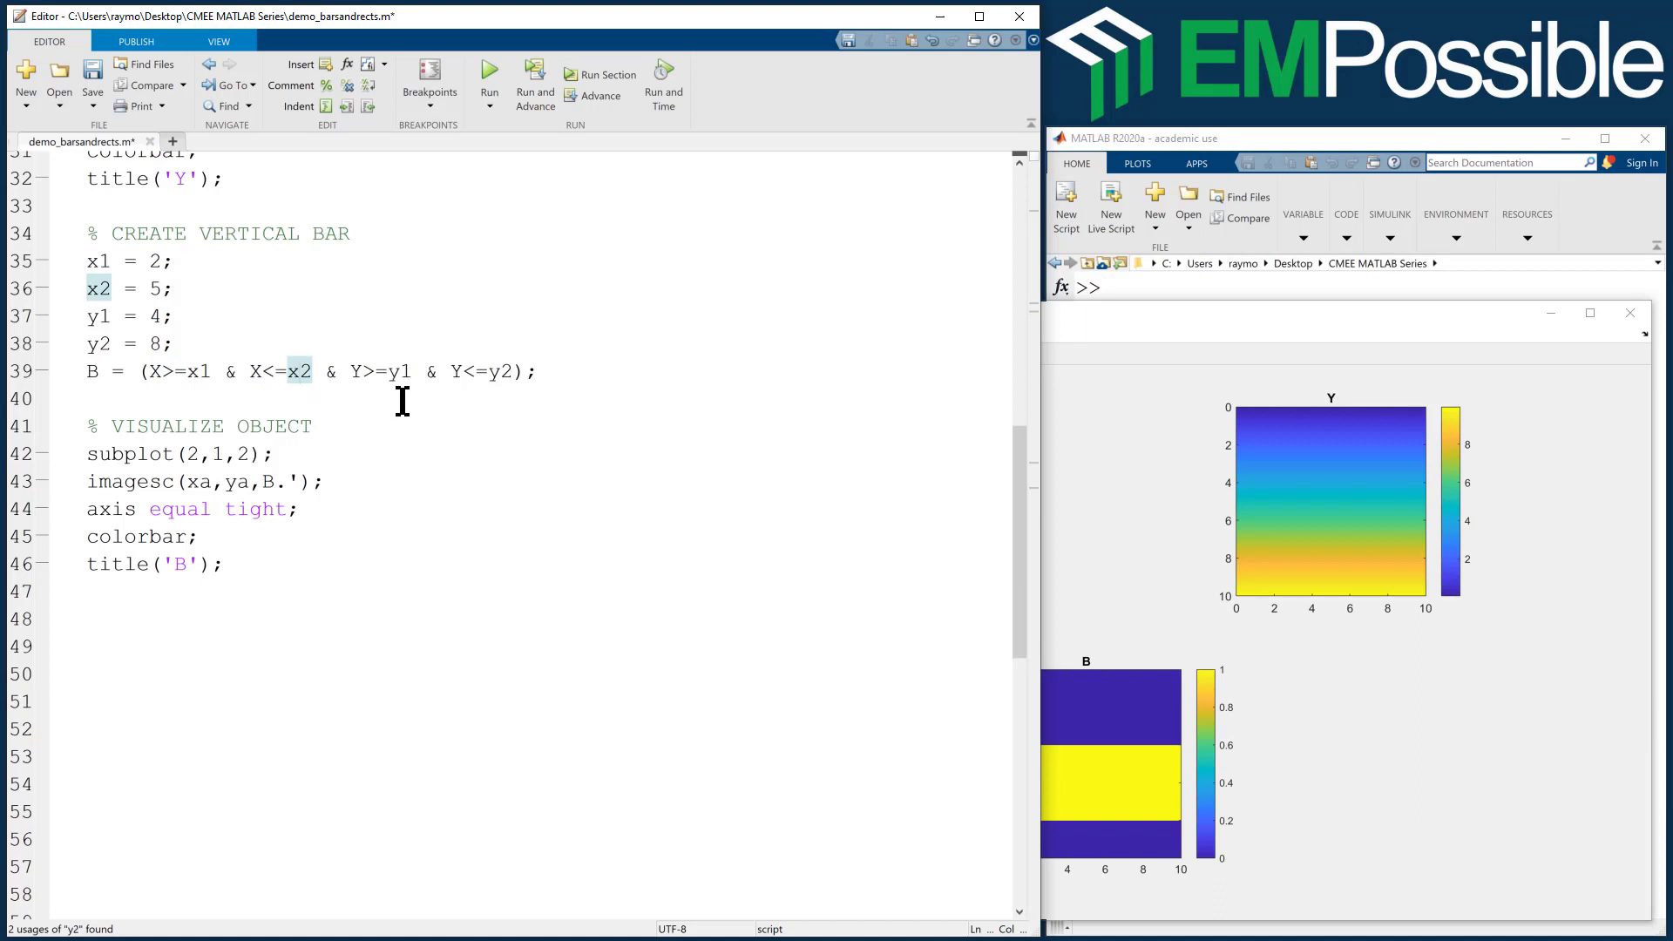
pyautogui.moveTo(489, 74)
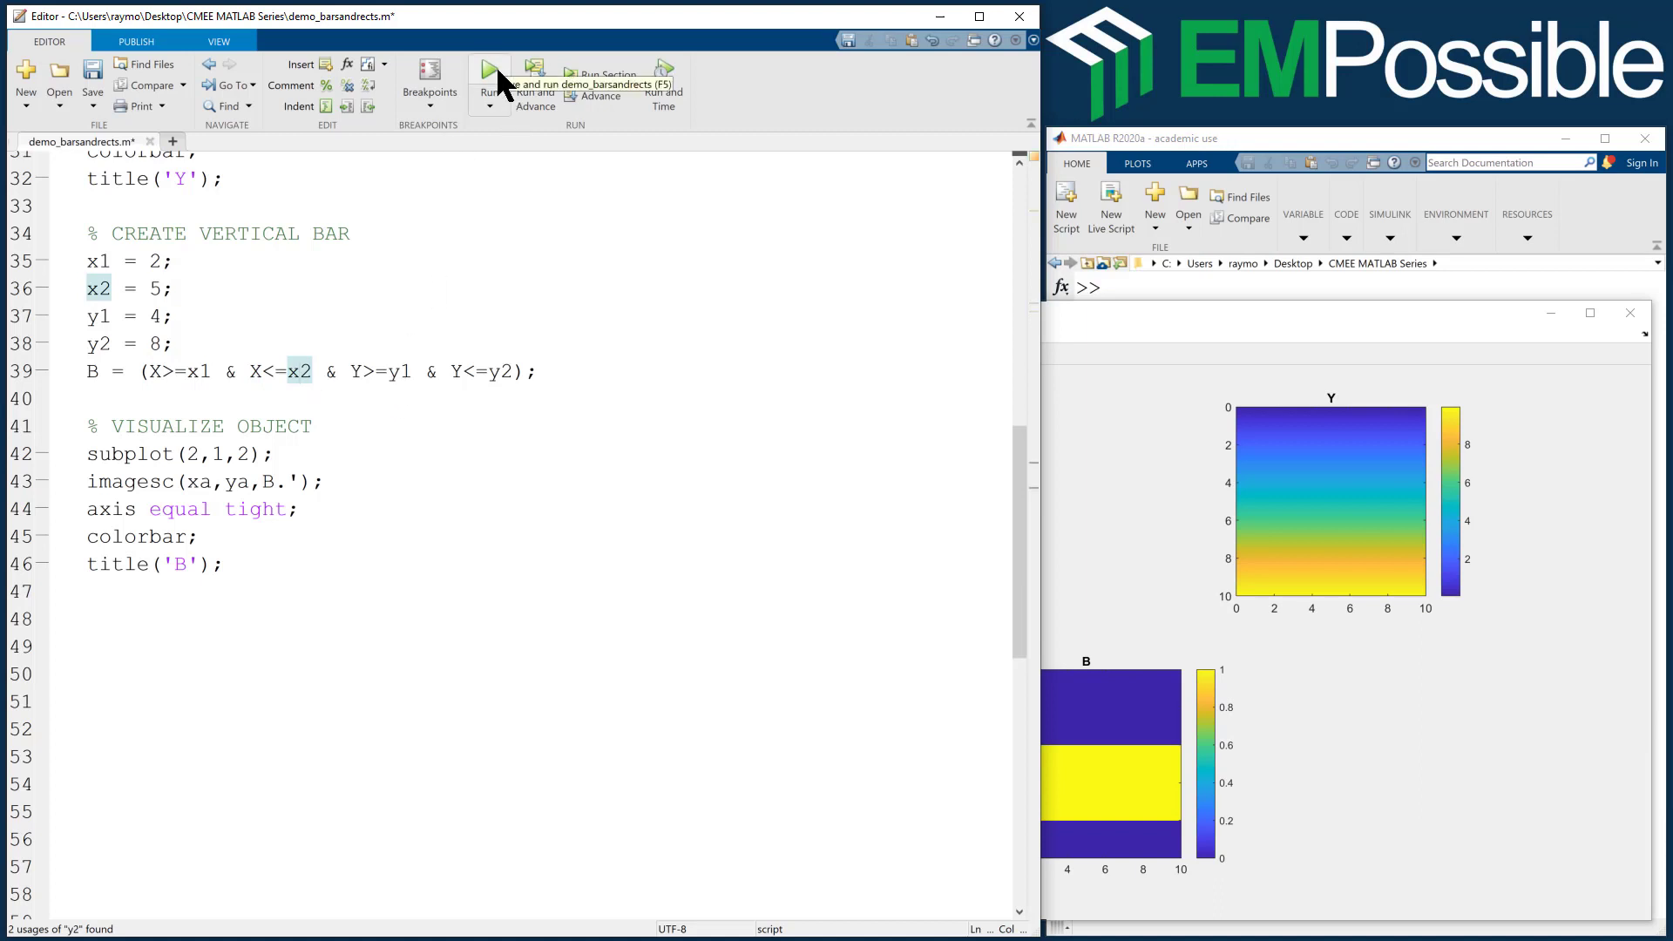
pyautogui.click(489, 68)
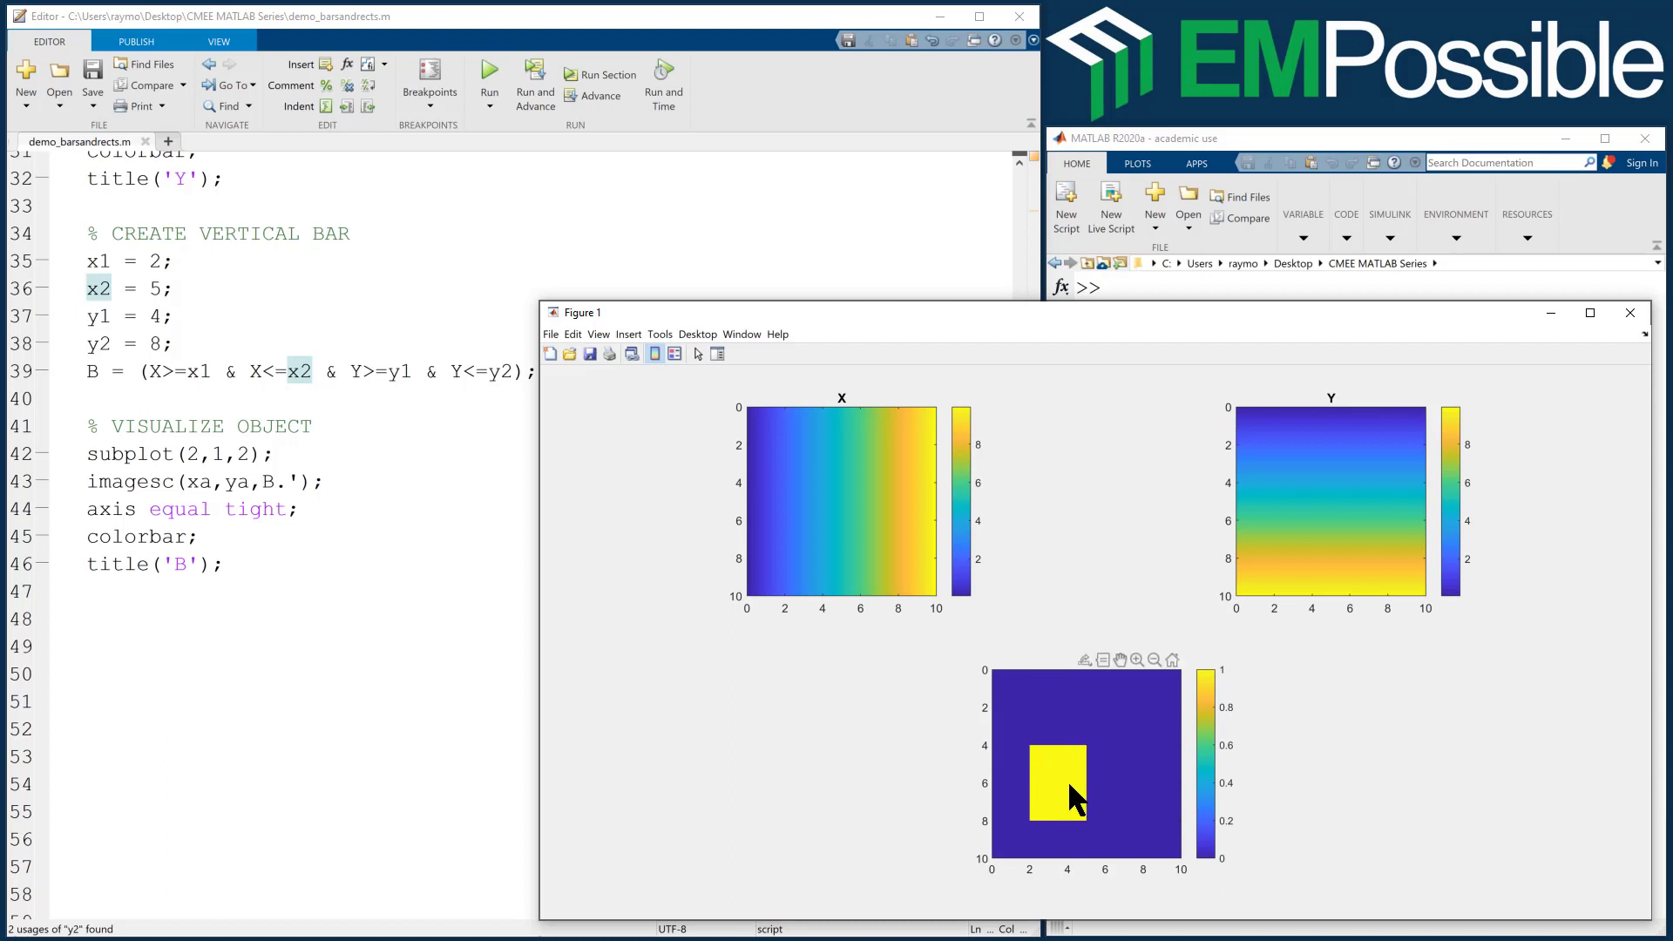
pyautogui.moveTo(1030, 869)
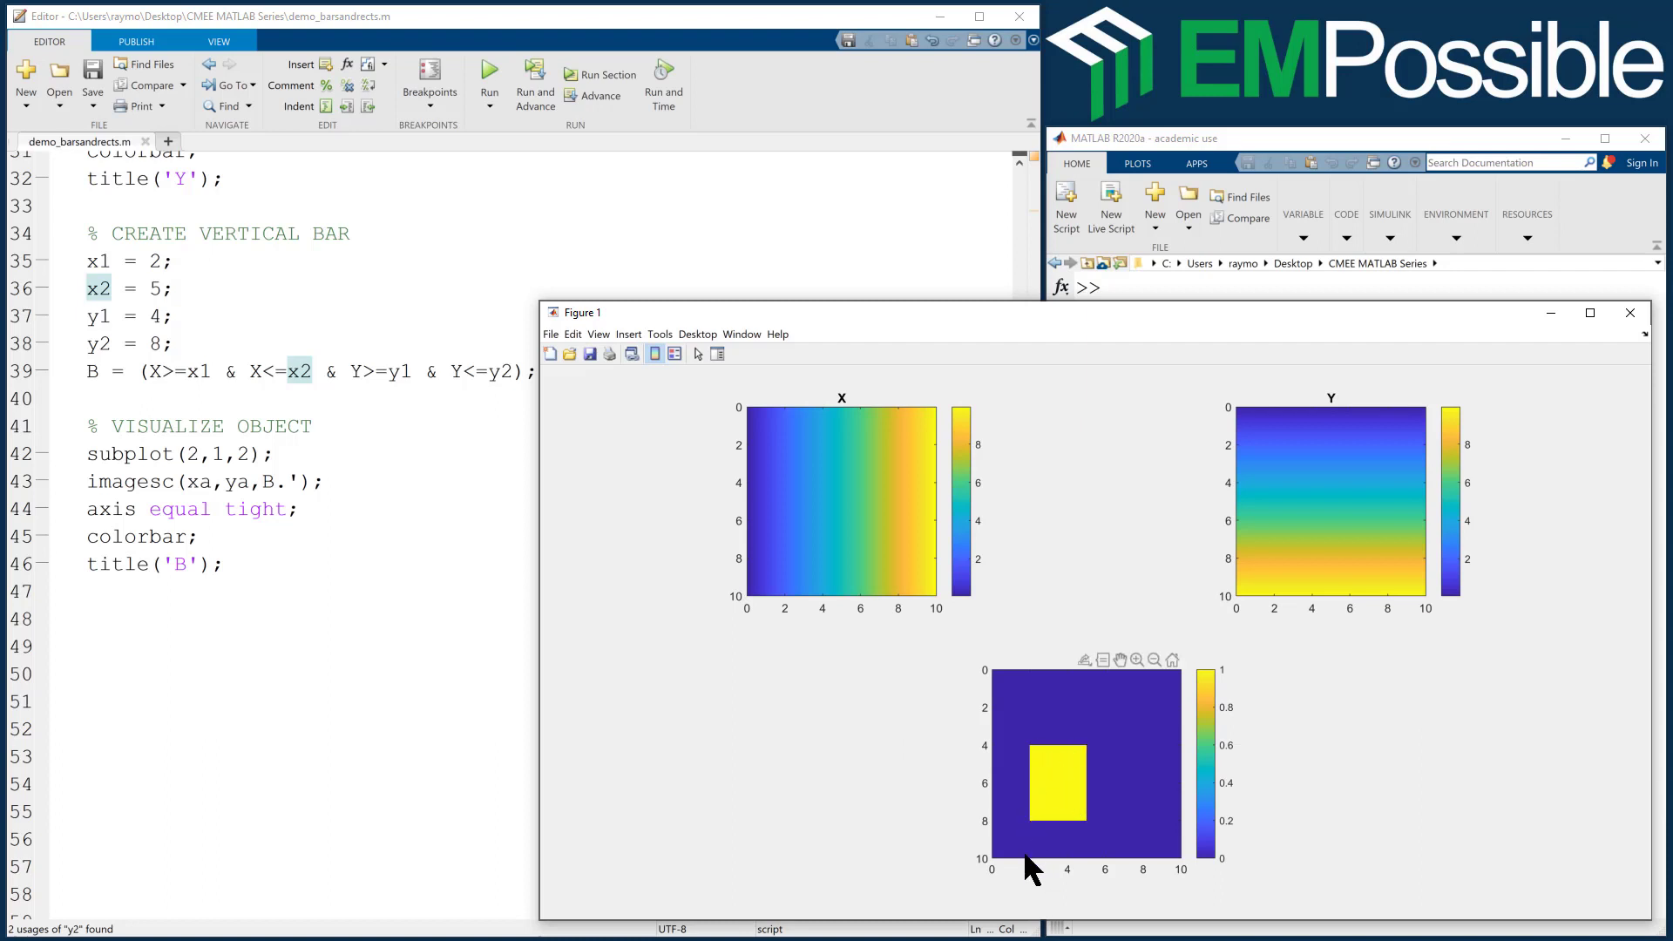
pyautogui.moveTo(1093, 859)
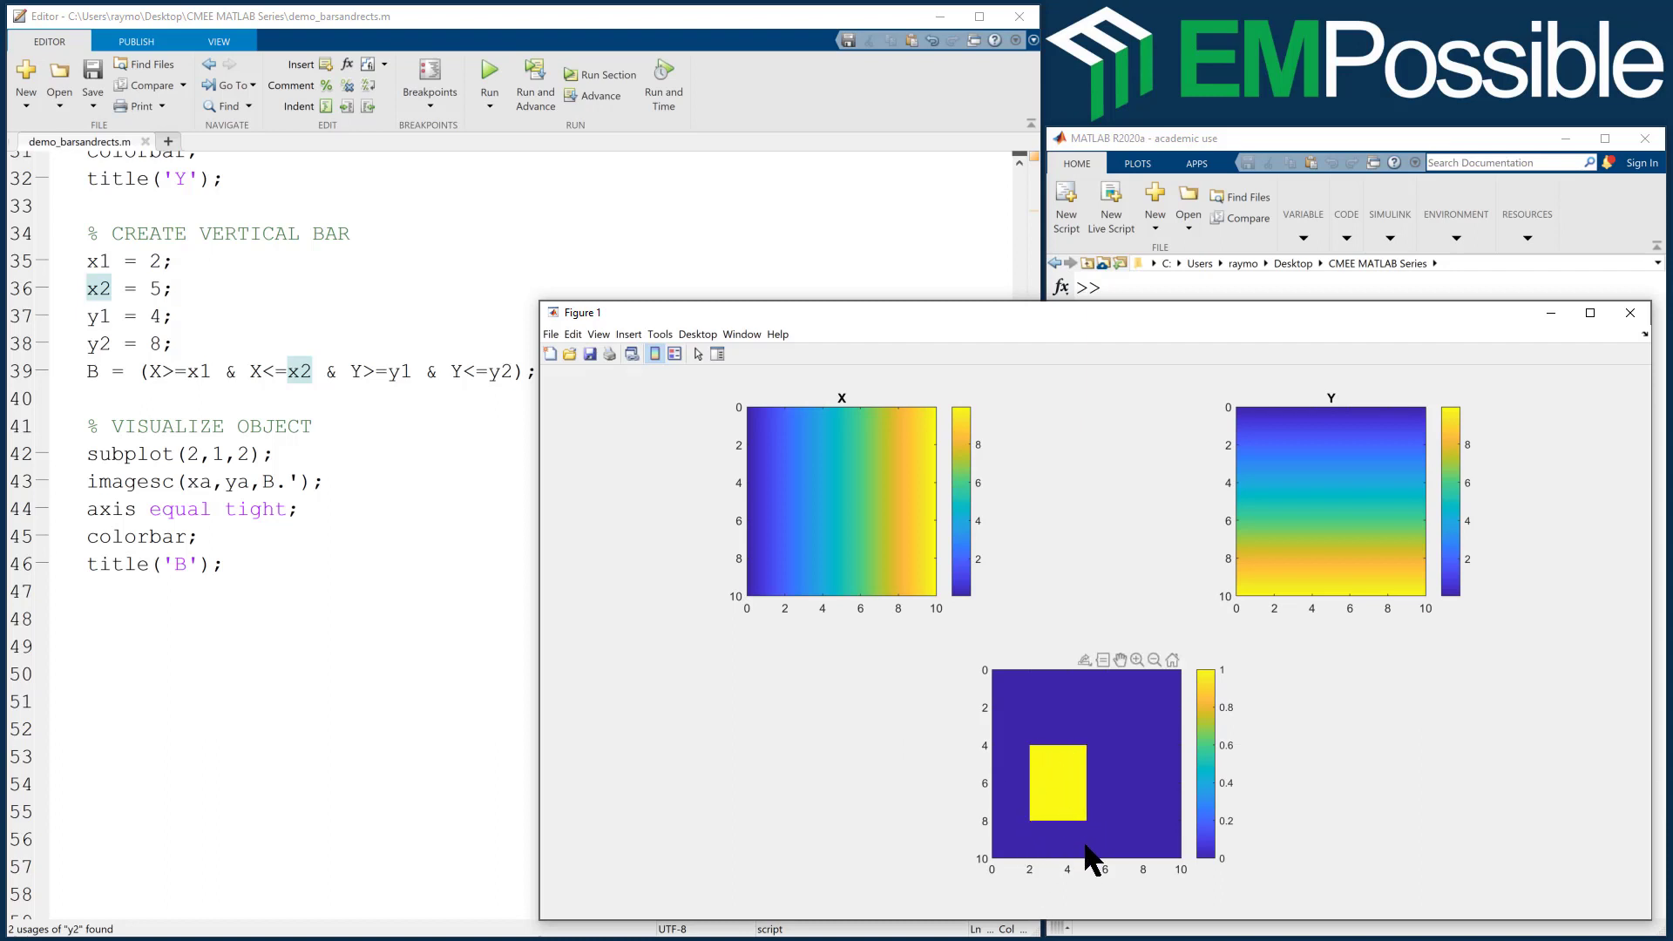
pyautogui.moveTo(1054, 757)
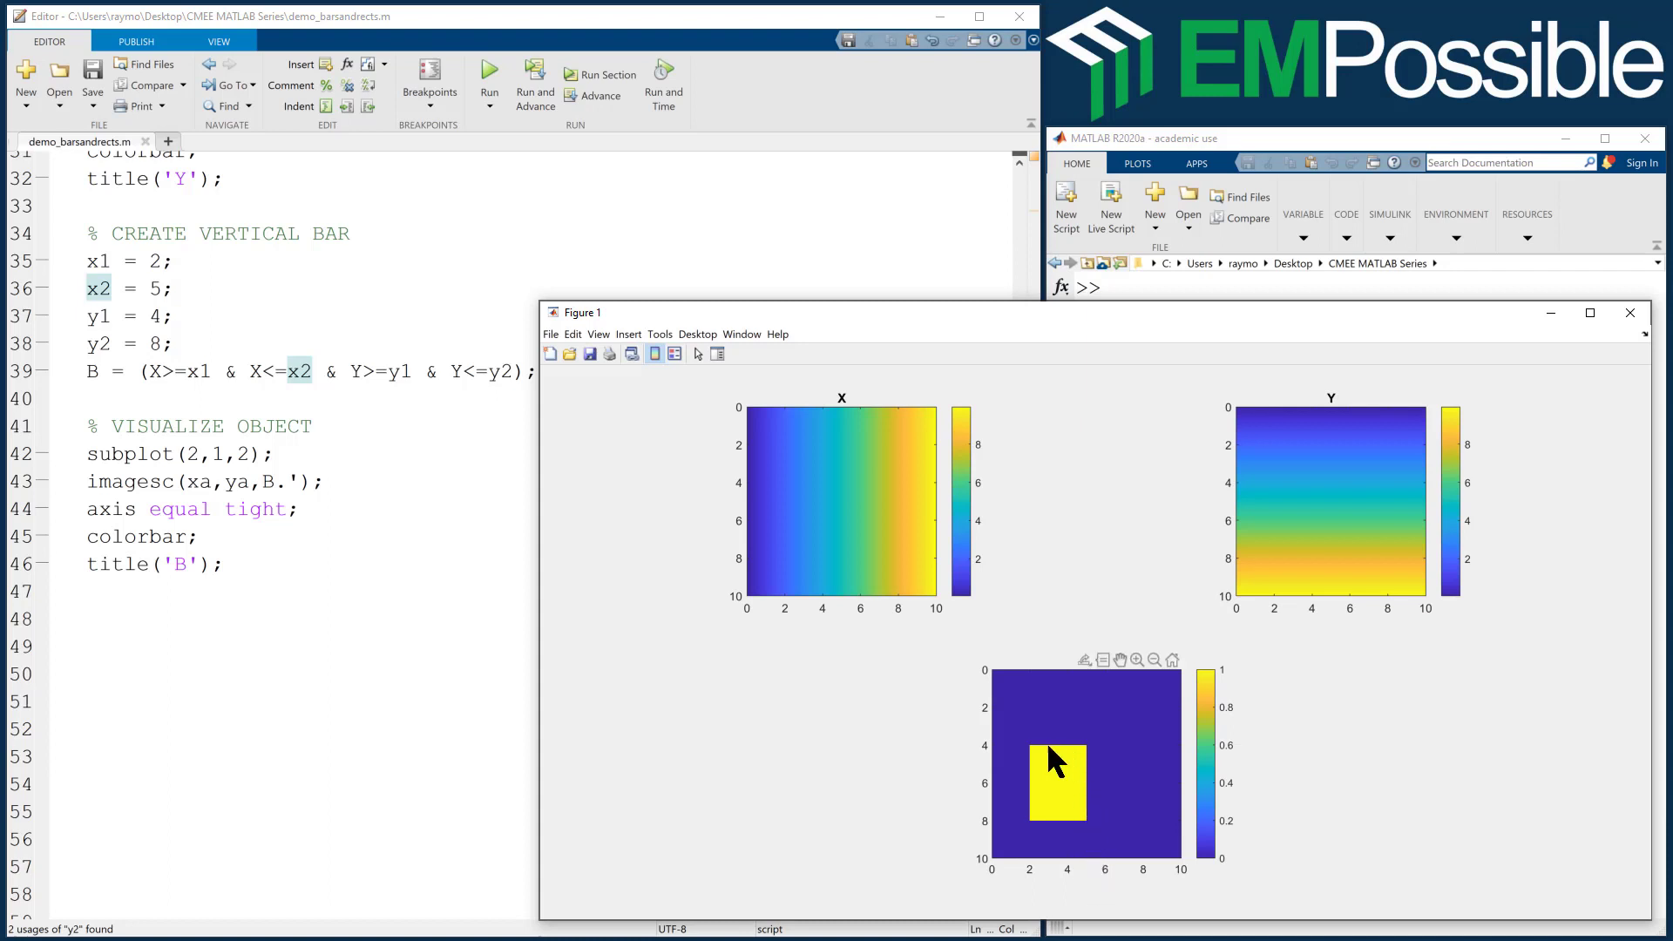